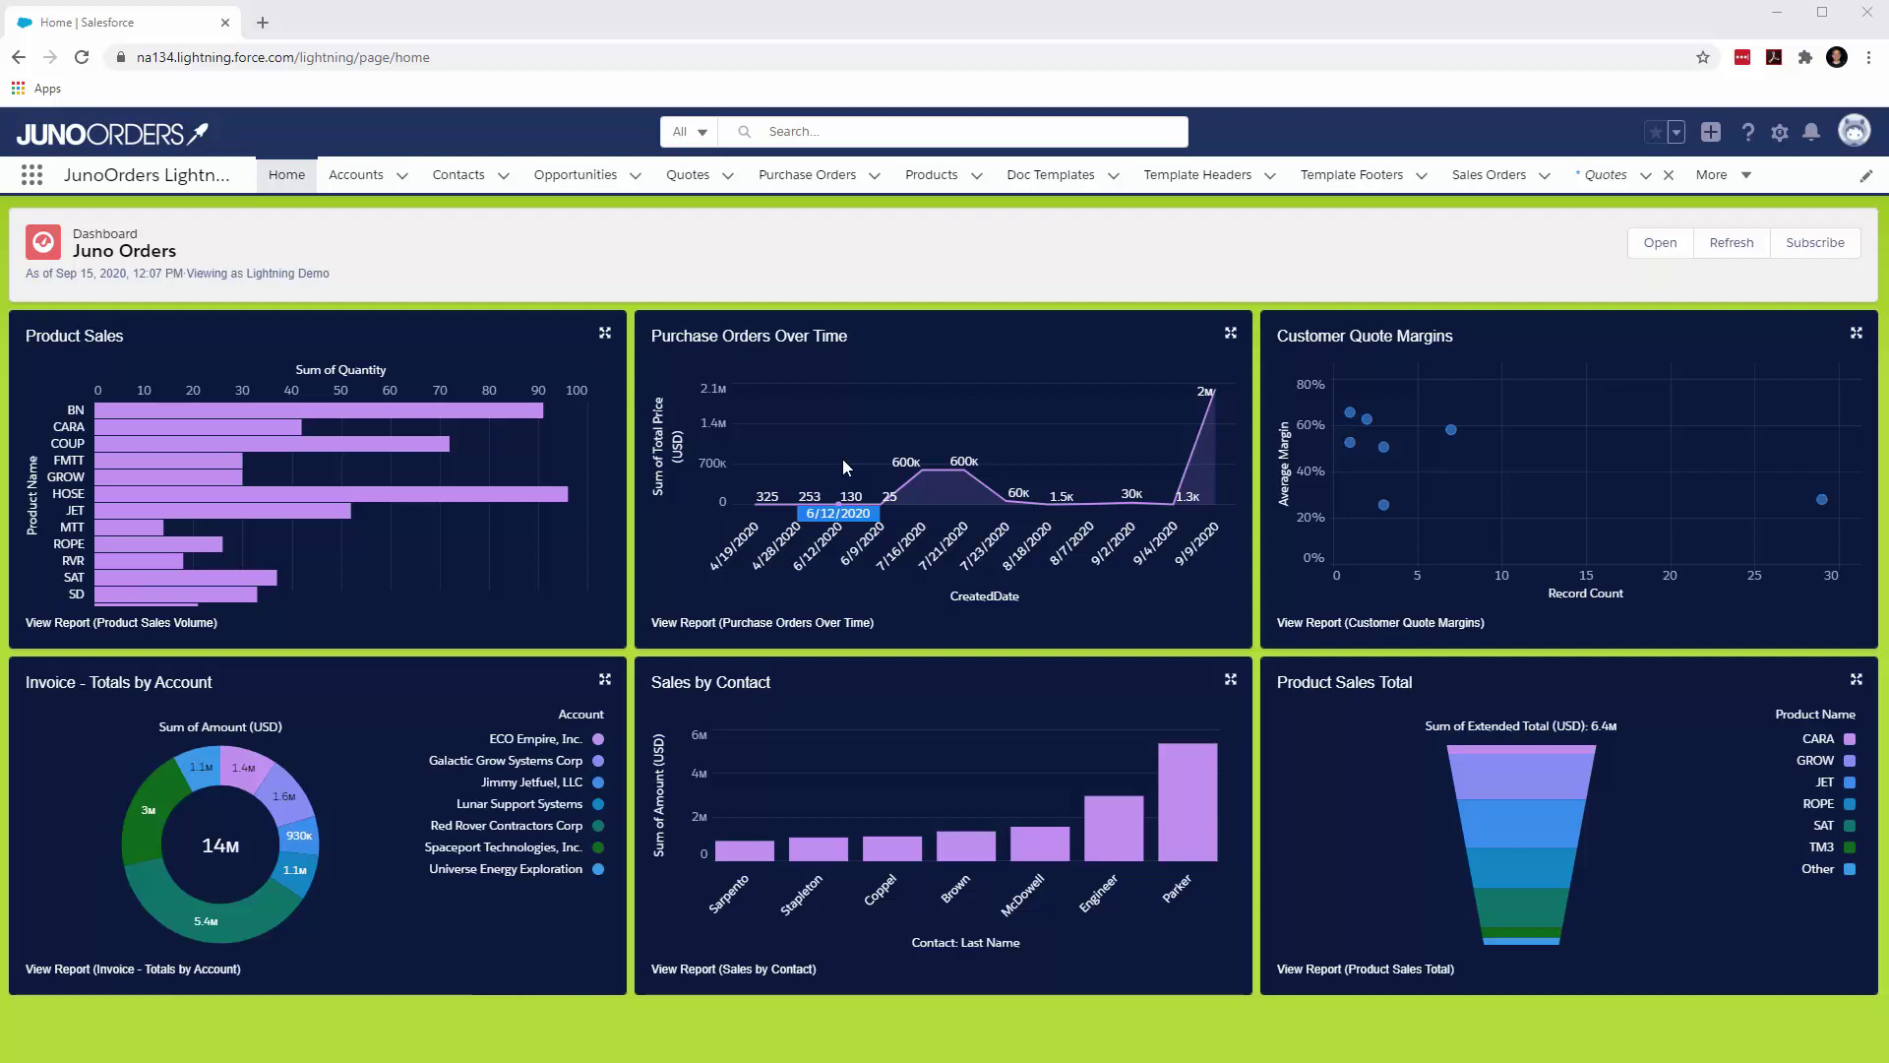
mouse_move(801, 472)
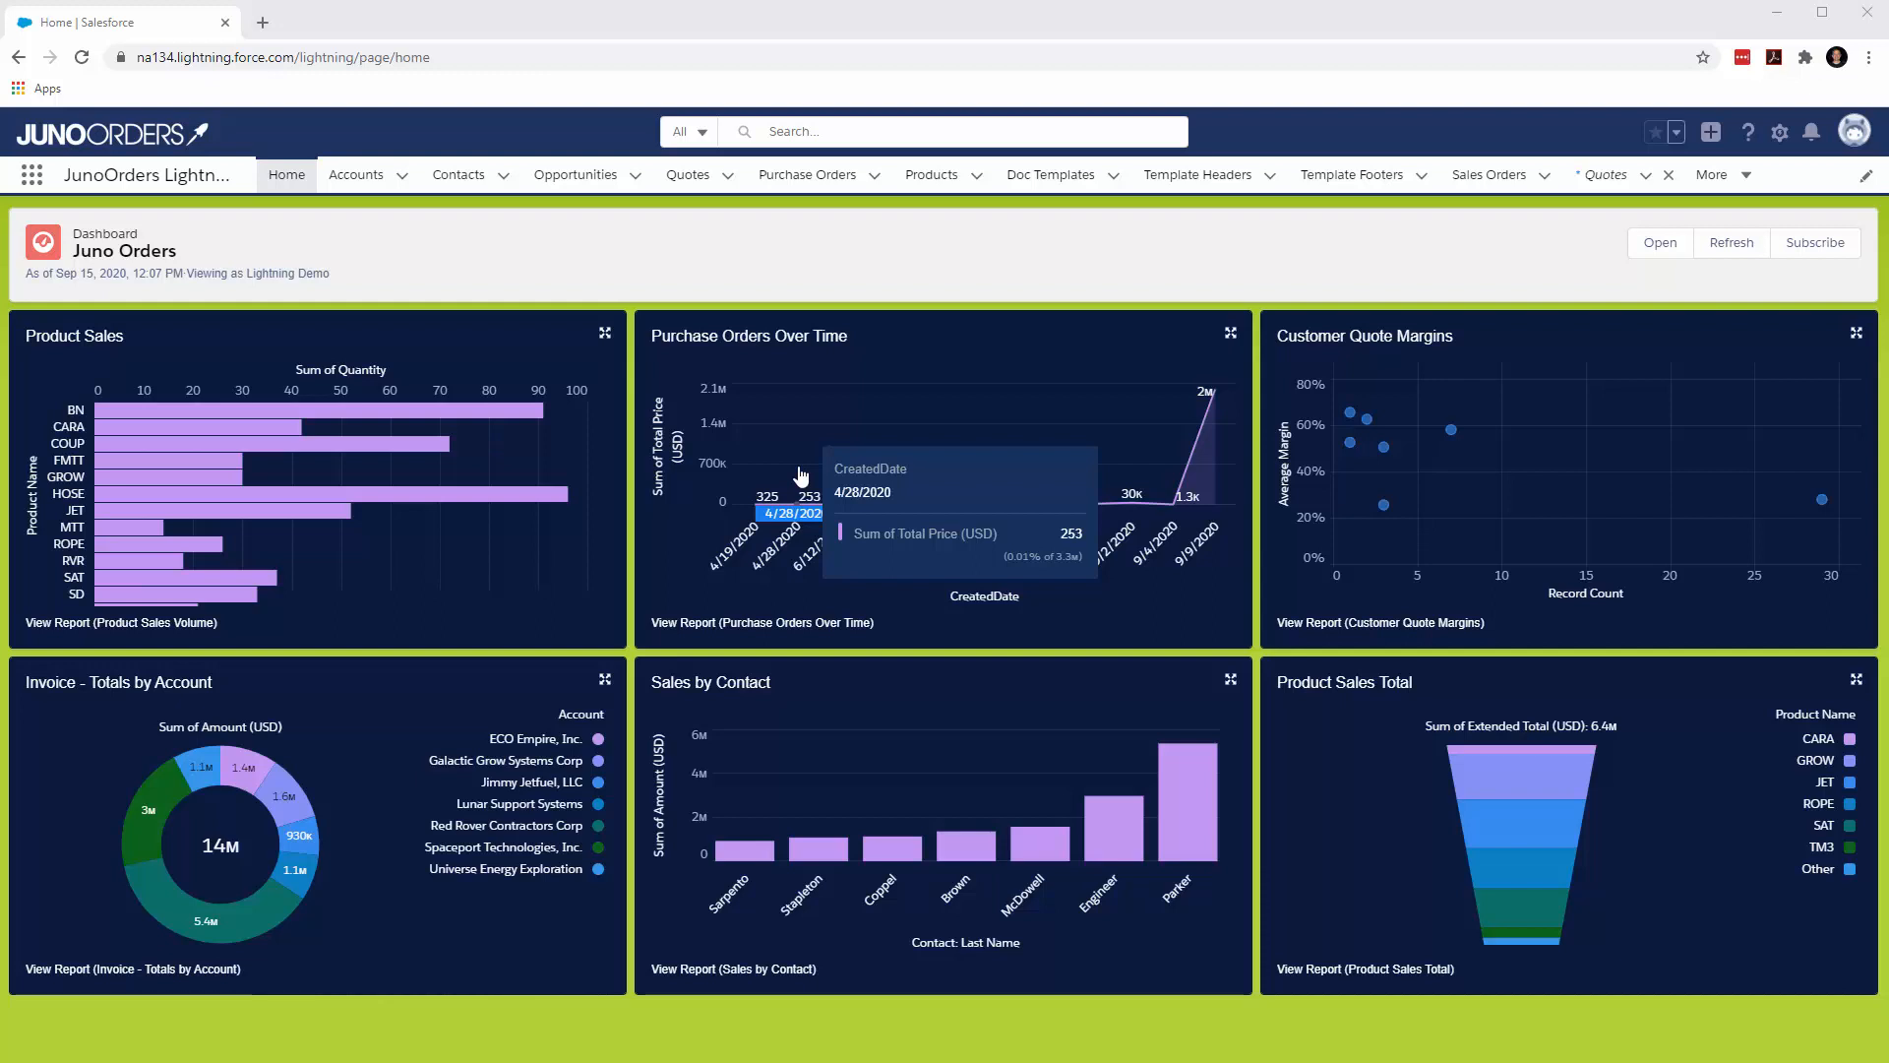
mouse_move(799, 446)
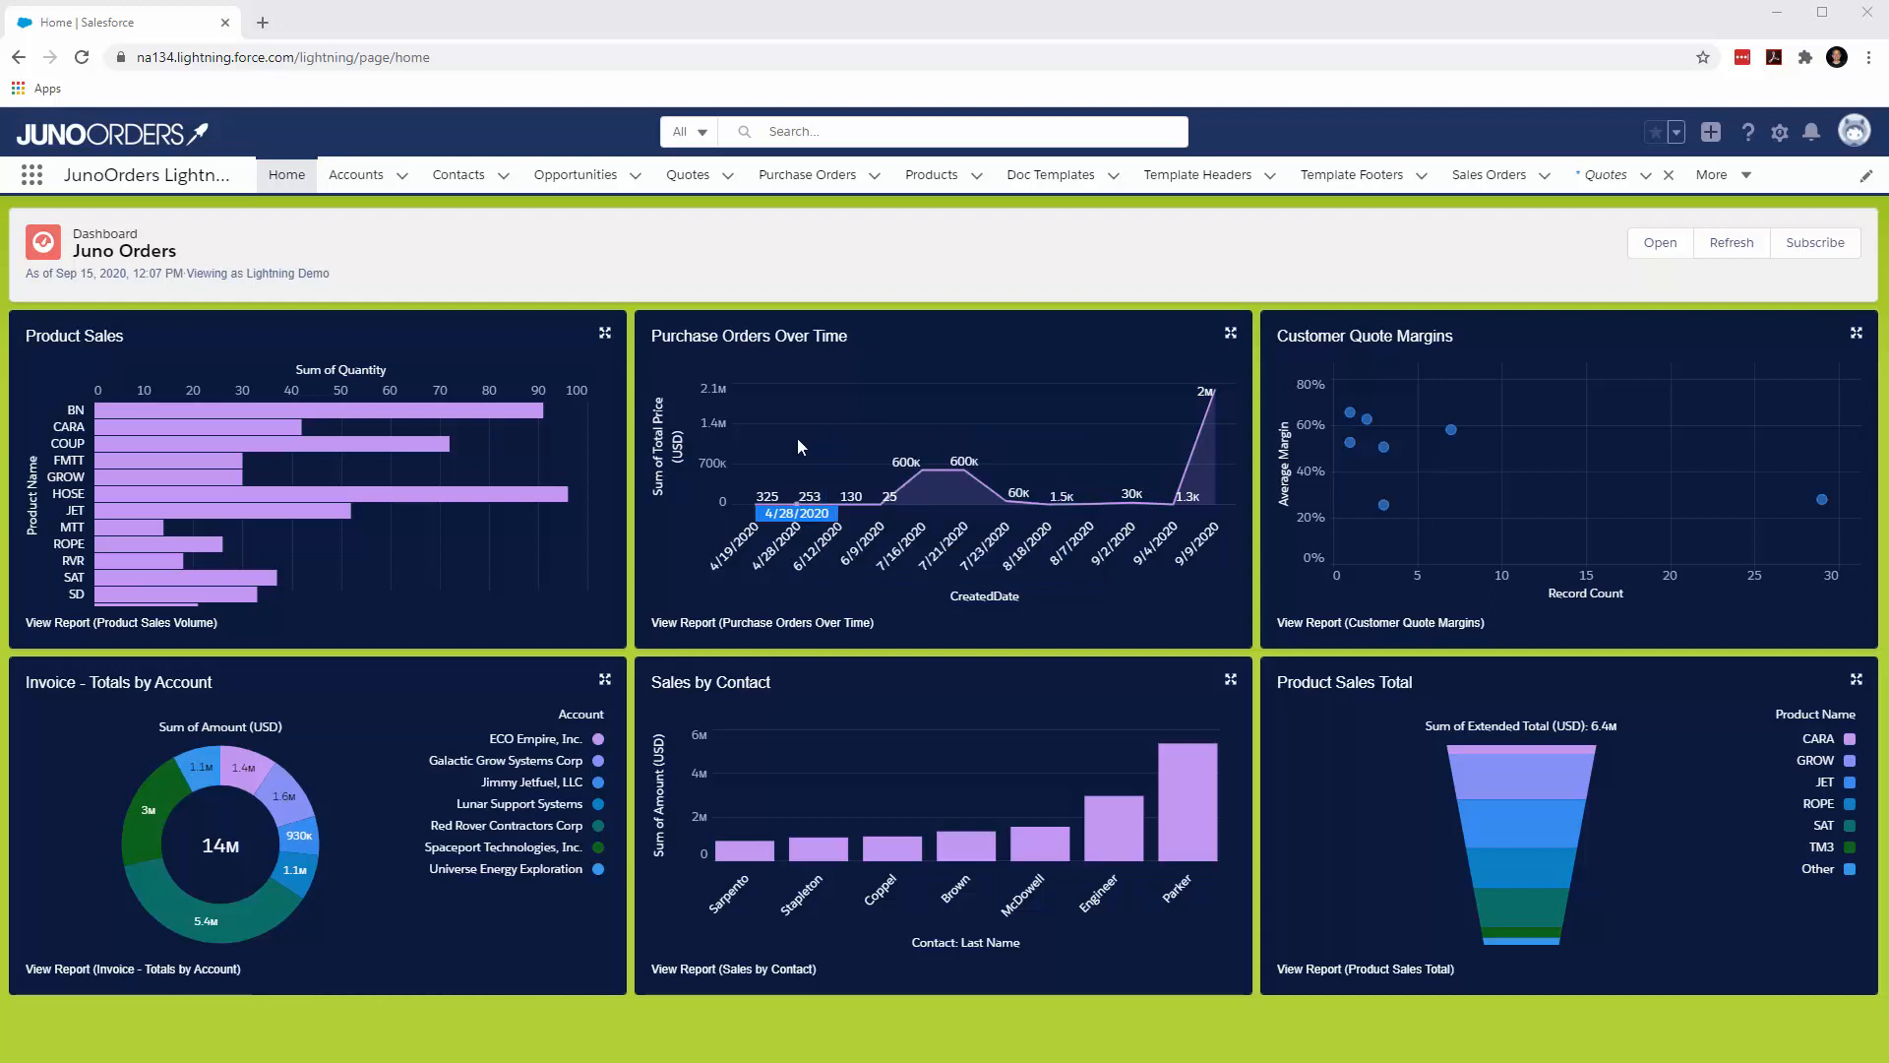
mouse_move(810, 451)
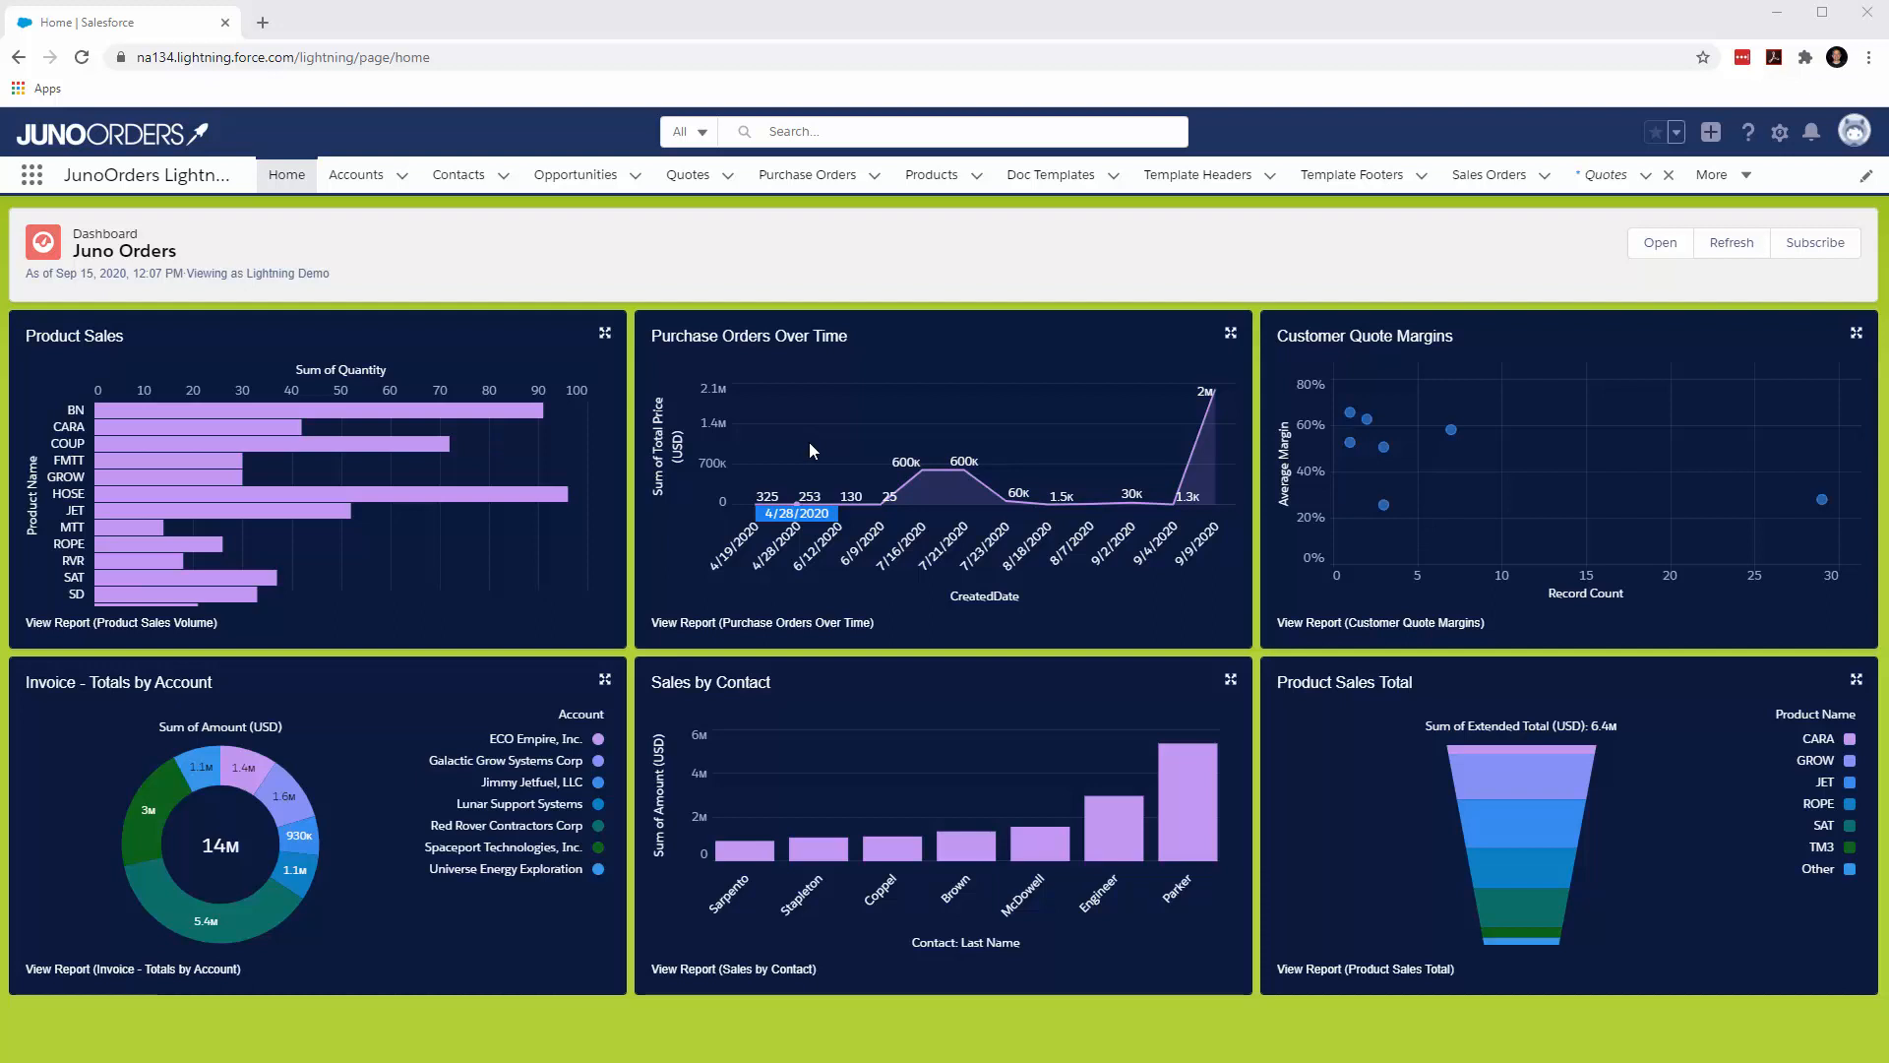
mouse_move(484, 209)
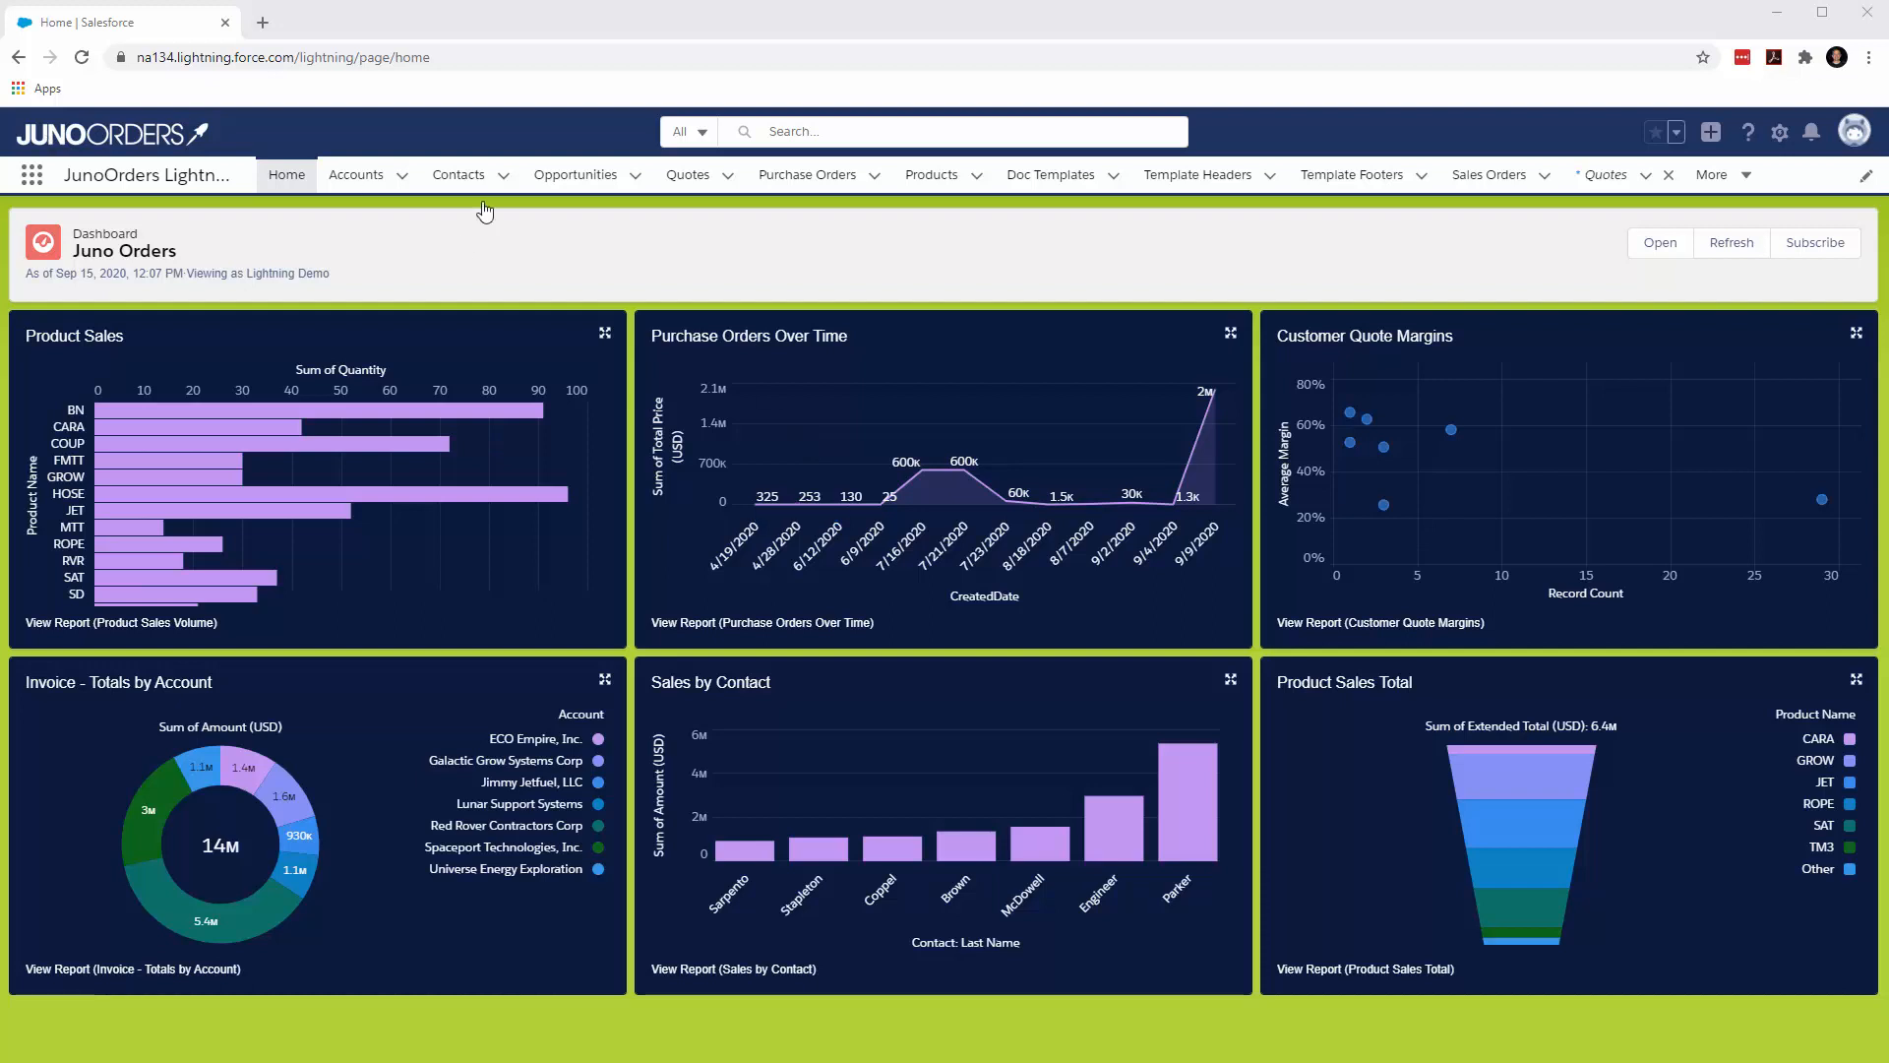
- Start a new opportunity named 'Occupy the Moon' from the Opportunities list
left_click(574, 173)
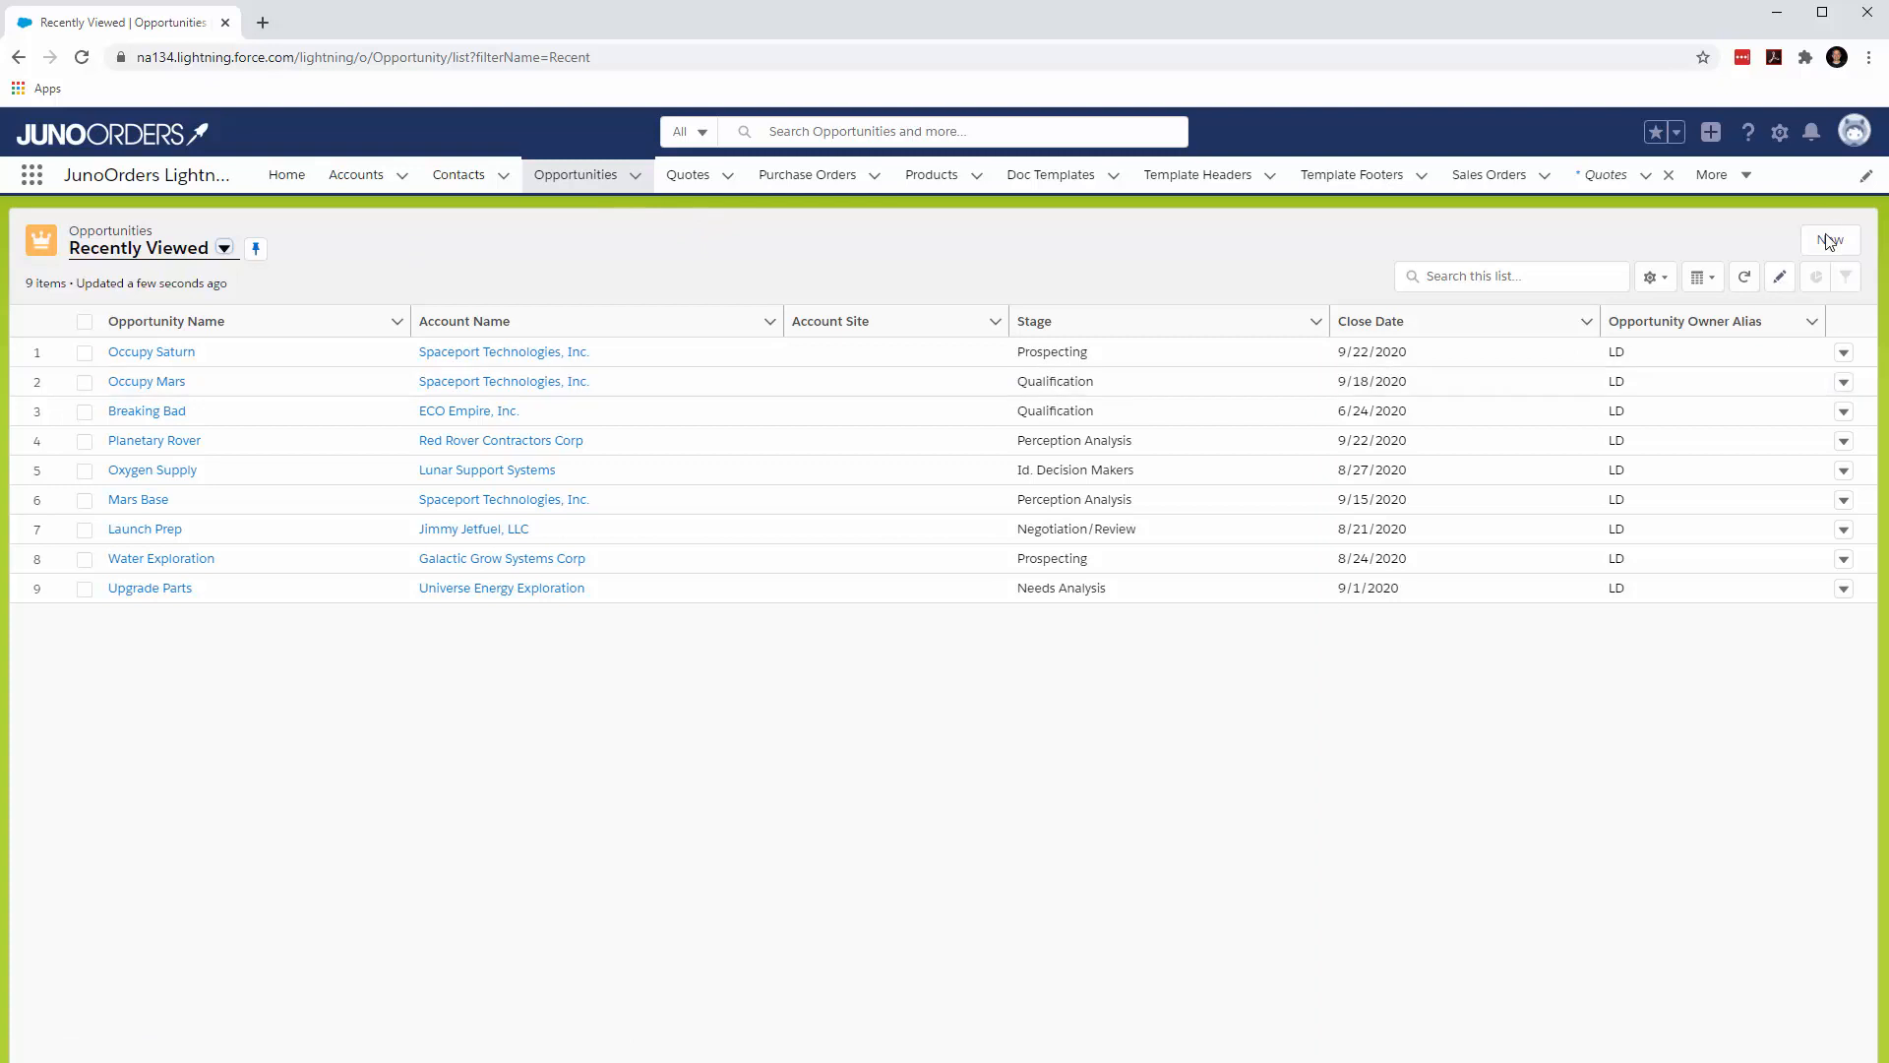
left_click(1830, 238)
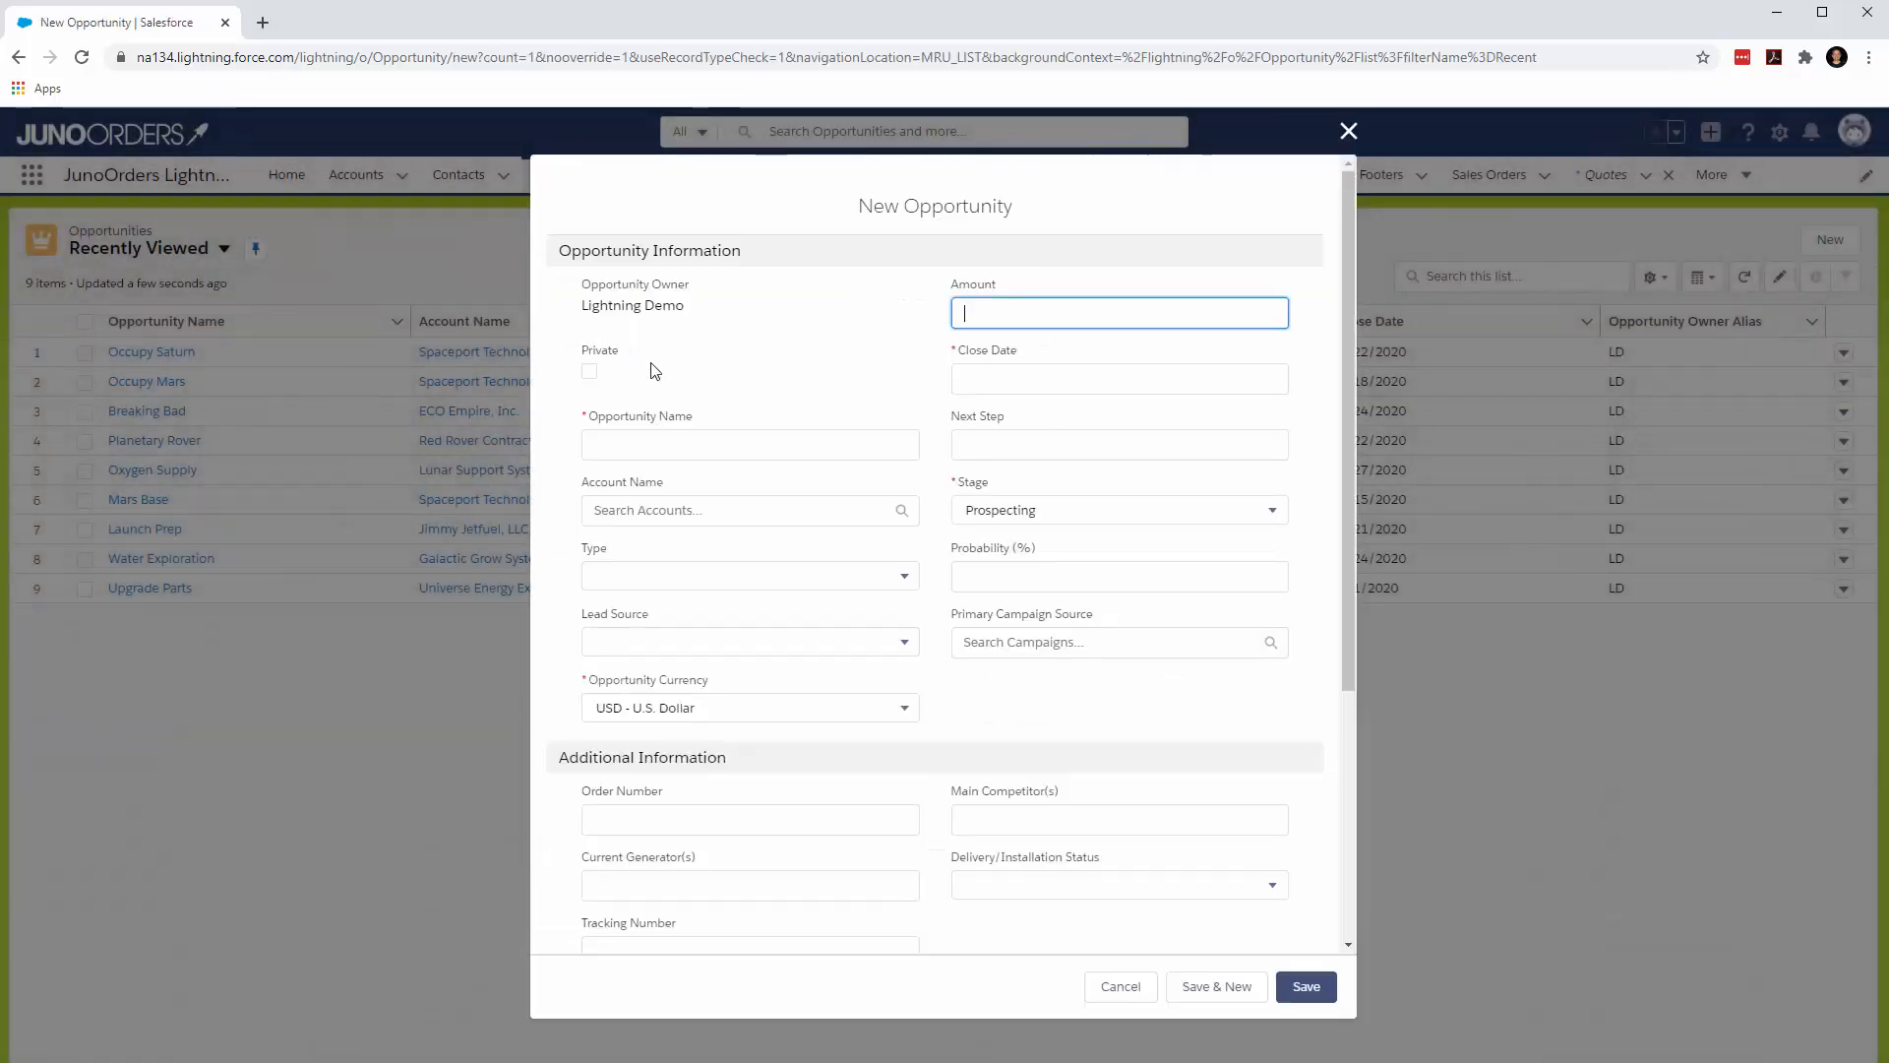
type("o")
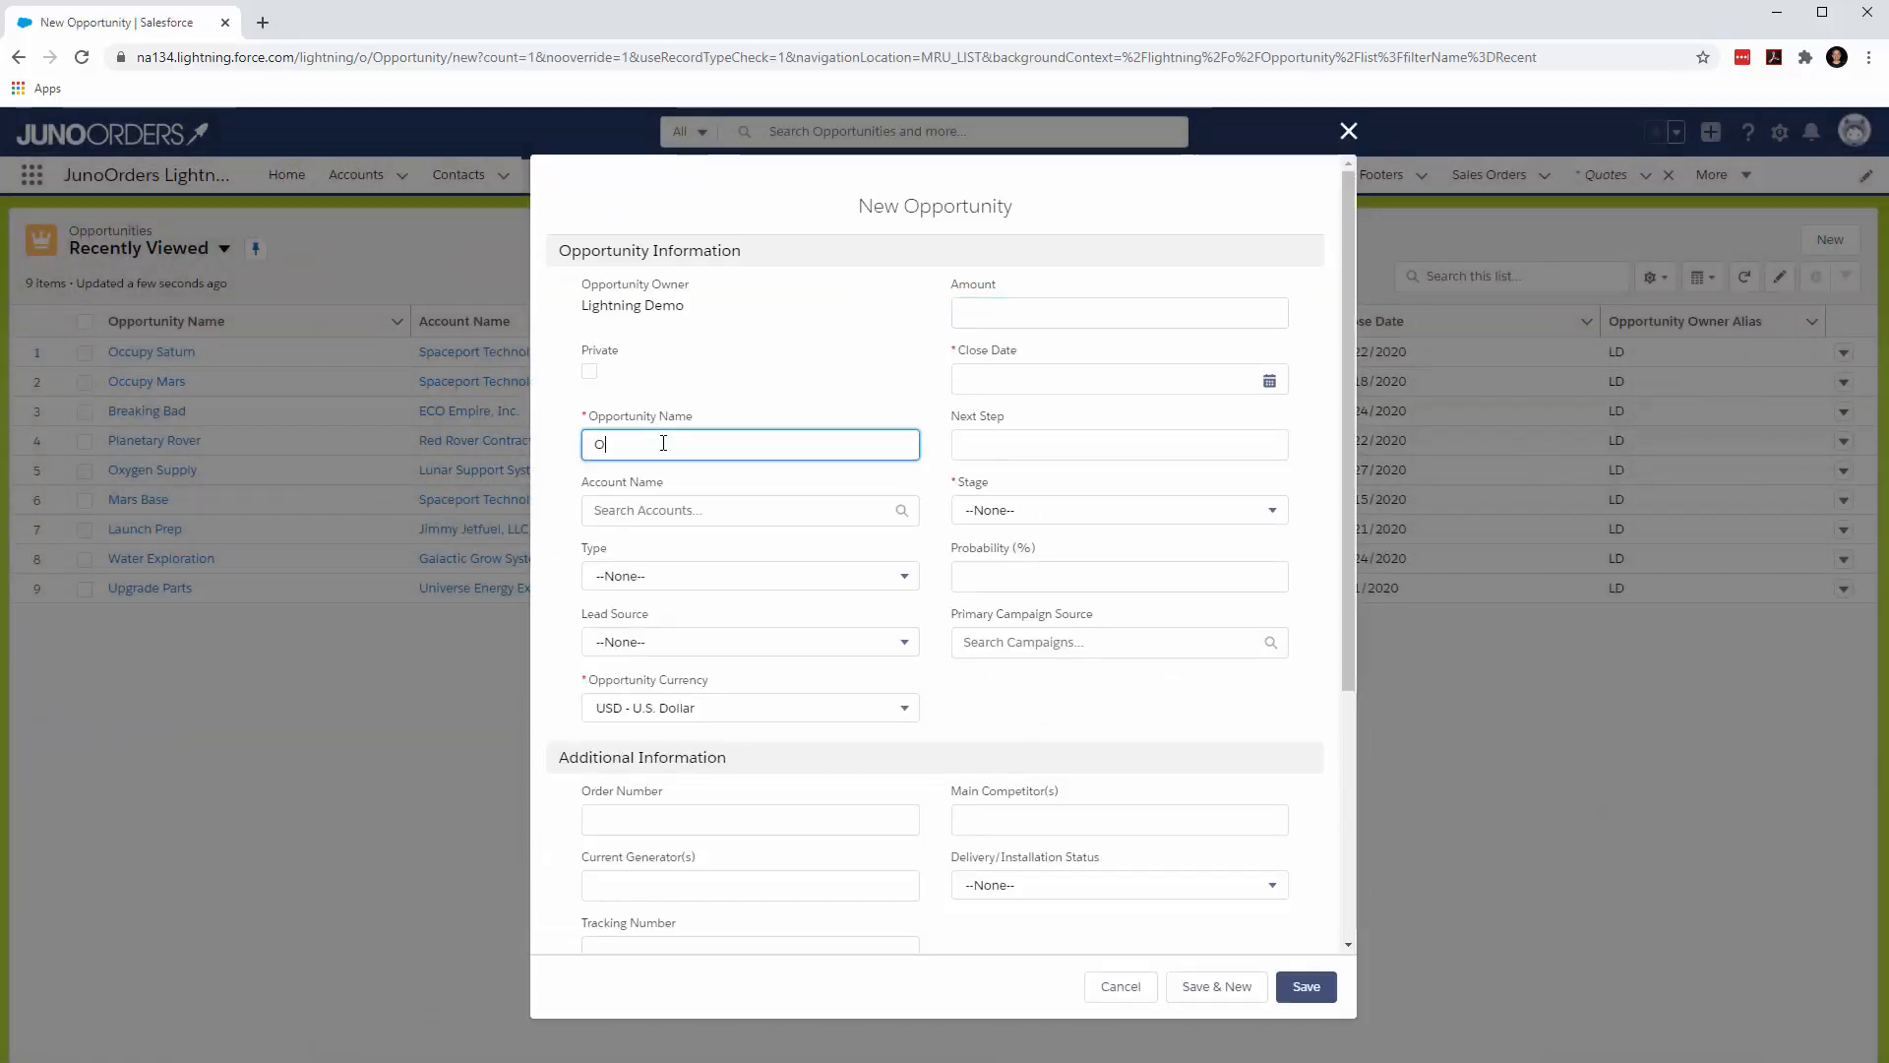
type("ccupy the M")
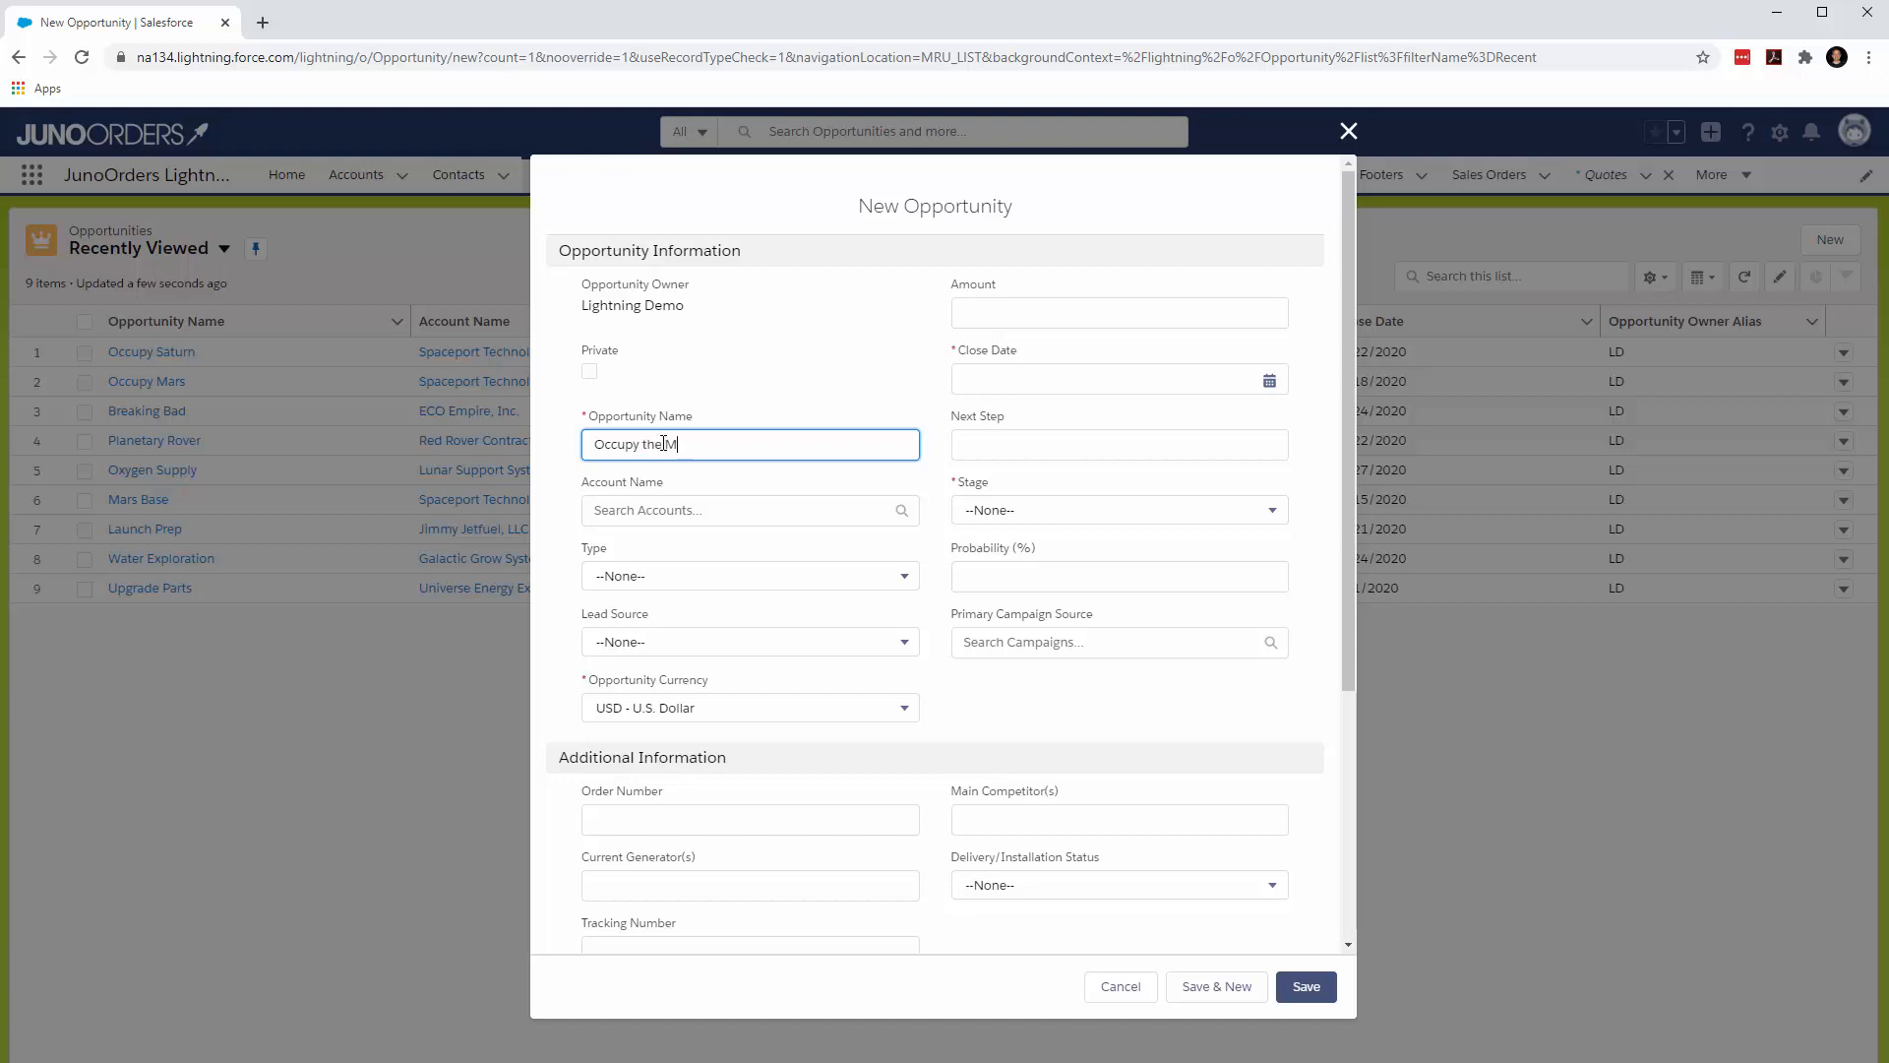
type("oon")
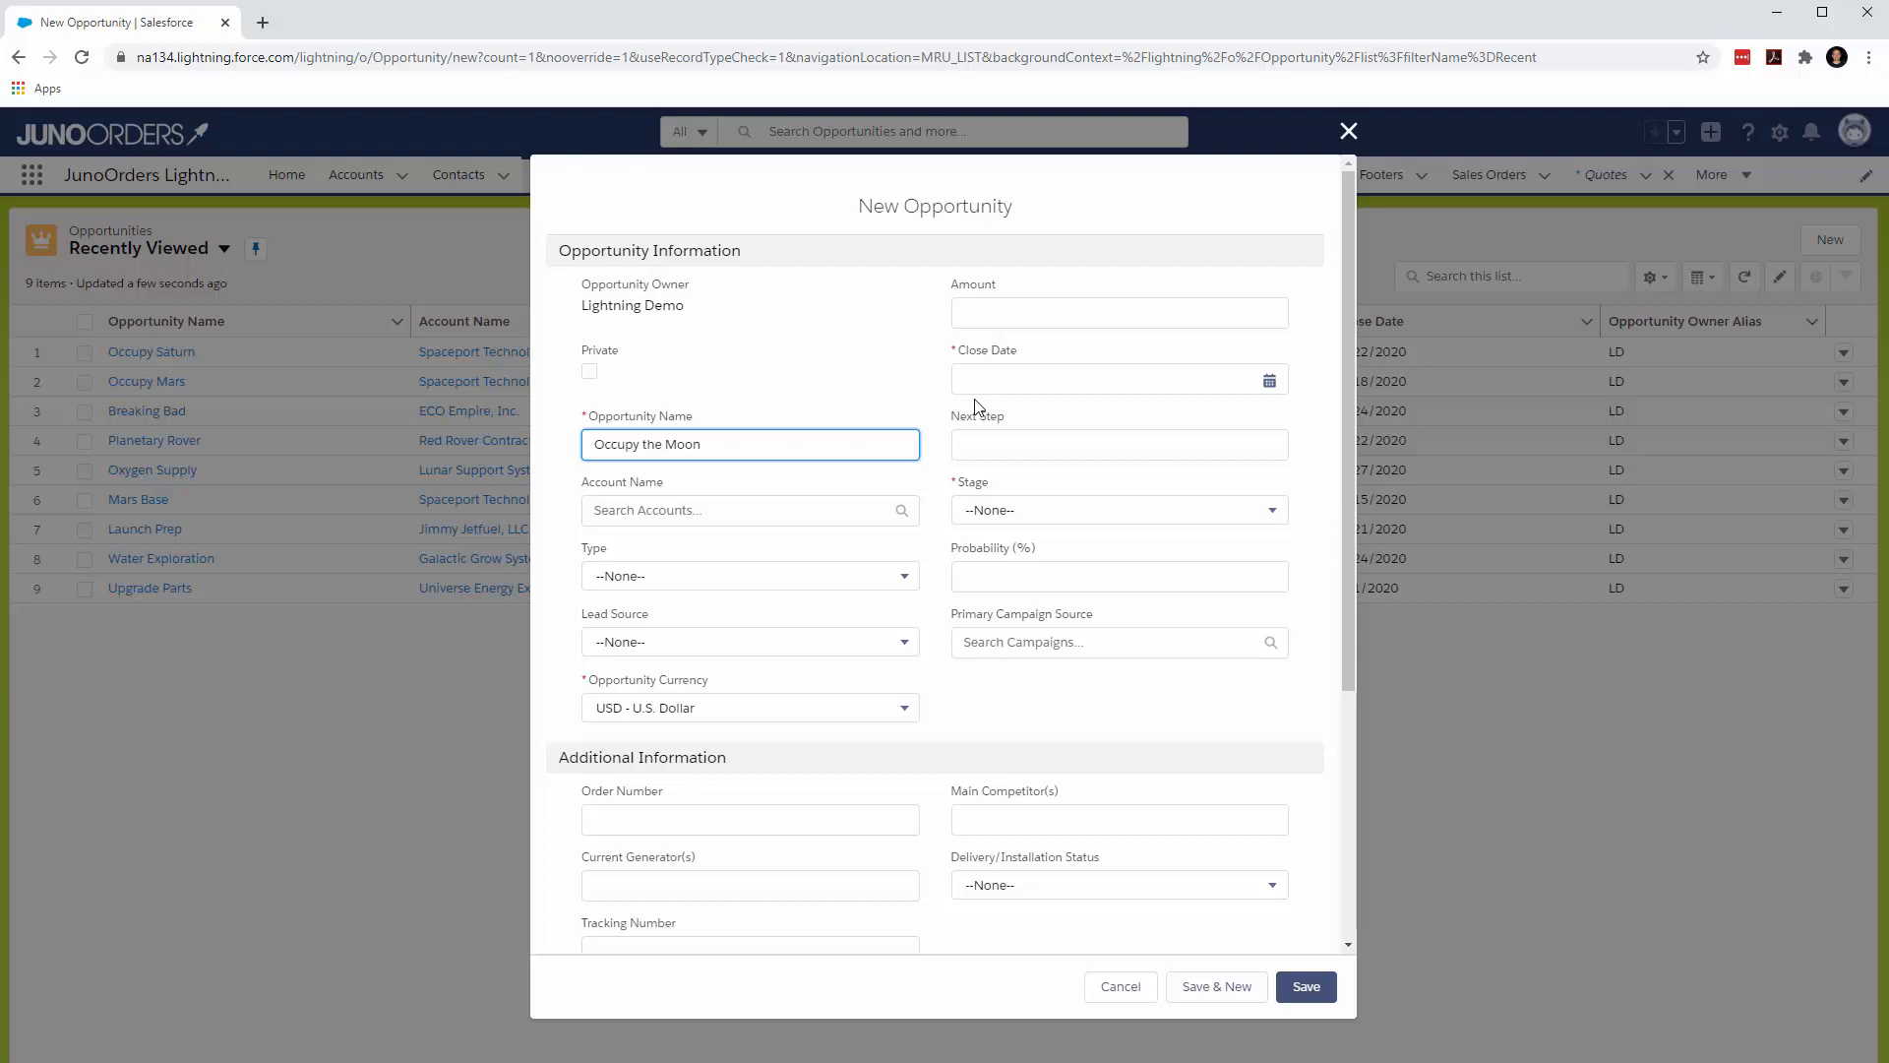
- Set close date 9/22/2020, account Spaceport Technologies, Inc., stage Prospecting, and save
left_click(1117, 380)
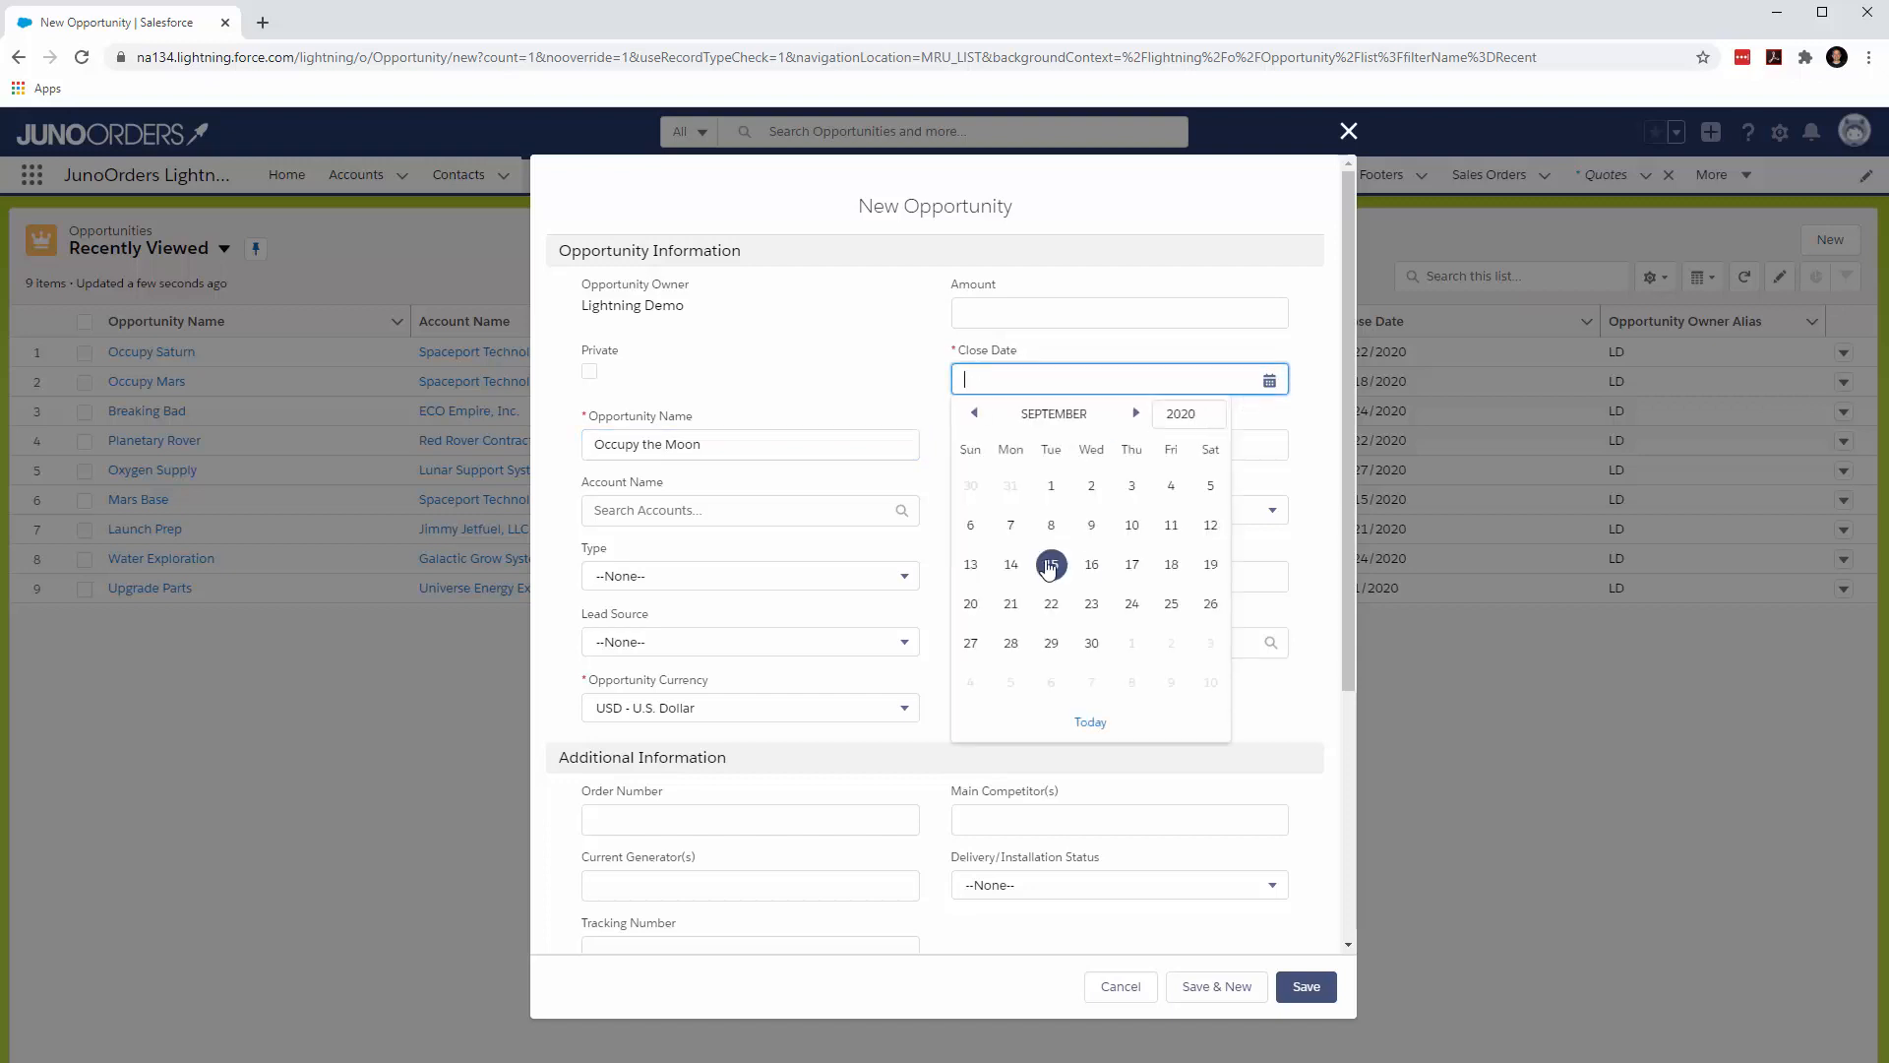
left_click(1051, 604)
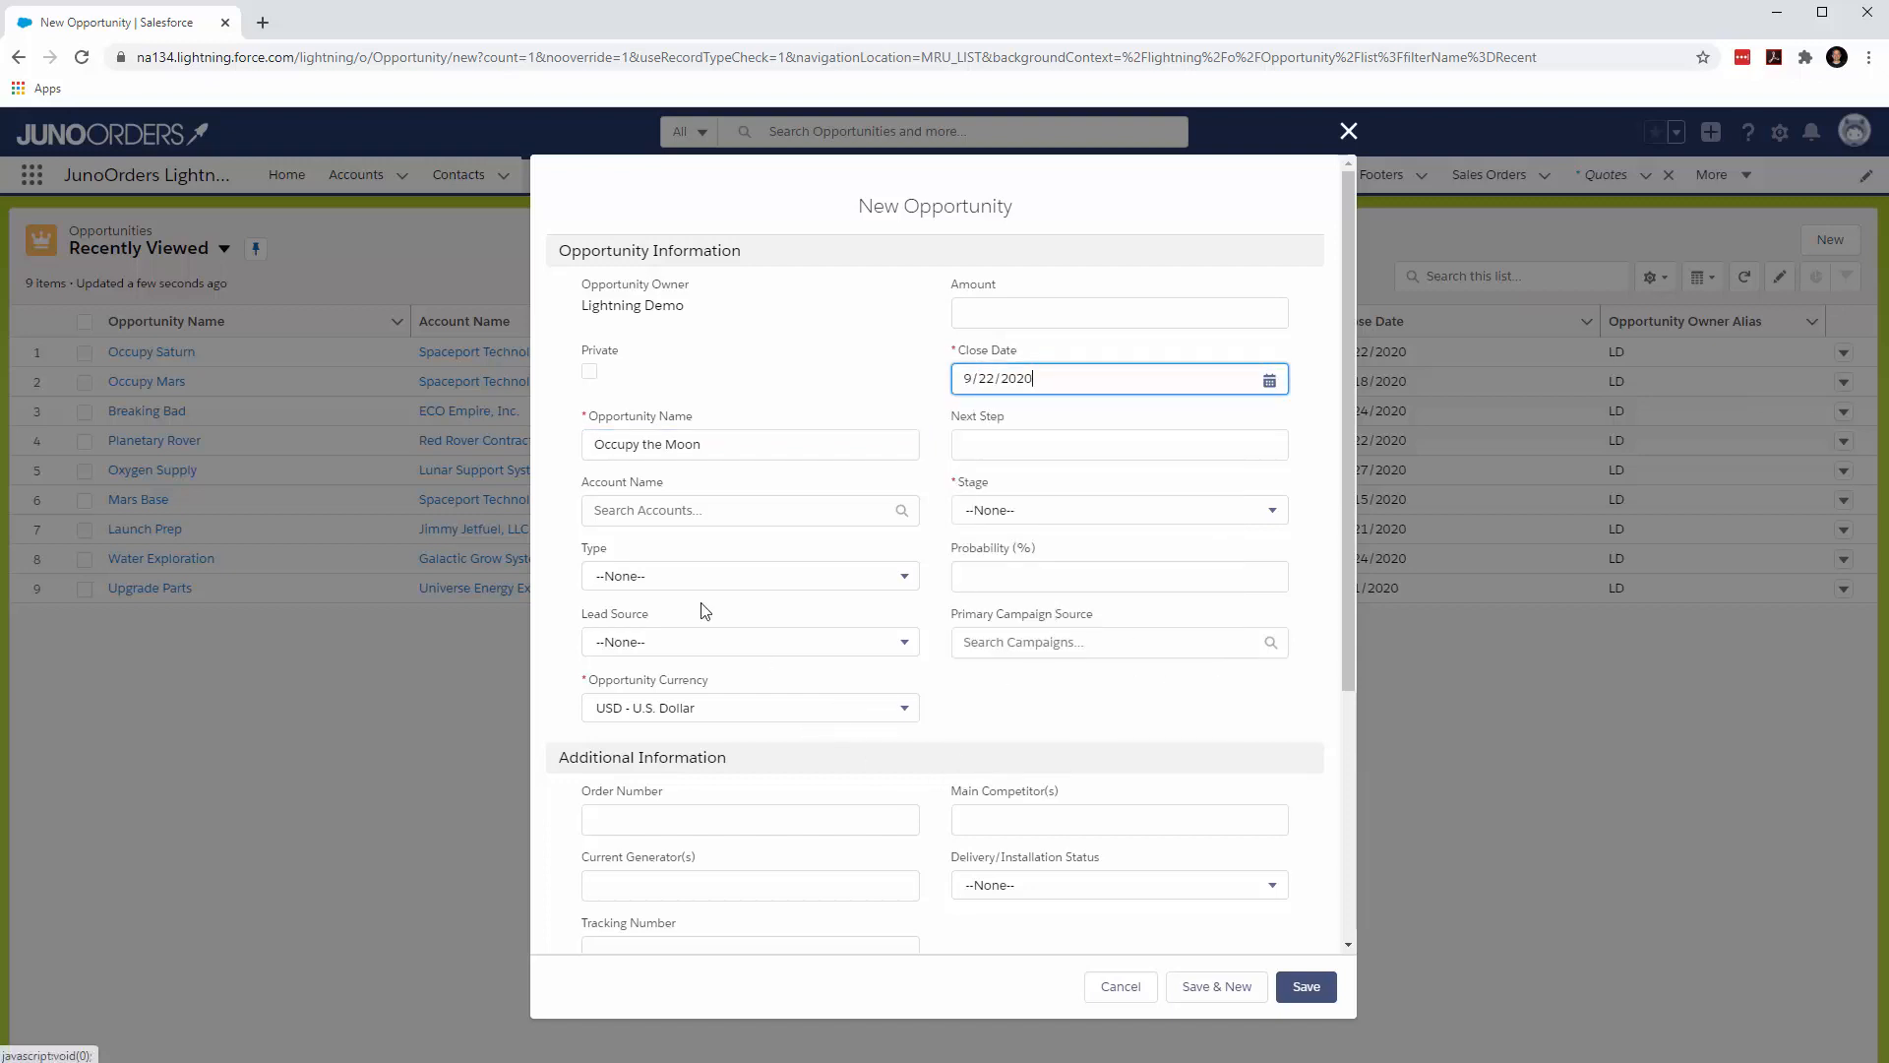
left_click(740, 509)
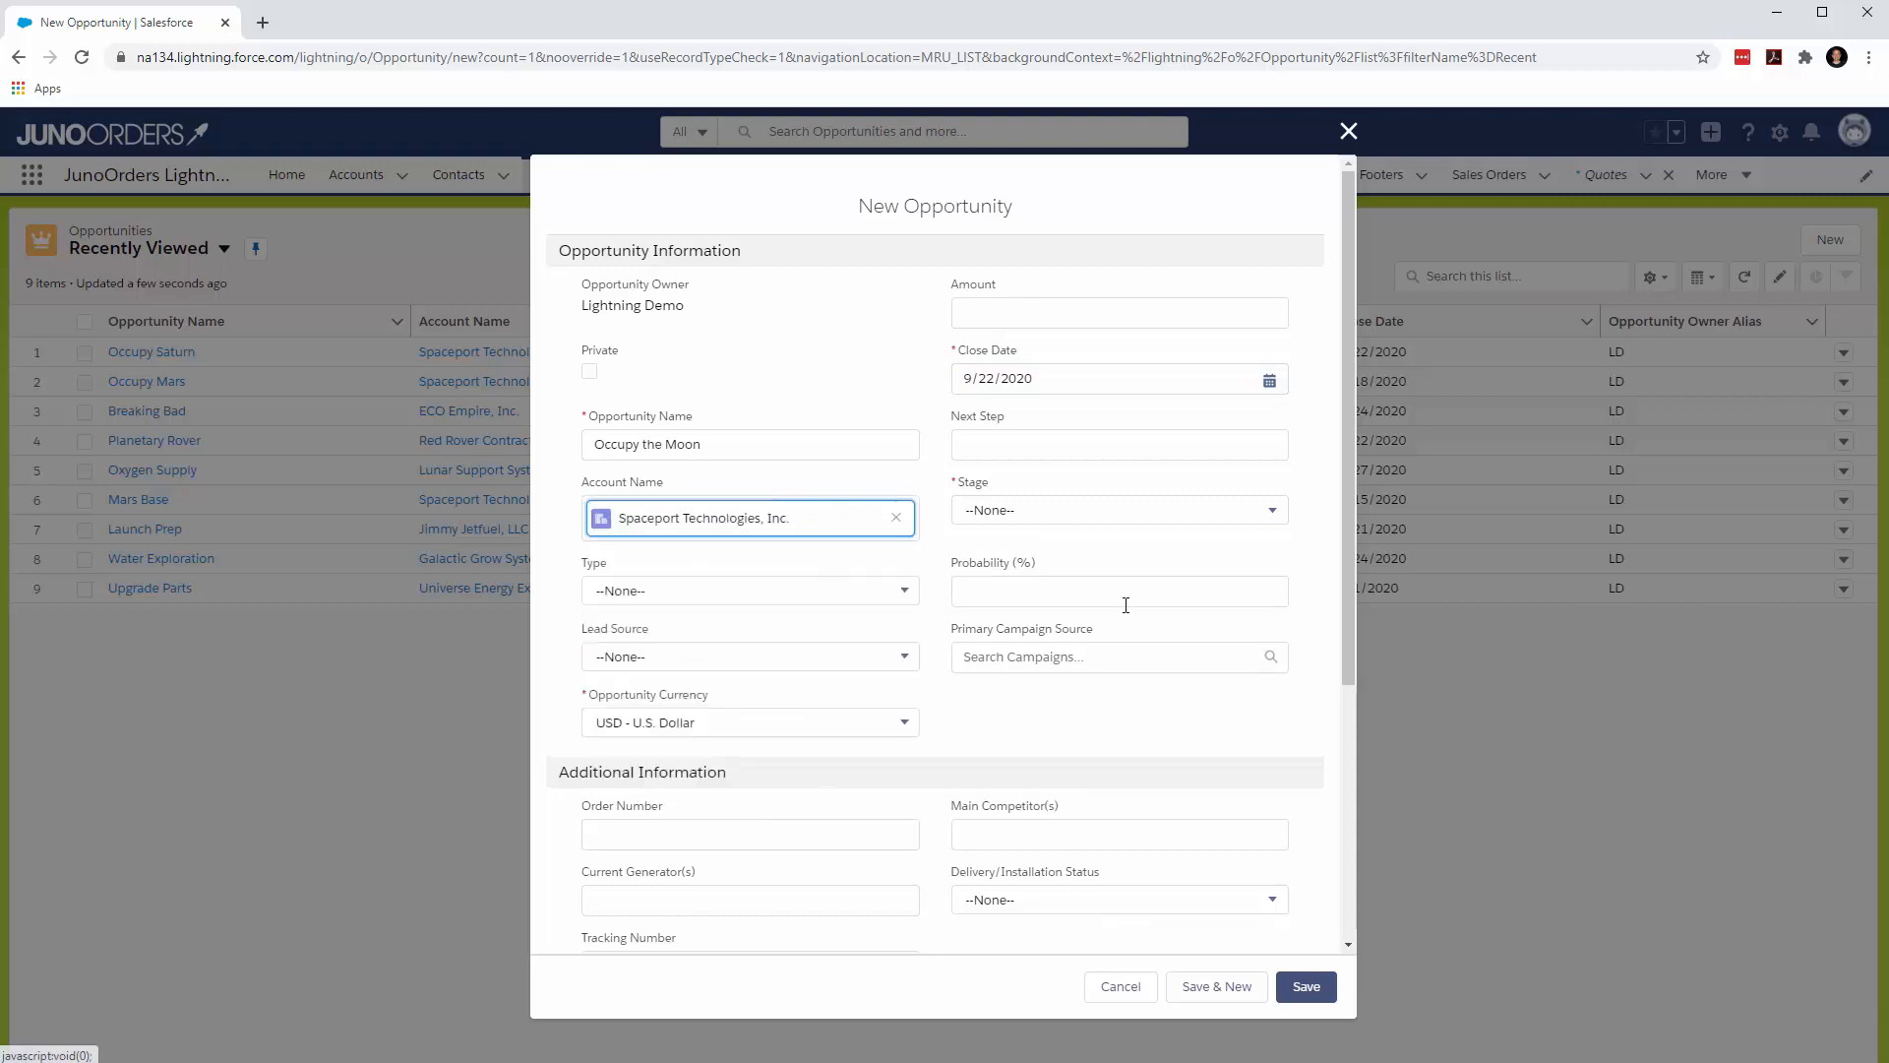
mouse_move(1307, 986)
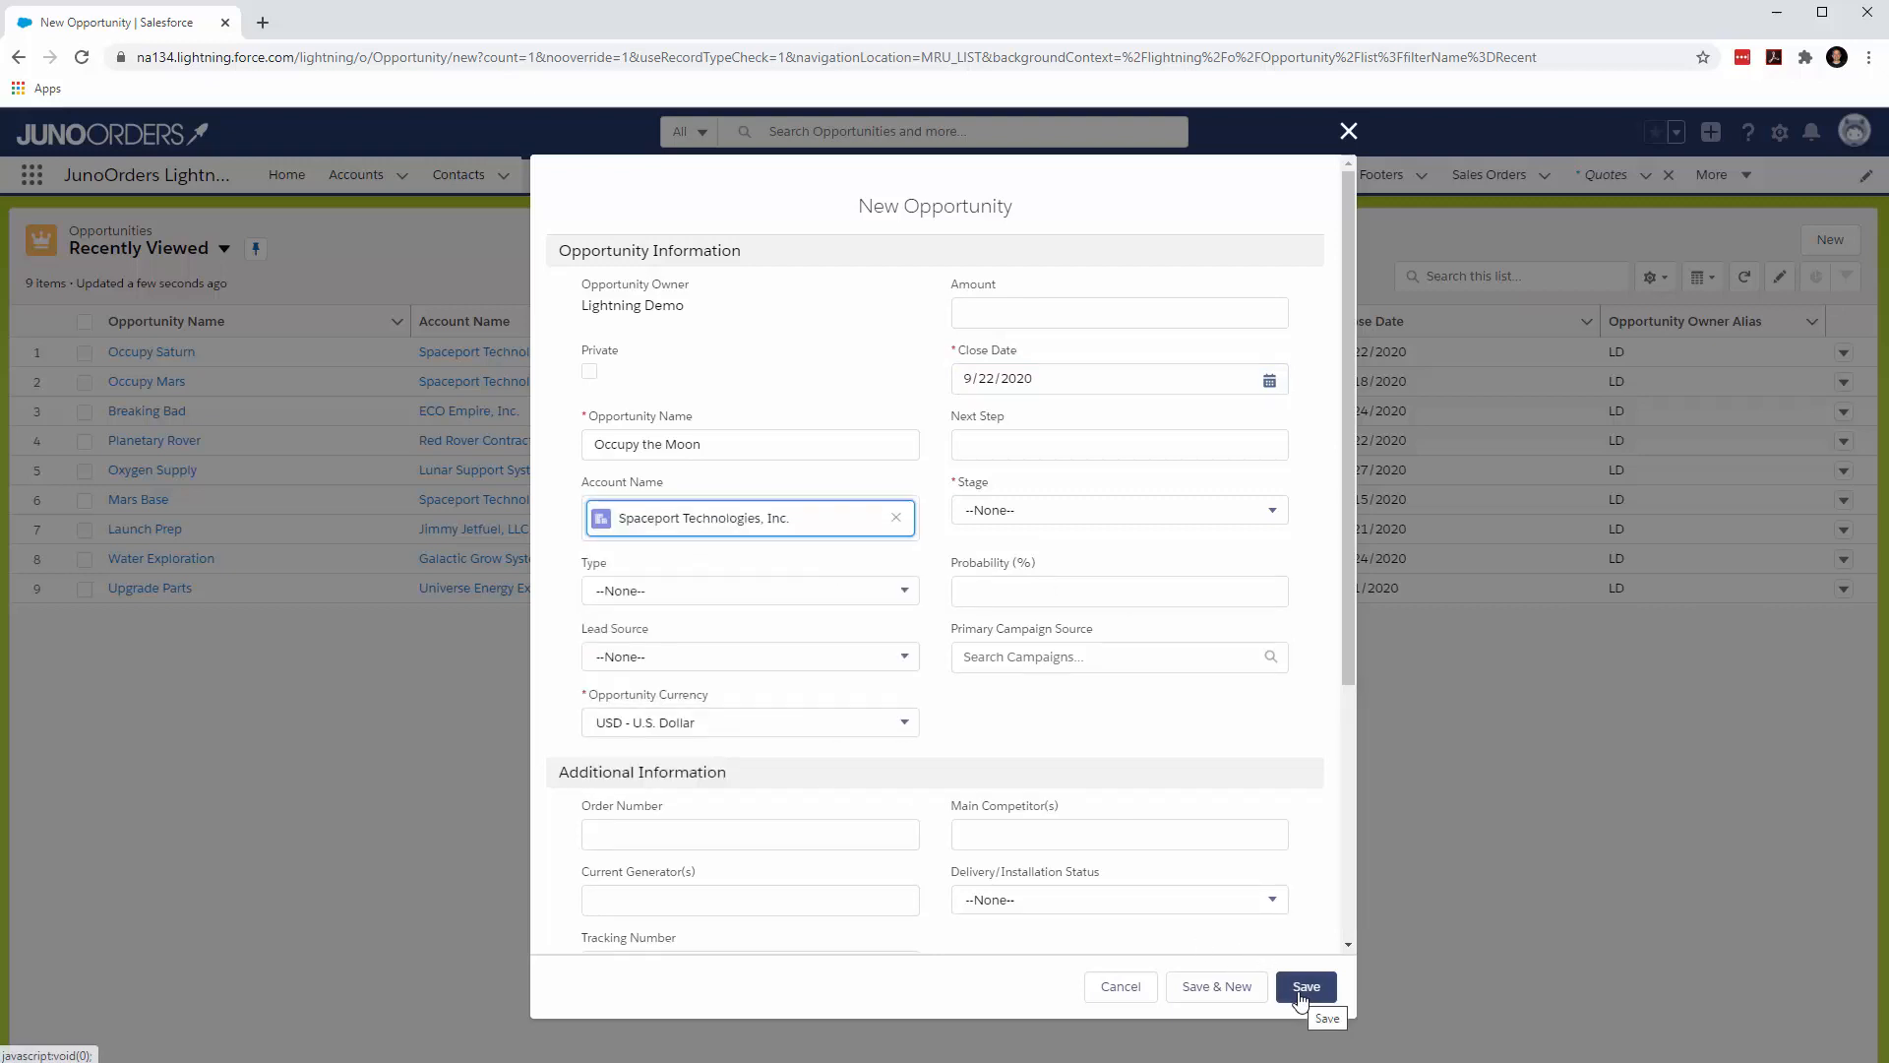
left_click(1118, 510)
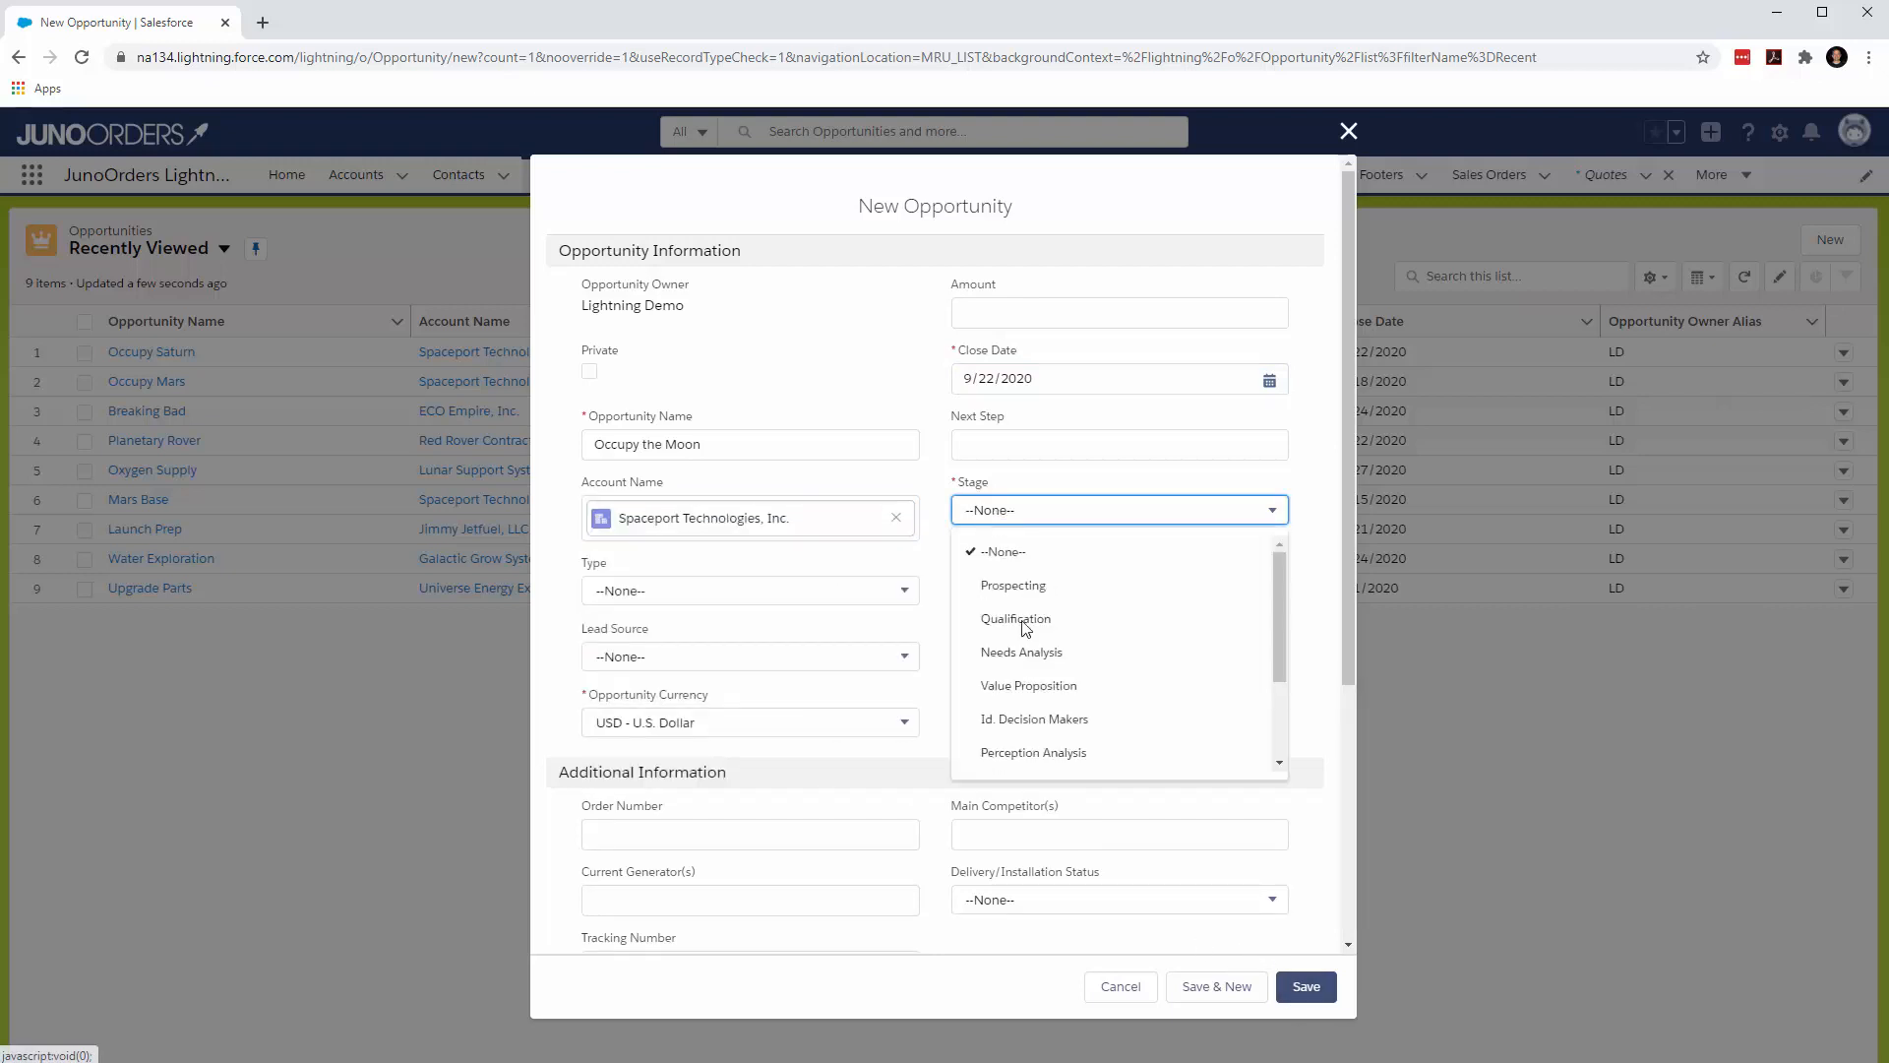
left_click(1307, 988)
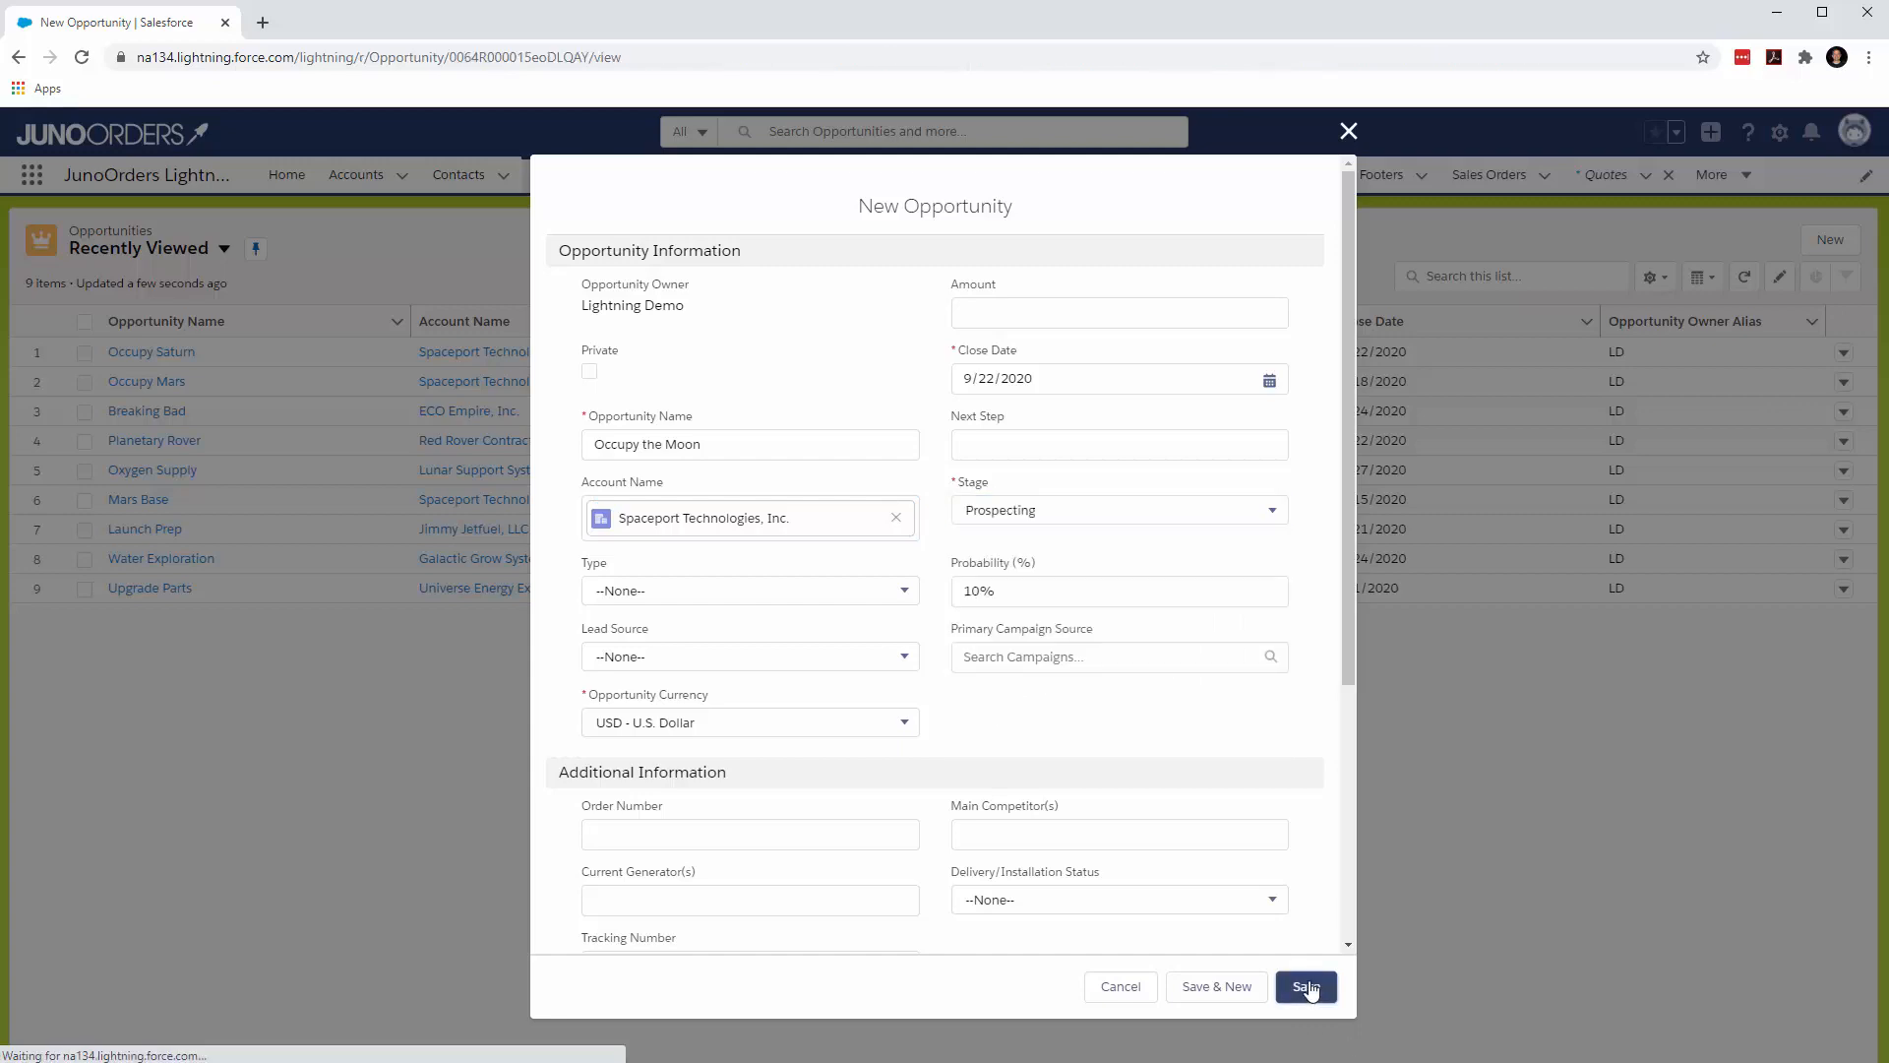
left_click(1306, 986)
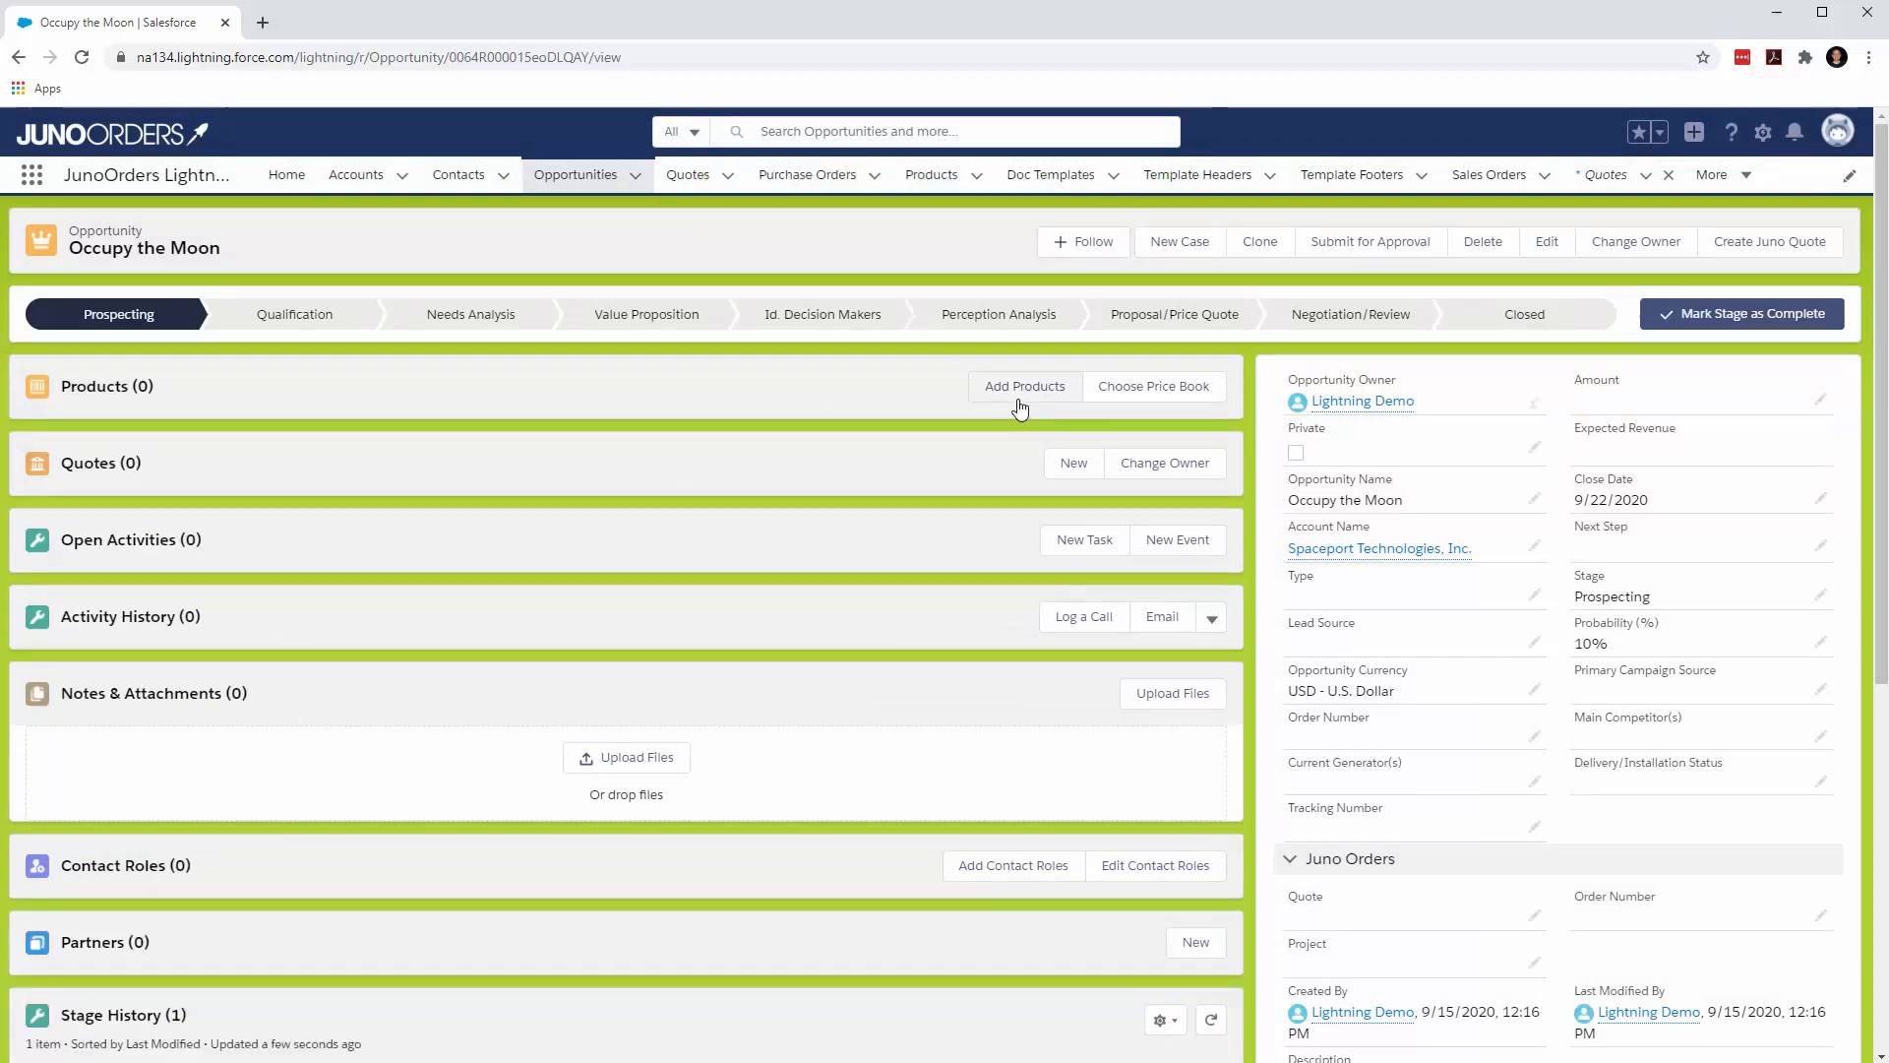
- Choose the Standard Price Book and select BN, CARA, COUP and GROW to add
left_click(1165, 386)
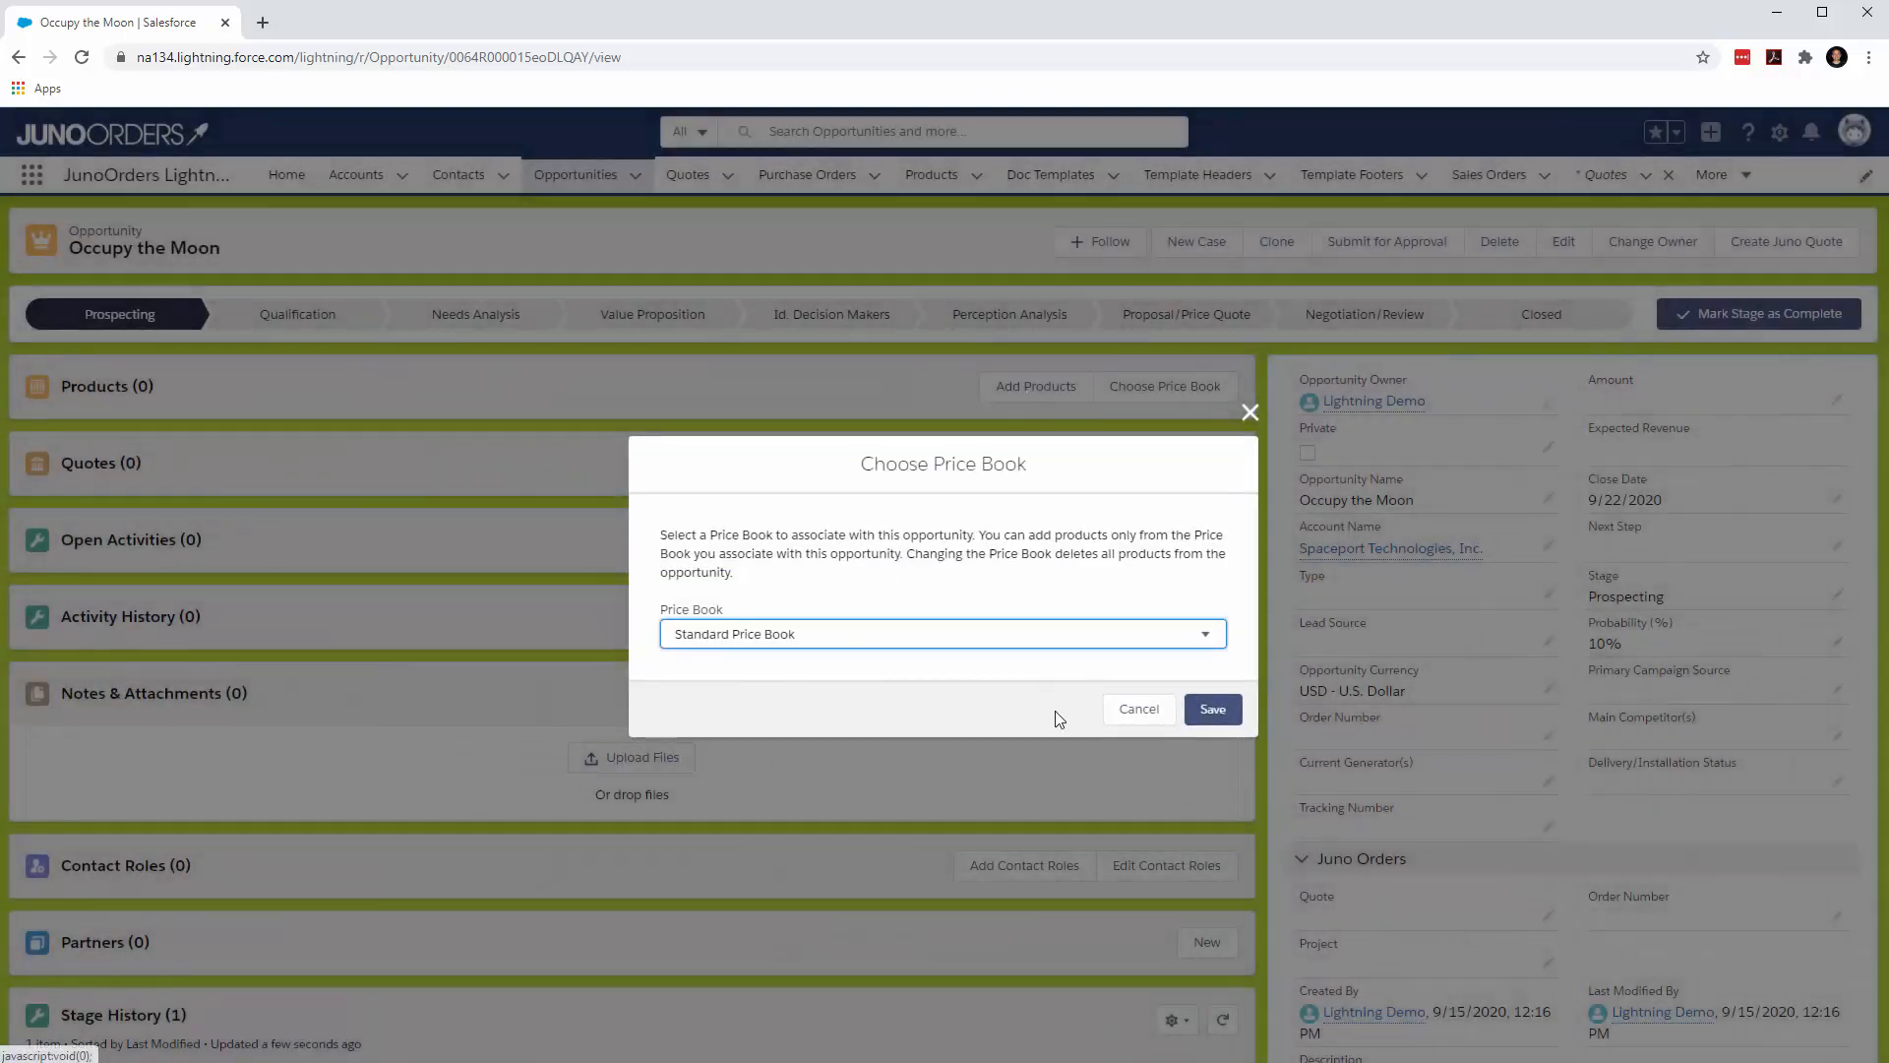
left_click(1212, 709)
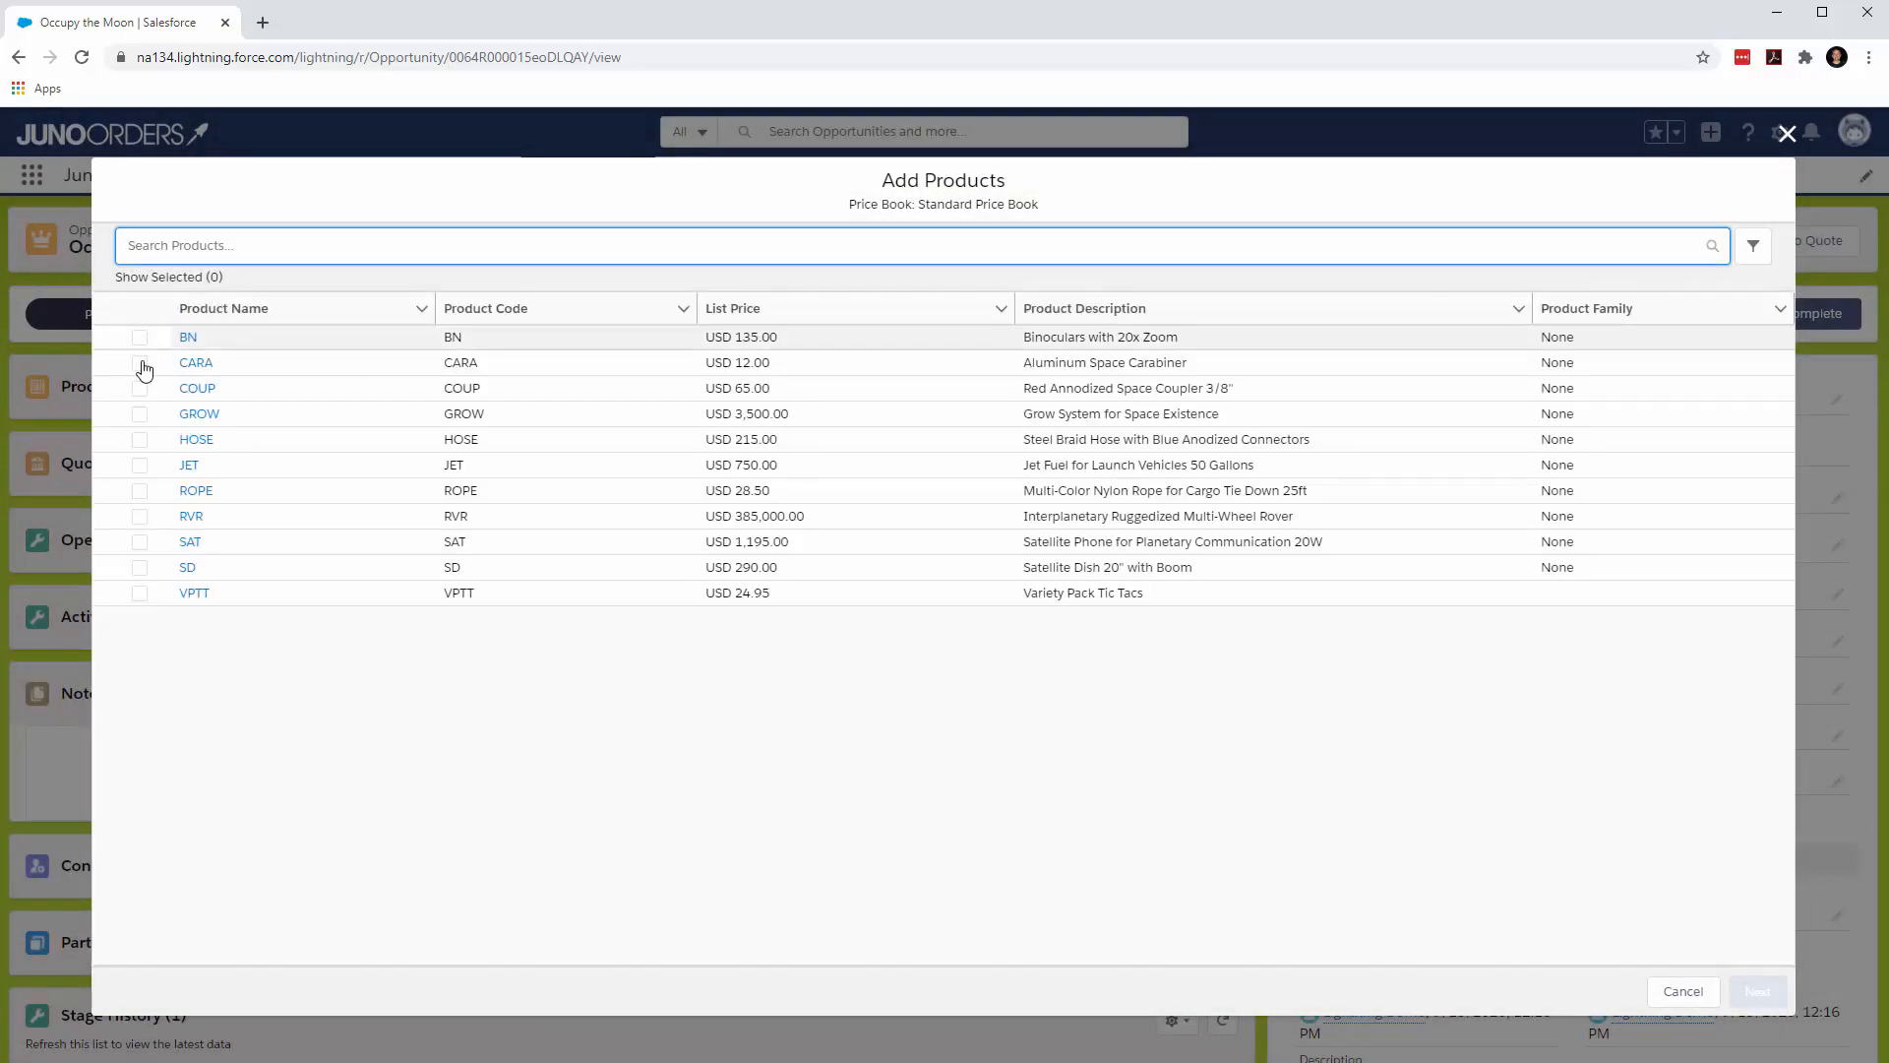
left_click(138, 413)
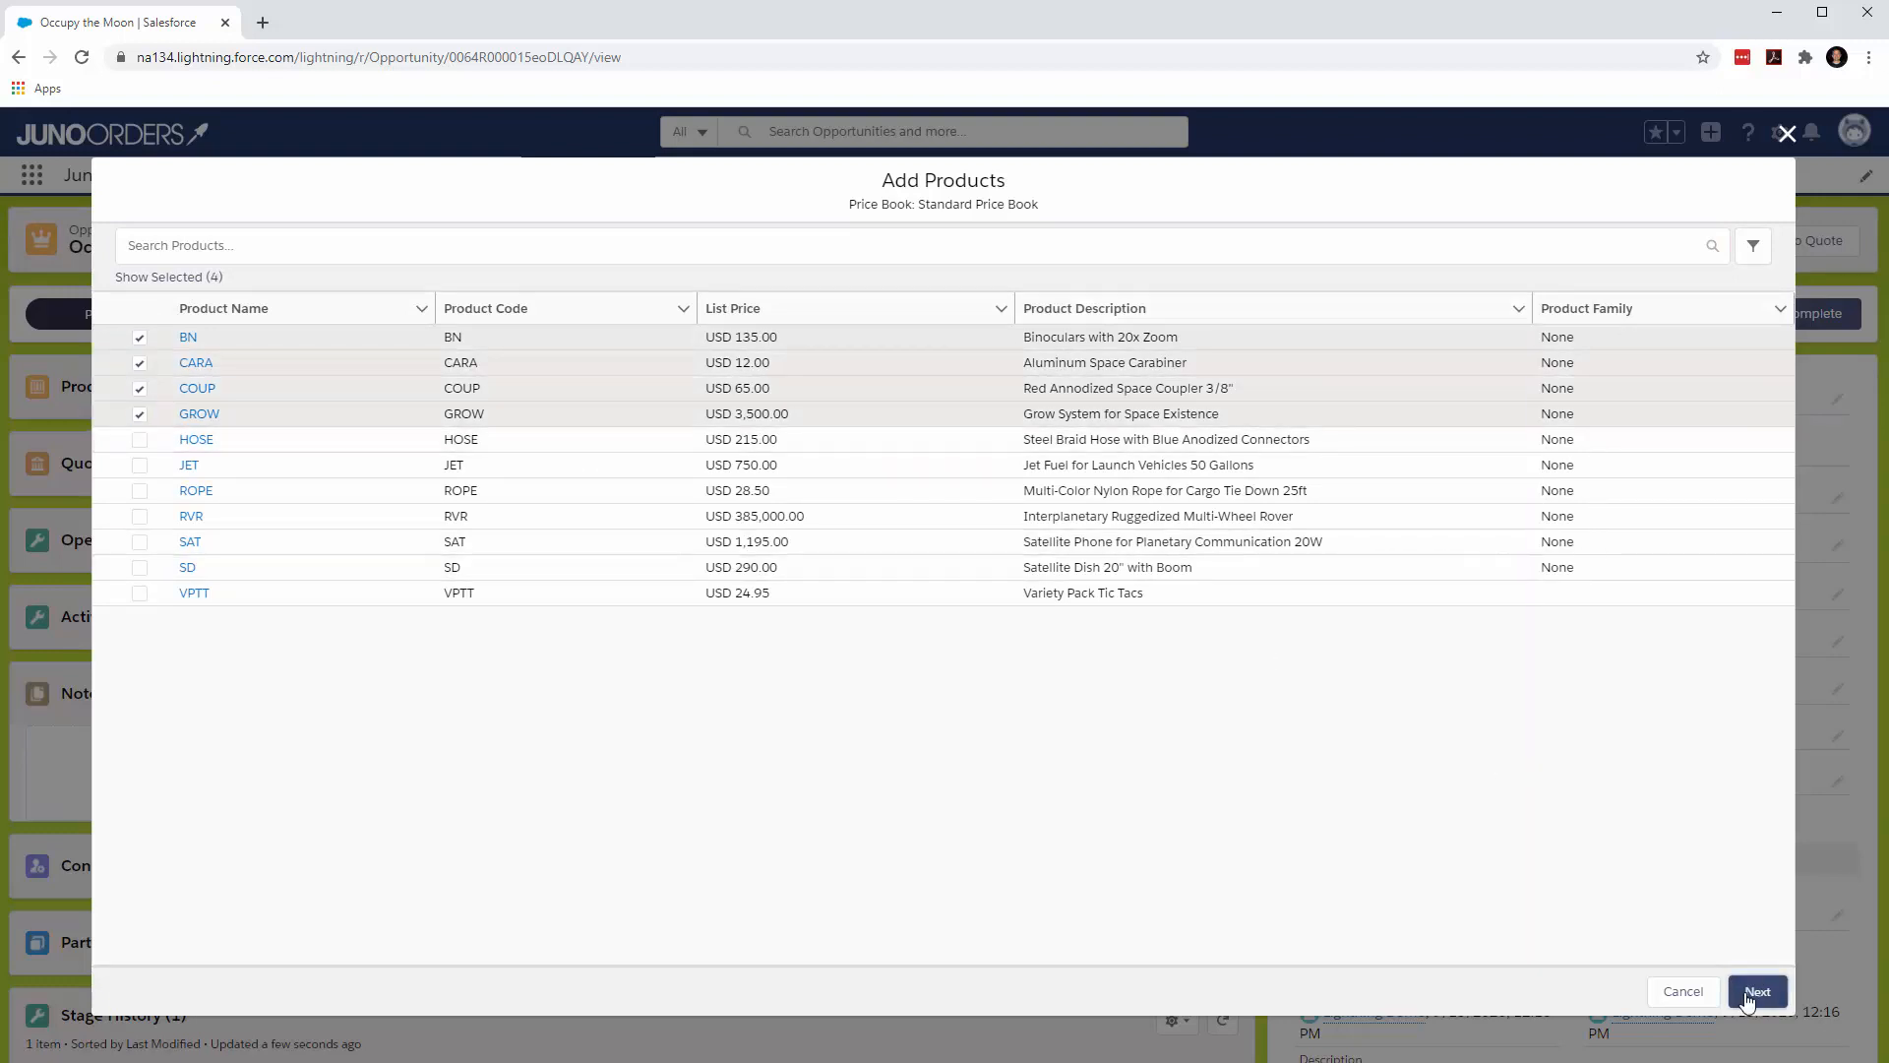
- Enter quantities 2, 4, 6 and 8 for the products and save them to the opportunity
left_click(1759, 990)
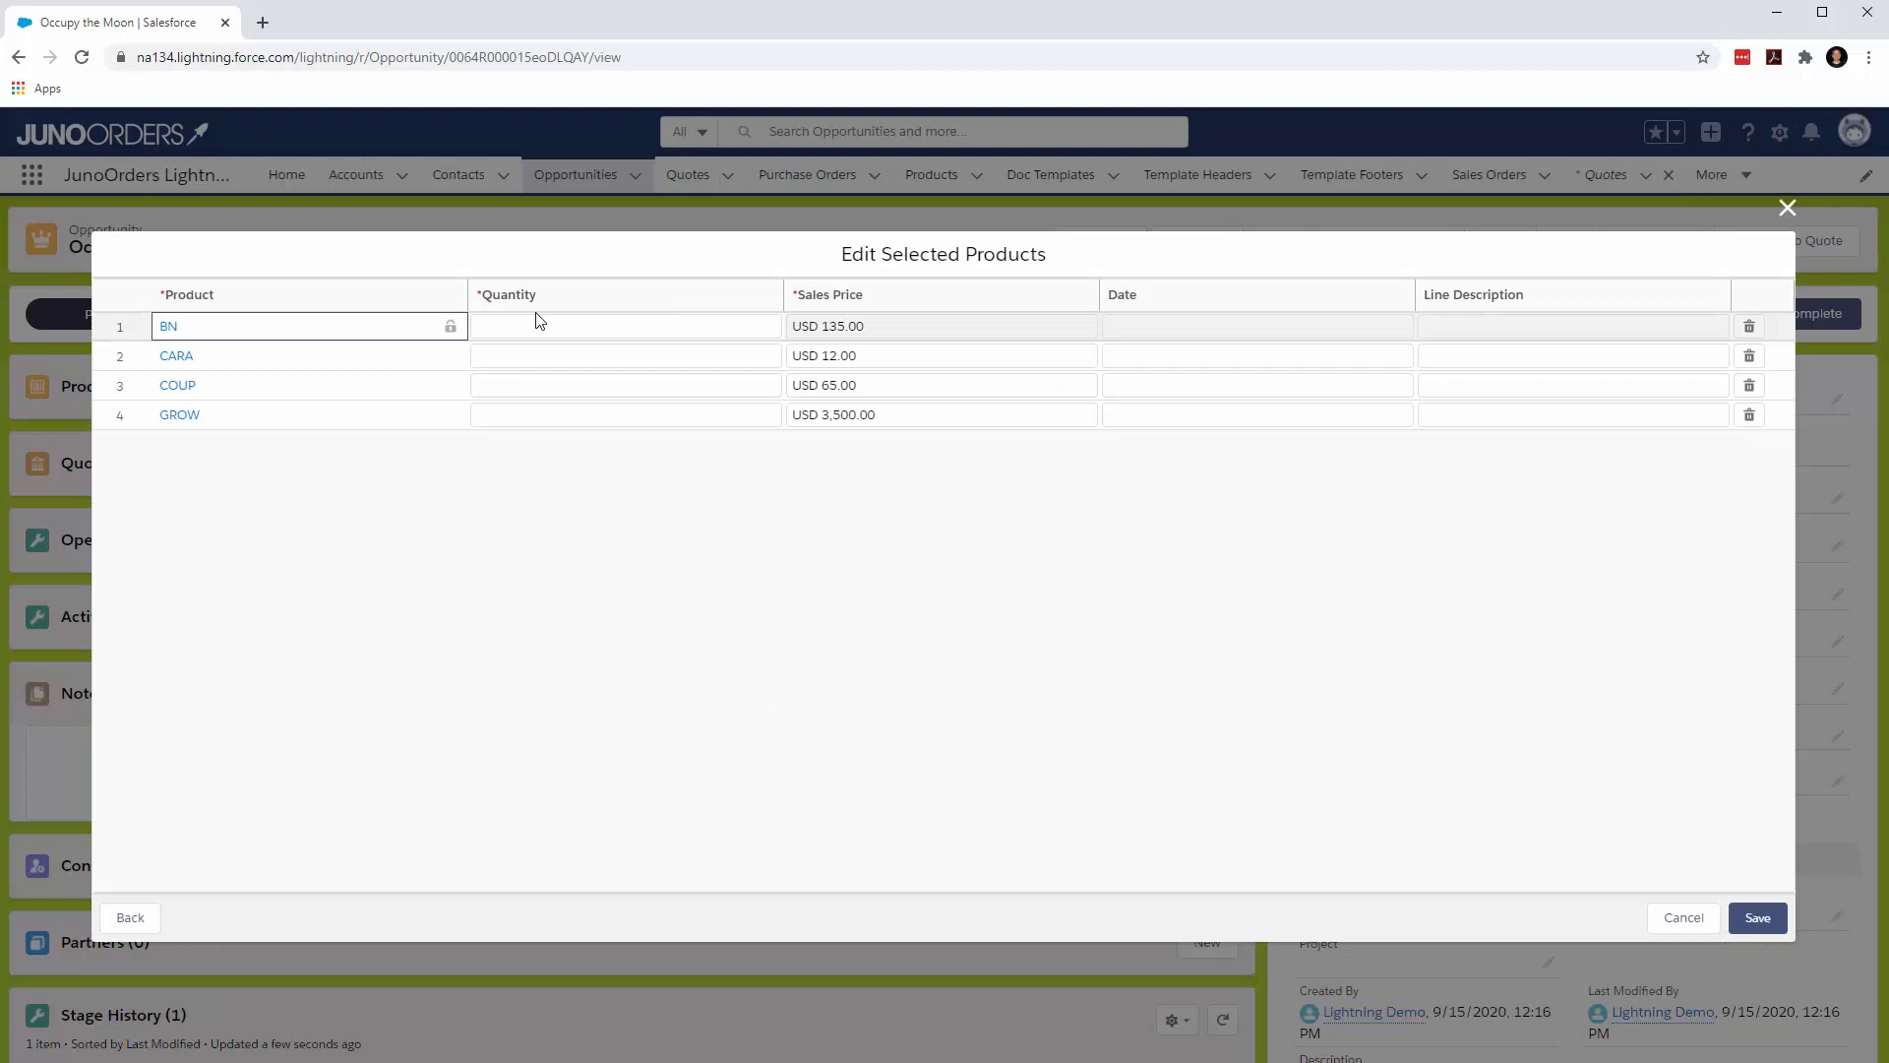
type("2.00")
left_click(626, 383)
type("6")
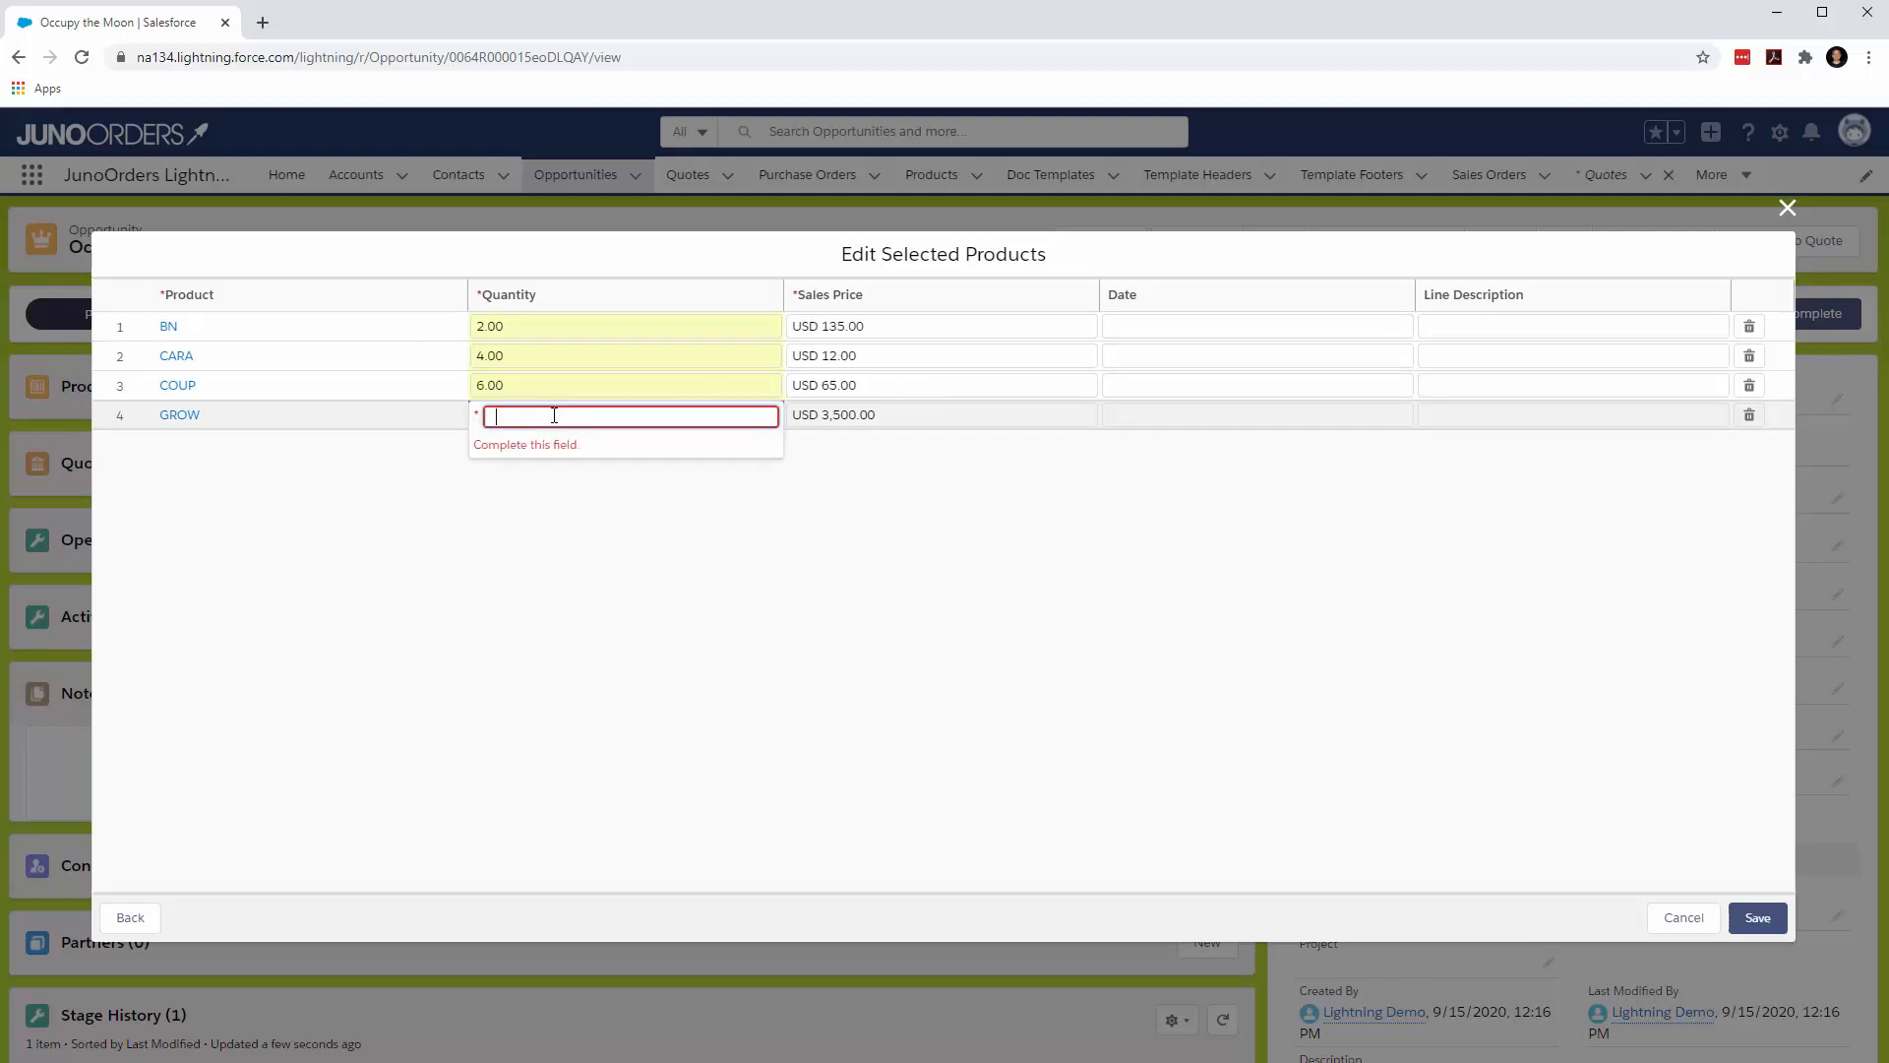
type("8.00")
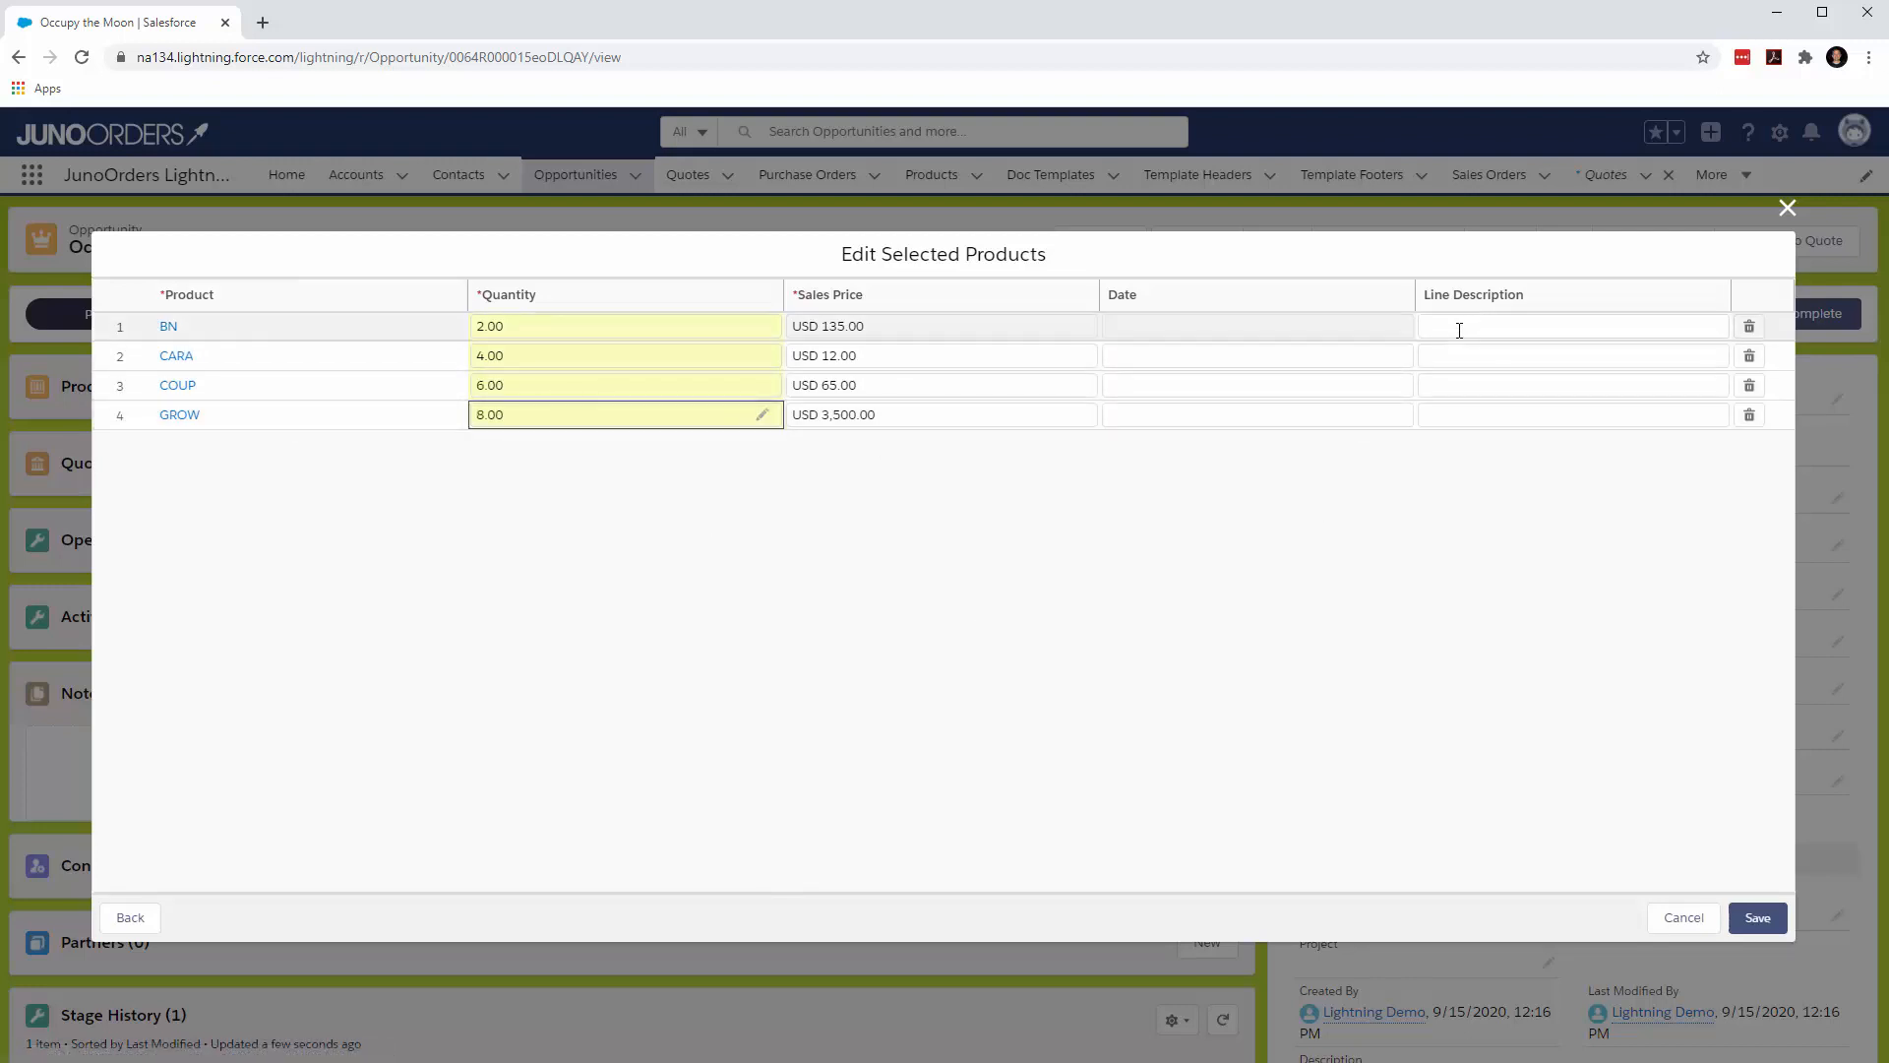
left_click(1757, 917)
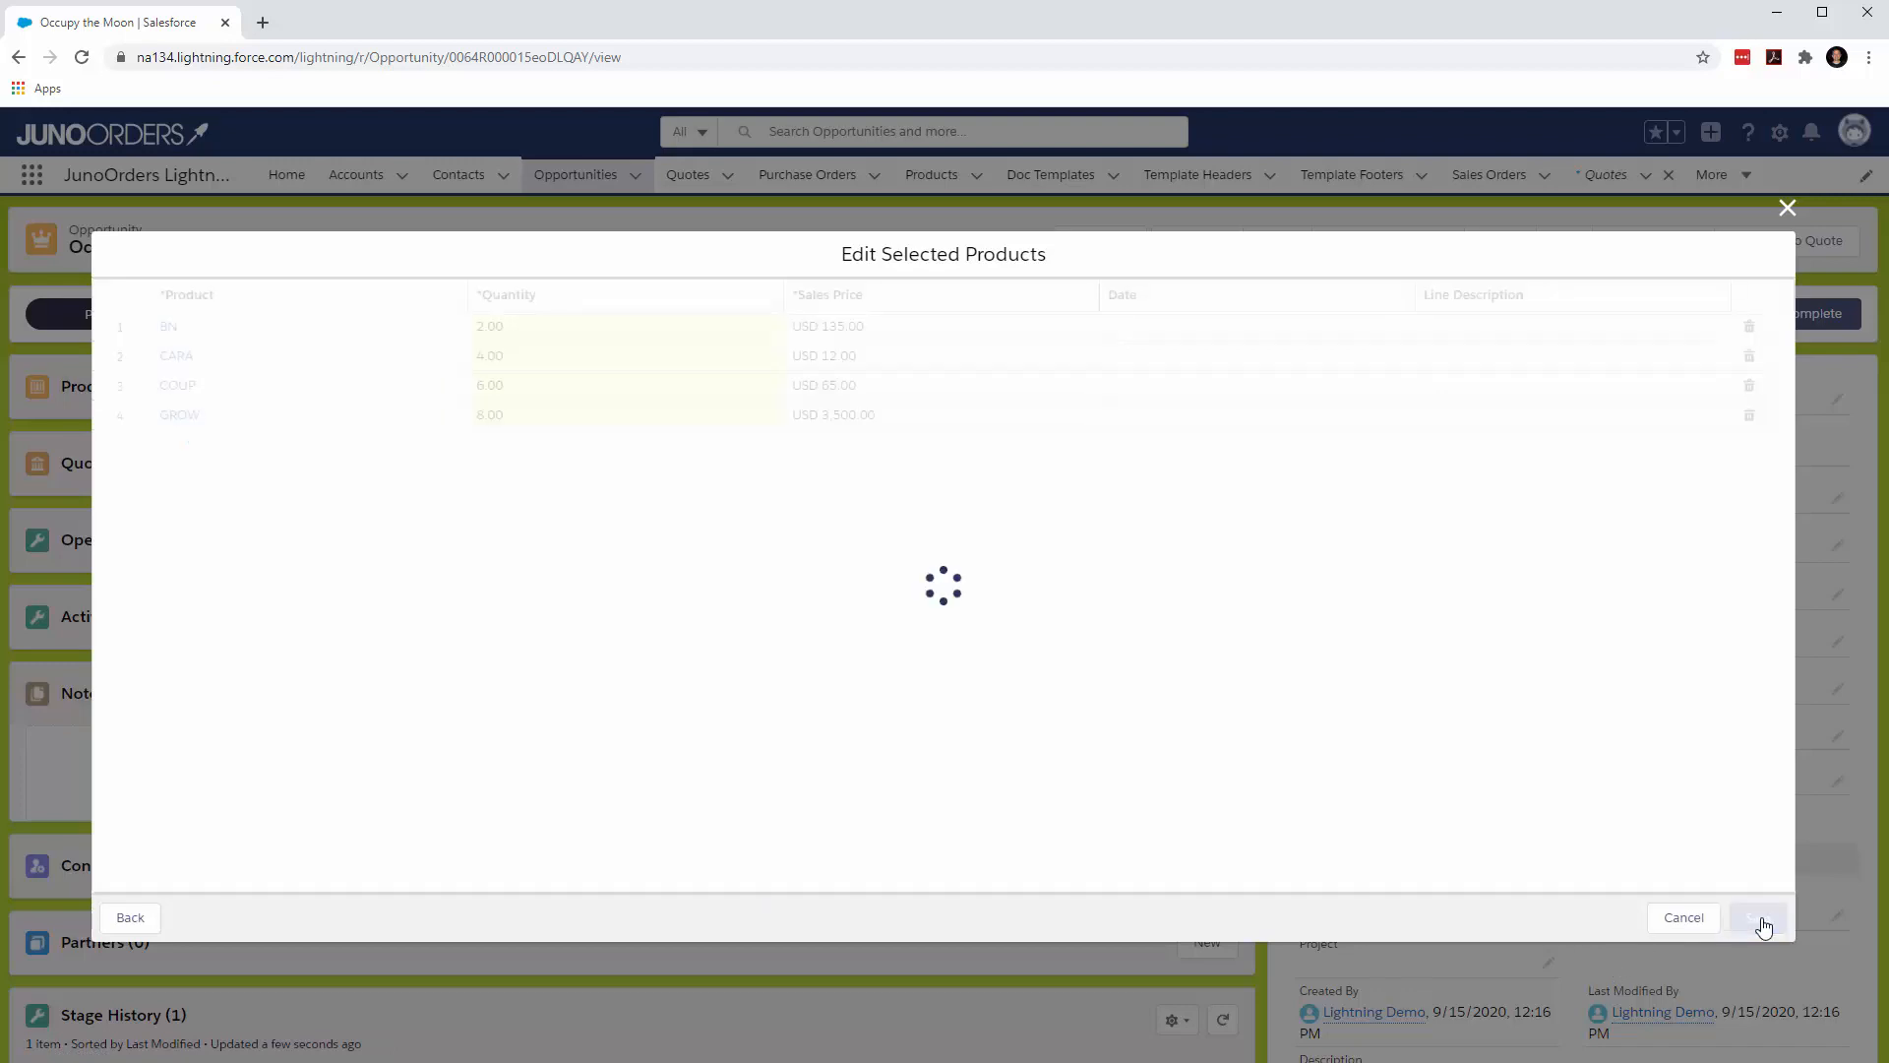
left_click(1761, 917)
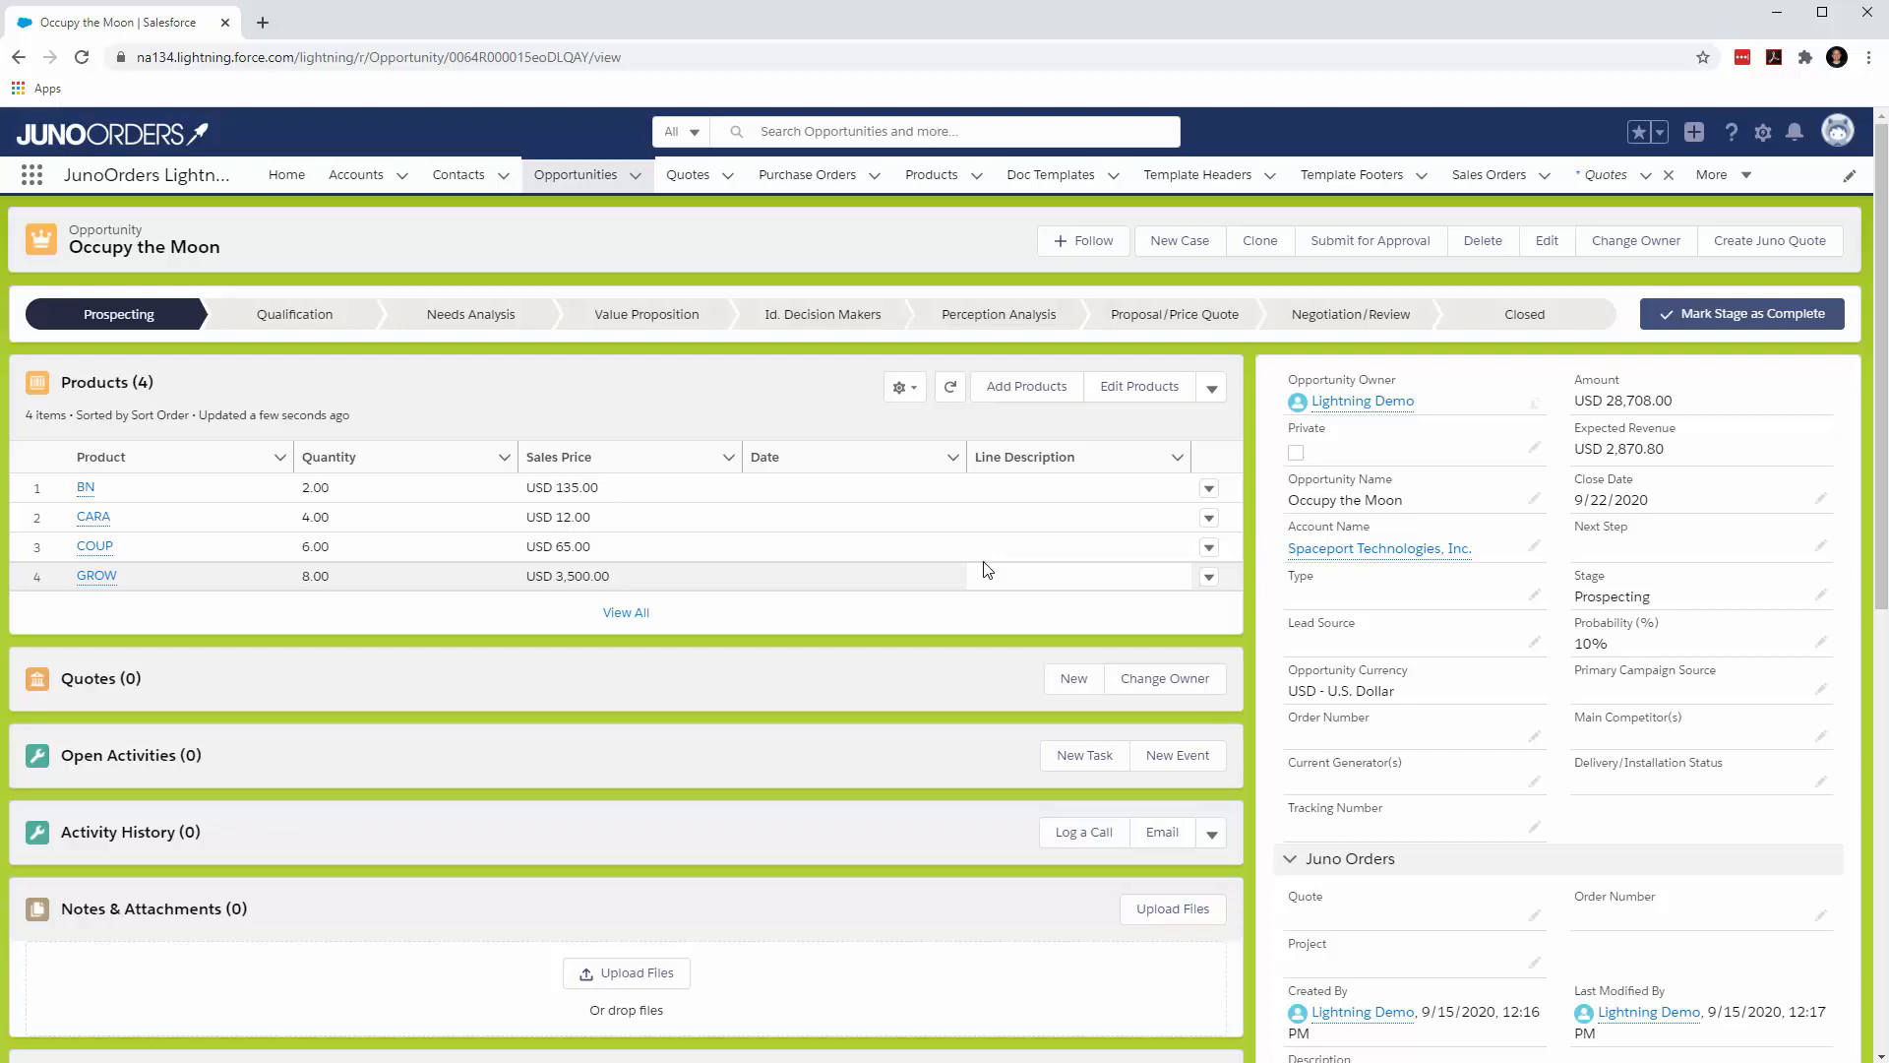
- Start a new quote from the Quotes related list of the opportunity
scroll("down", 3)
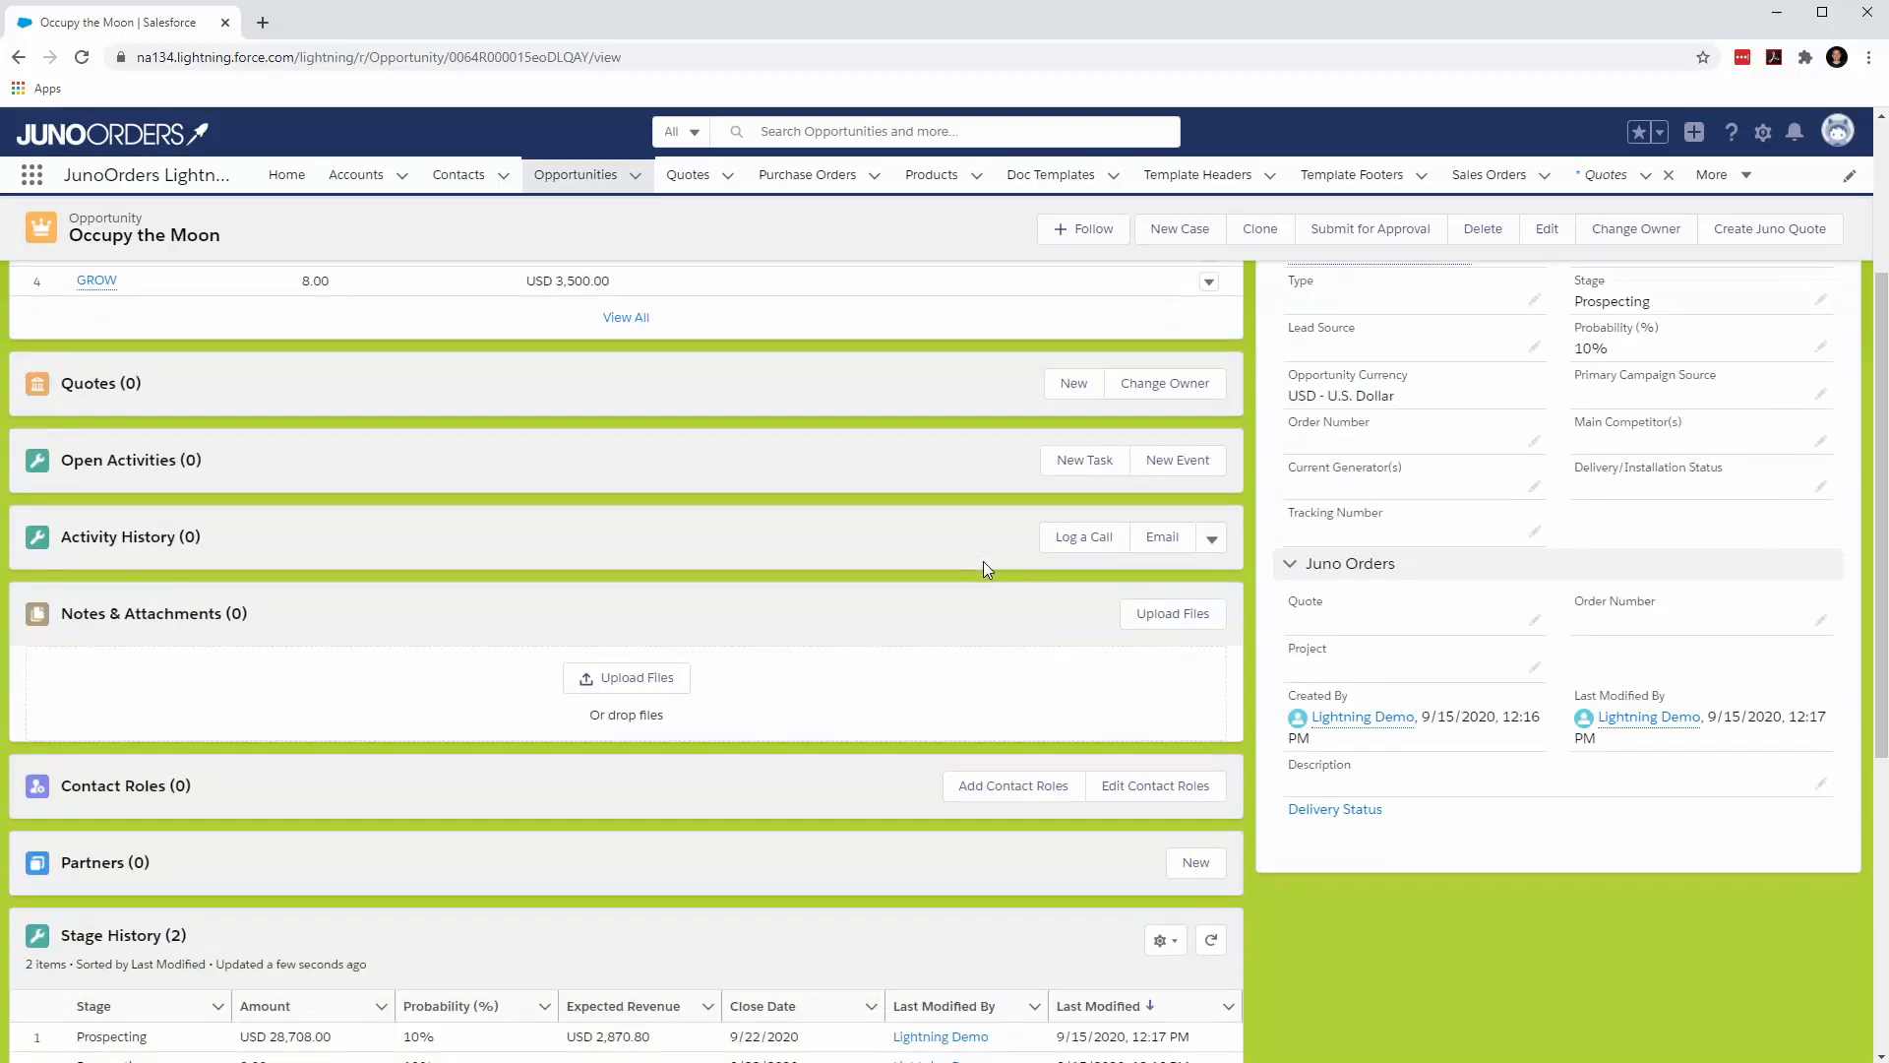
scroll("down", 3)
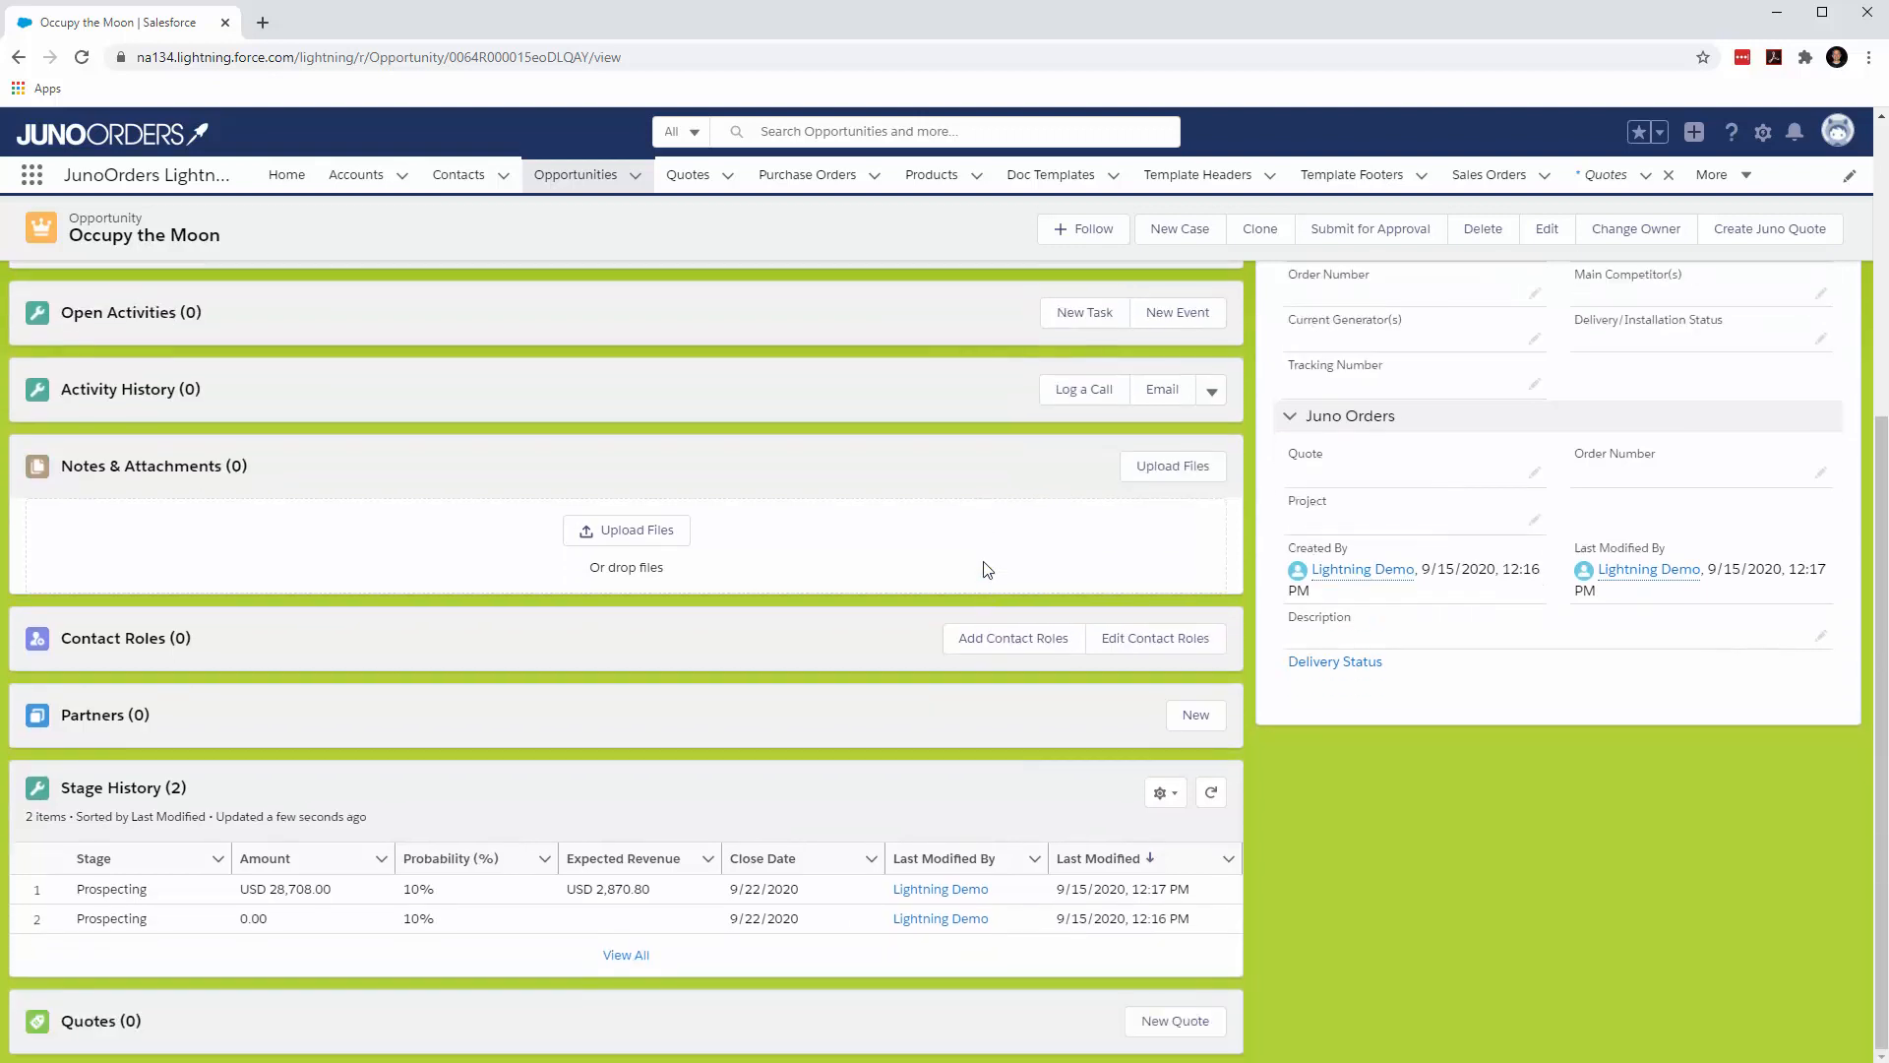
mouse_move(1064, 1016)
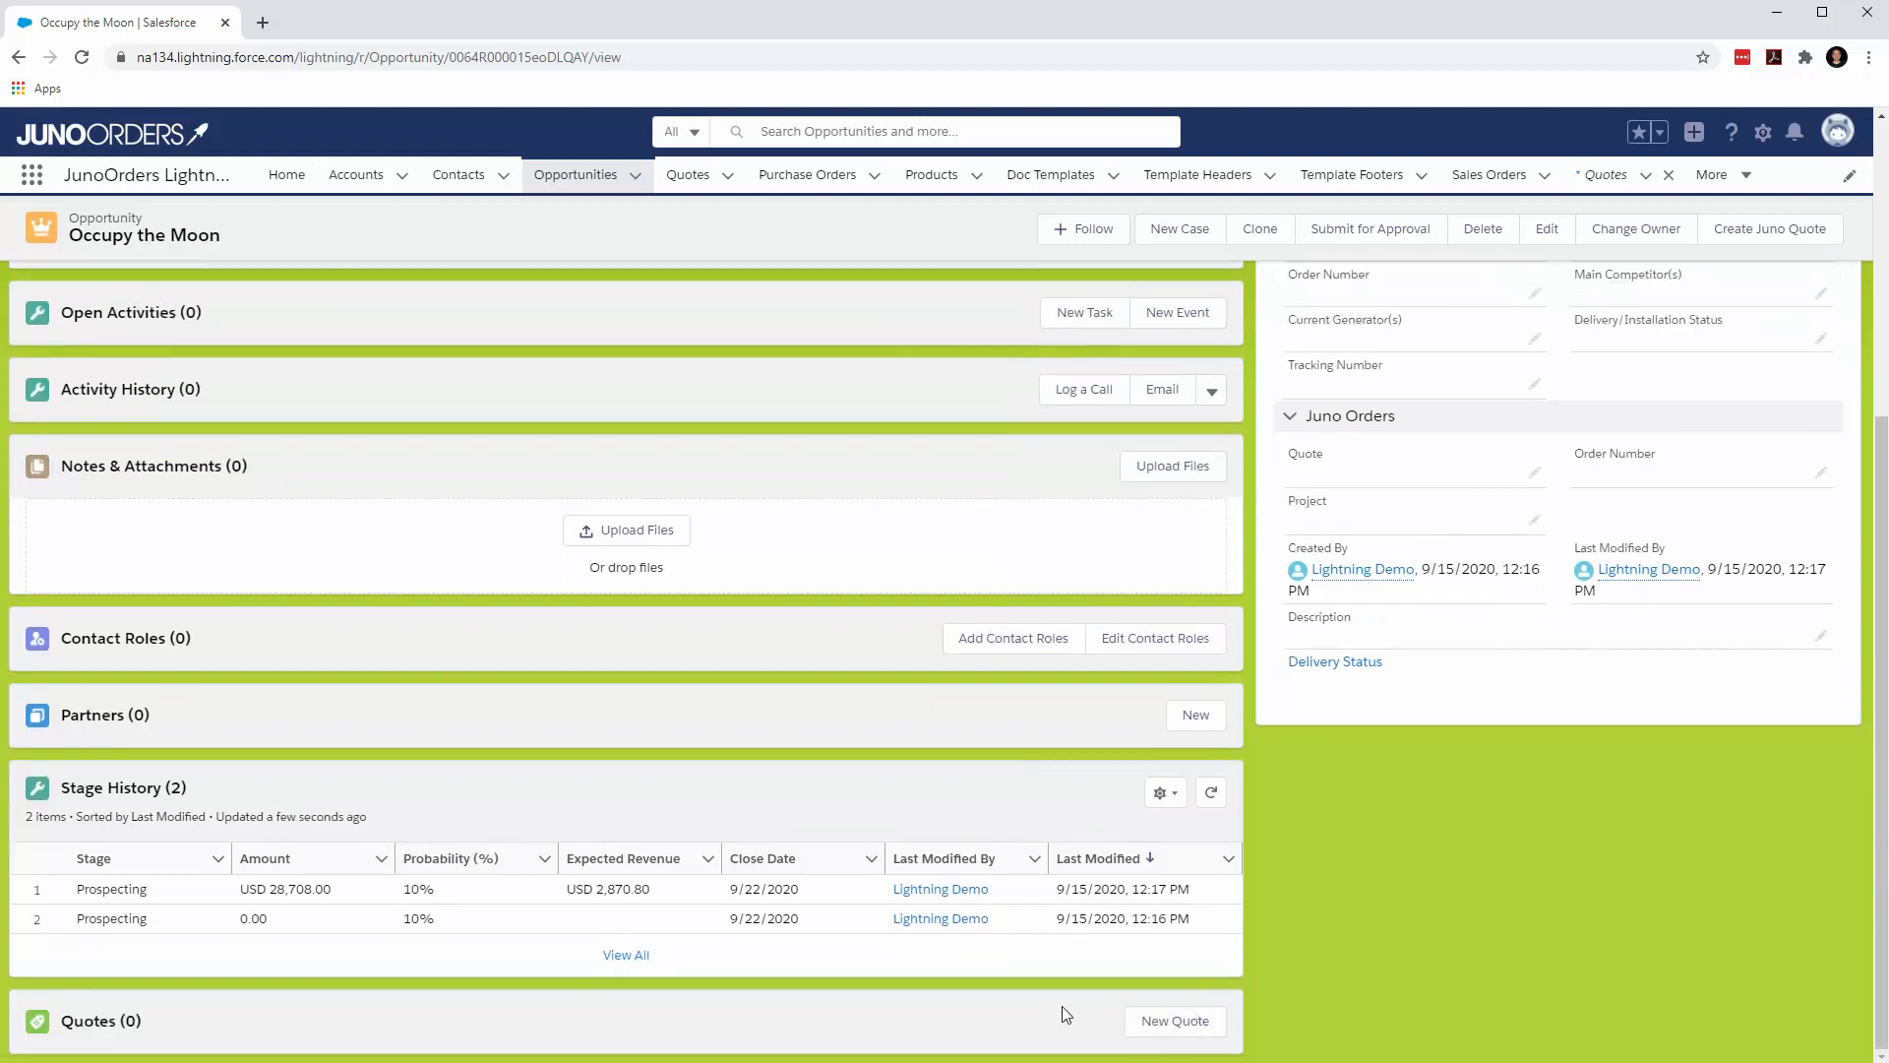
left_click(1175, 1020)
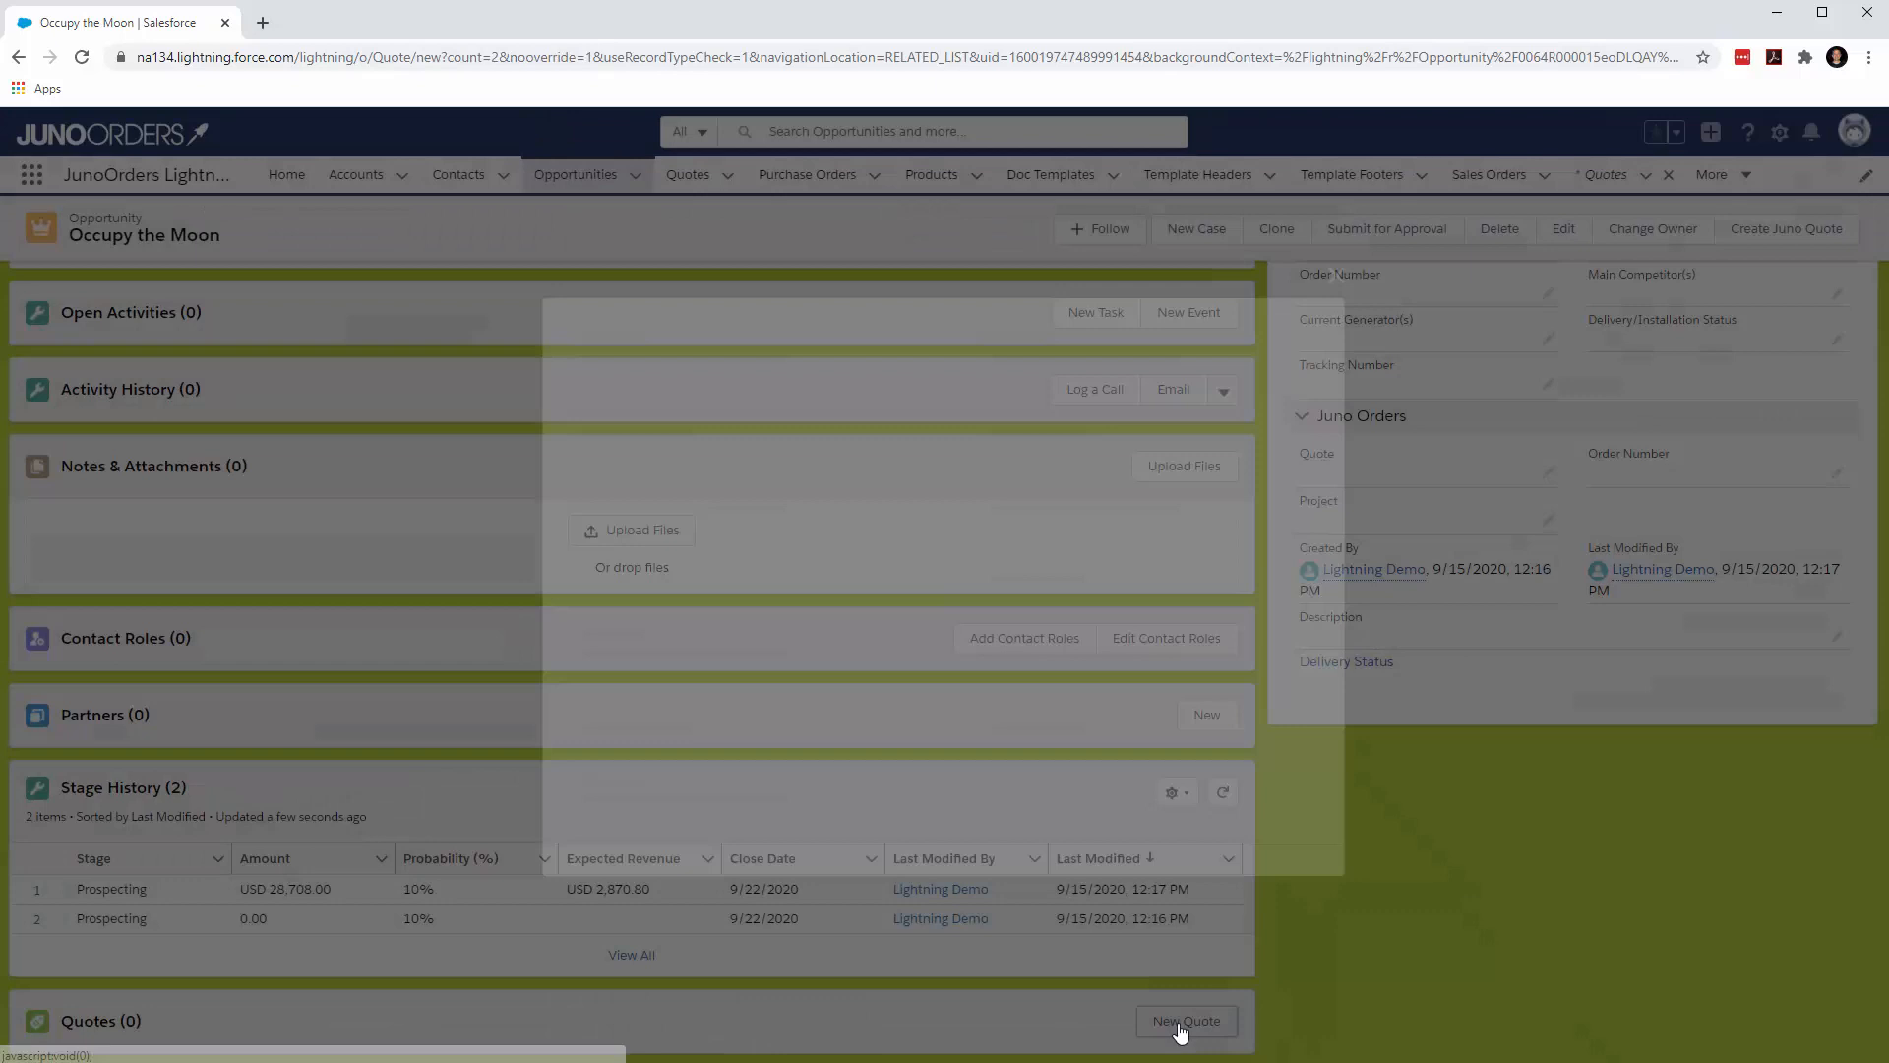
- Name the quote 'Occupy the Moon' with expiration date 9/22/2020
left_click(1184, 1019)
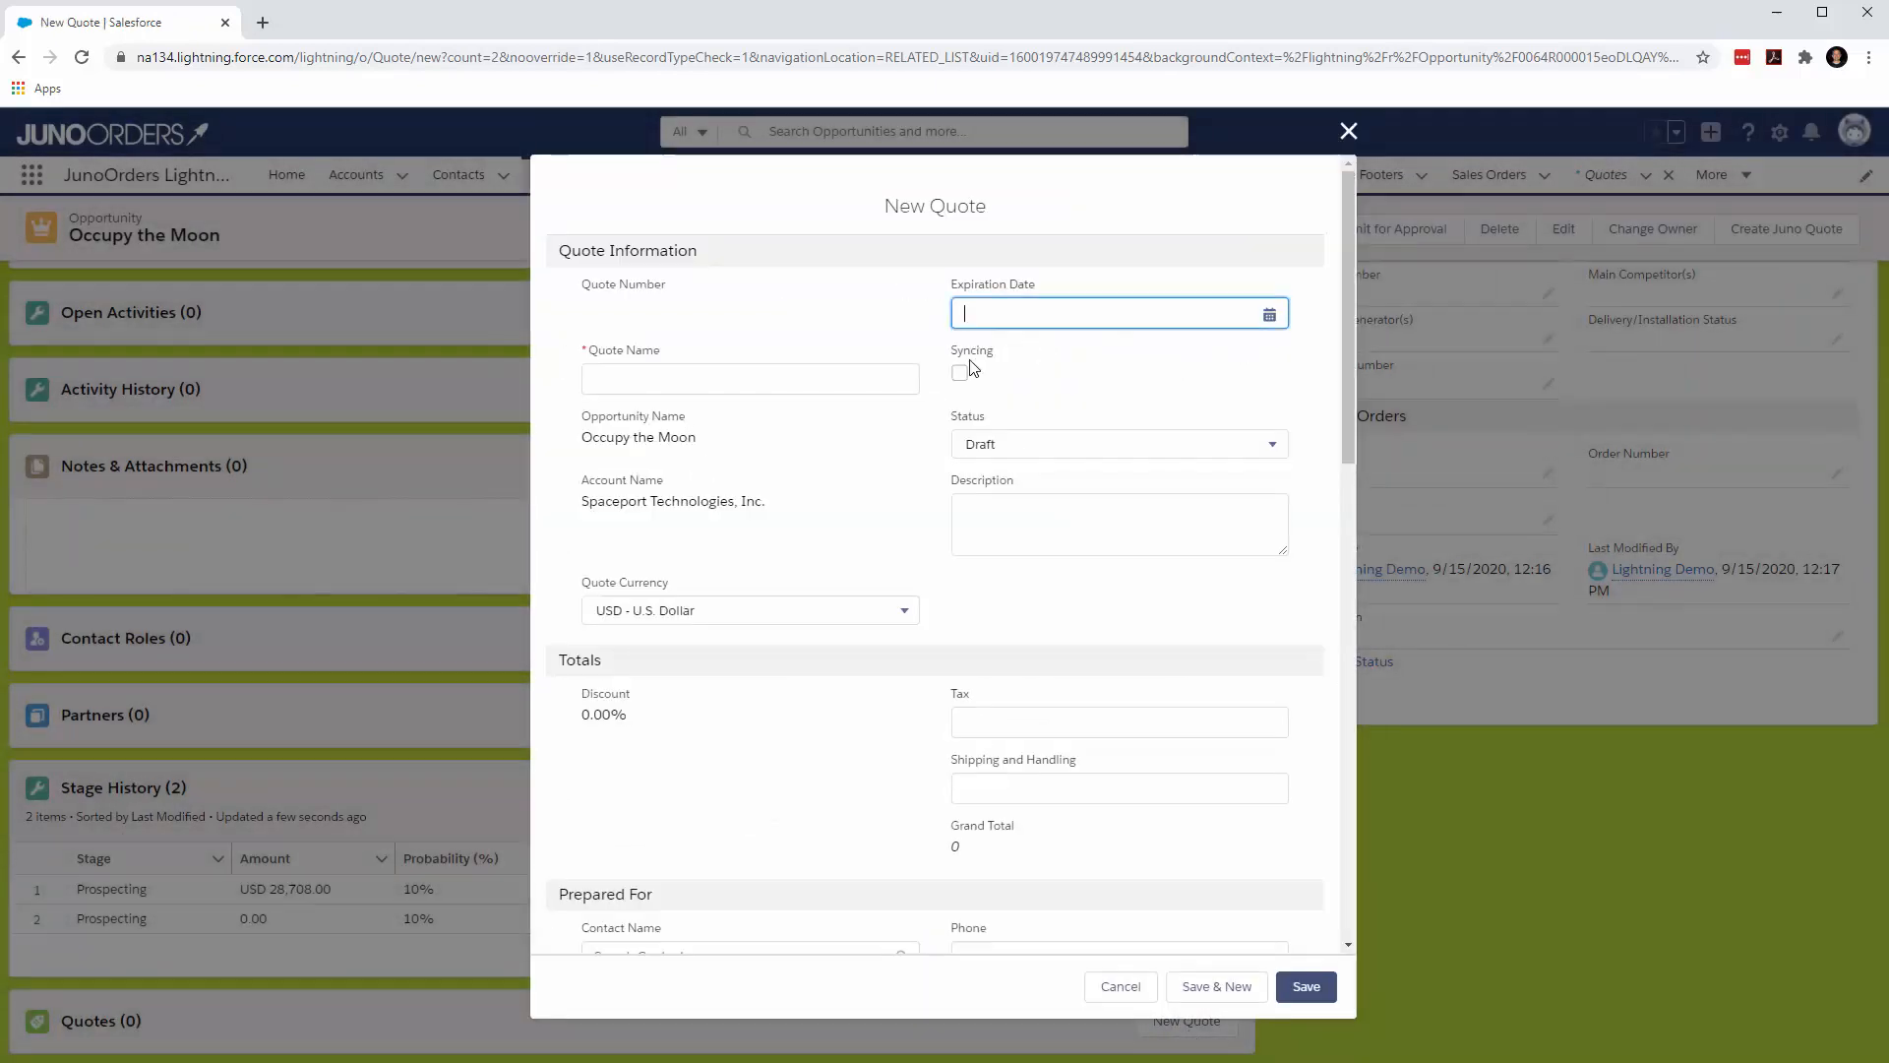
left_click(749, 380)
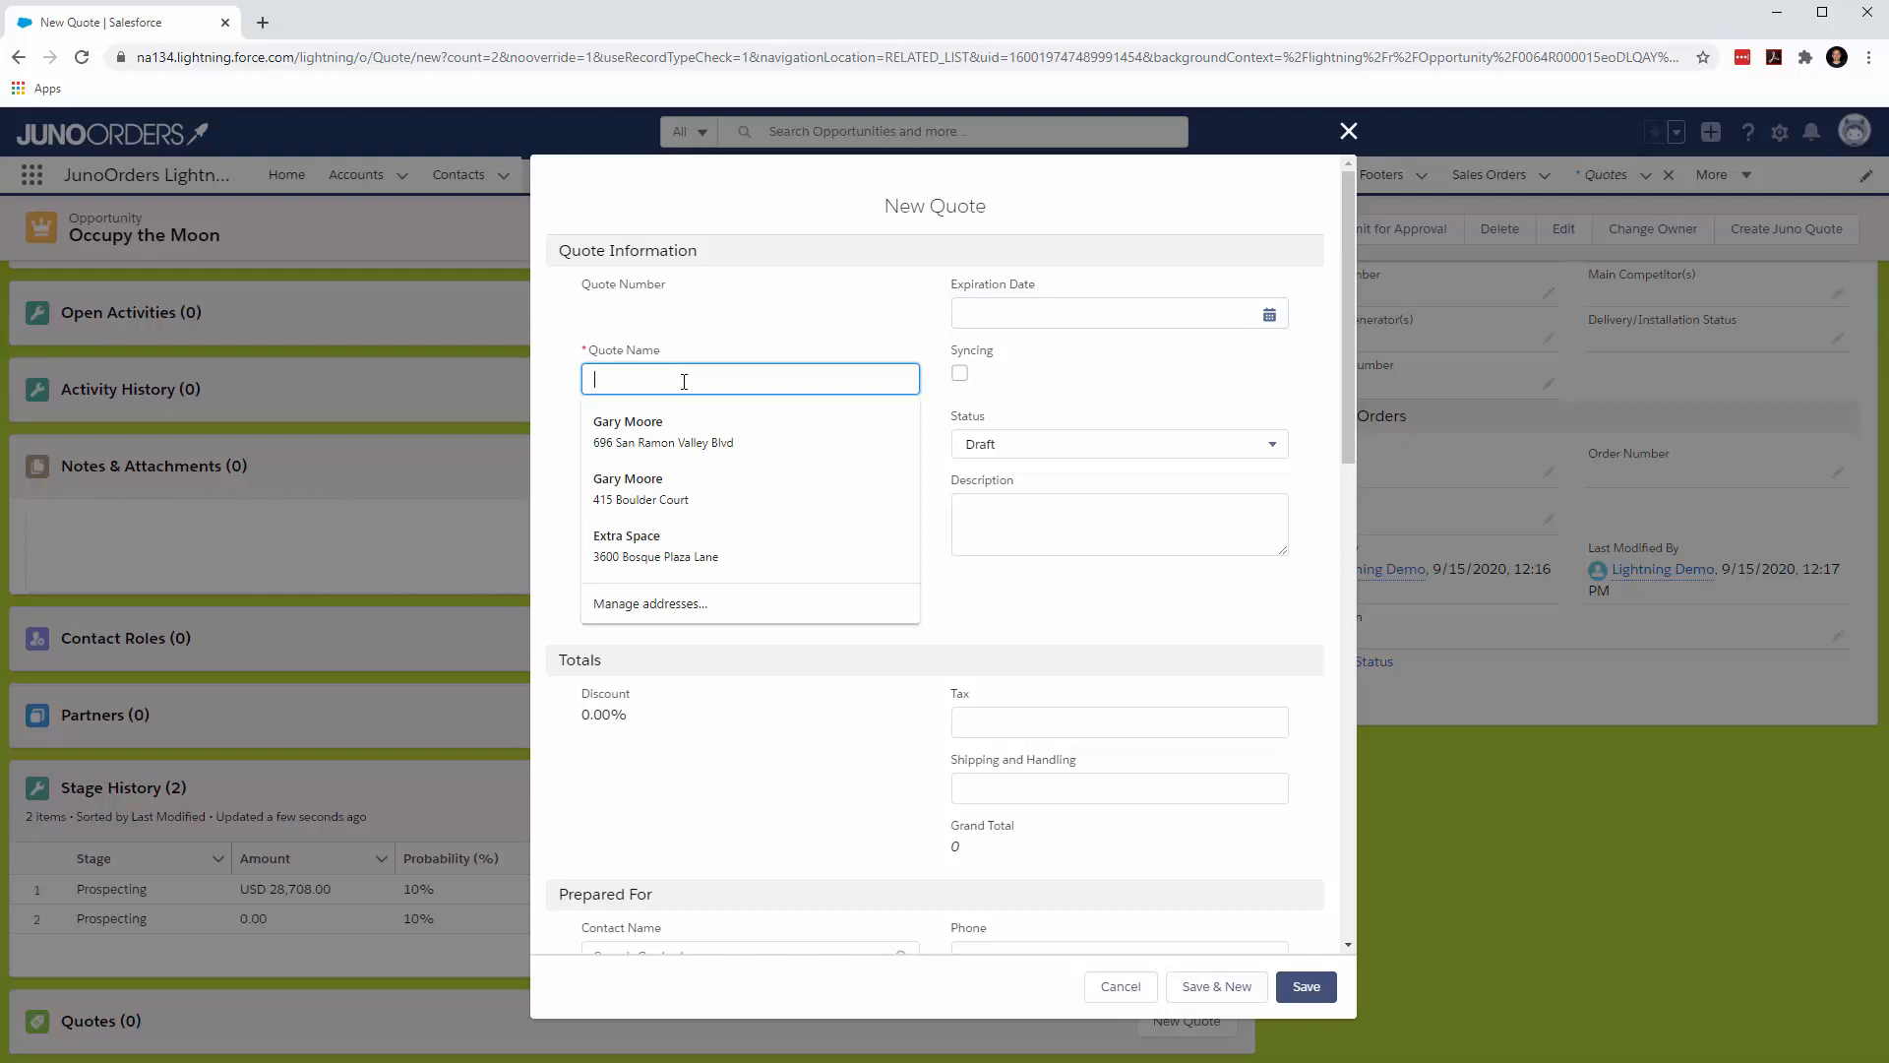
type("Occupy")
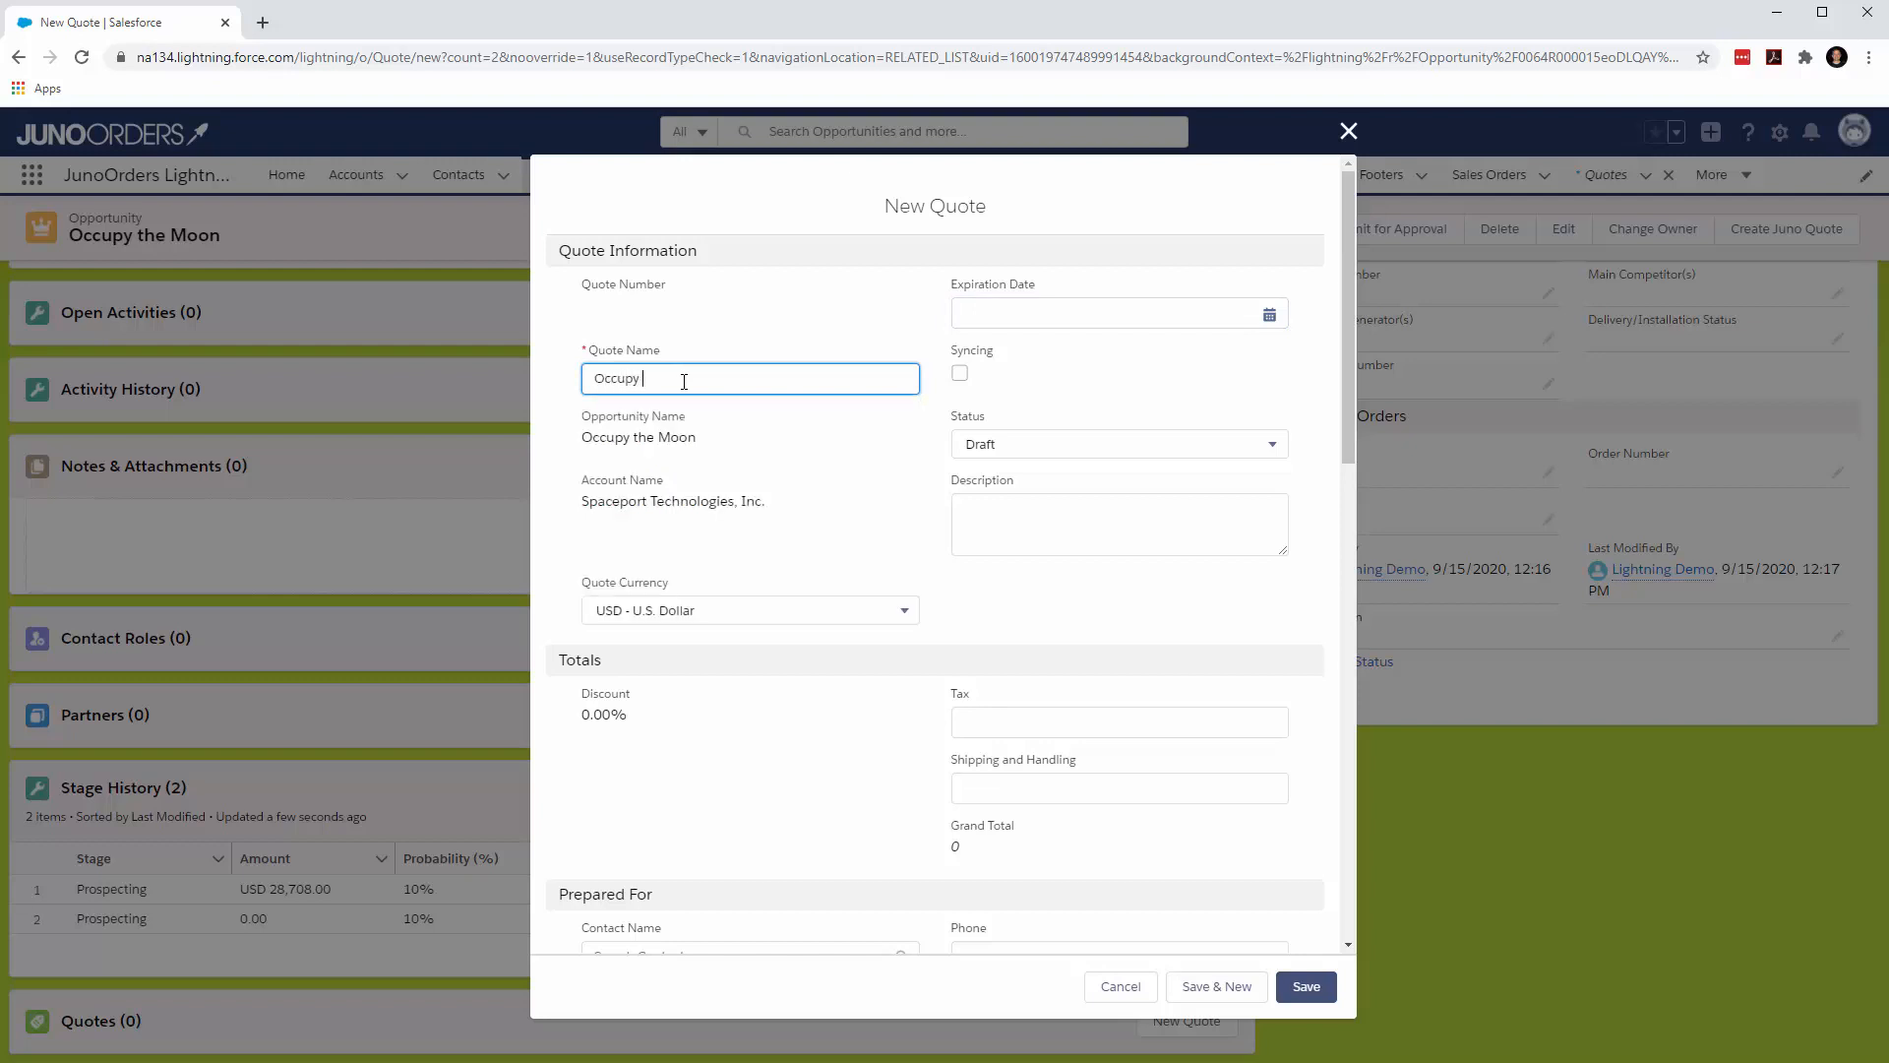
type("the")
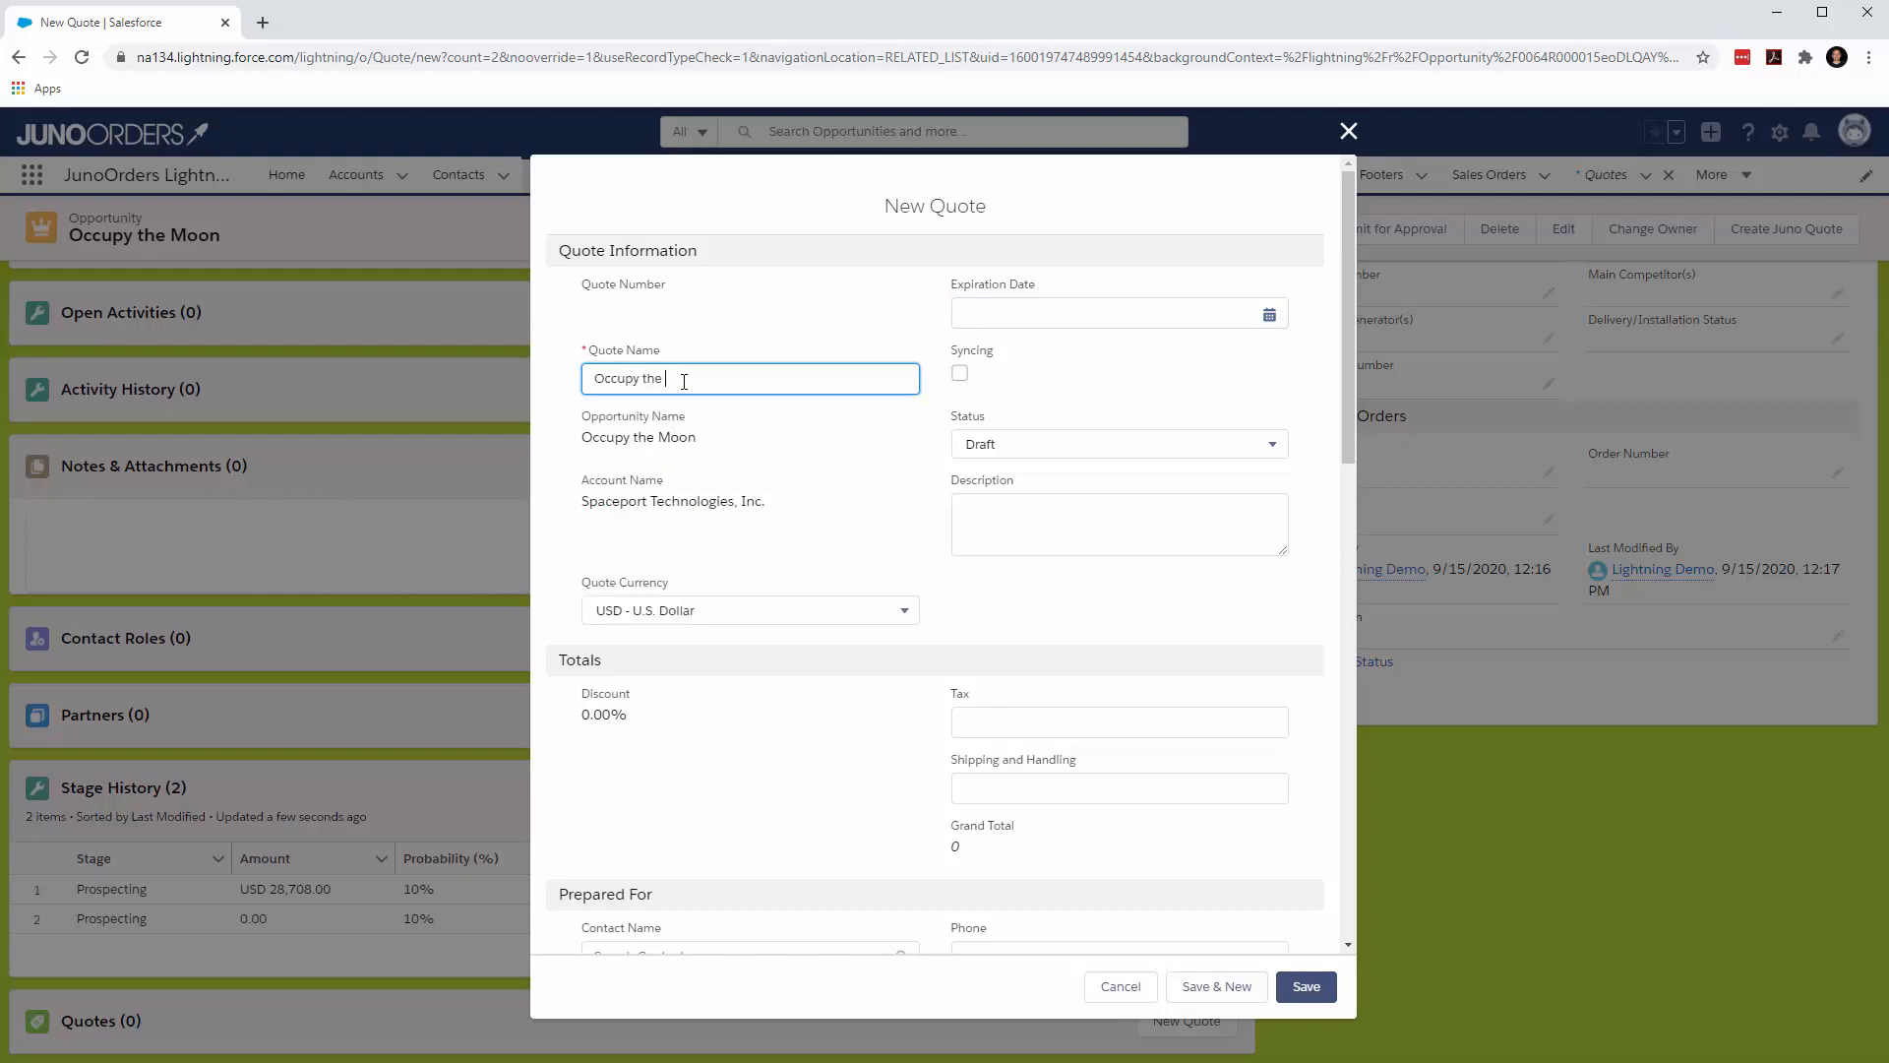
type("Moon")
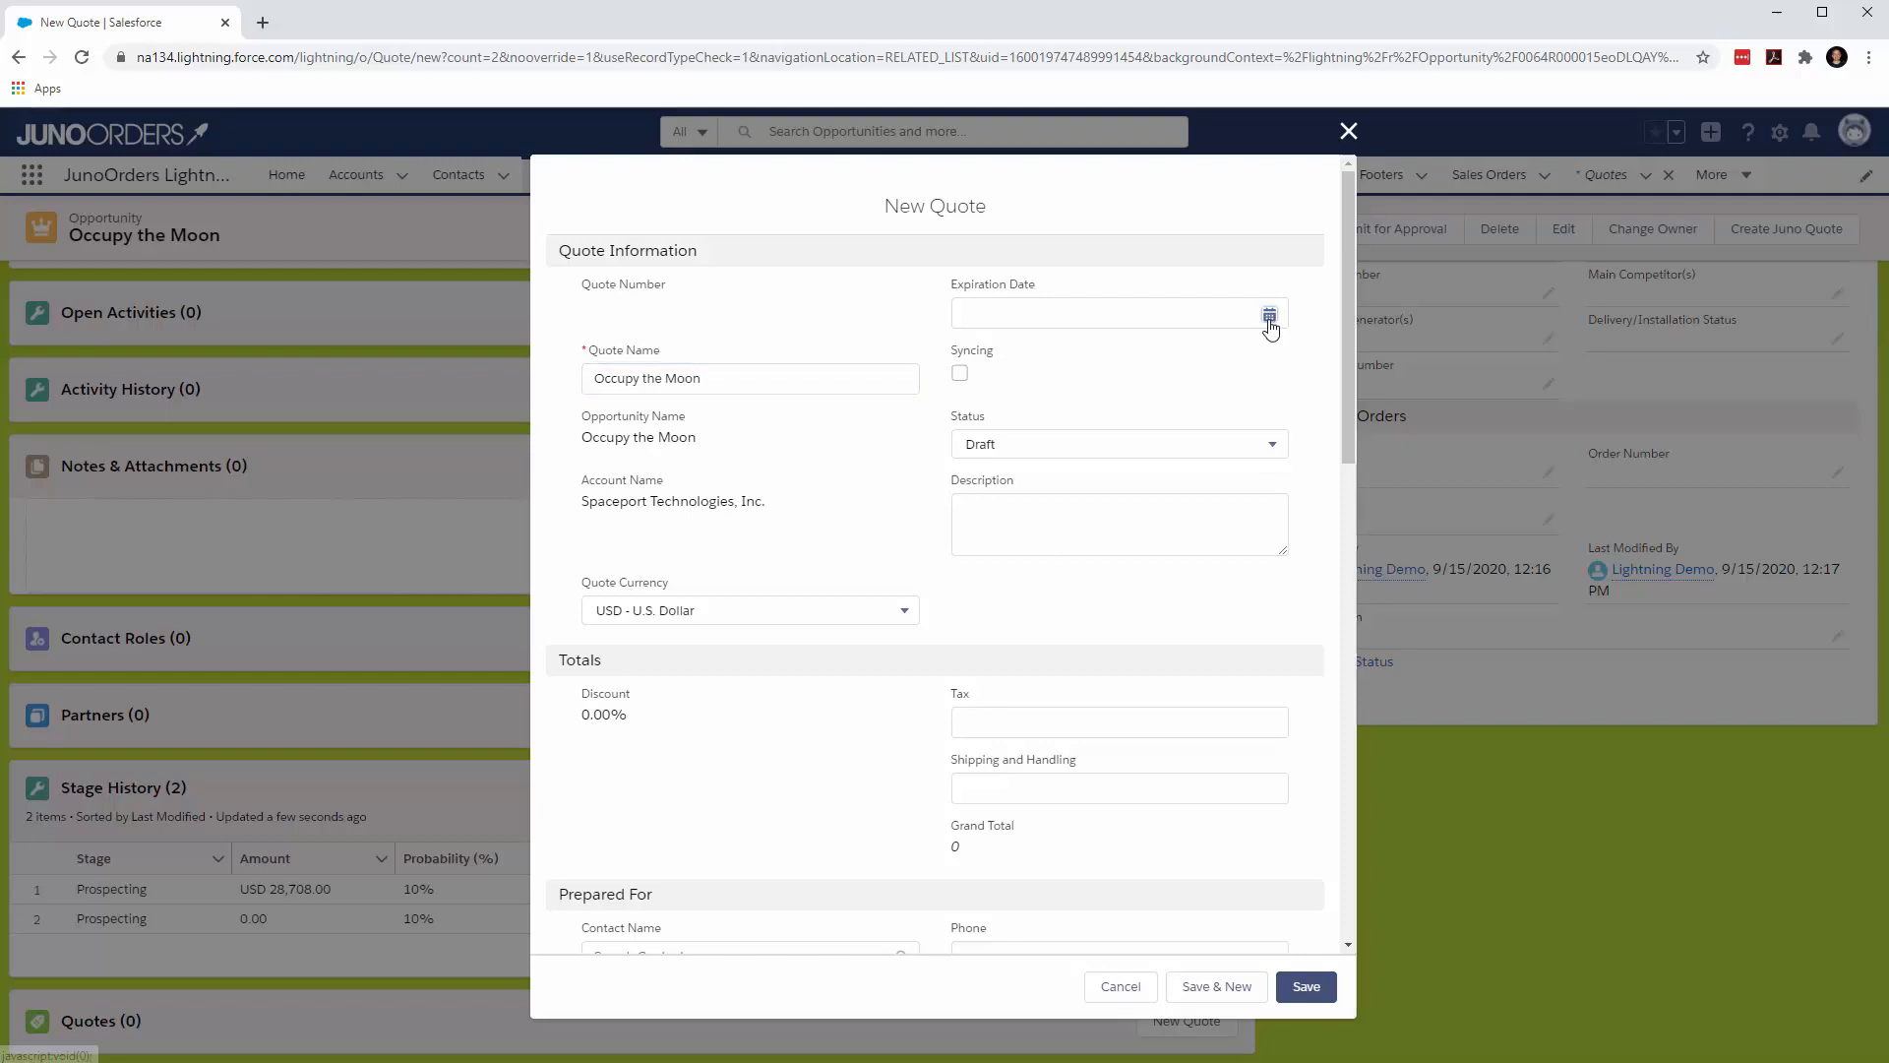
type("9/22/2020")
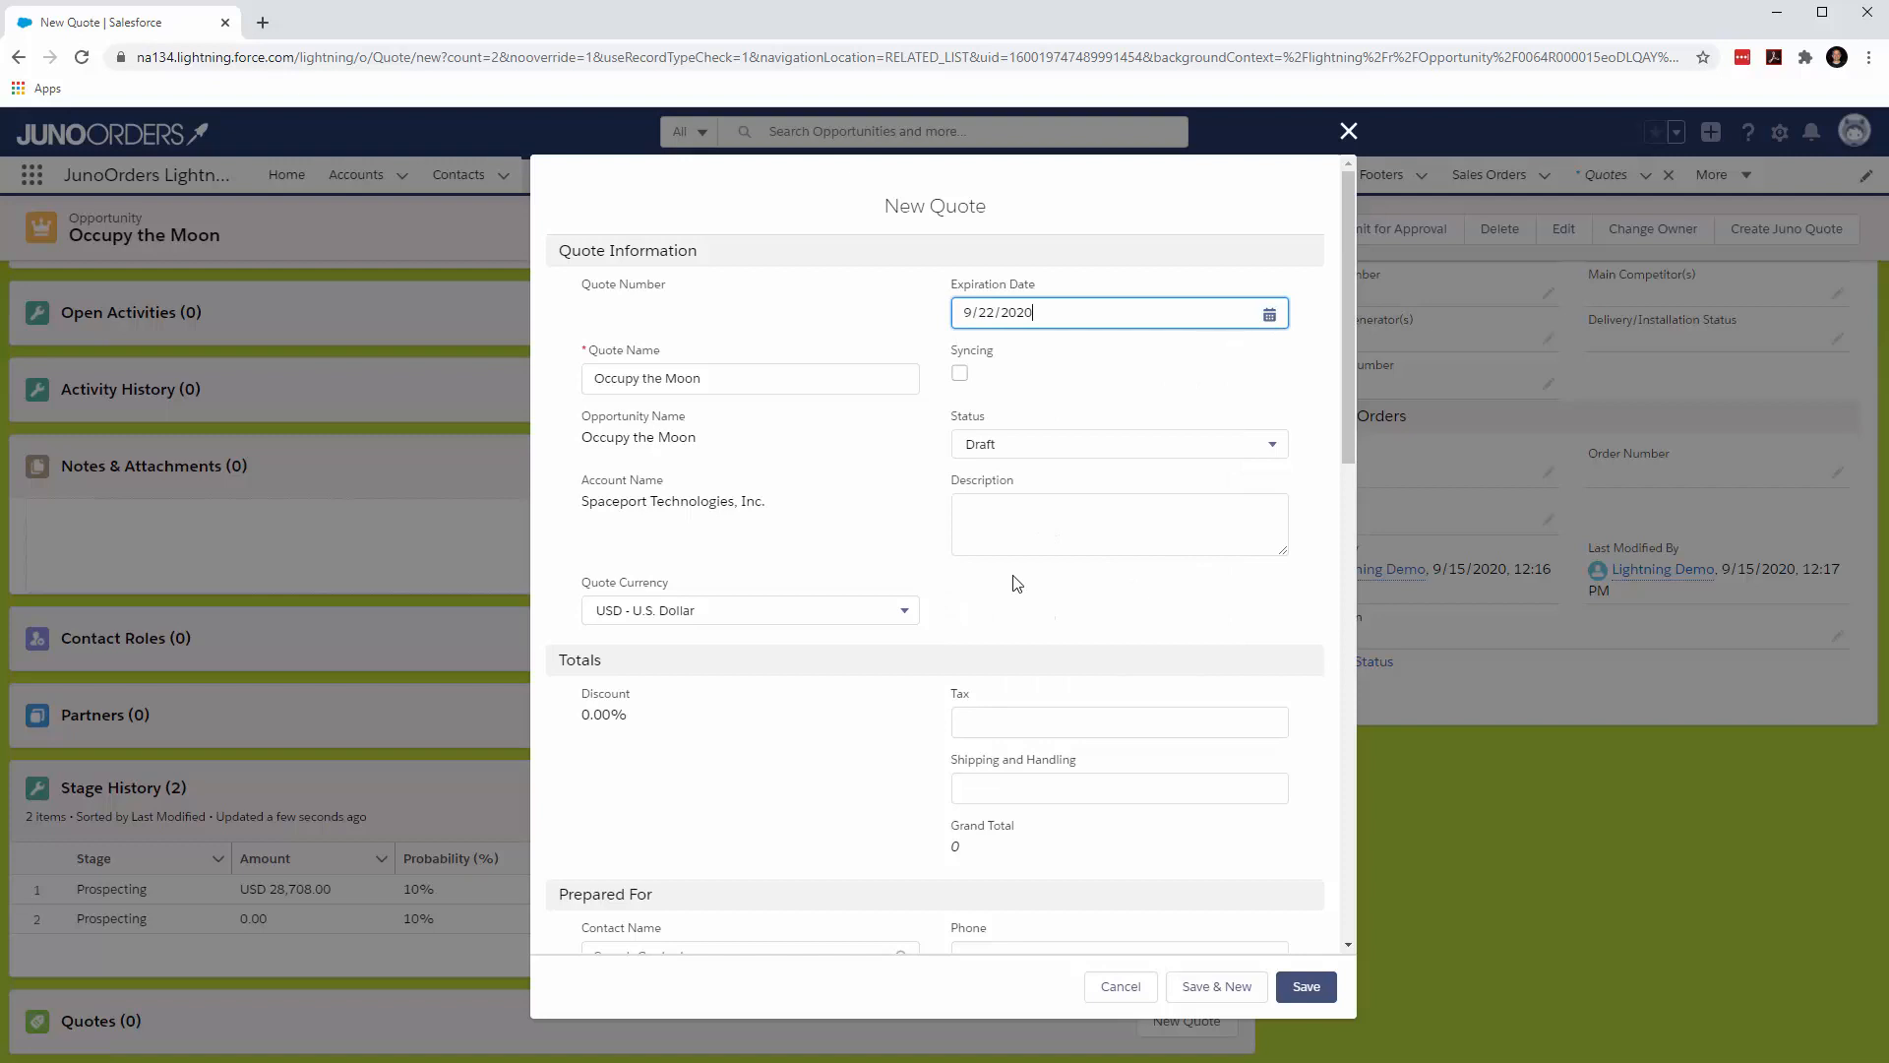
- Set the quote's Contact Name to Eddie Engineer
scroll("down", 3)
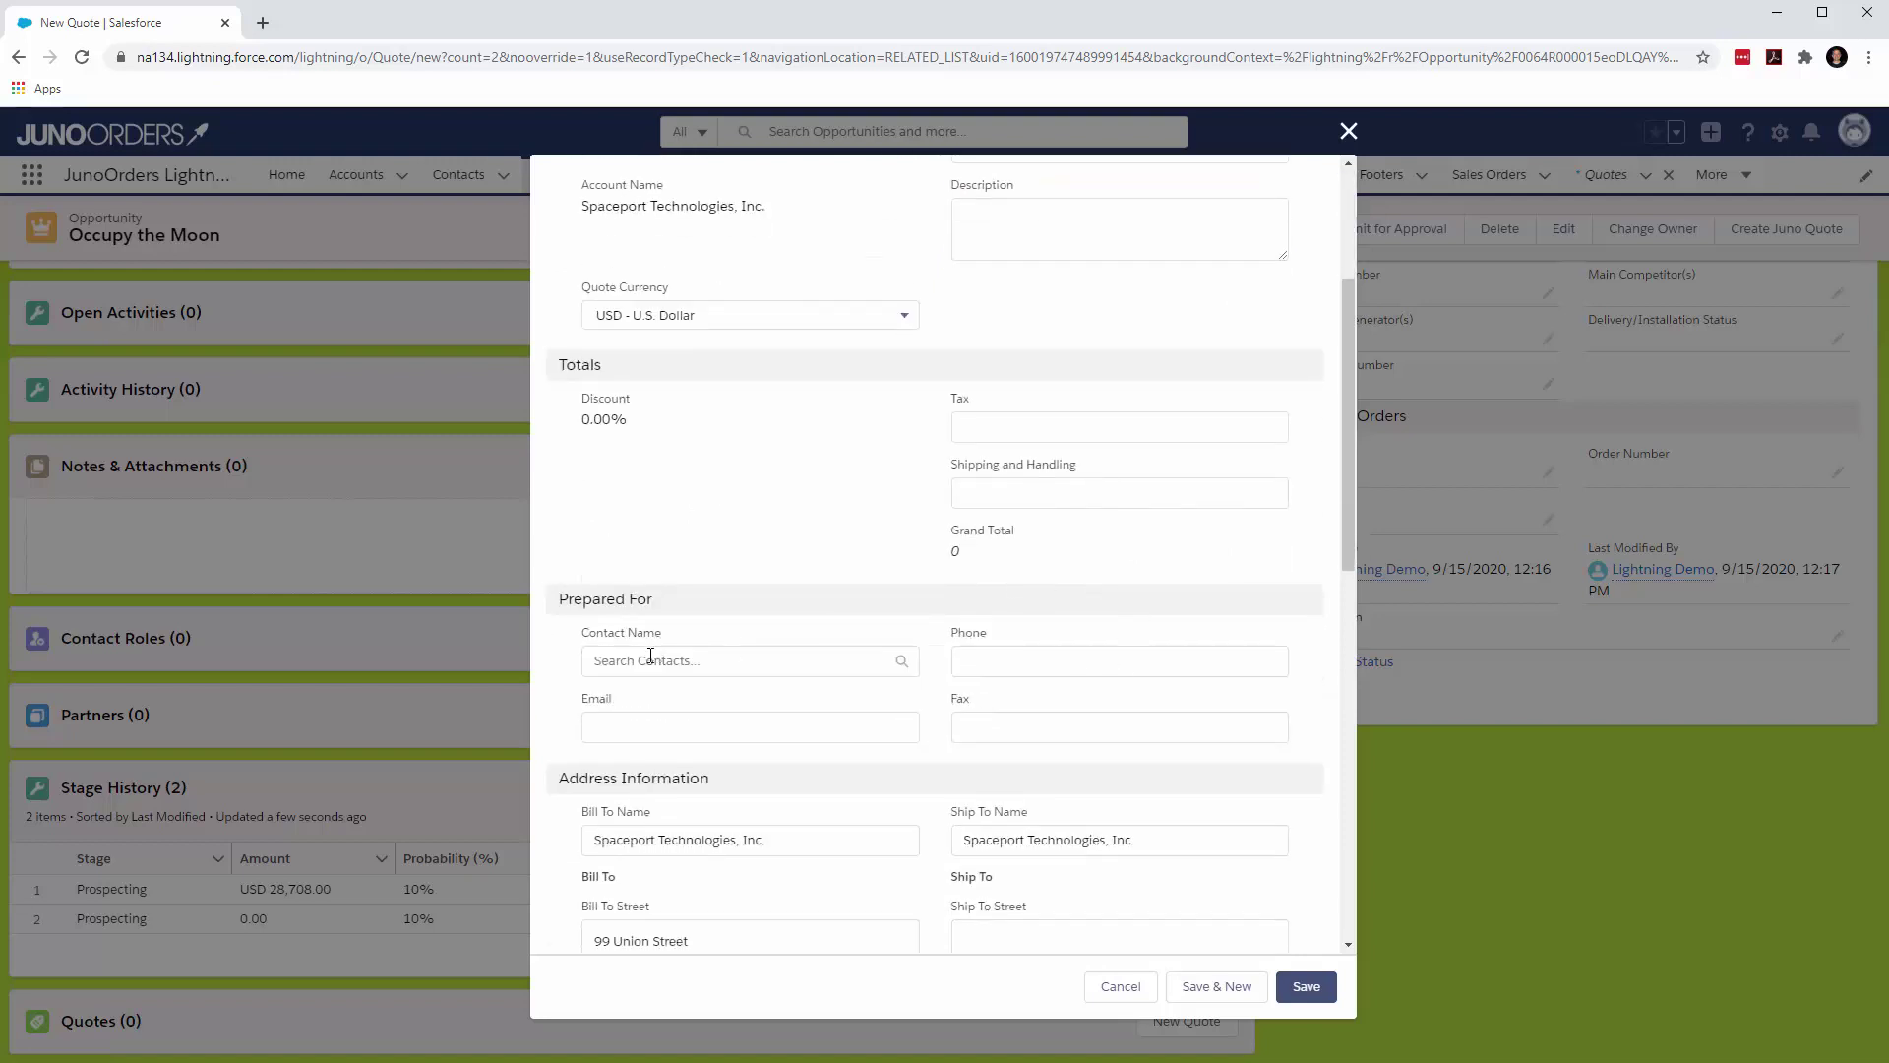
left_click(748, 661)
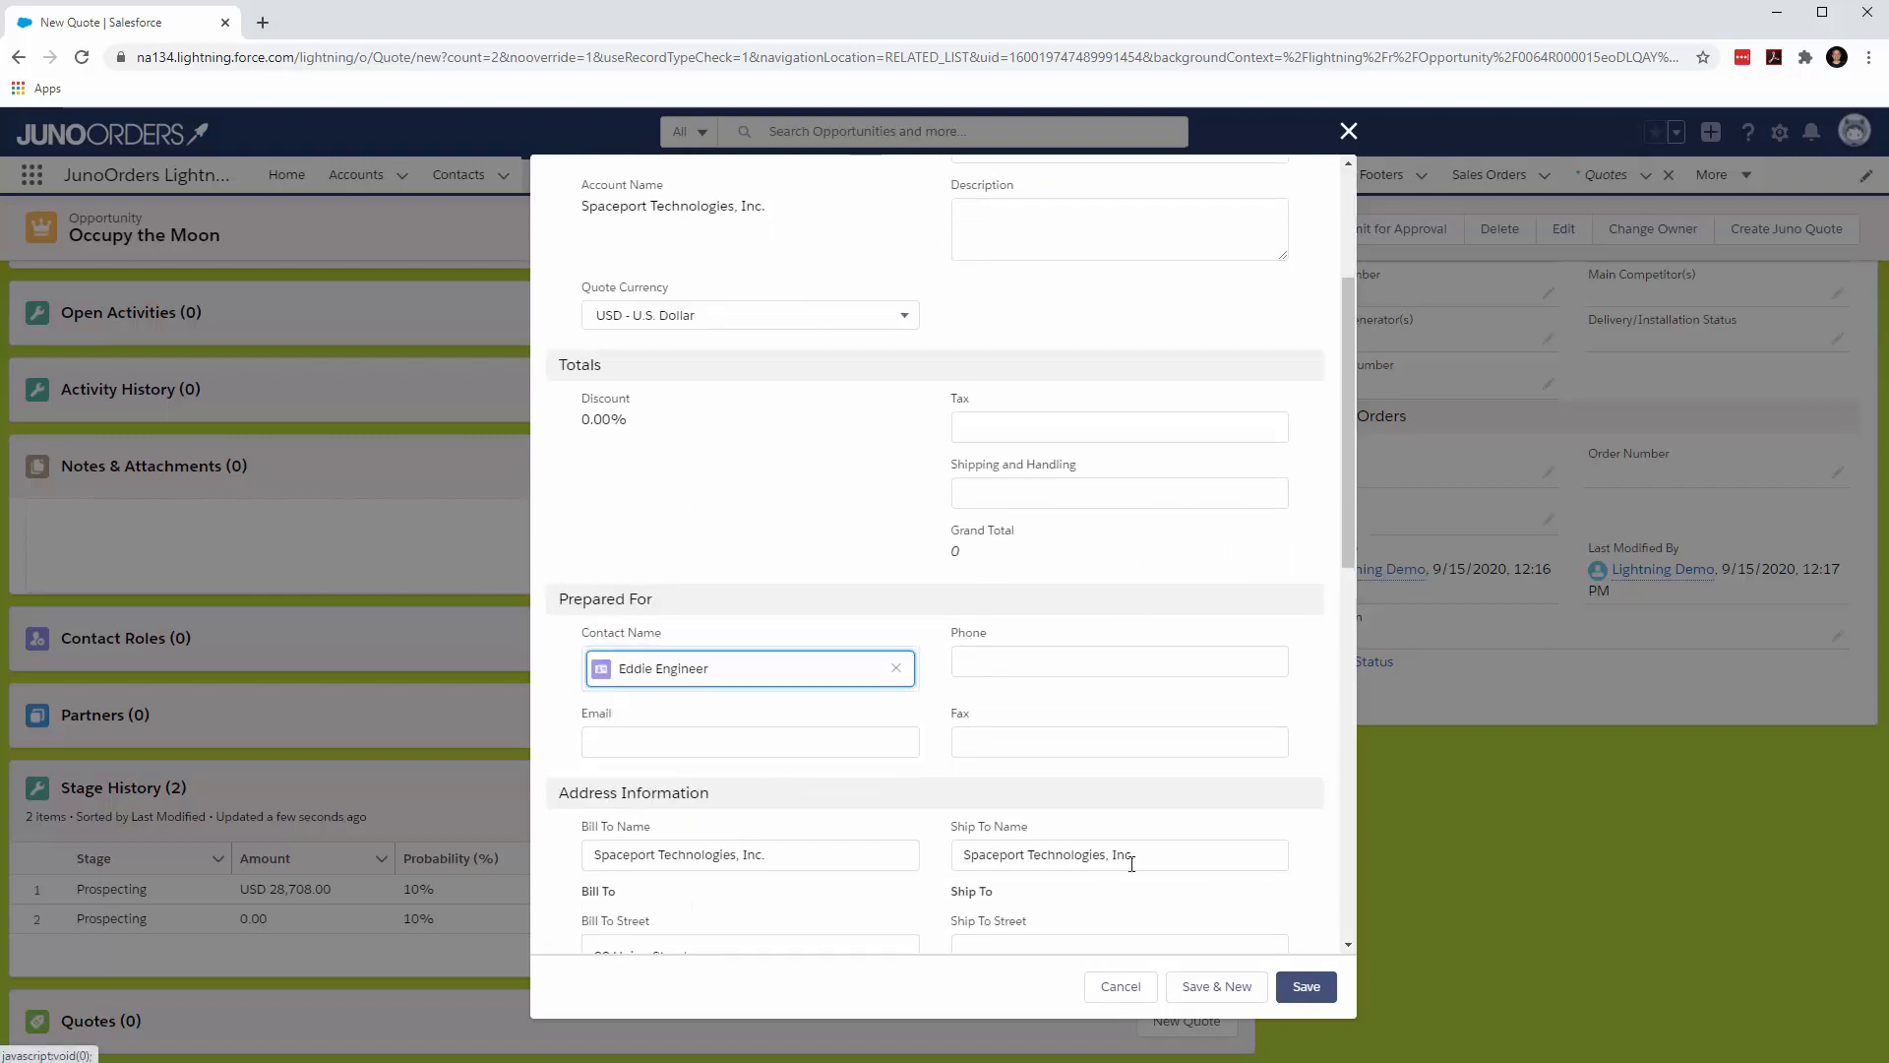
- Save the quote and check it listed under Quotes with total USD 28,708.00
left_click(1307, 986)
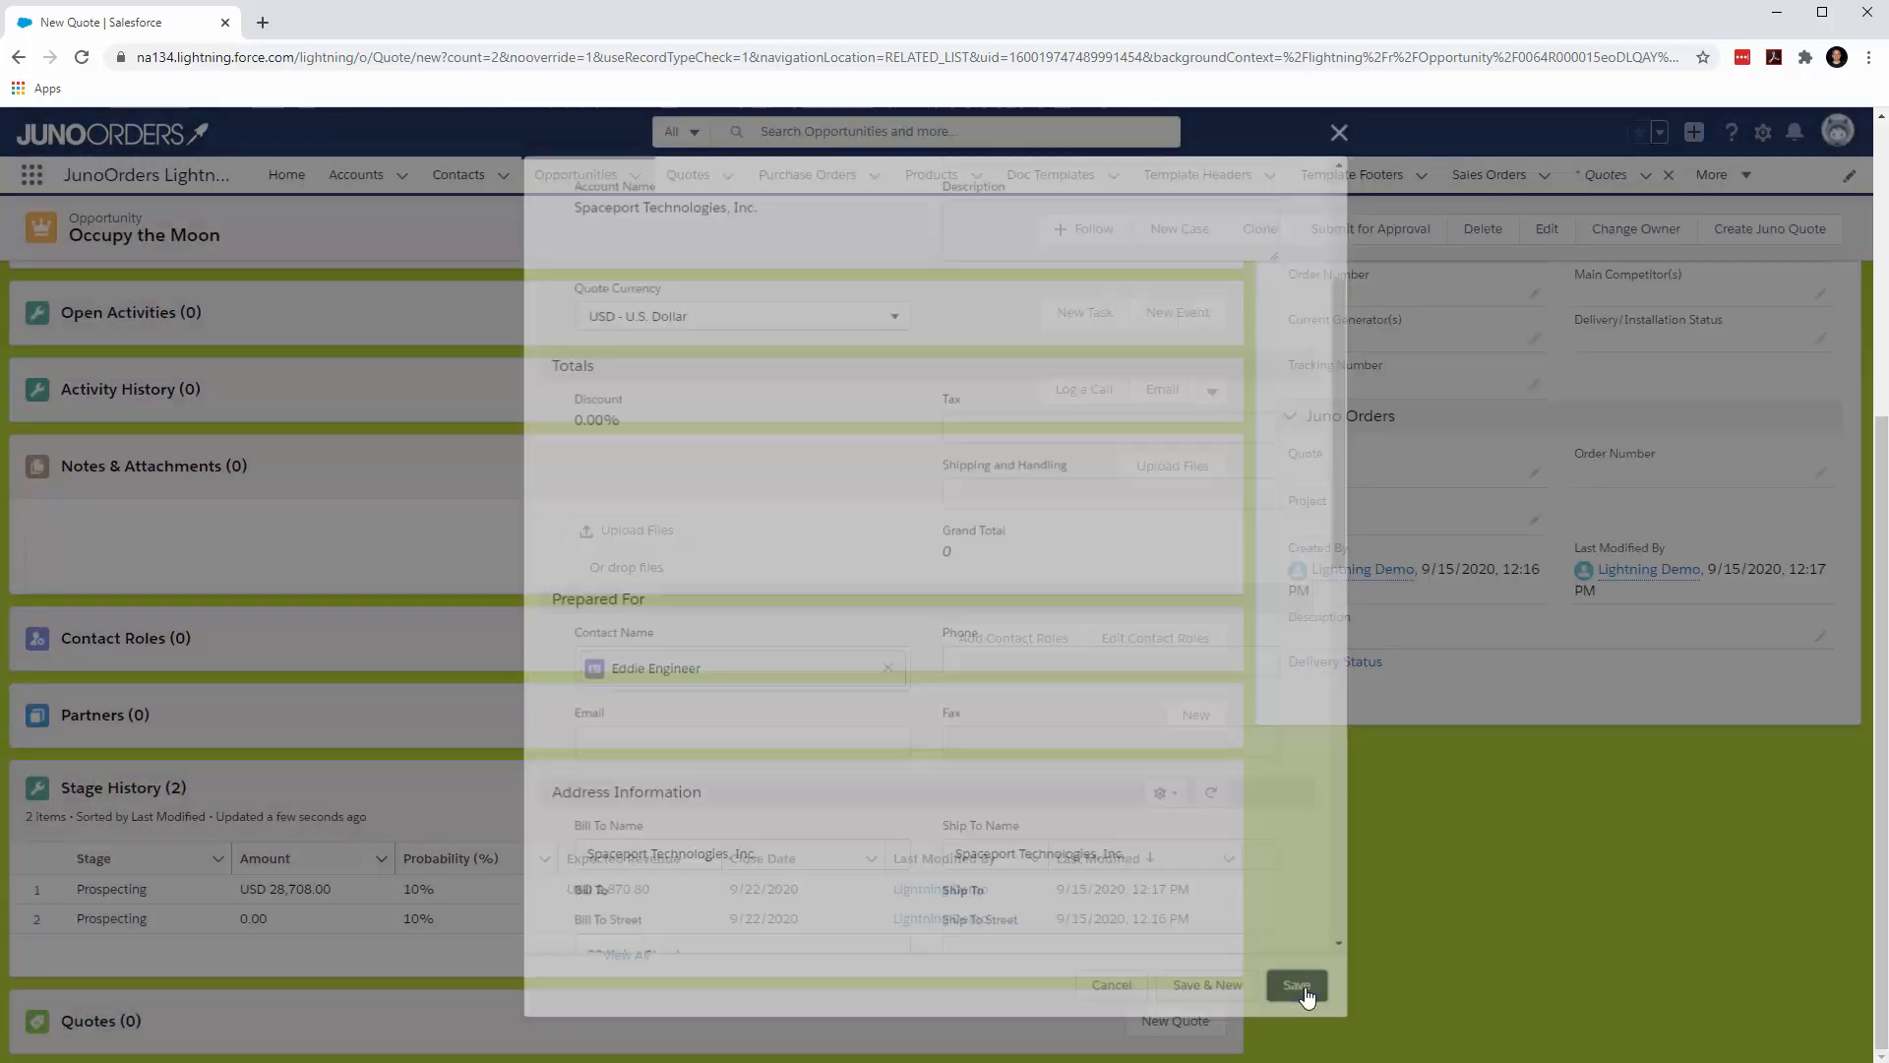
left_click(1295, 984)
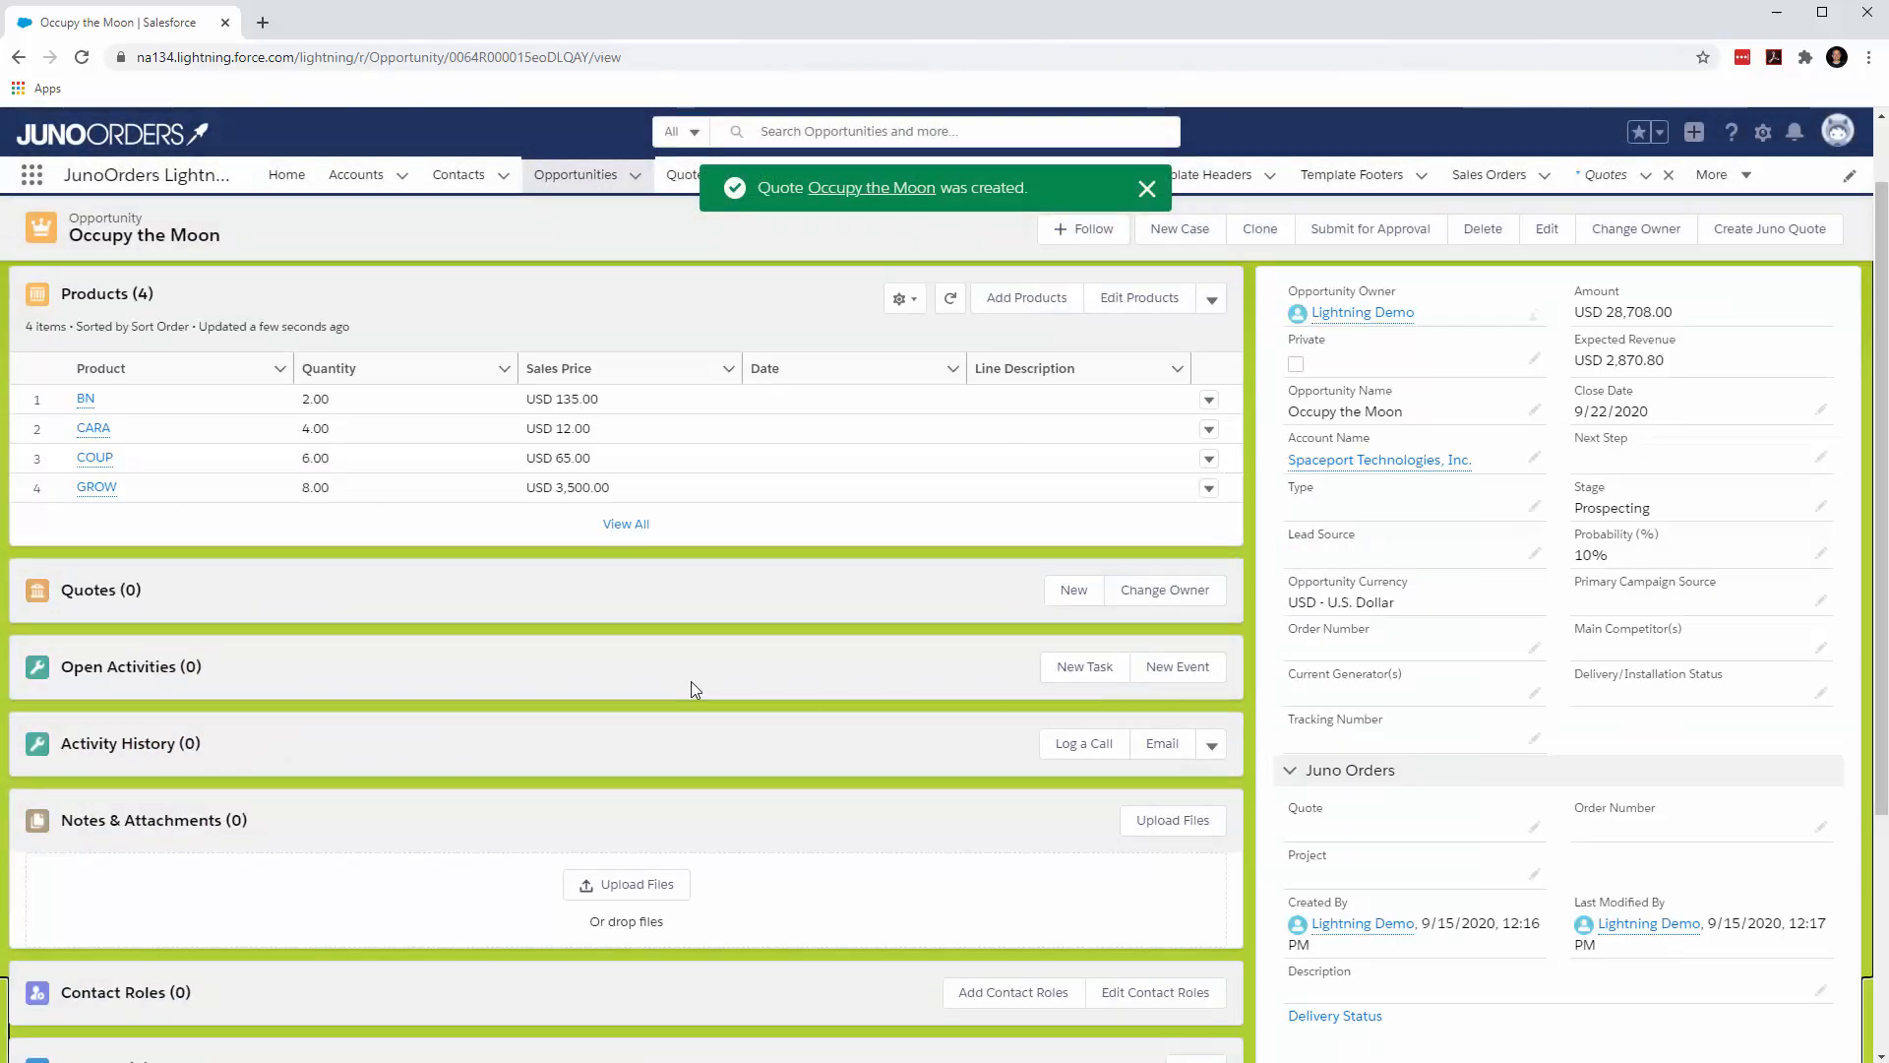
mouse_move(795, 348)
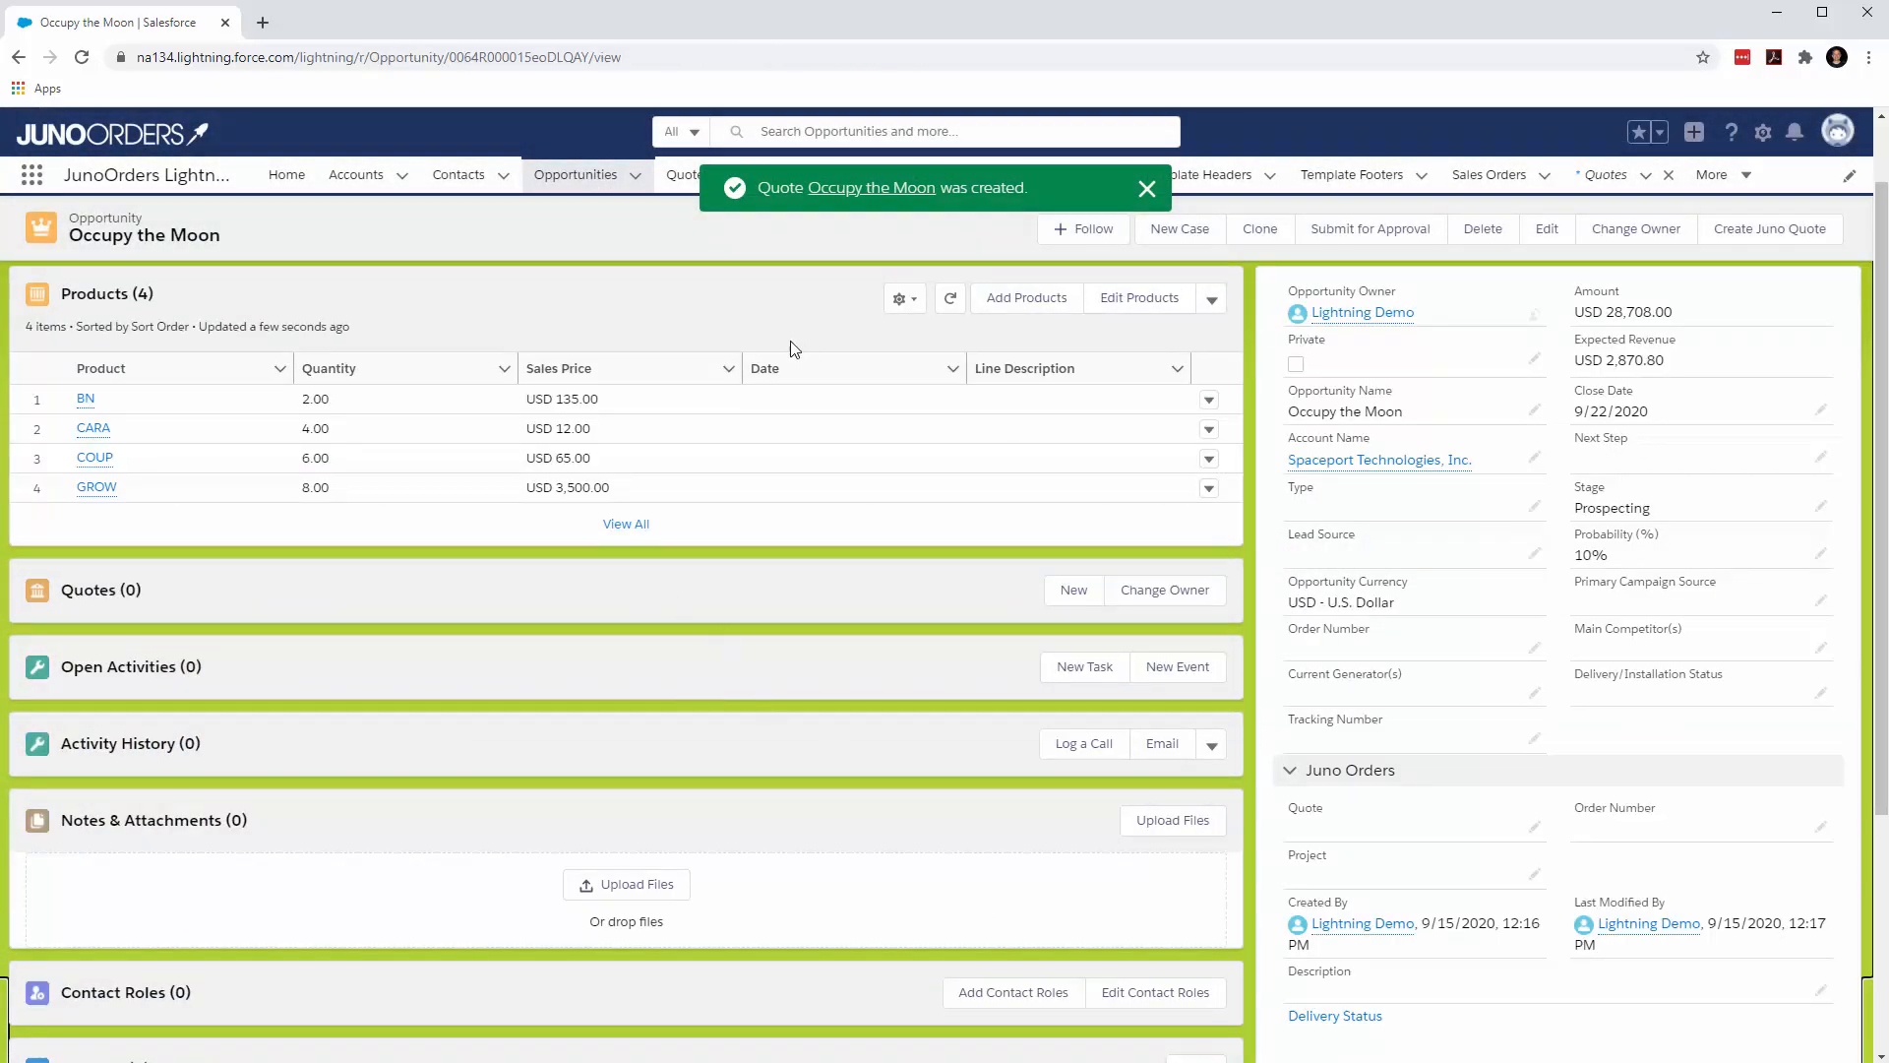
scroll("down", 3)
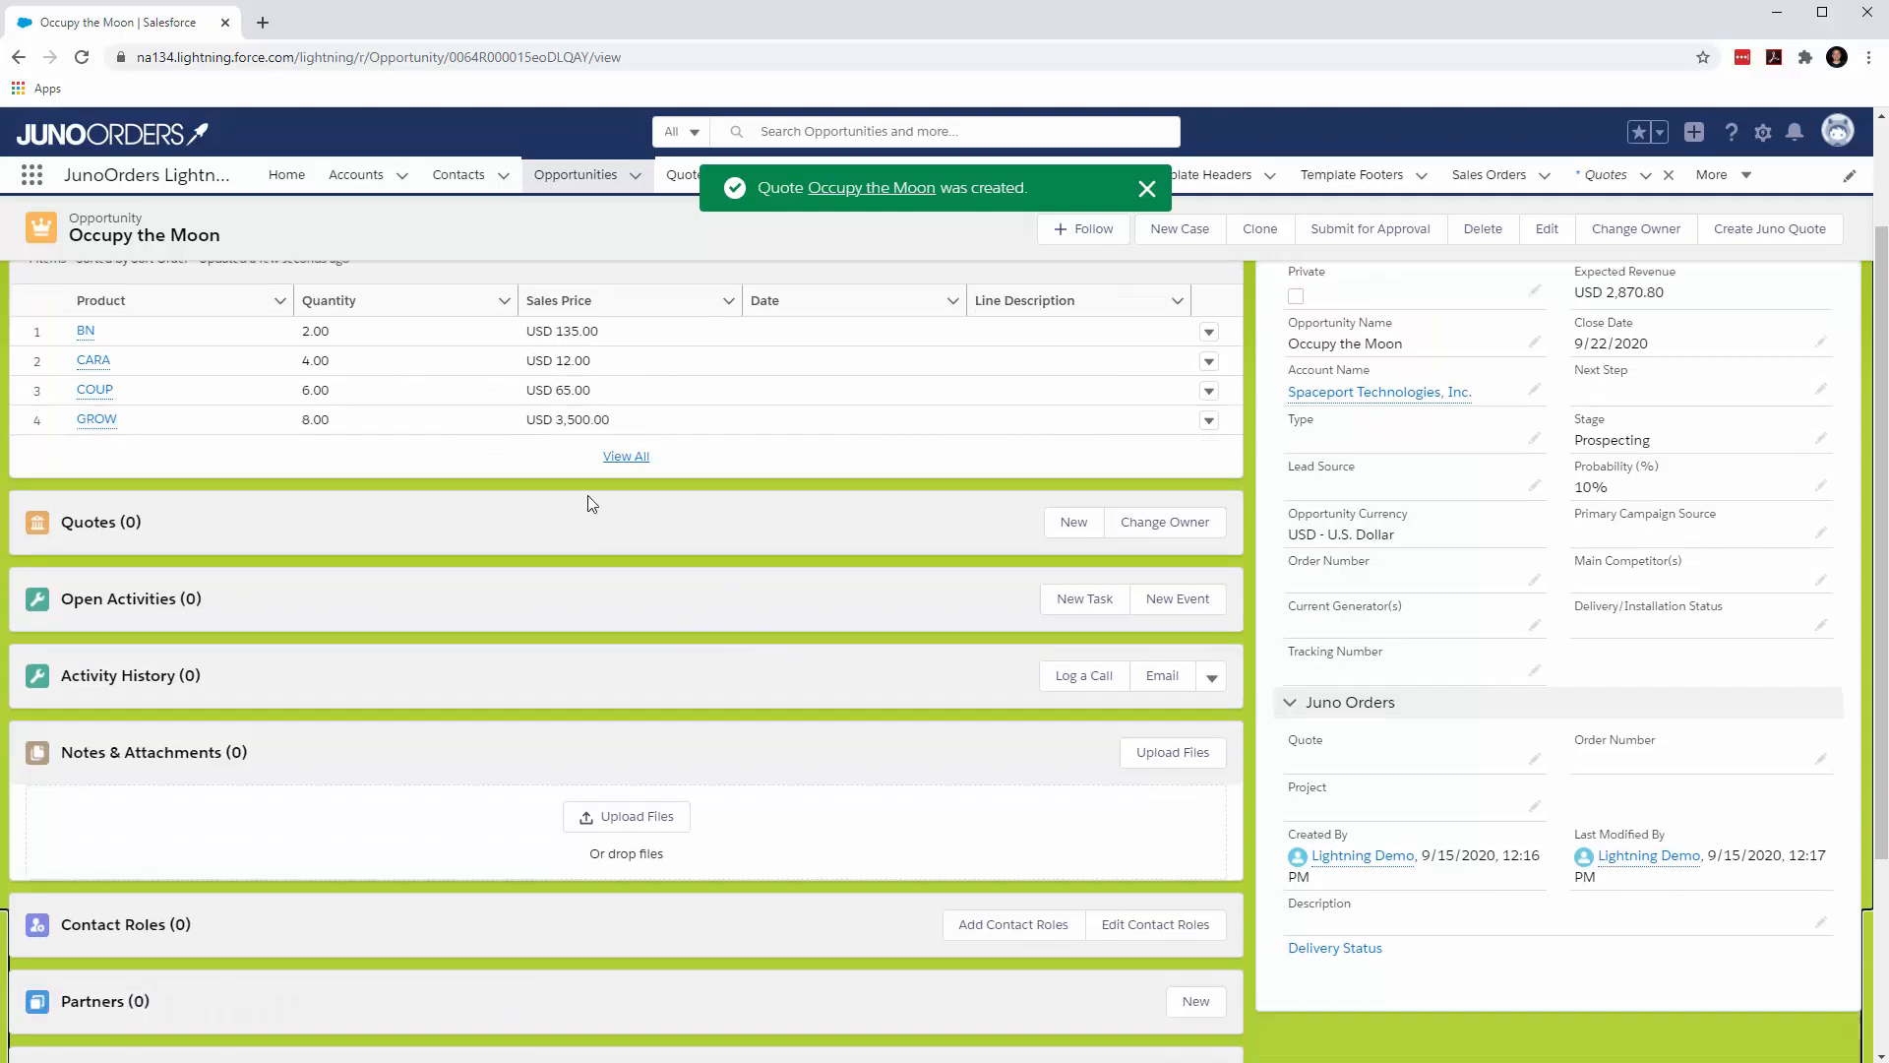
scroll("down", 3)
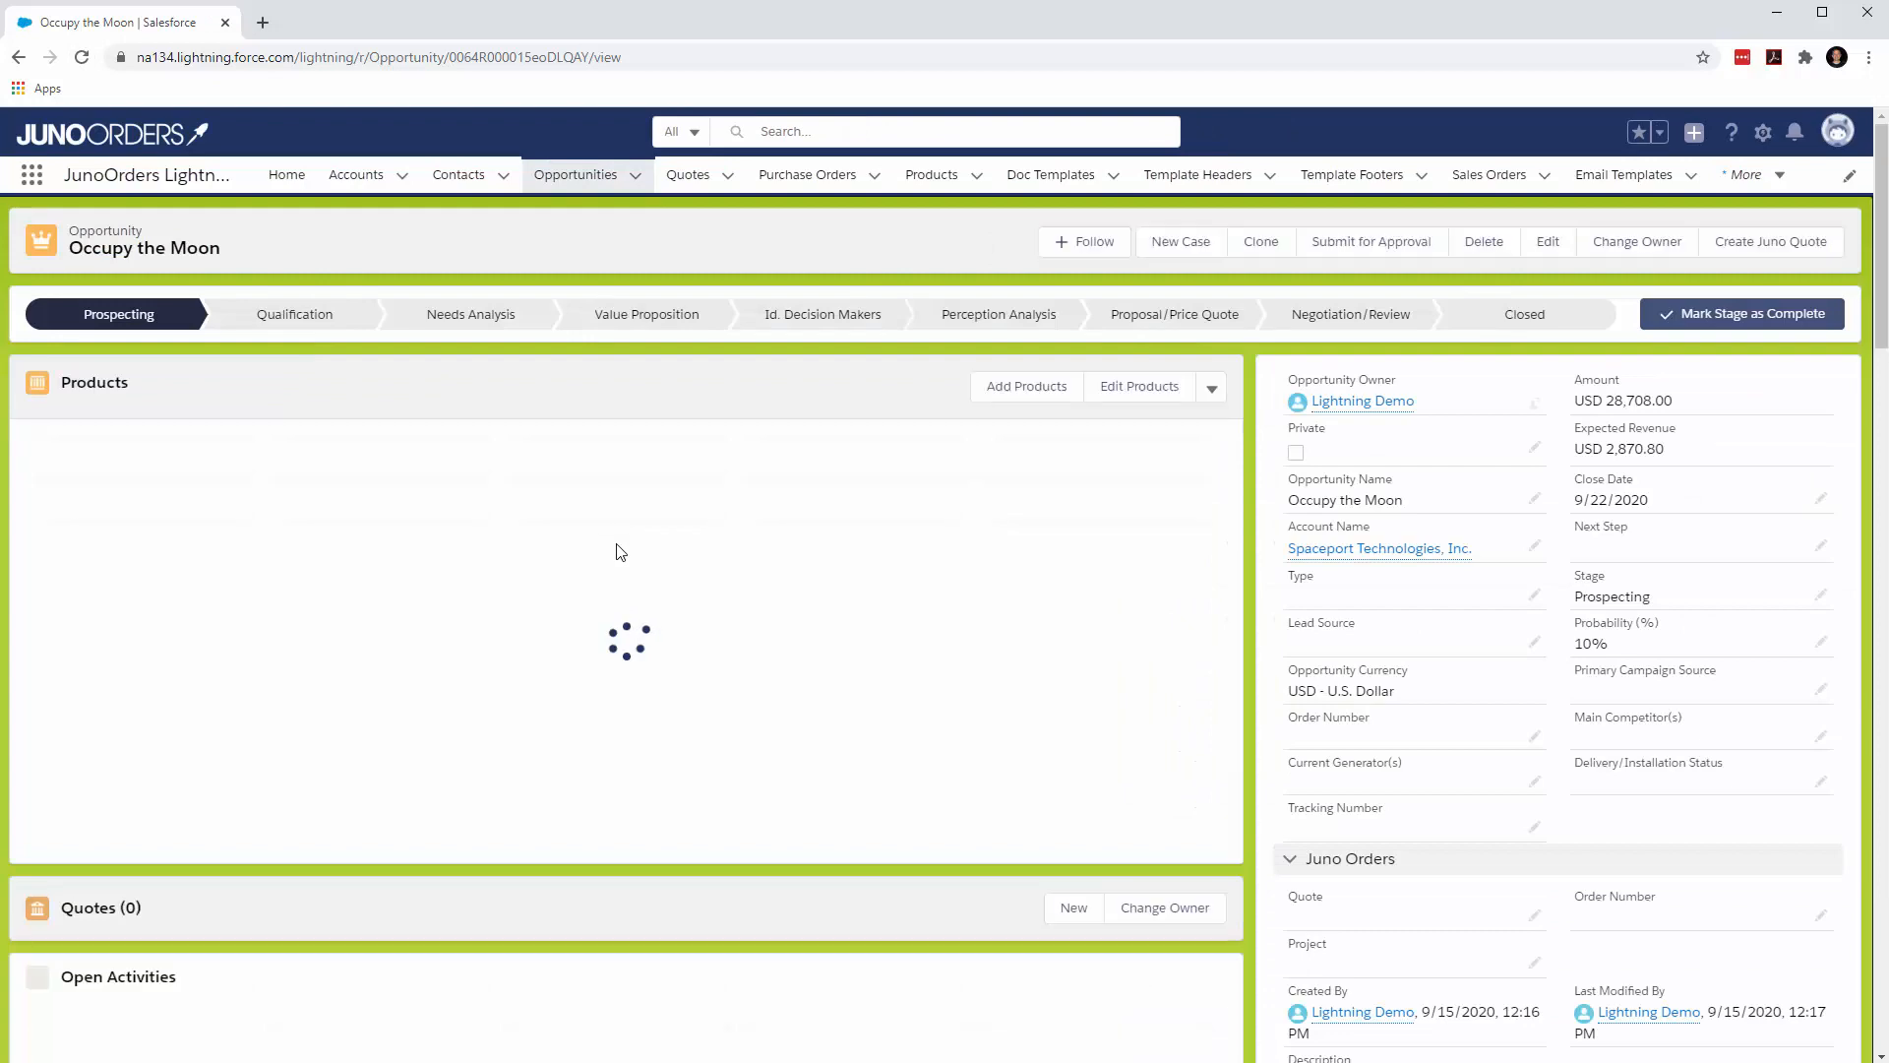
scroll("down", 3)
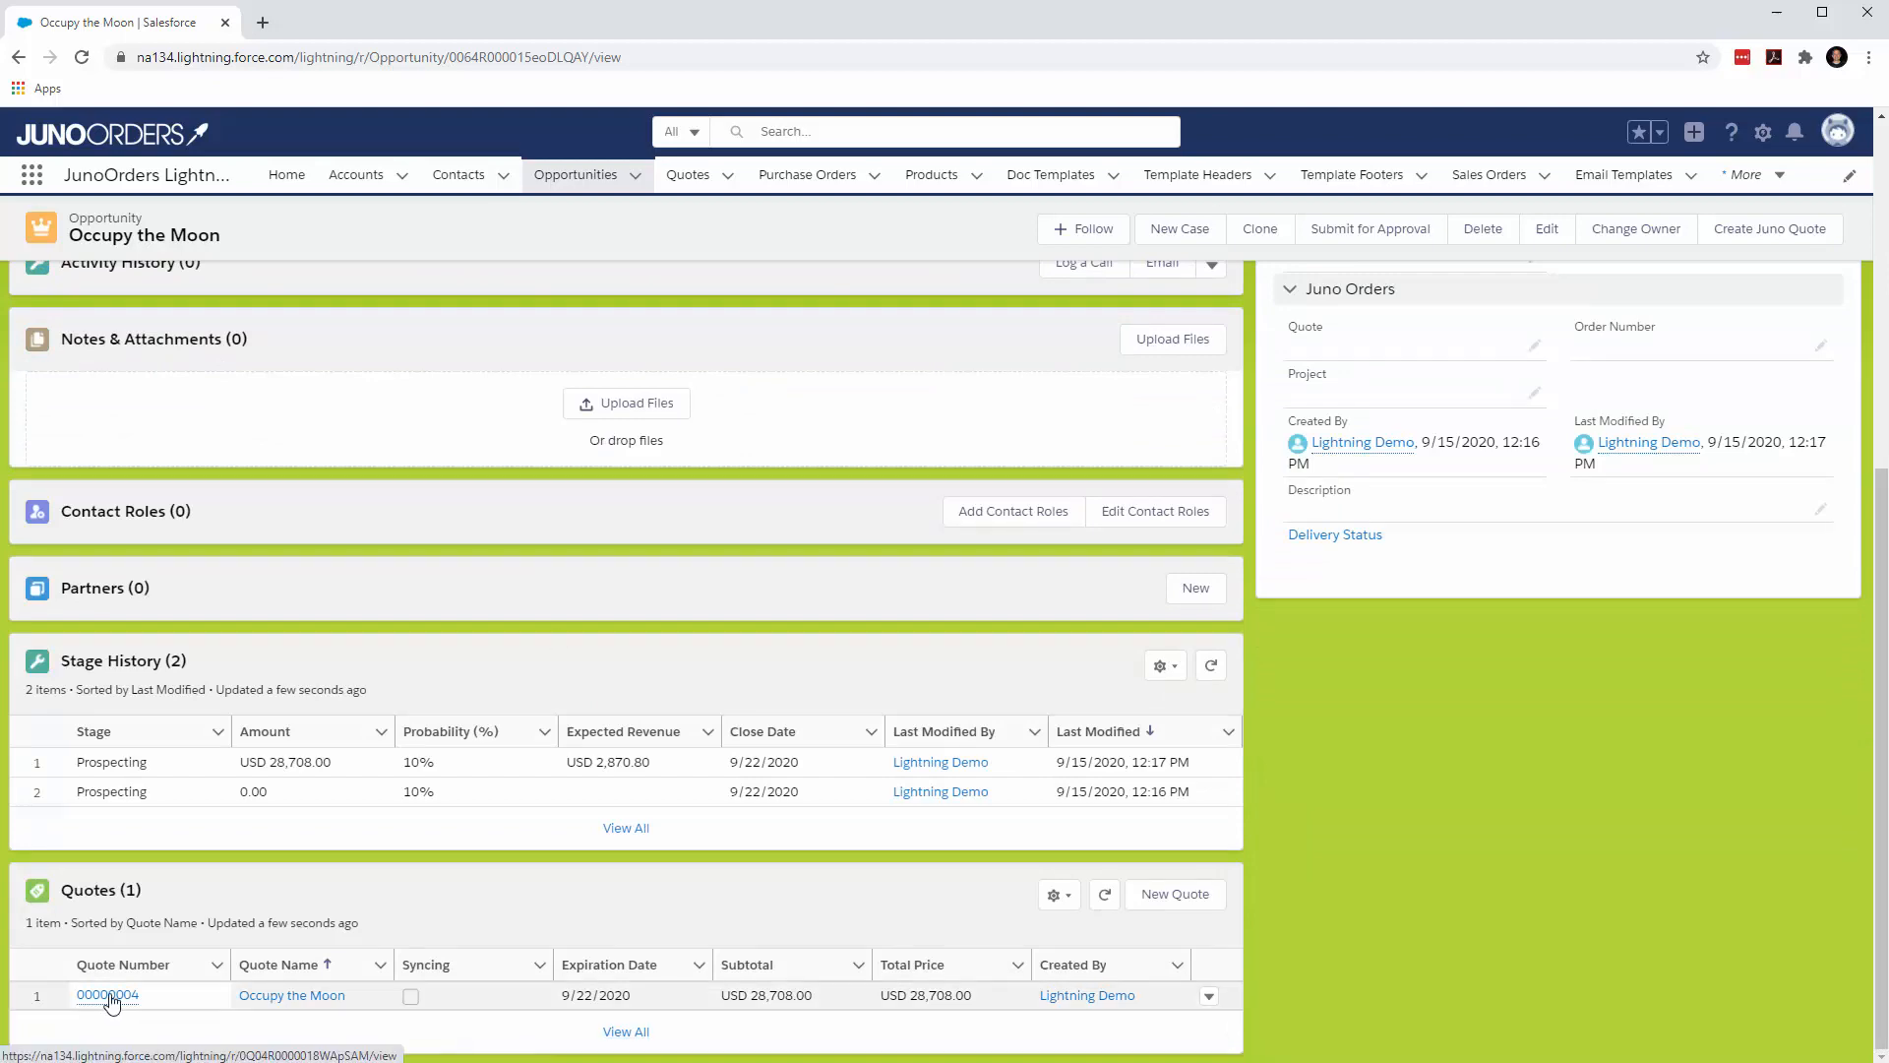
- Open quote 00000004 and generate its PDF preview
left_click(106, 996)
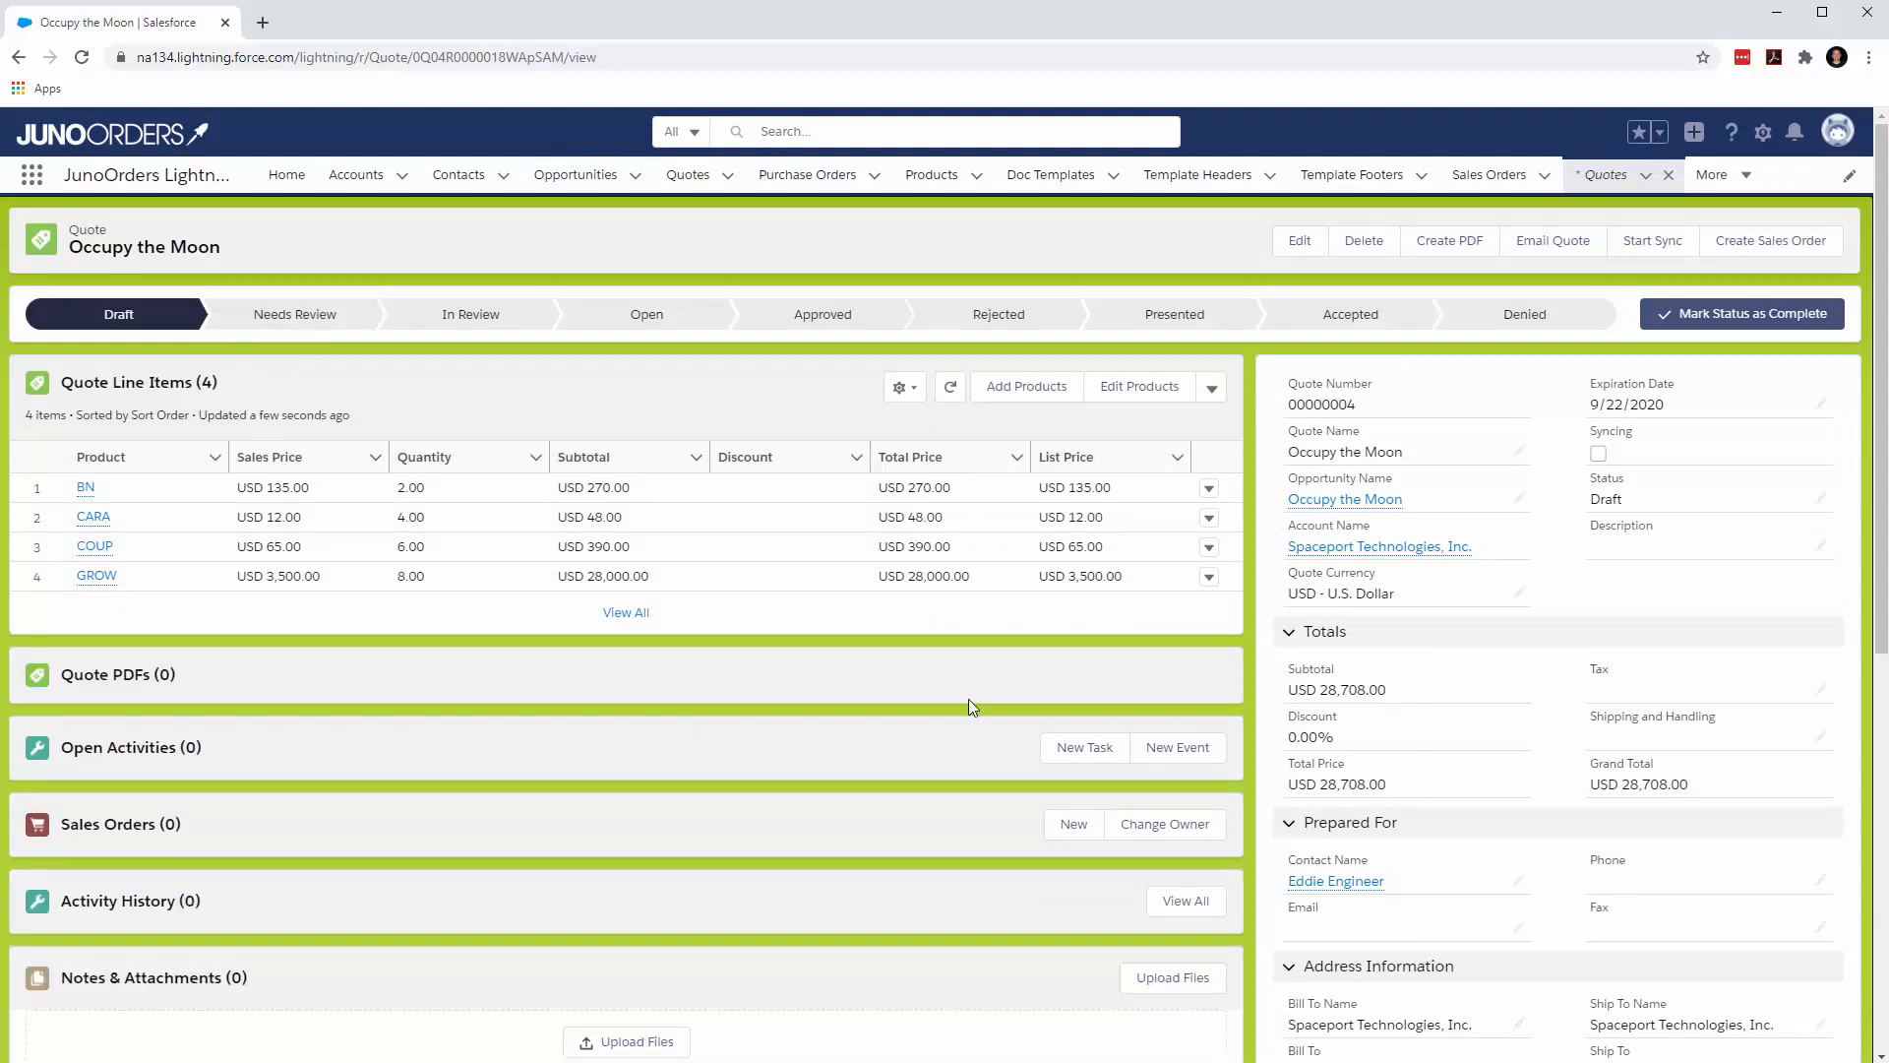
mouse_move(1365, 295)
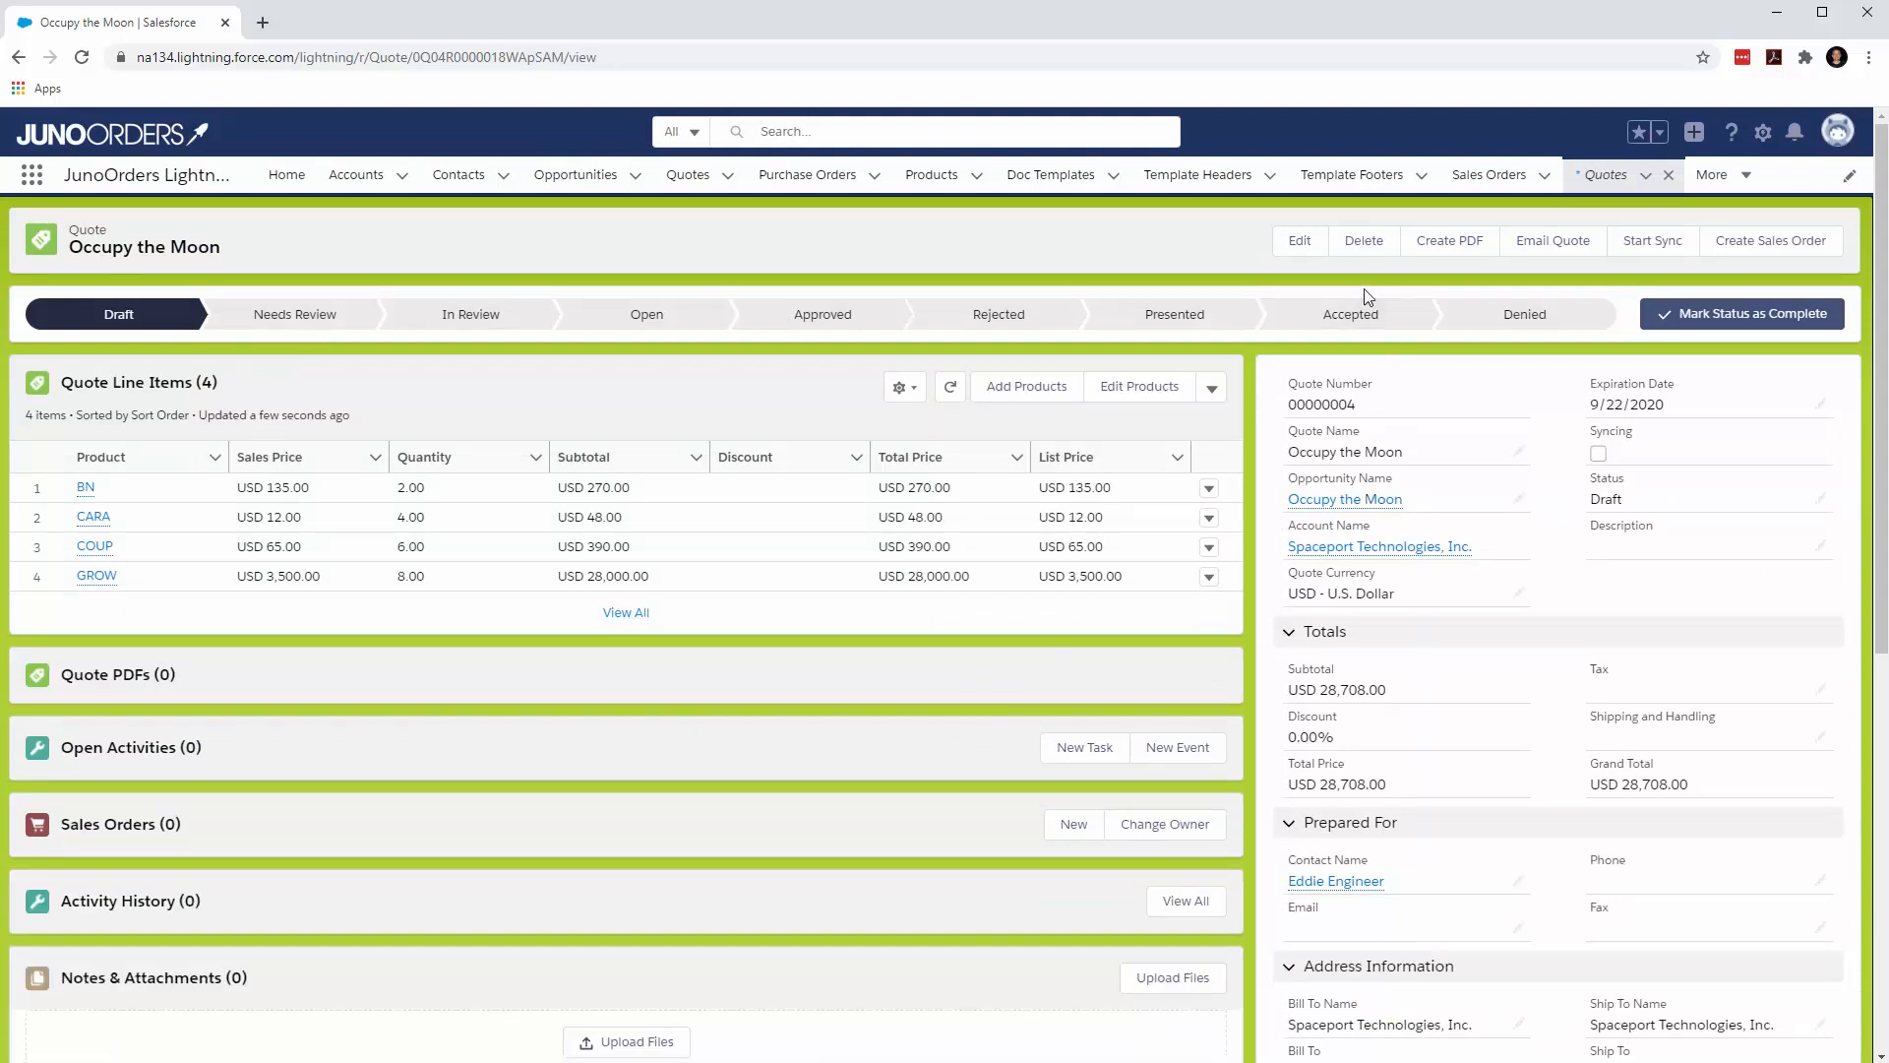
left_click(1448, 240)
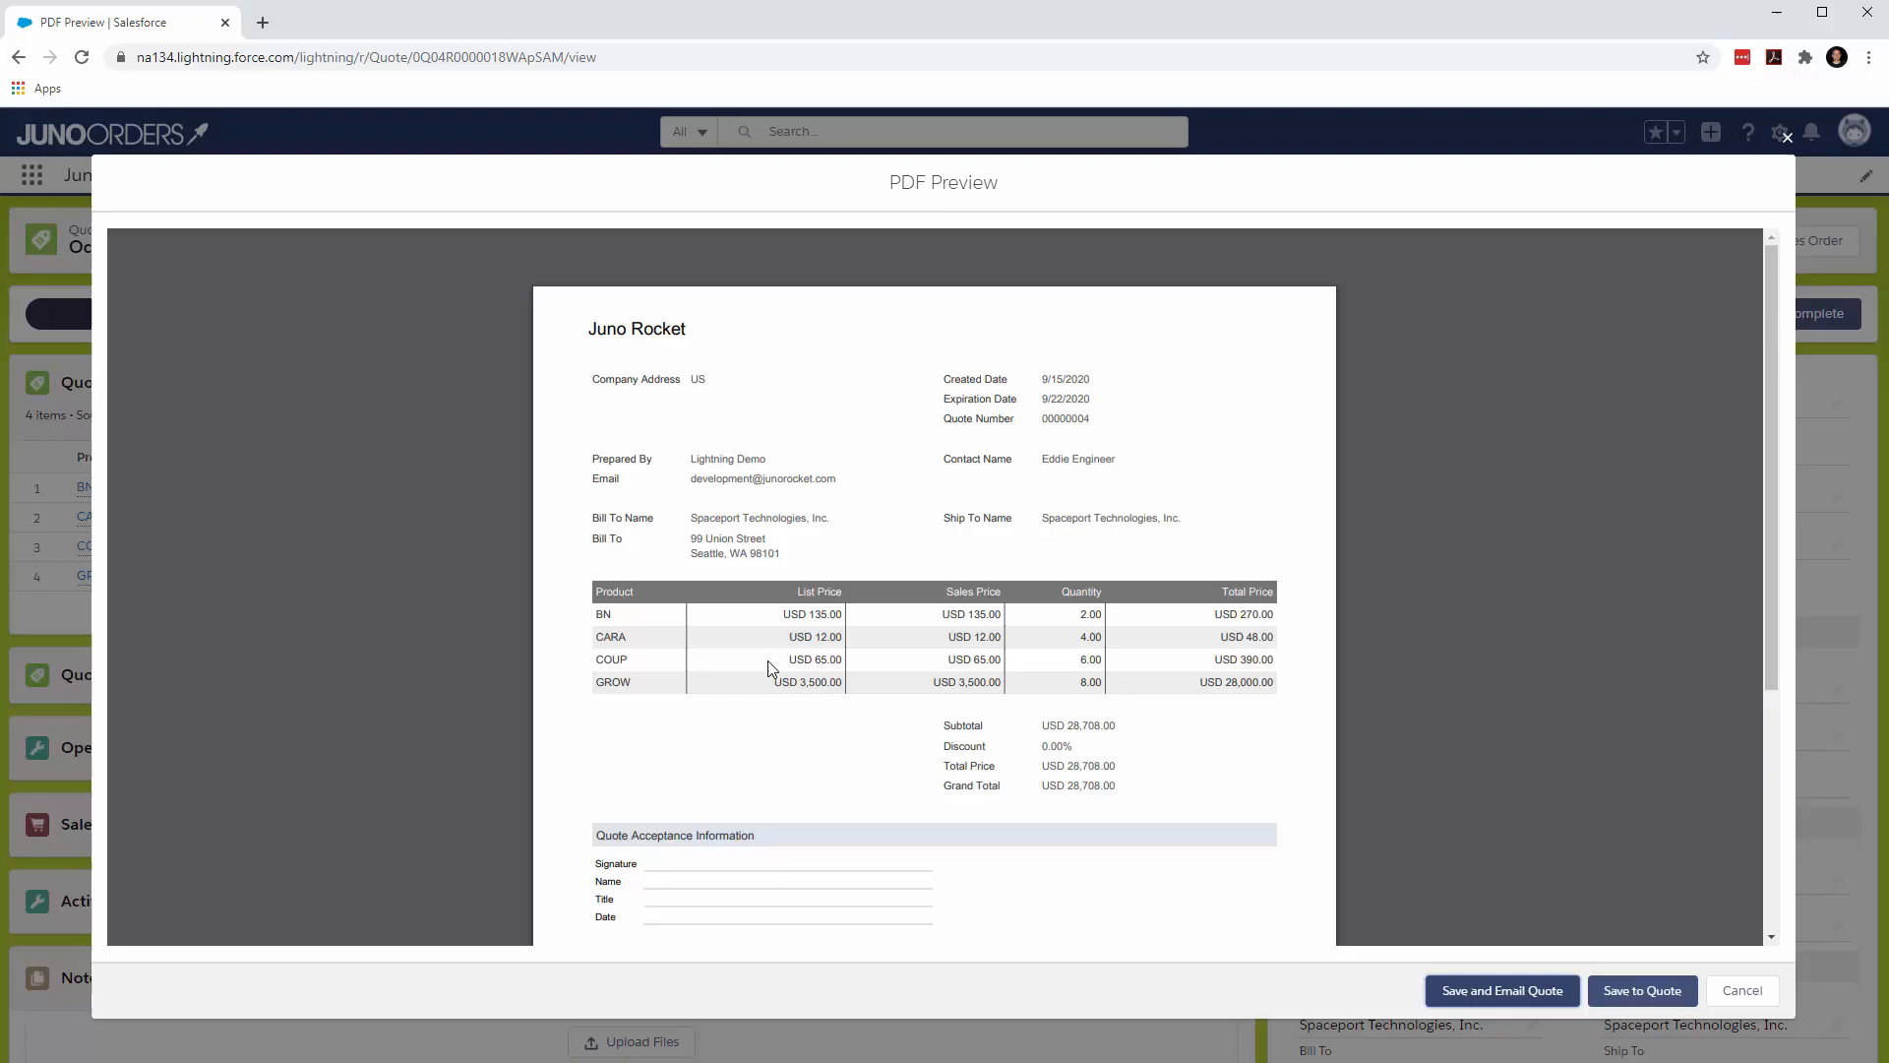
- Cancel the PDF preview and review the quote record, which lists no PDFs
left_click(1743, 989)
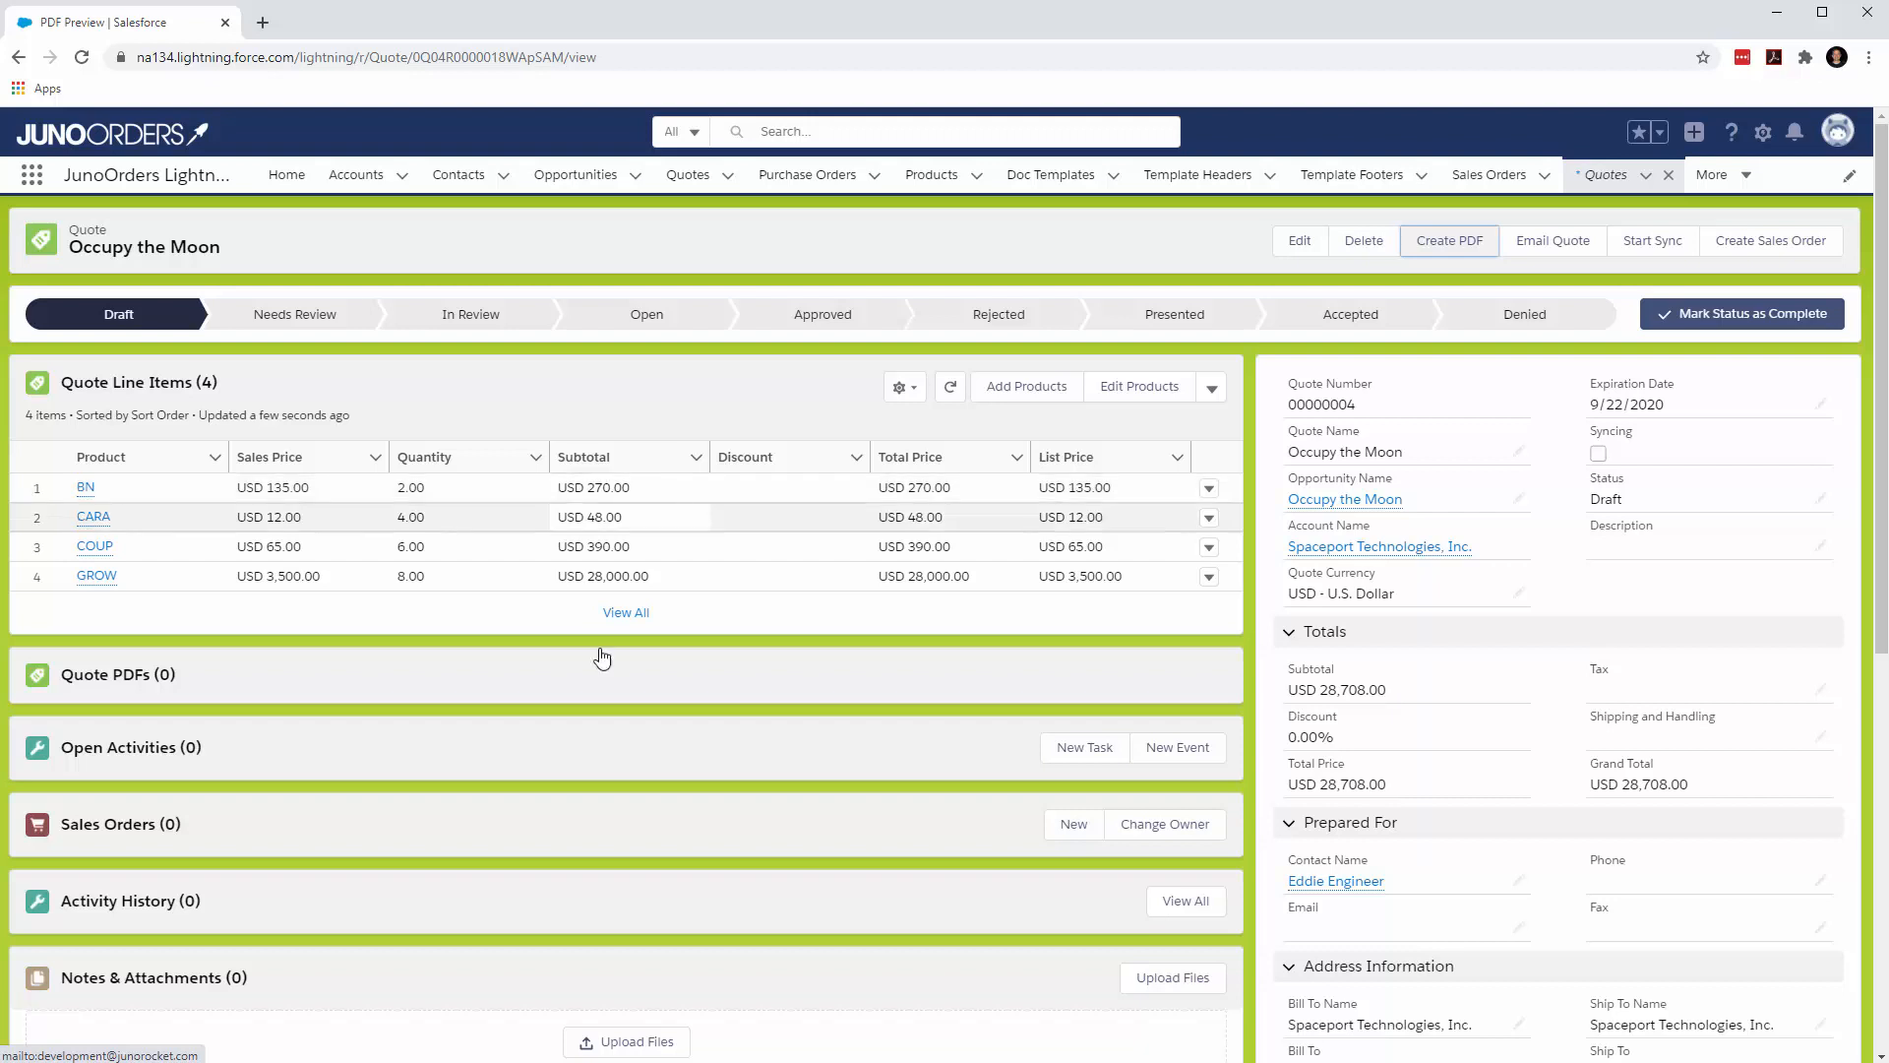
mouse_move(43, 692)
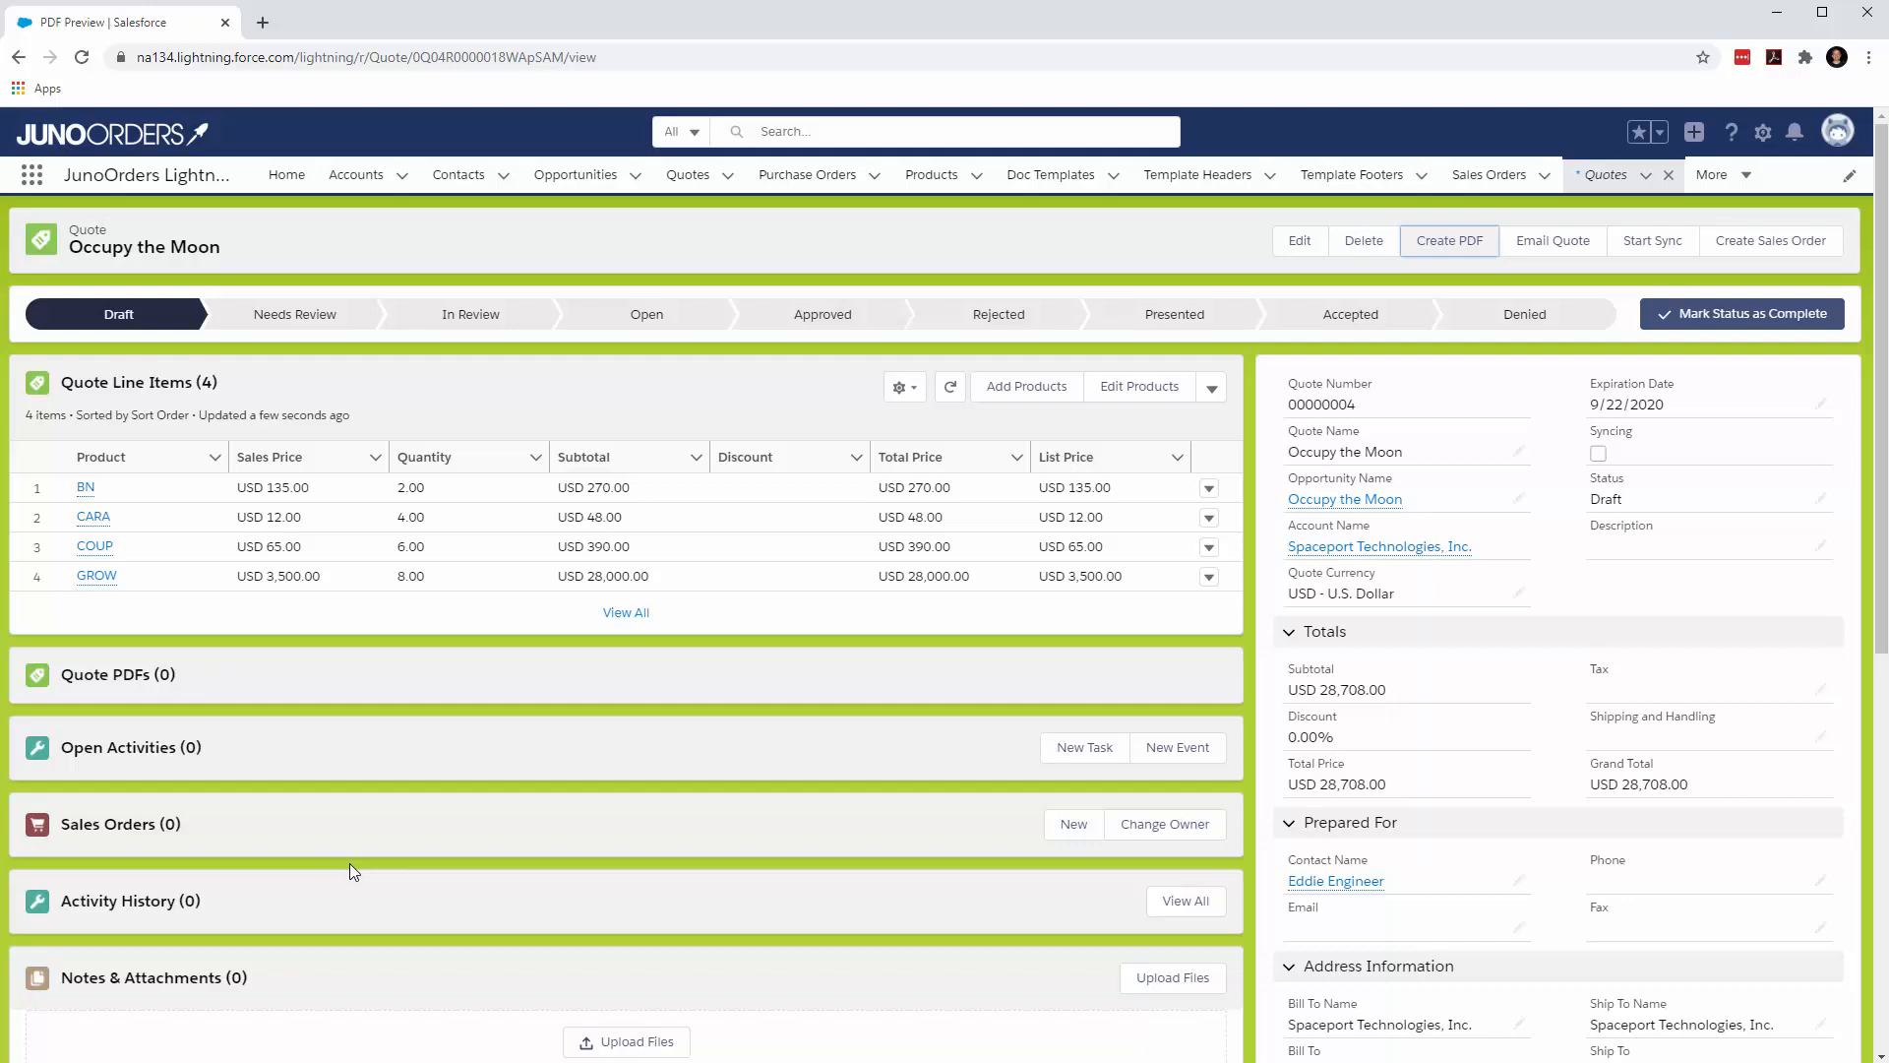
scroll("down", 3)
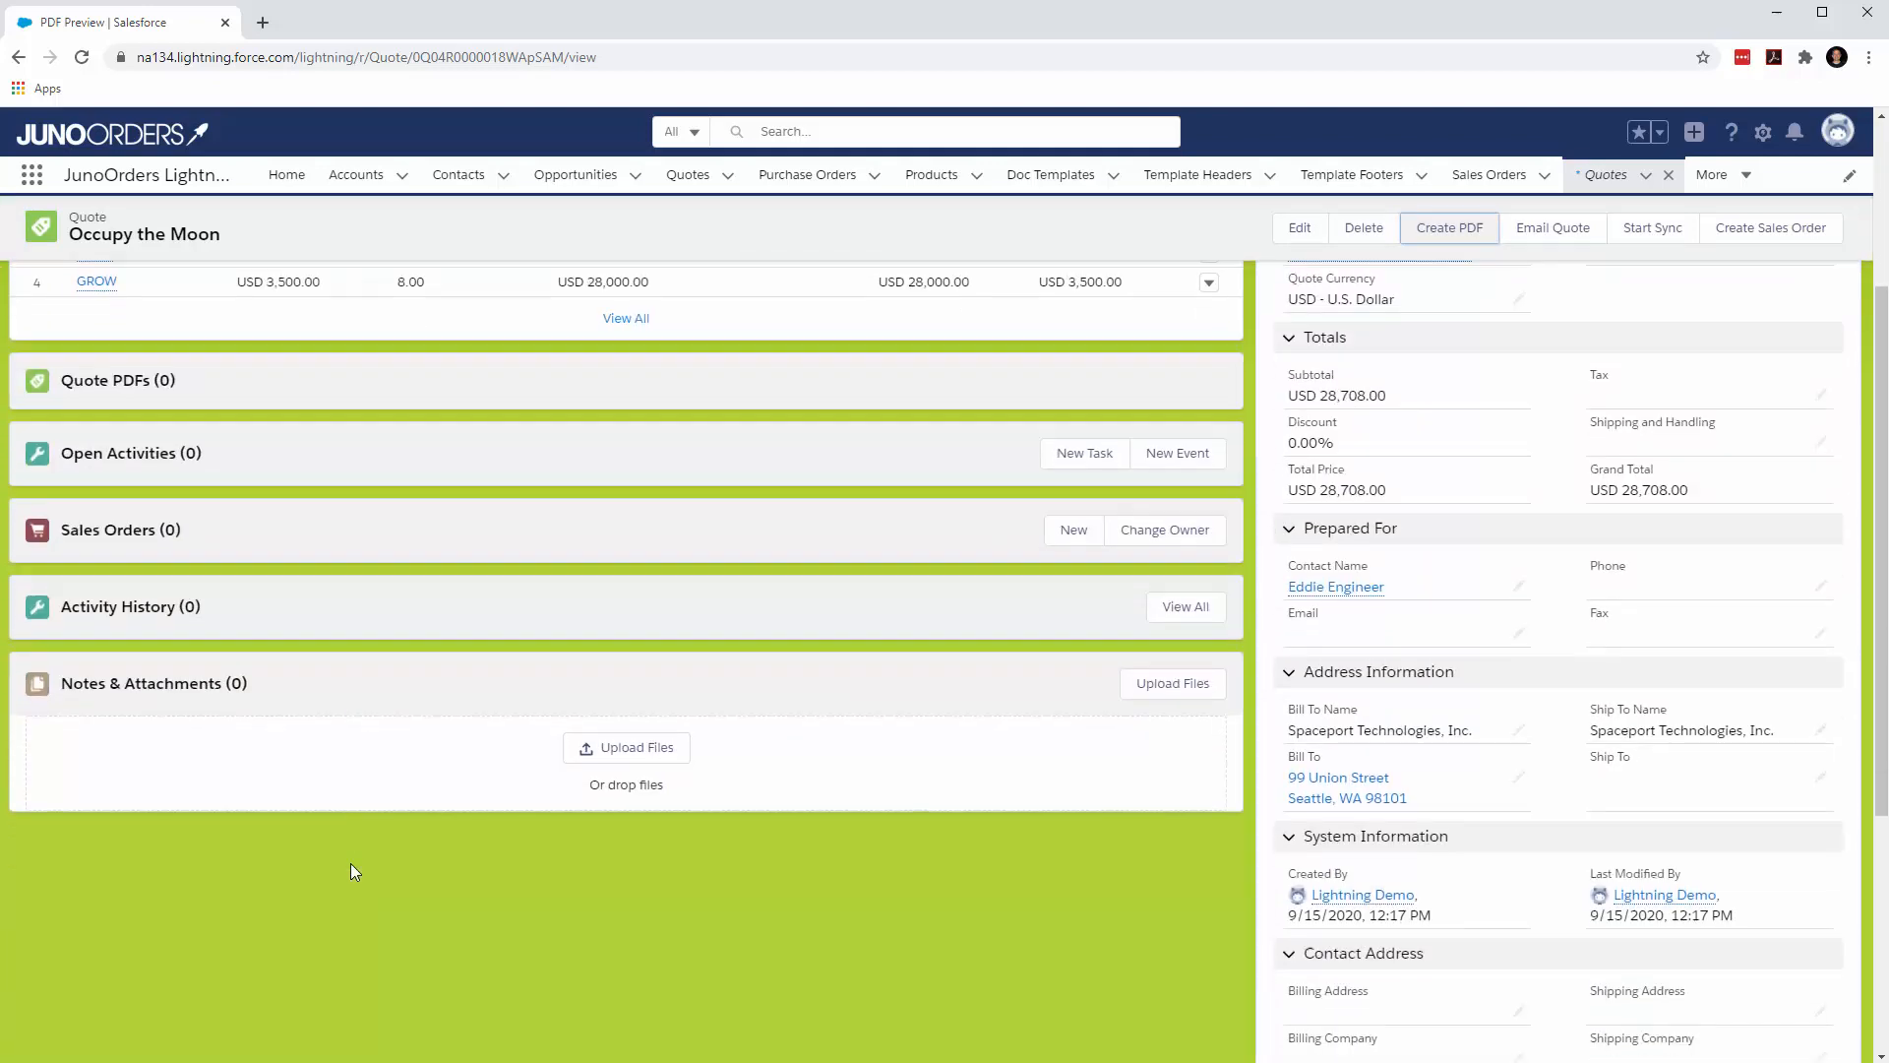
scroll("up", 3)
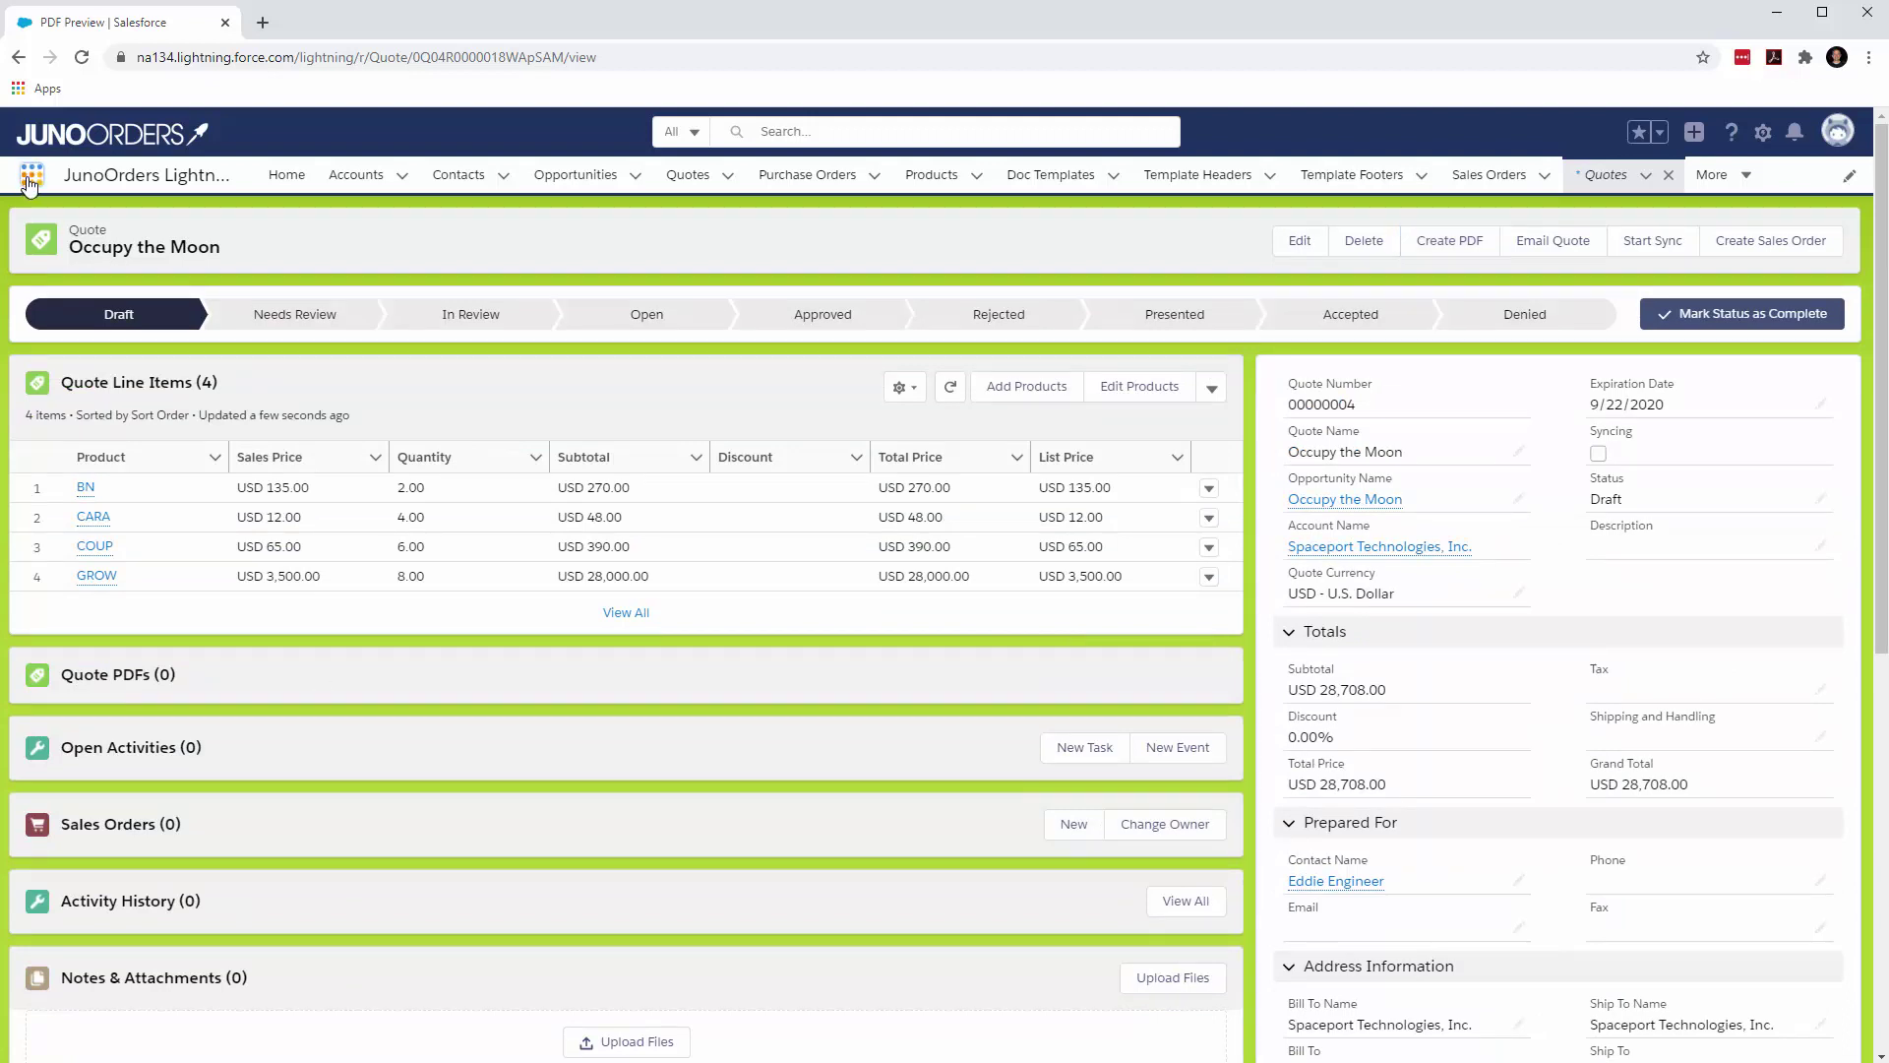
- Start a new order from the Orders list found via the App Launcher
left_click(27, 175)
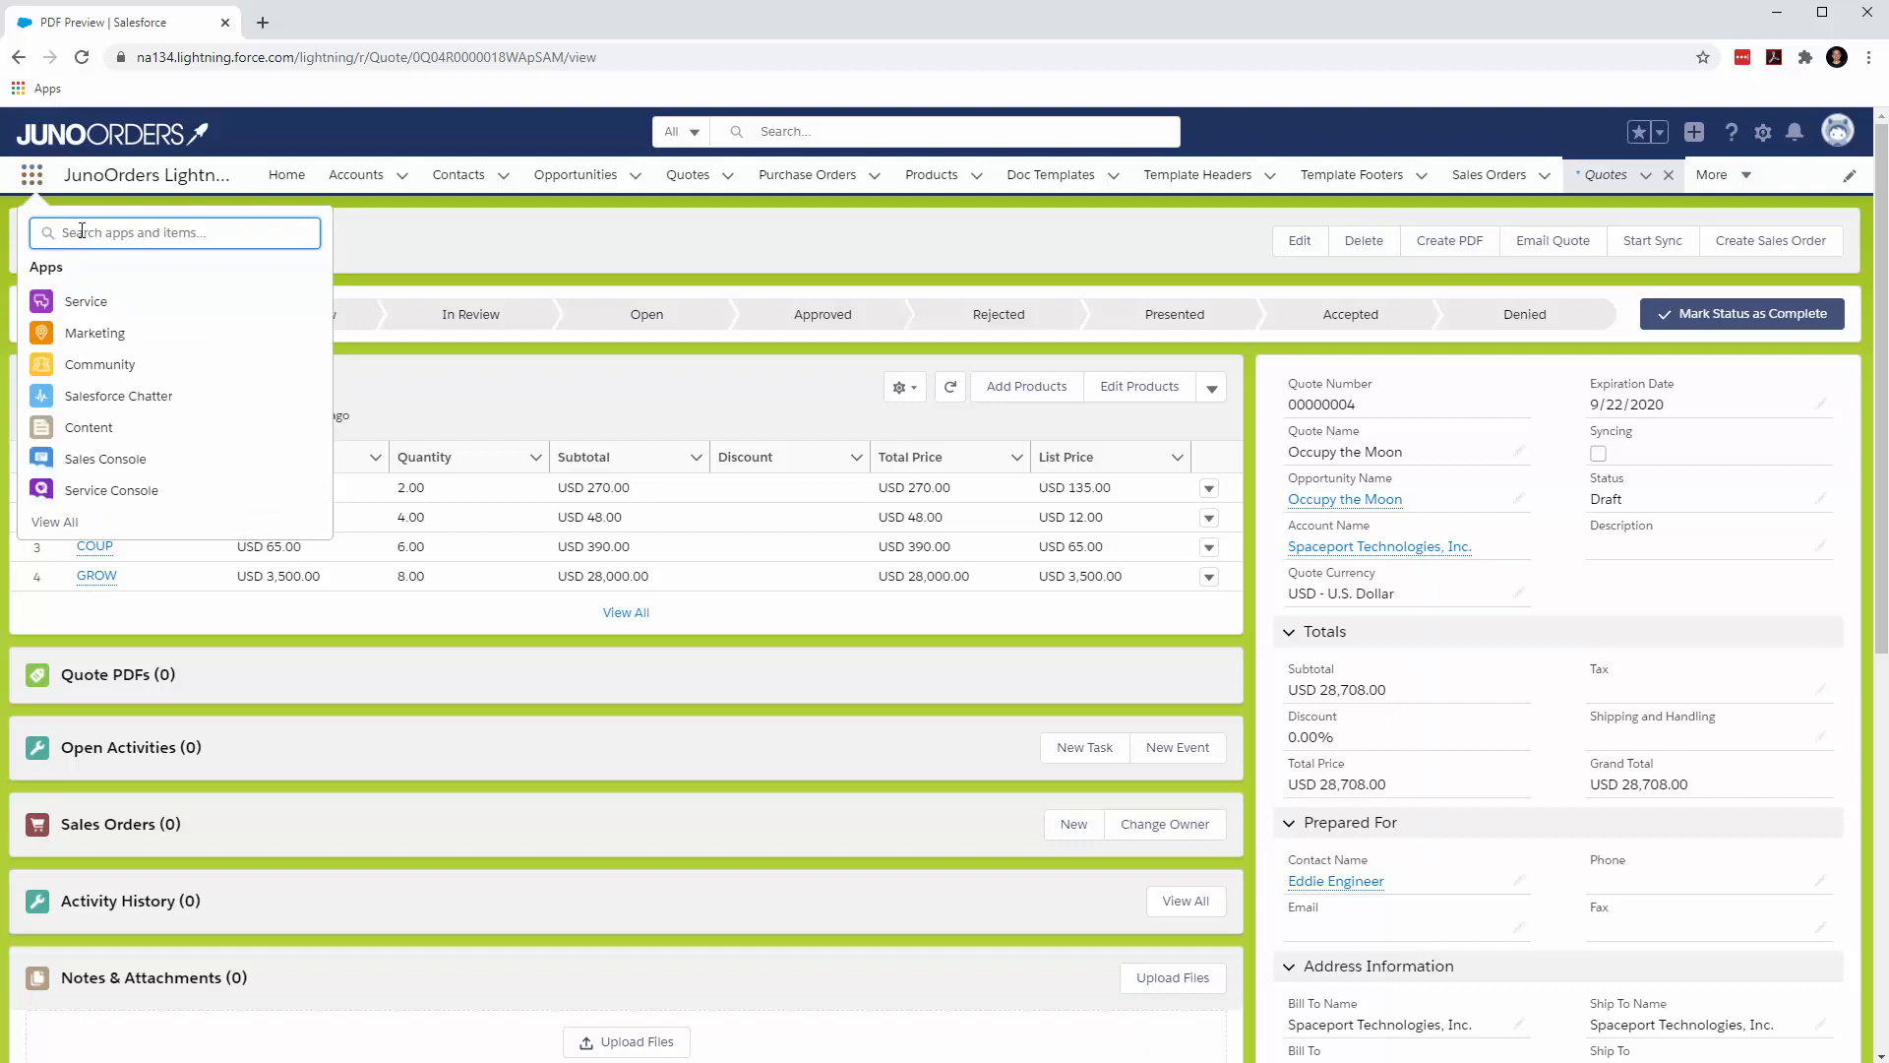
type("or")
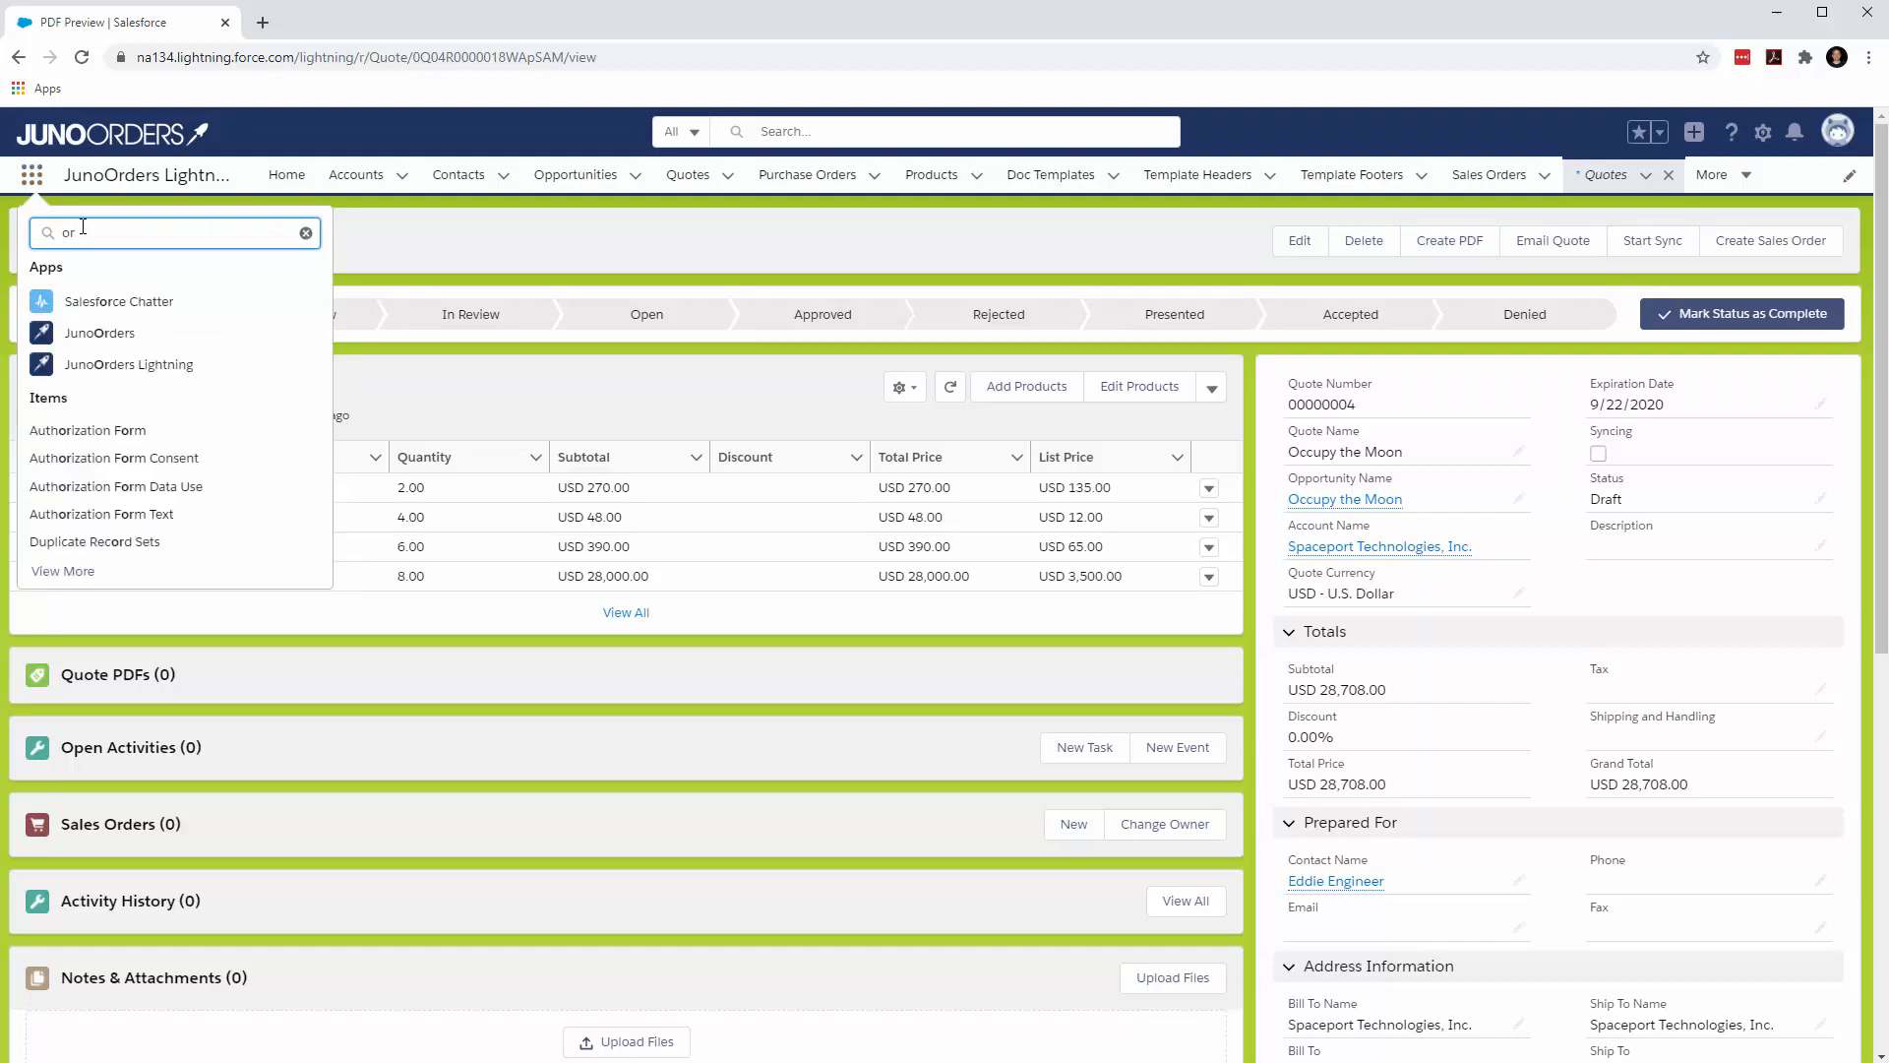
mouse_move(171, 305)
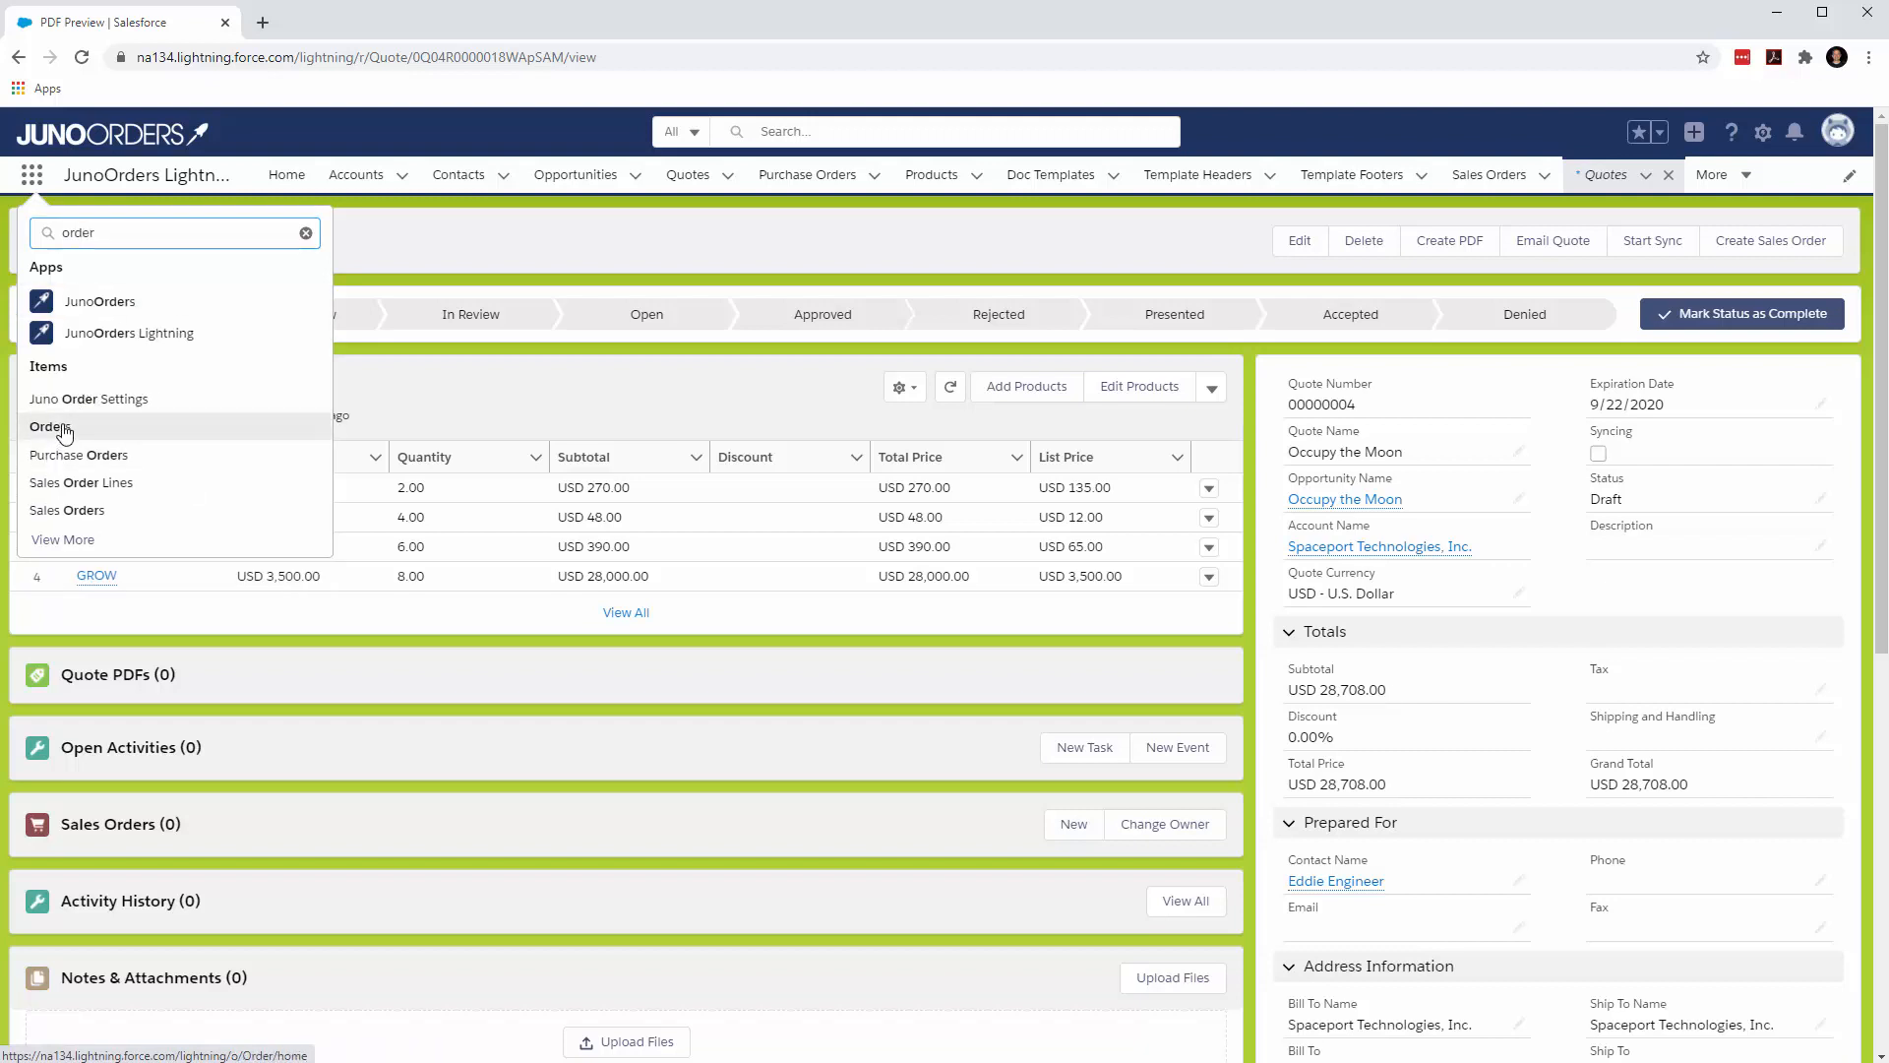
left_click(48, 425)
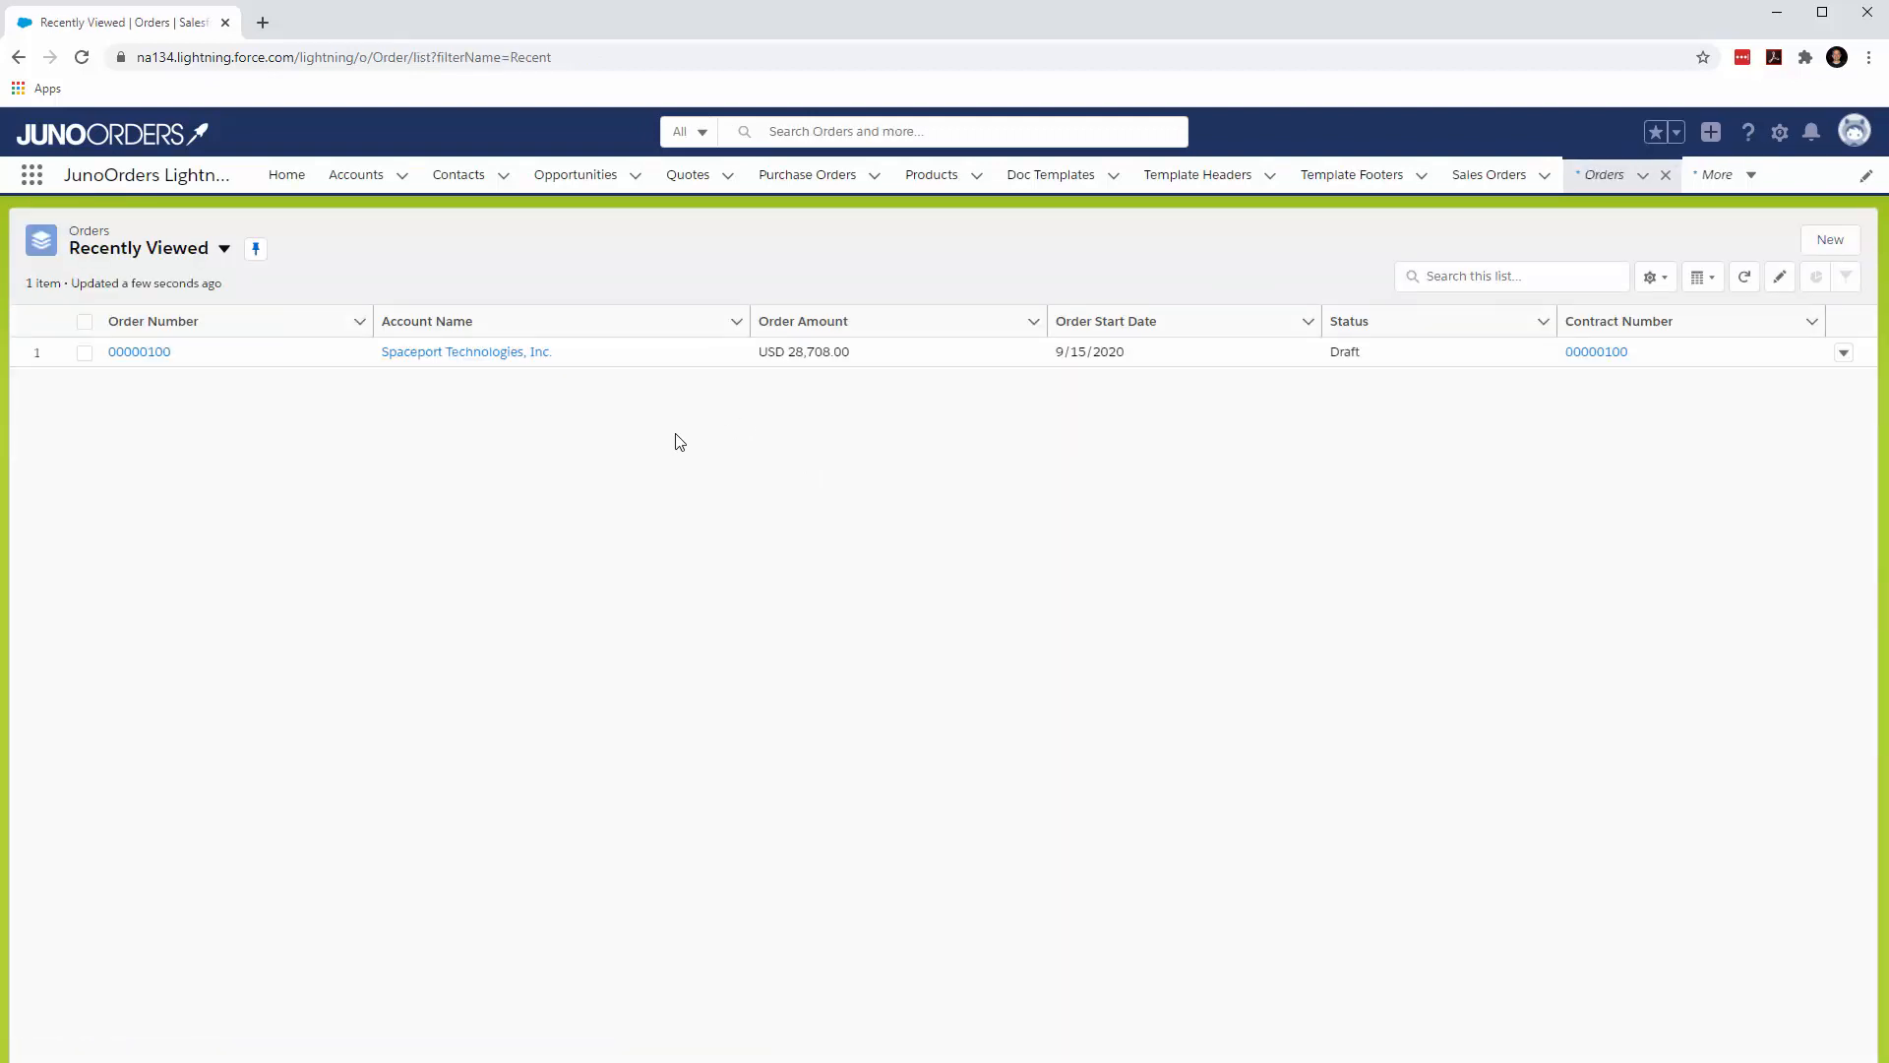
left_click(1830, 238)
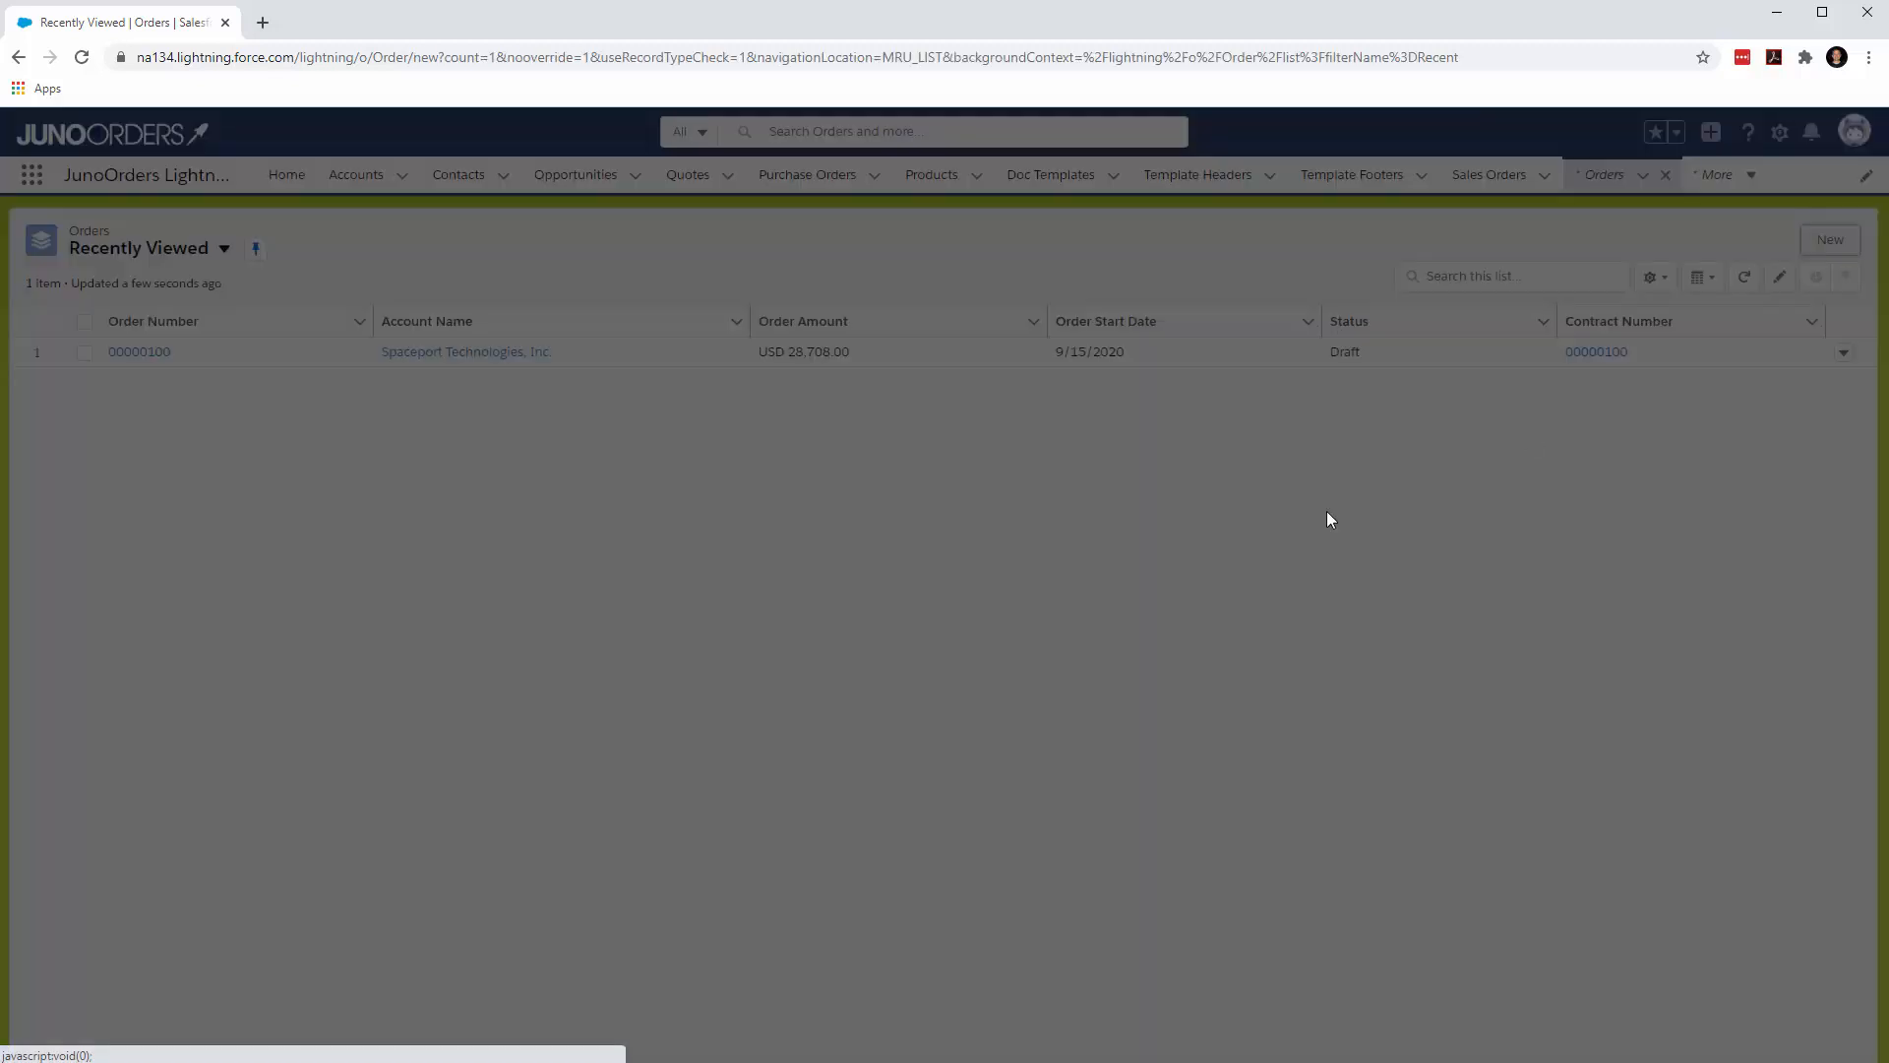
left_click(1830, 239)
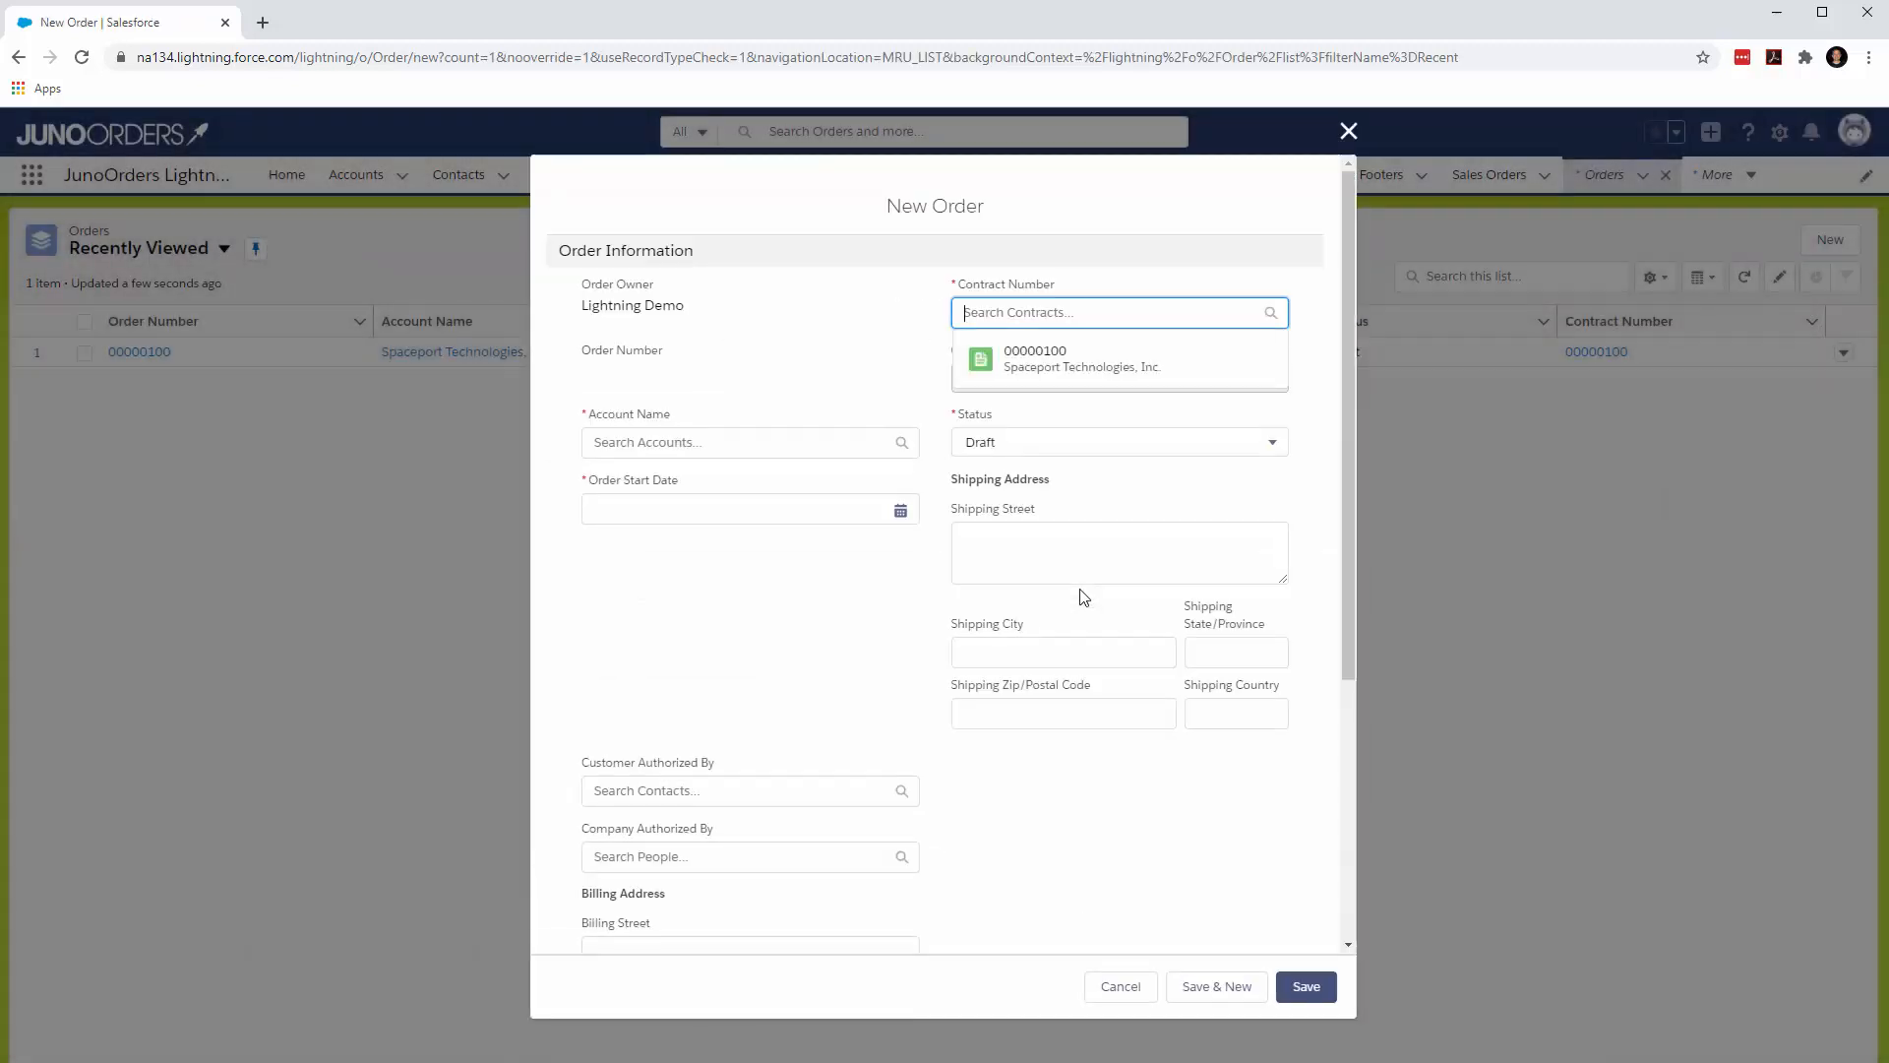
mouse_move(1051, 461)
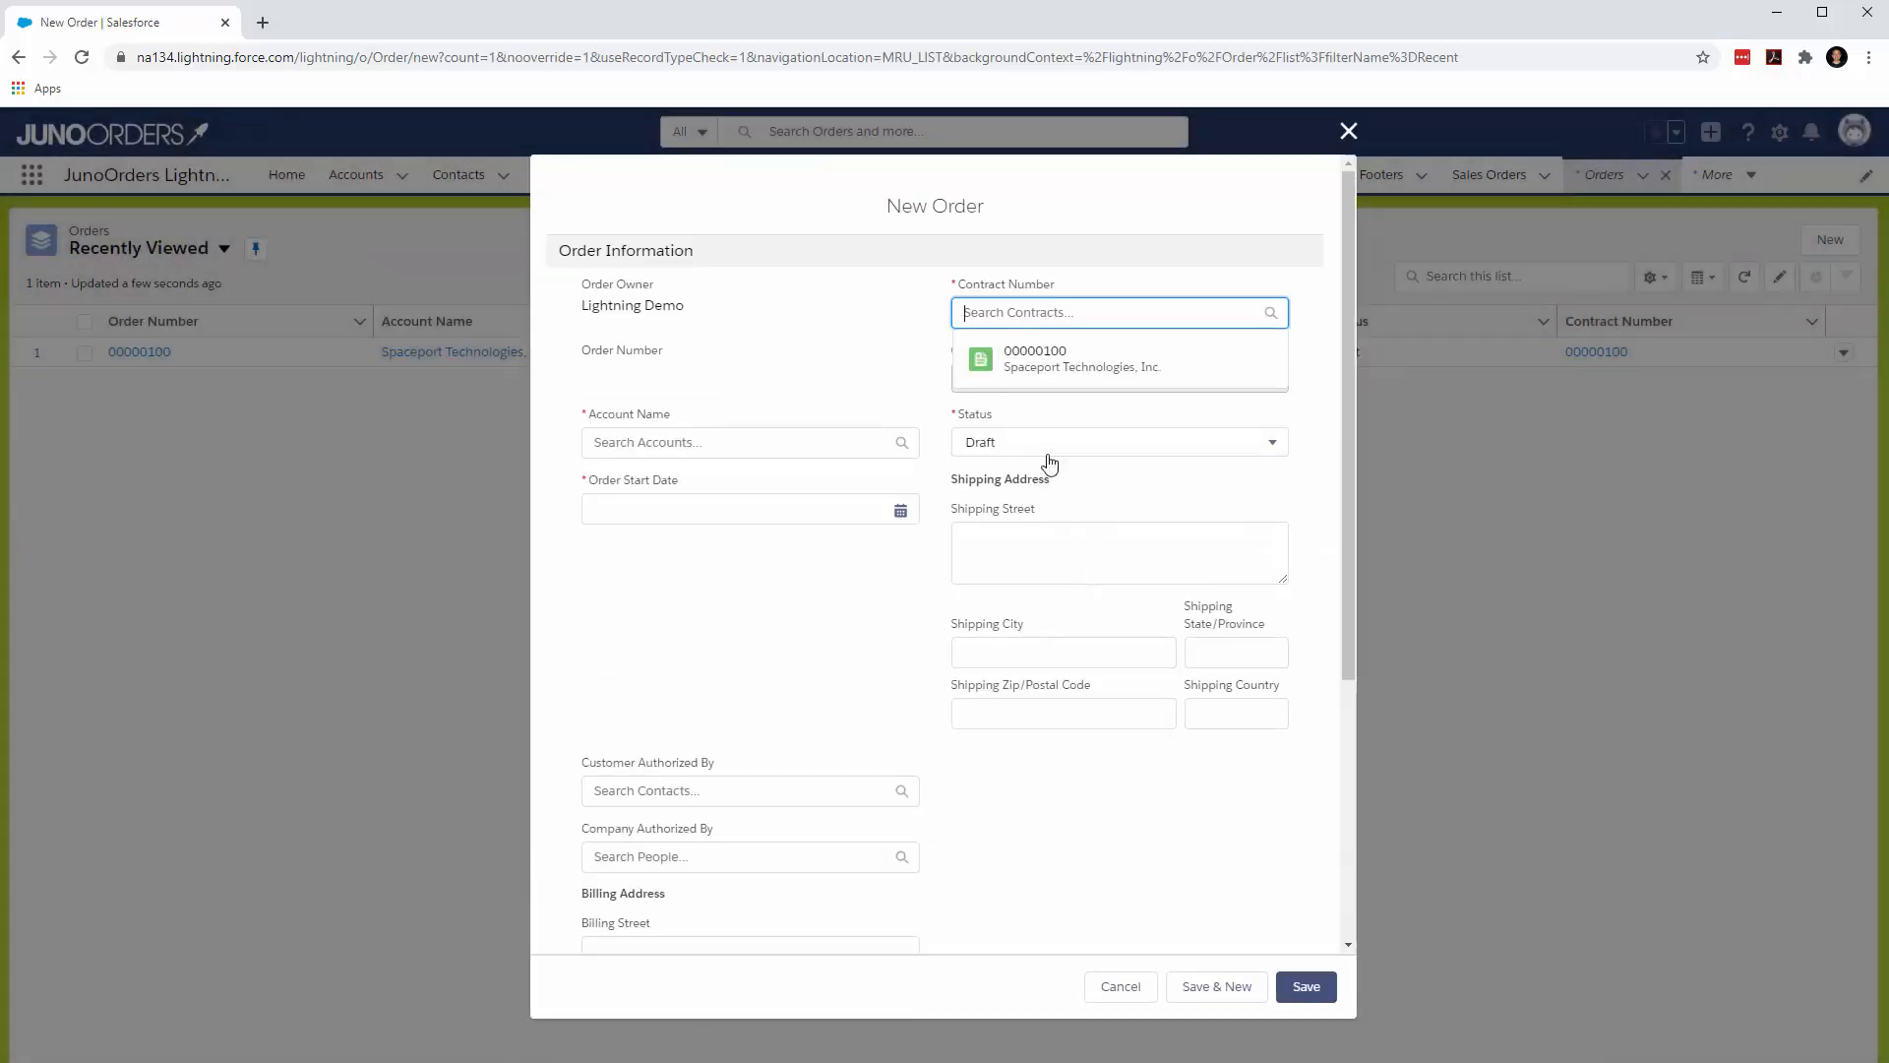
- Set contract 00000100, account Spaceport Technologies, Inc., start date 9/15/2020 and Eddie Engineer as authorizer
left_click(1080, 358)
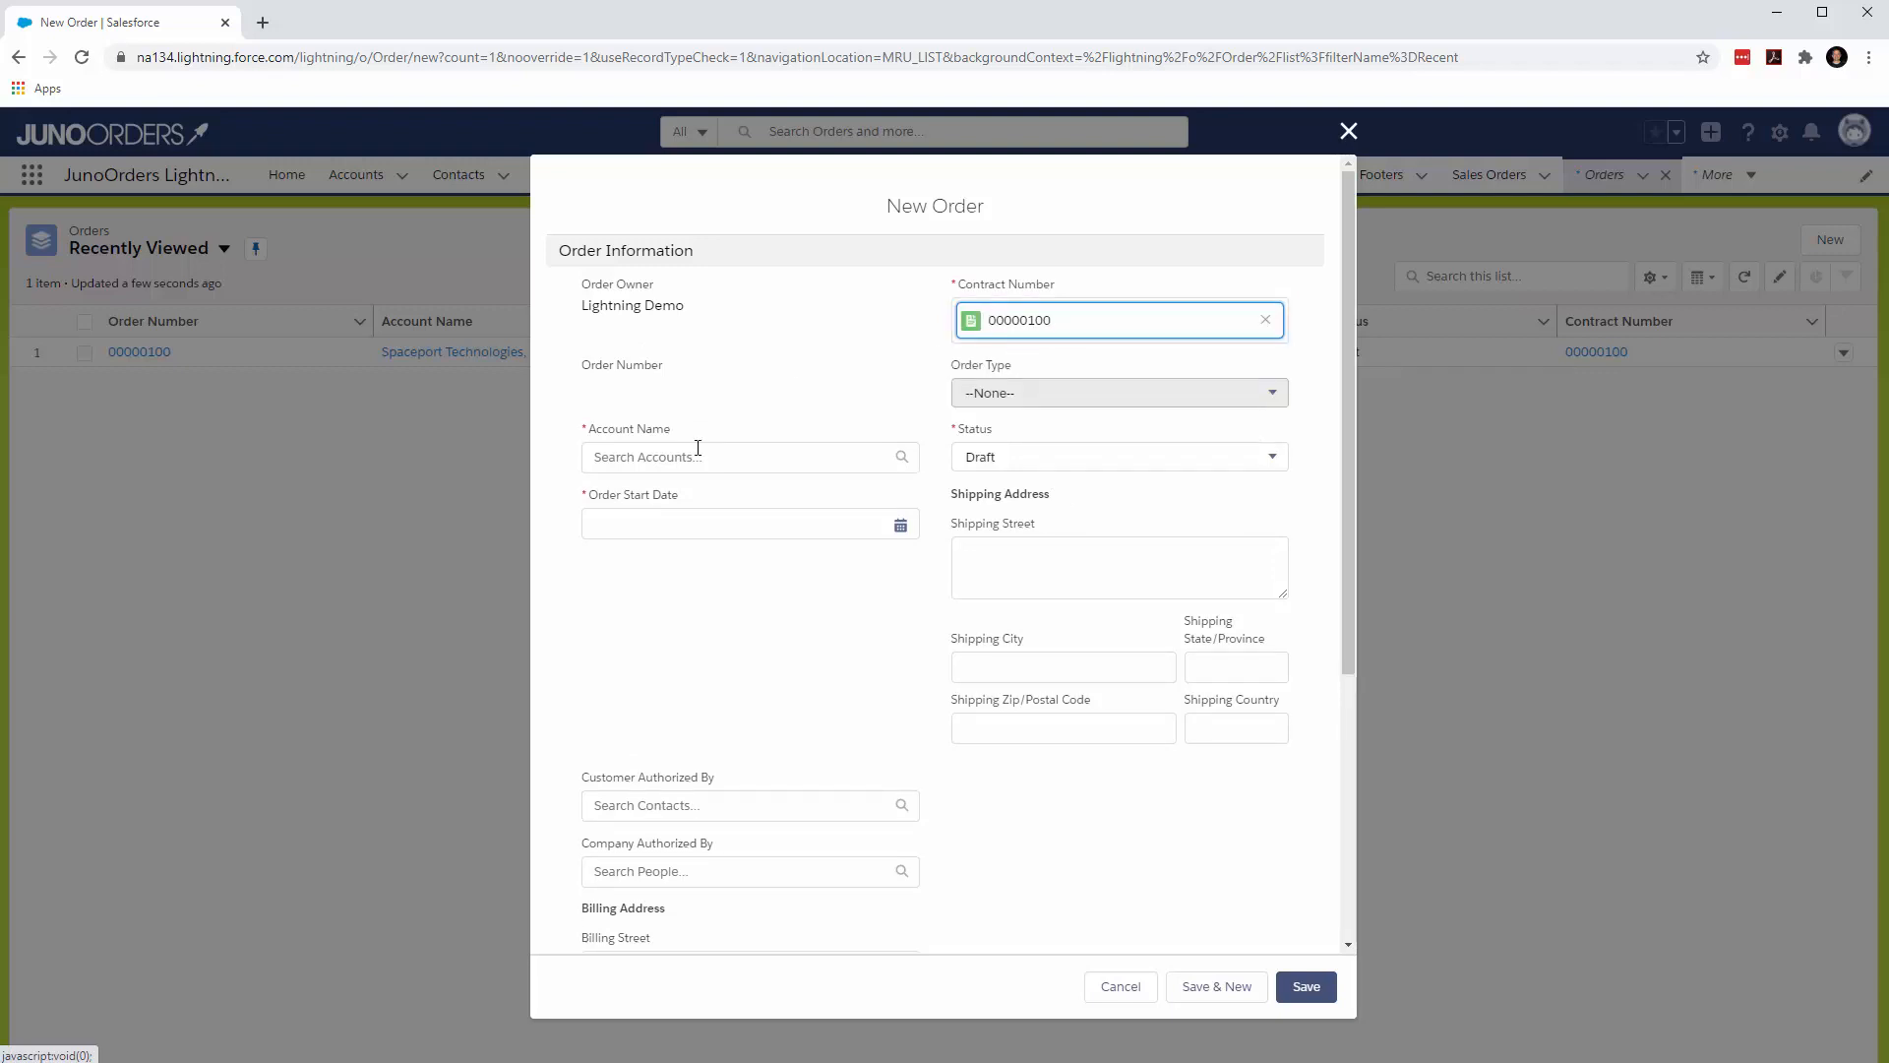
left_click(750, 457)
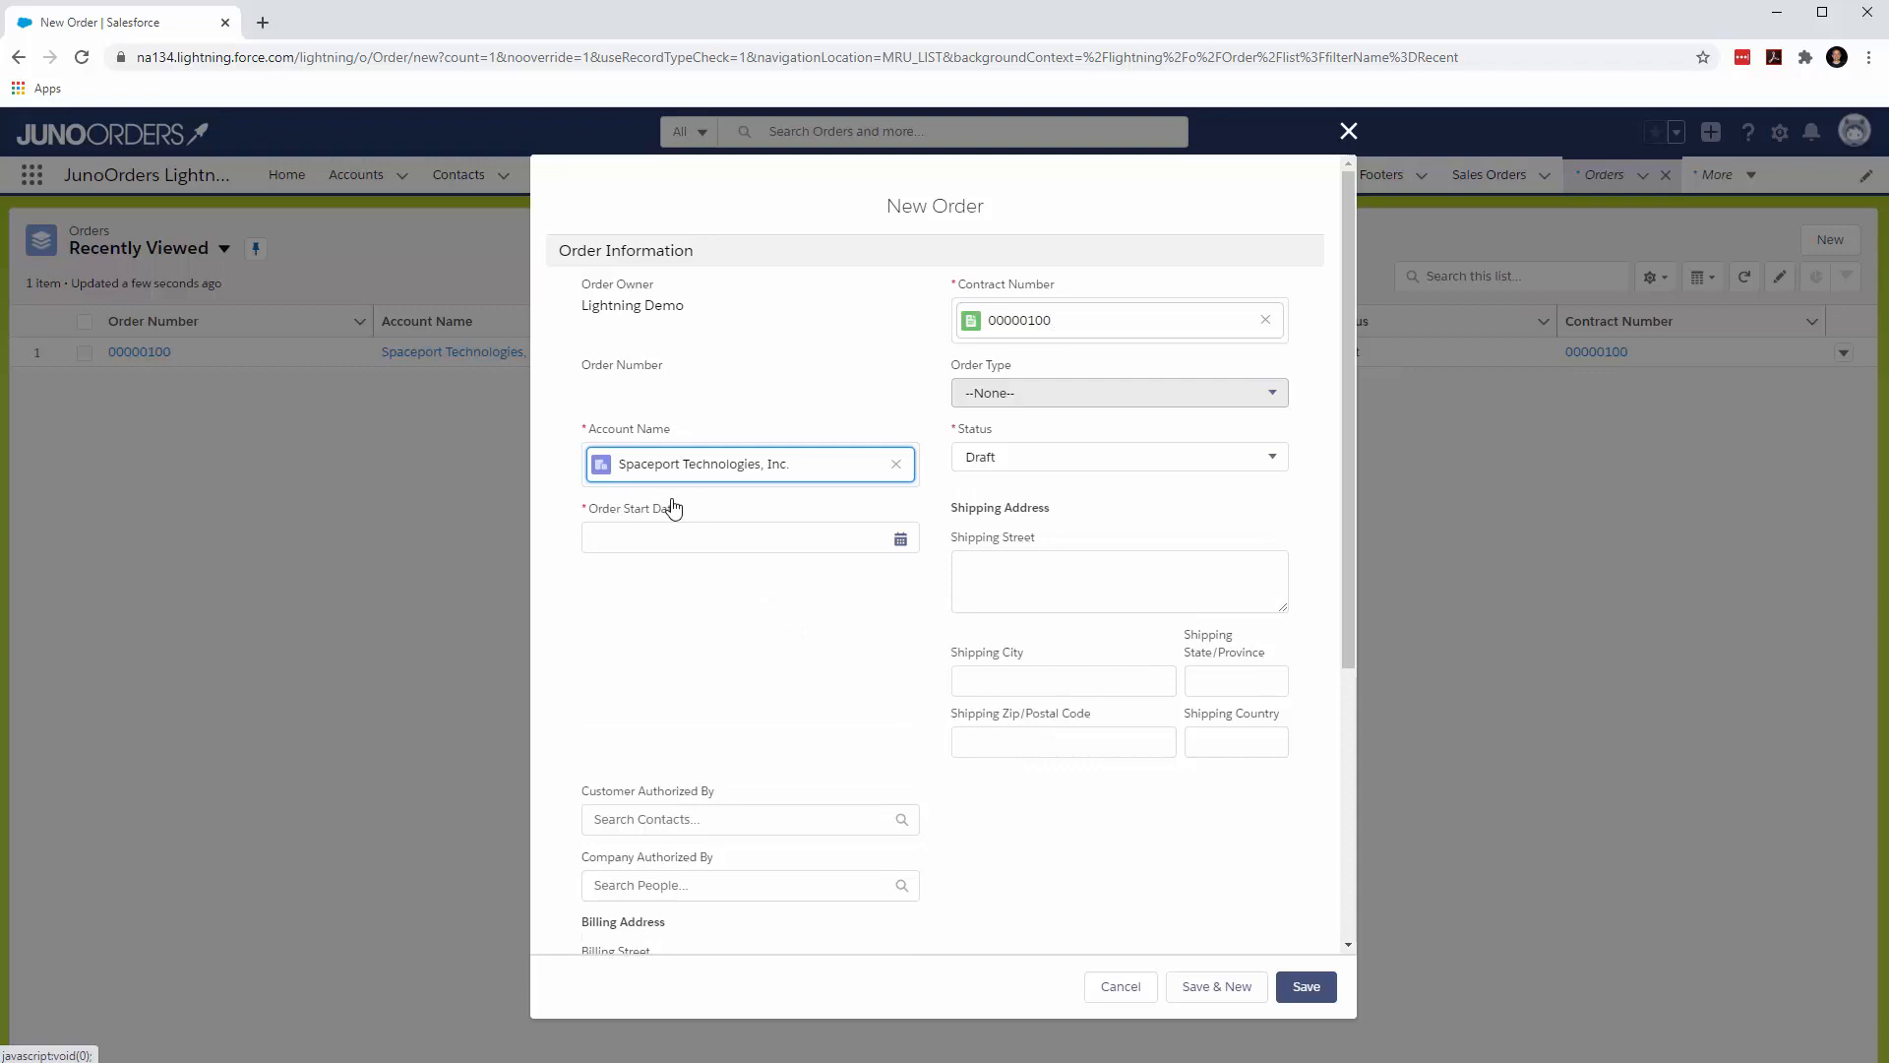
left_click(747, 537)
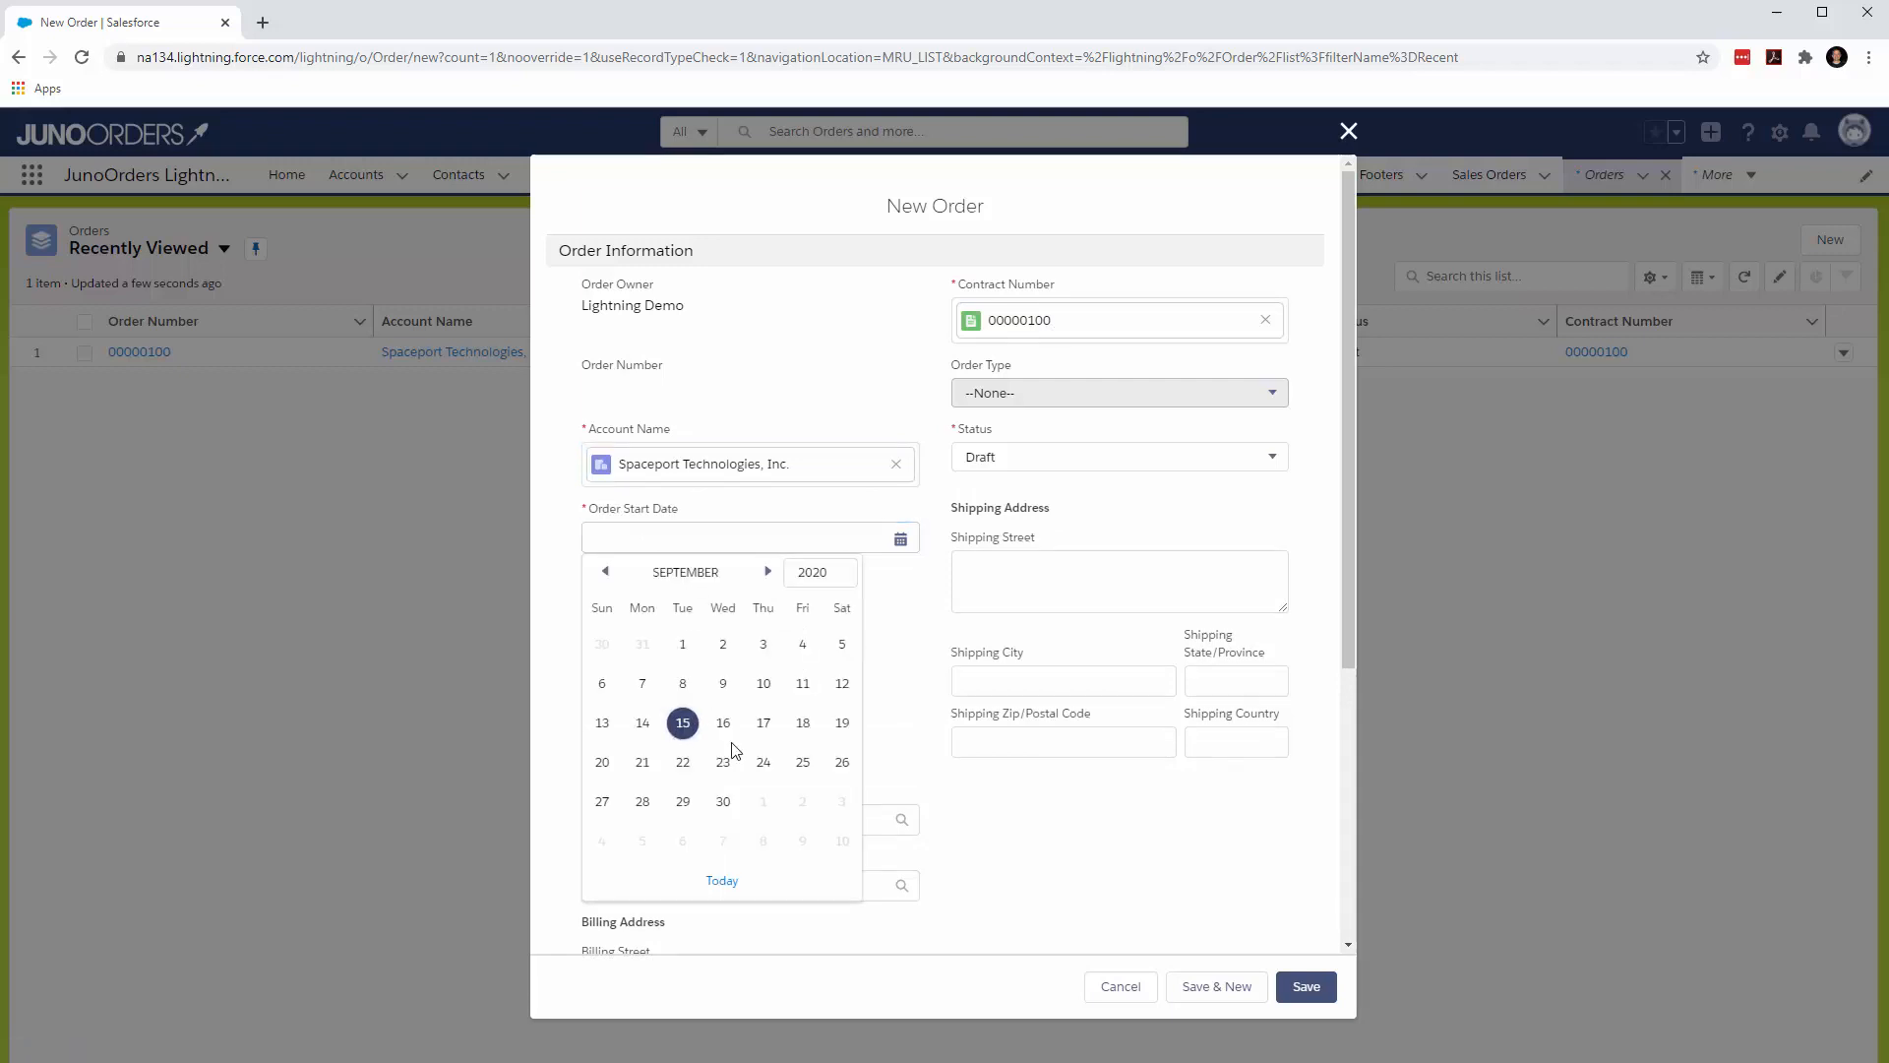
left_click(681, 724)
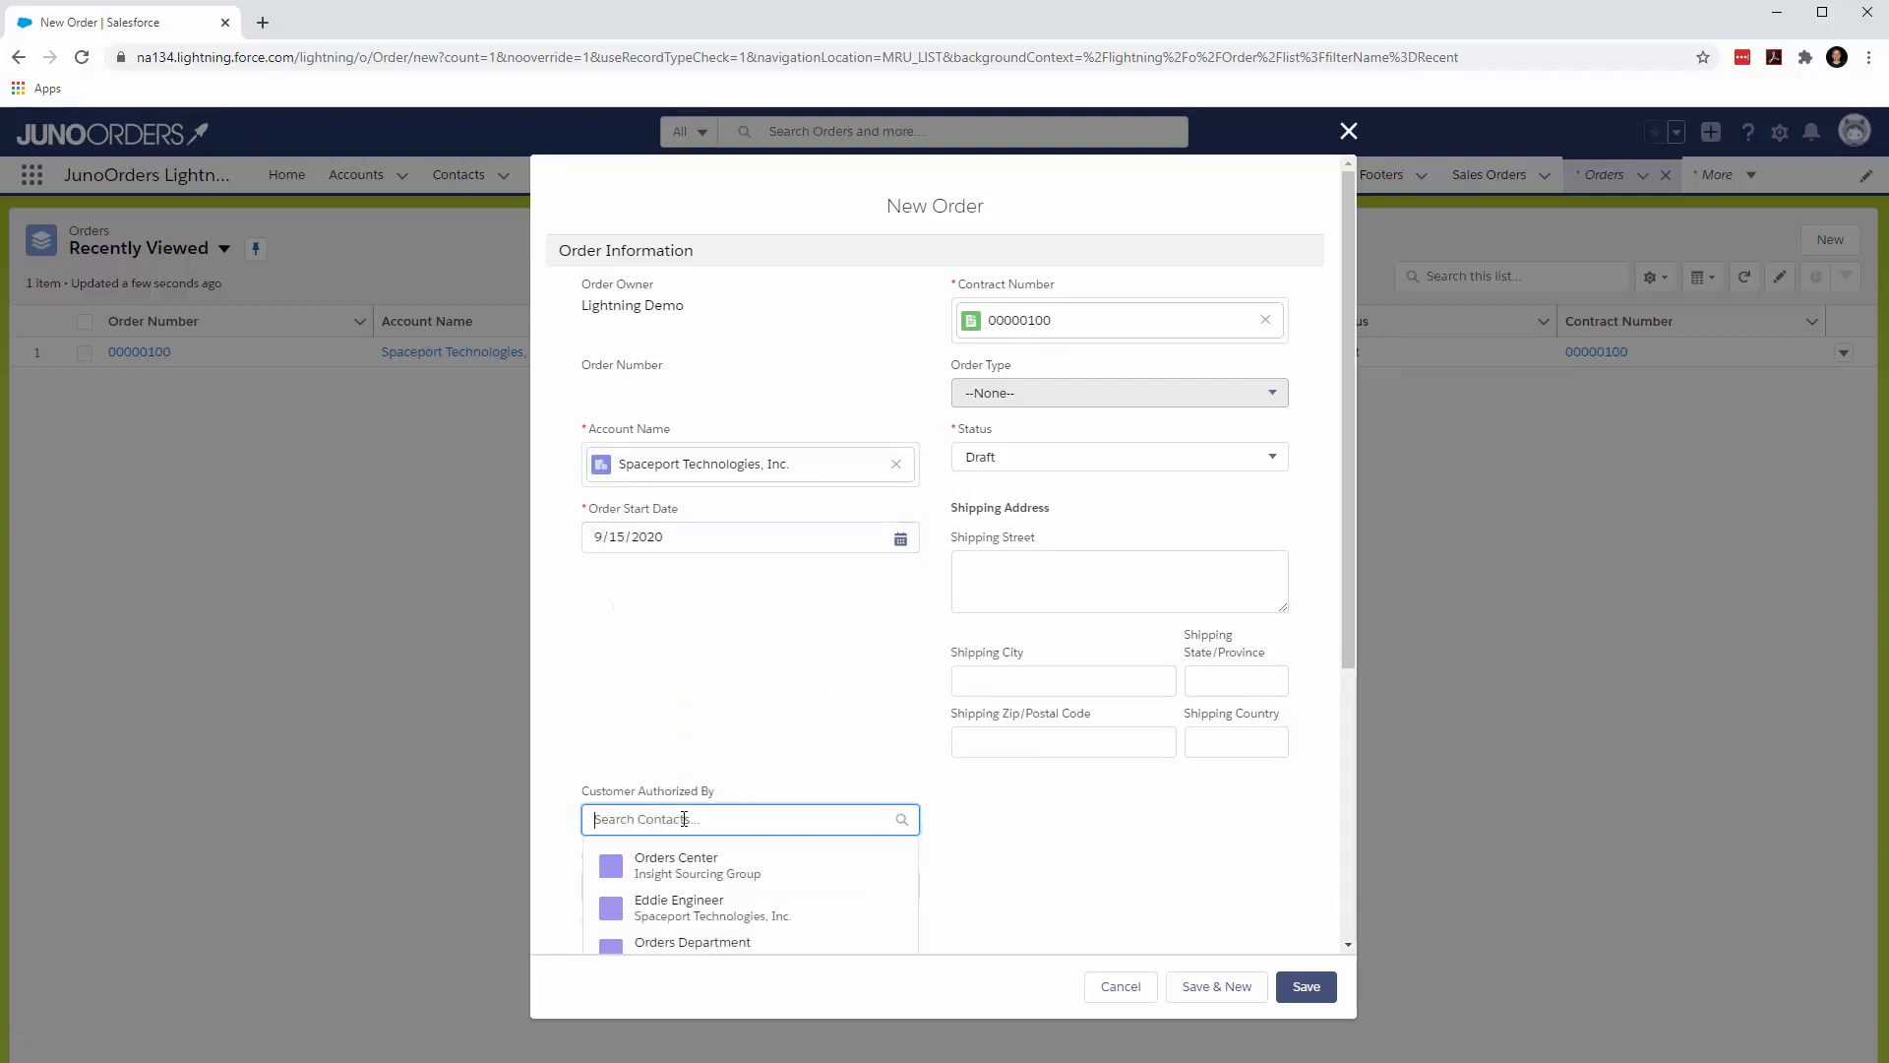
left_click(679, 907)
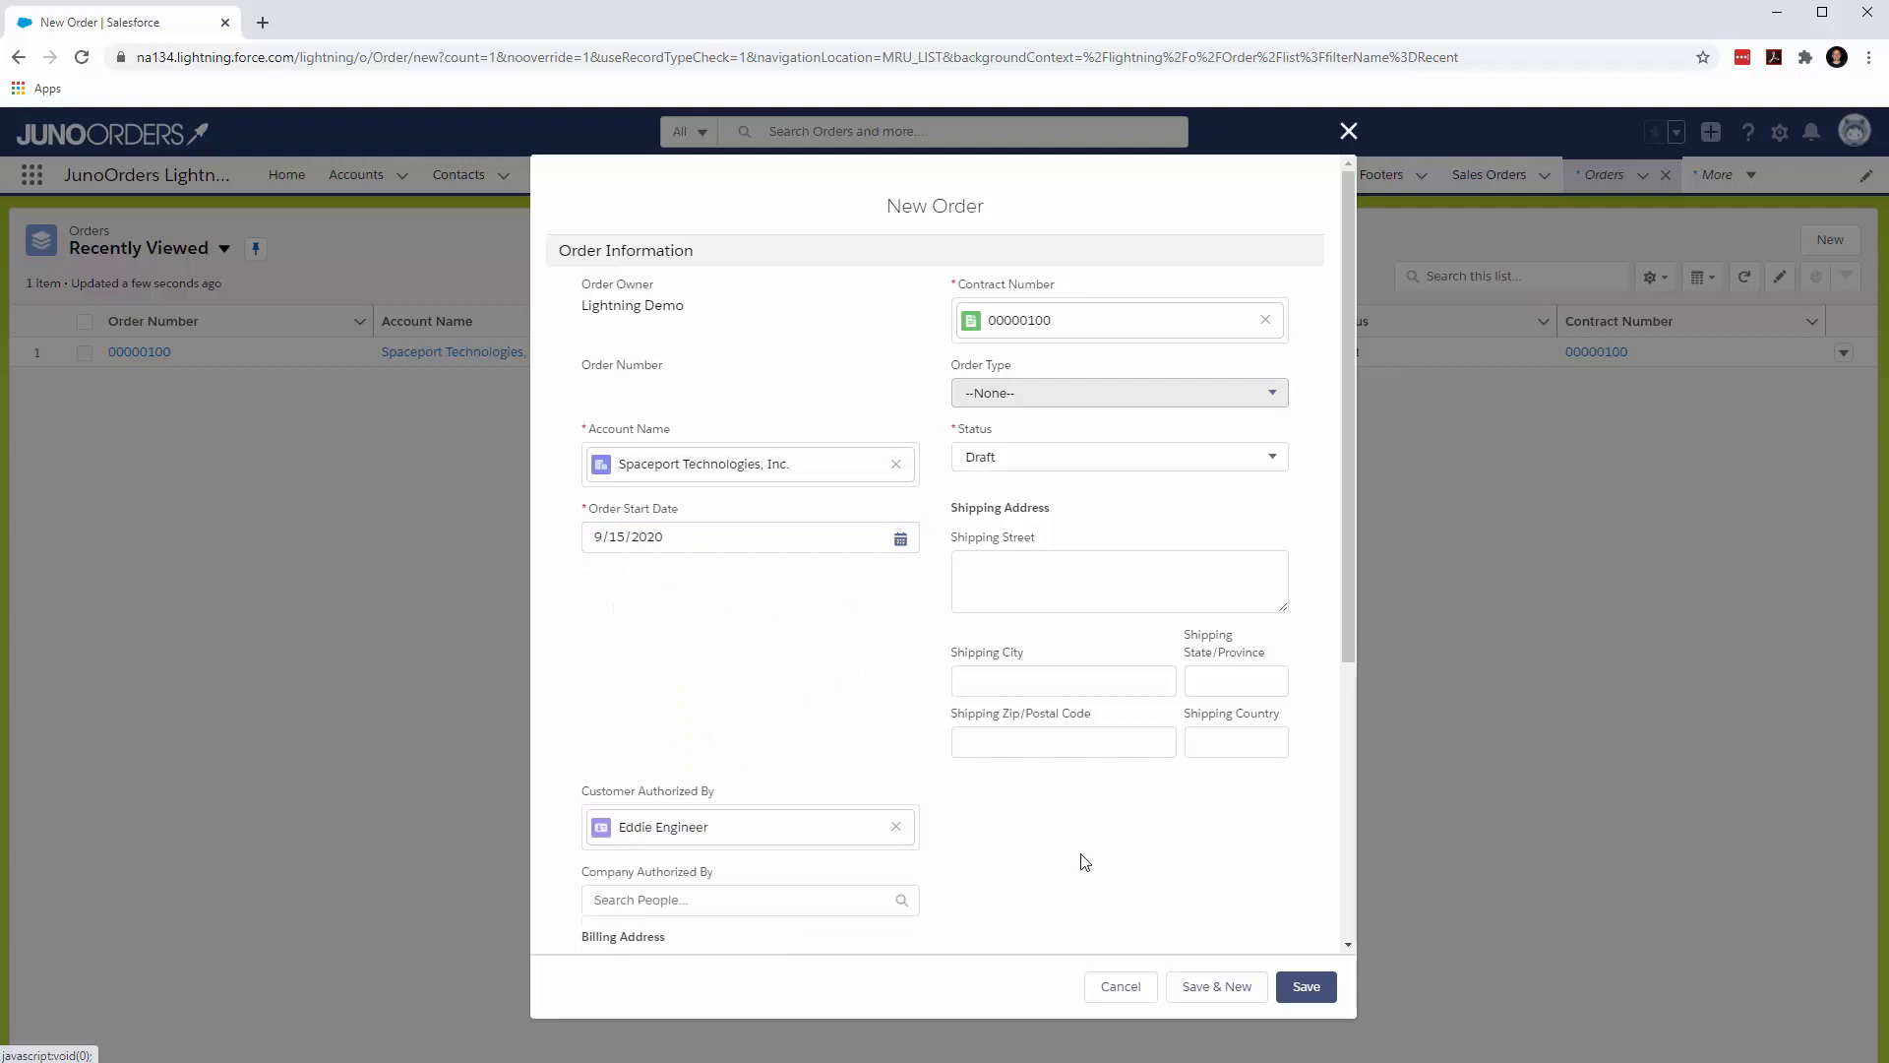
scroll("down", 3)
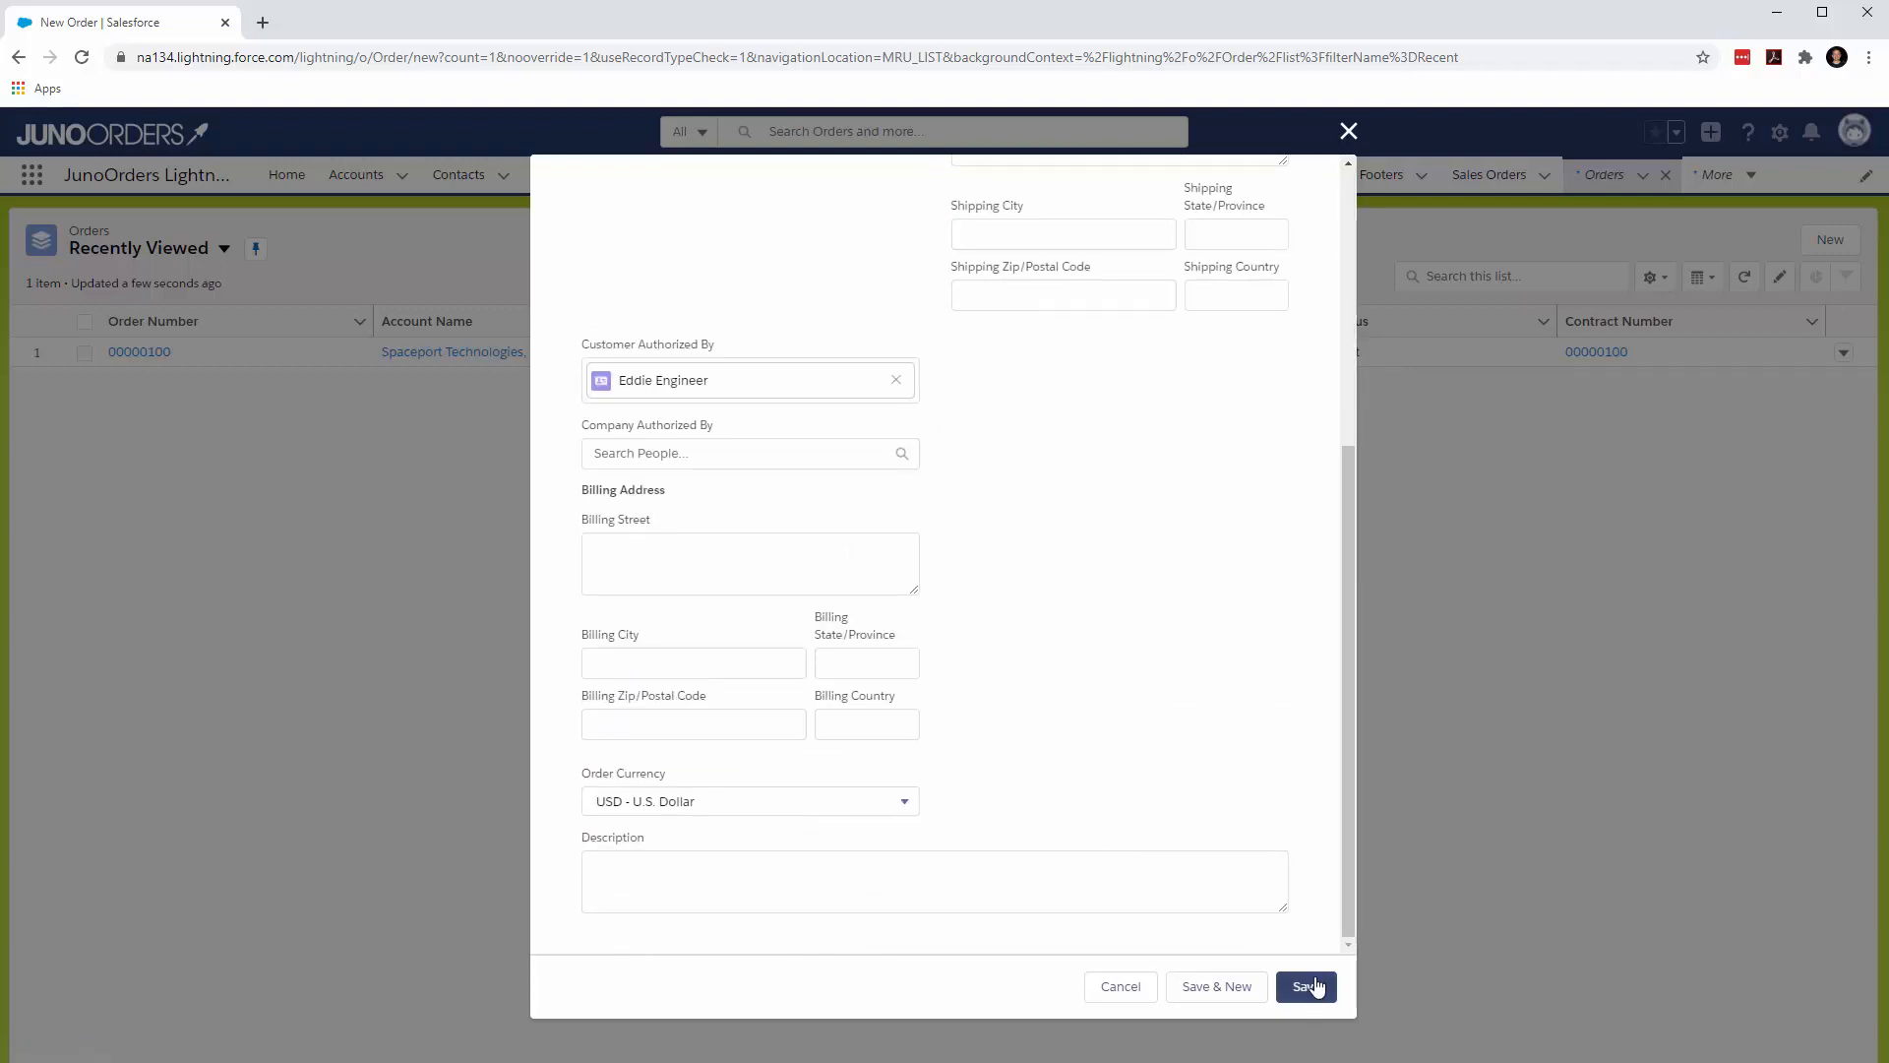
- Save the draft order, creating order 00000101 with no order products
left_click(1306, 986)
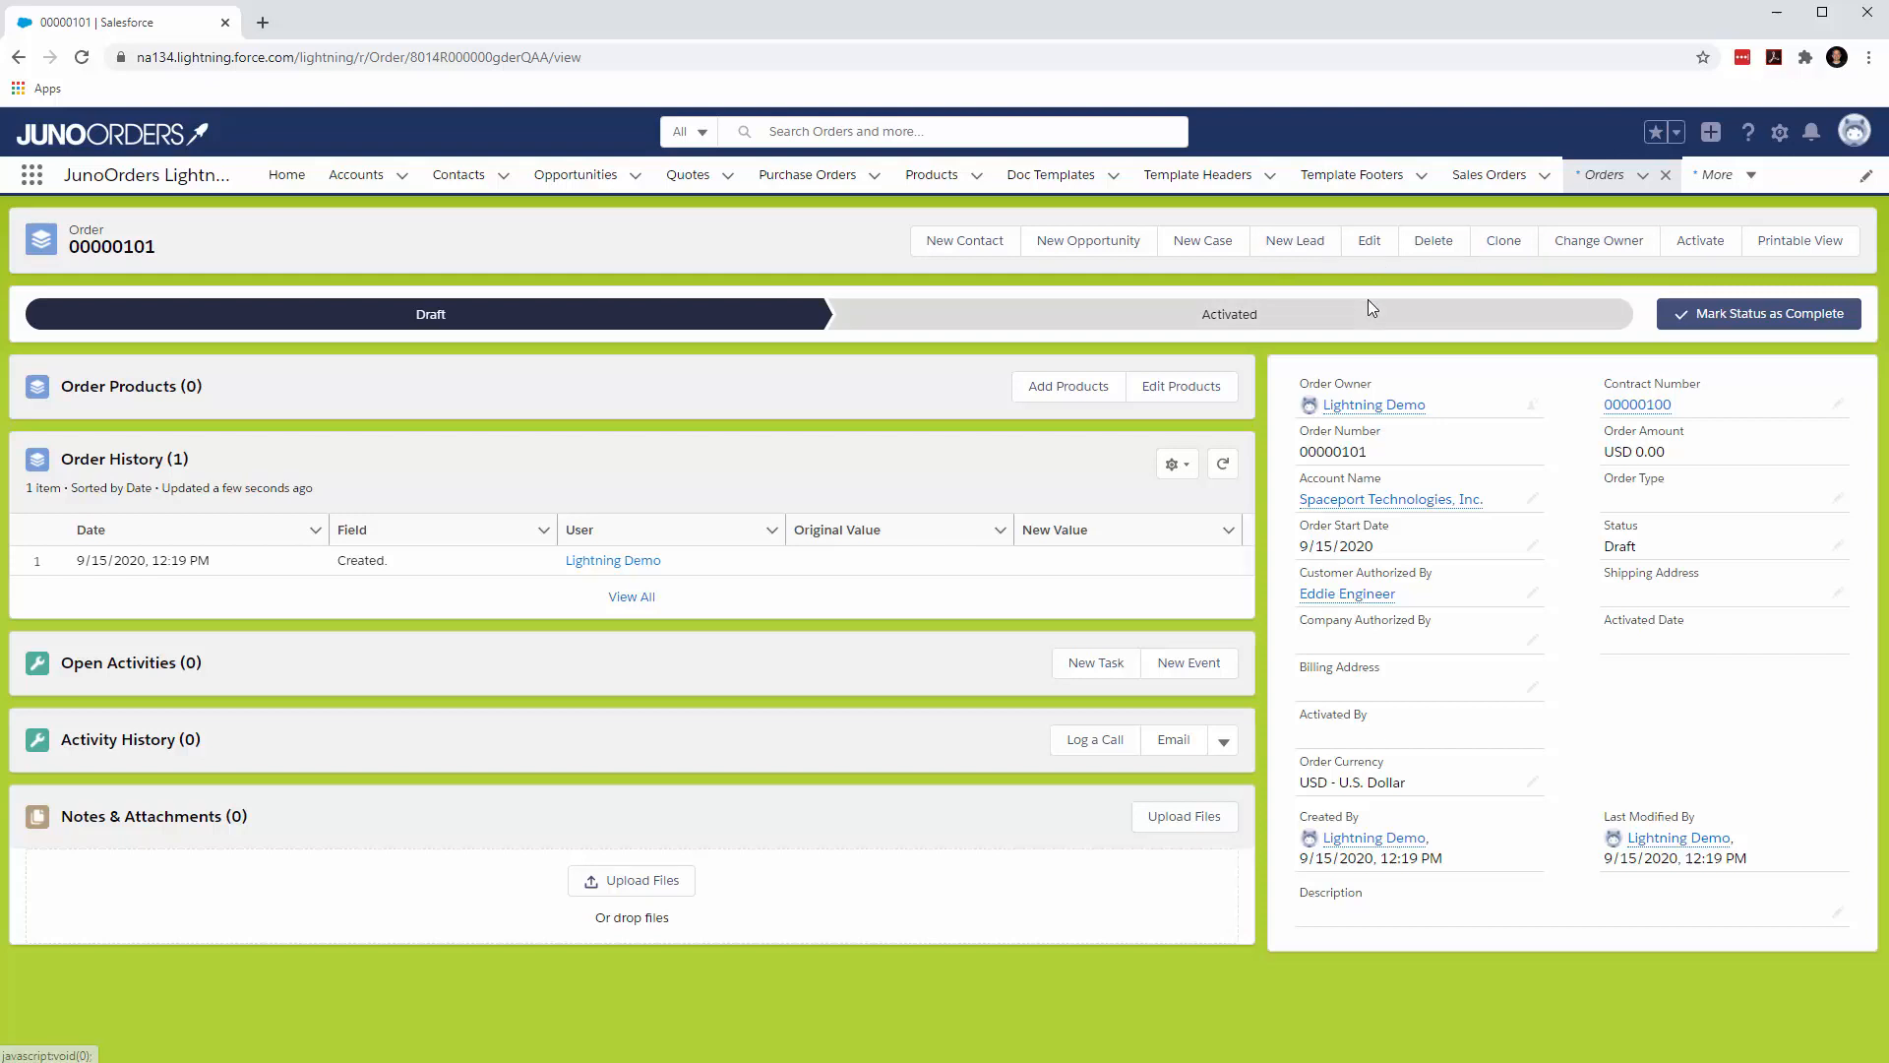
mouse_move(1369, 311)
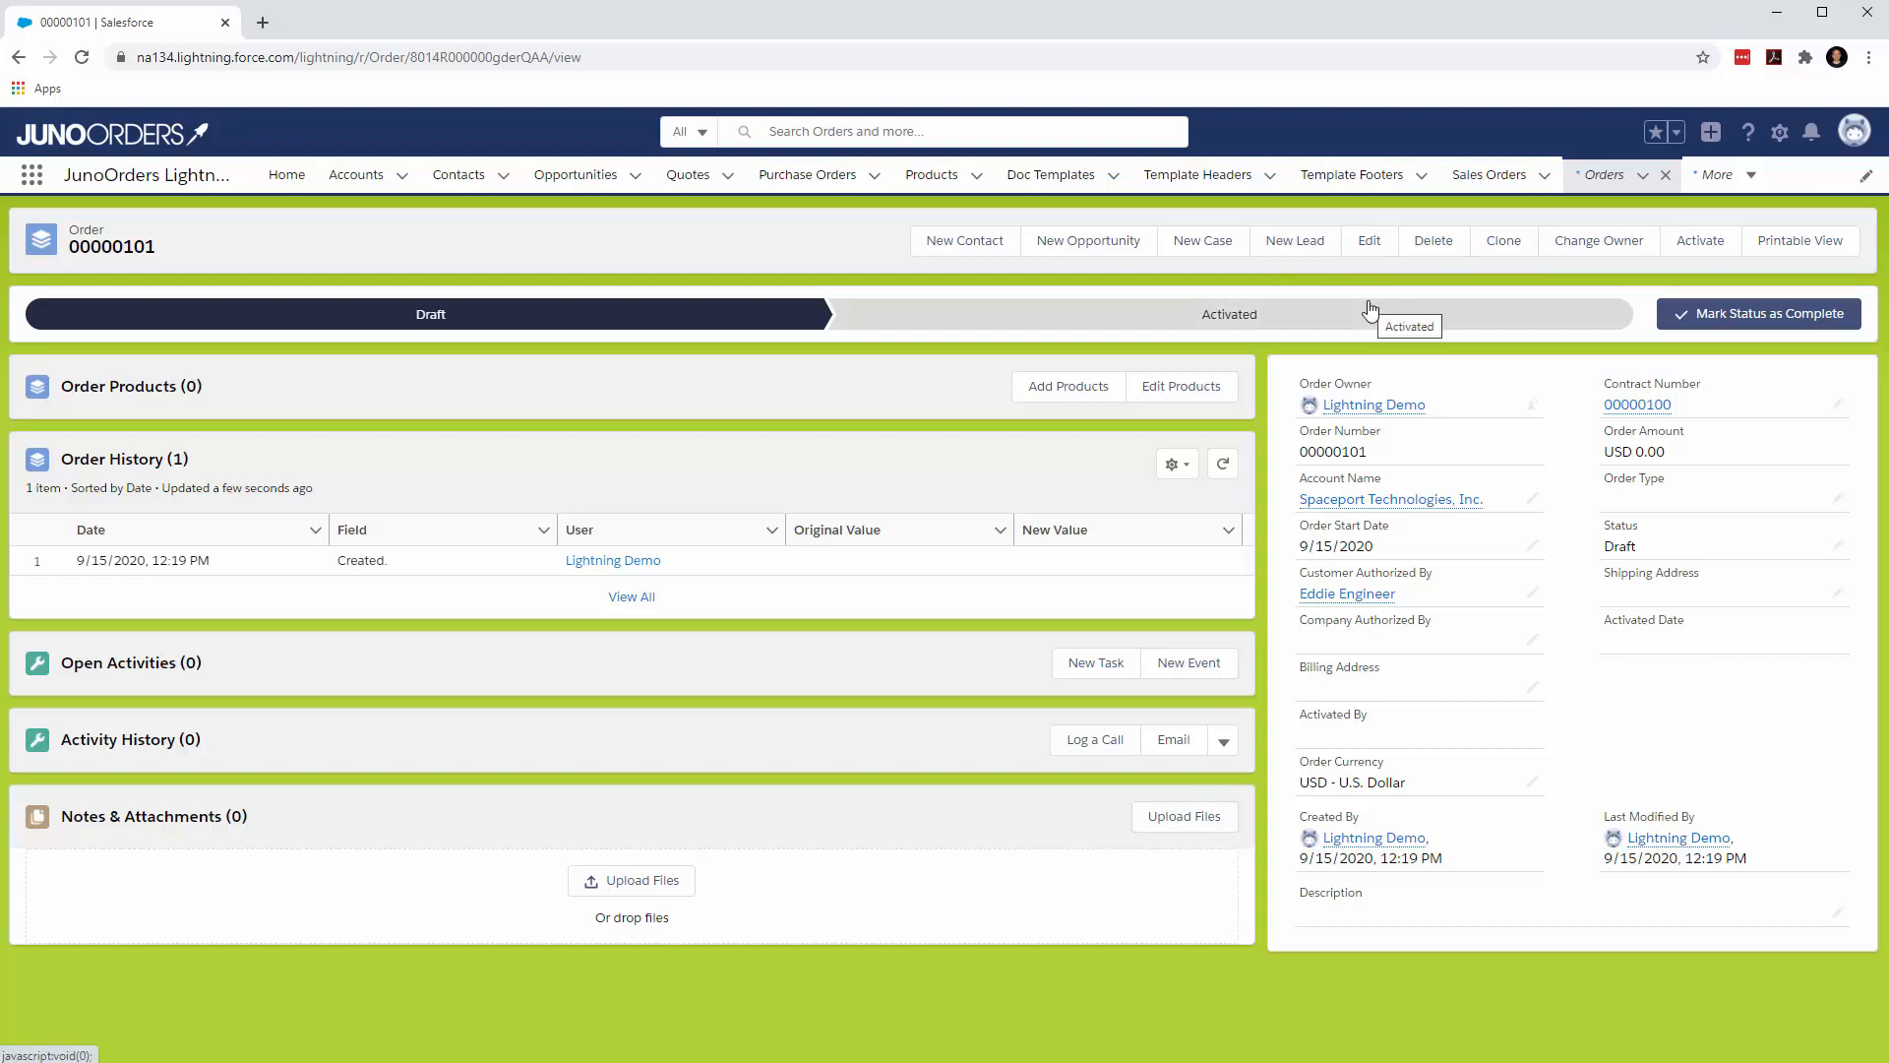
mouse_move(1362, 315)
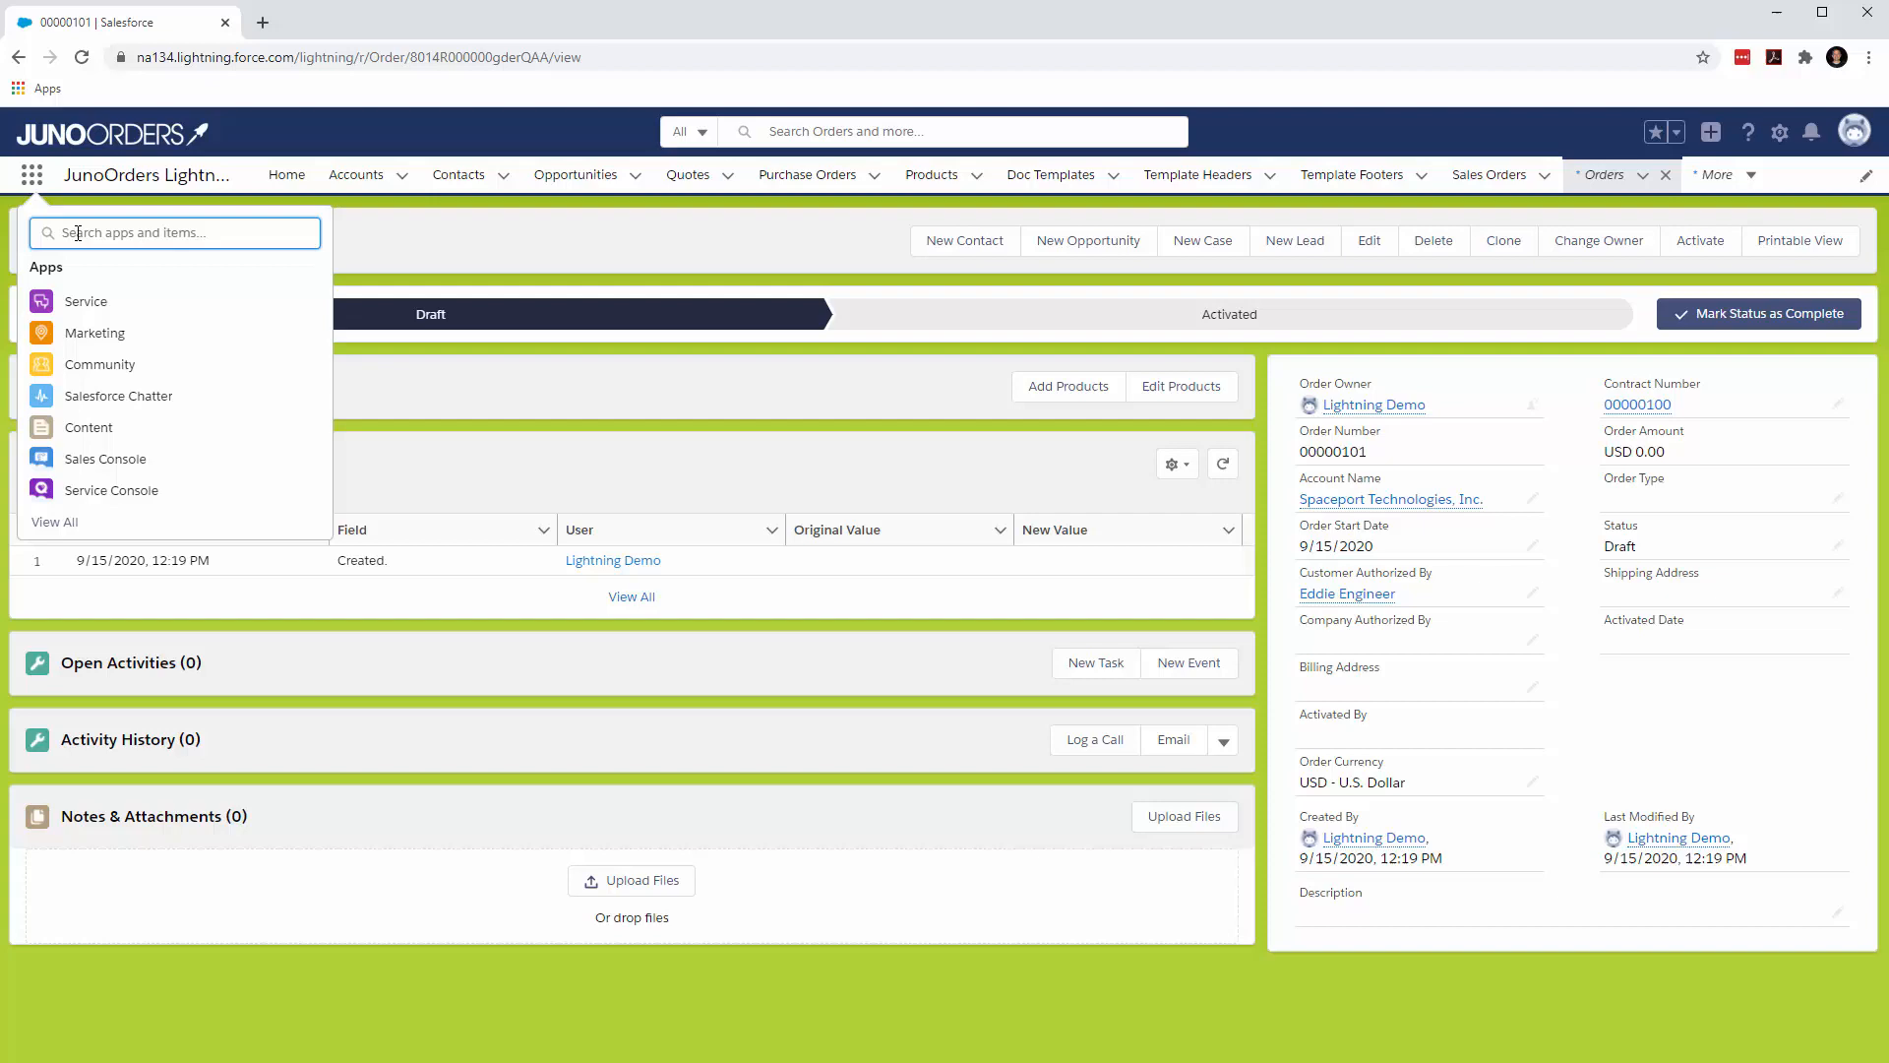
- Search 'invoice' in the App Launcher and open the first Invoices list found
type("invoice")
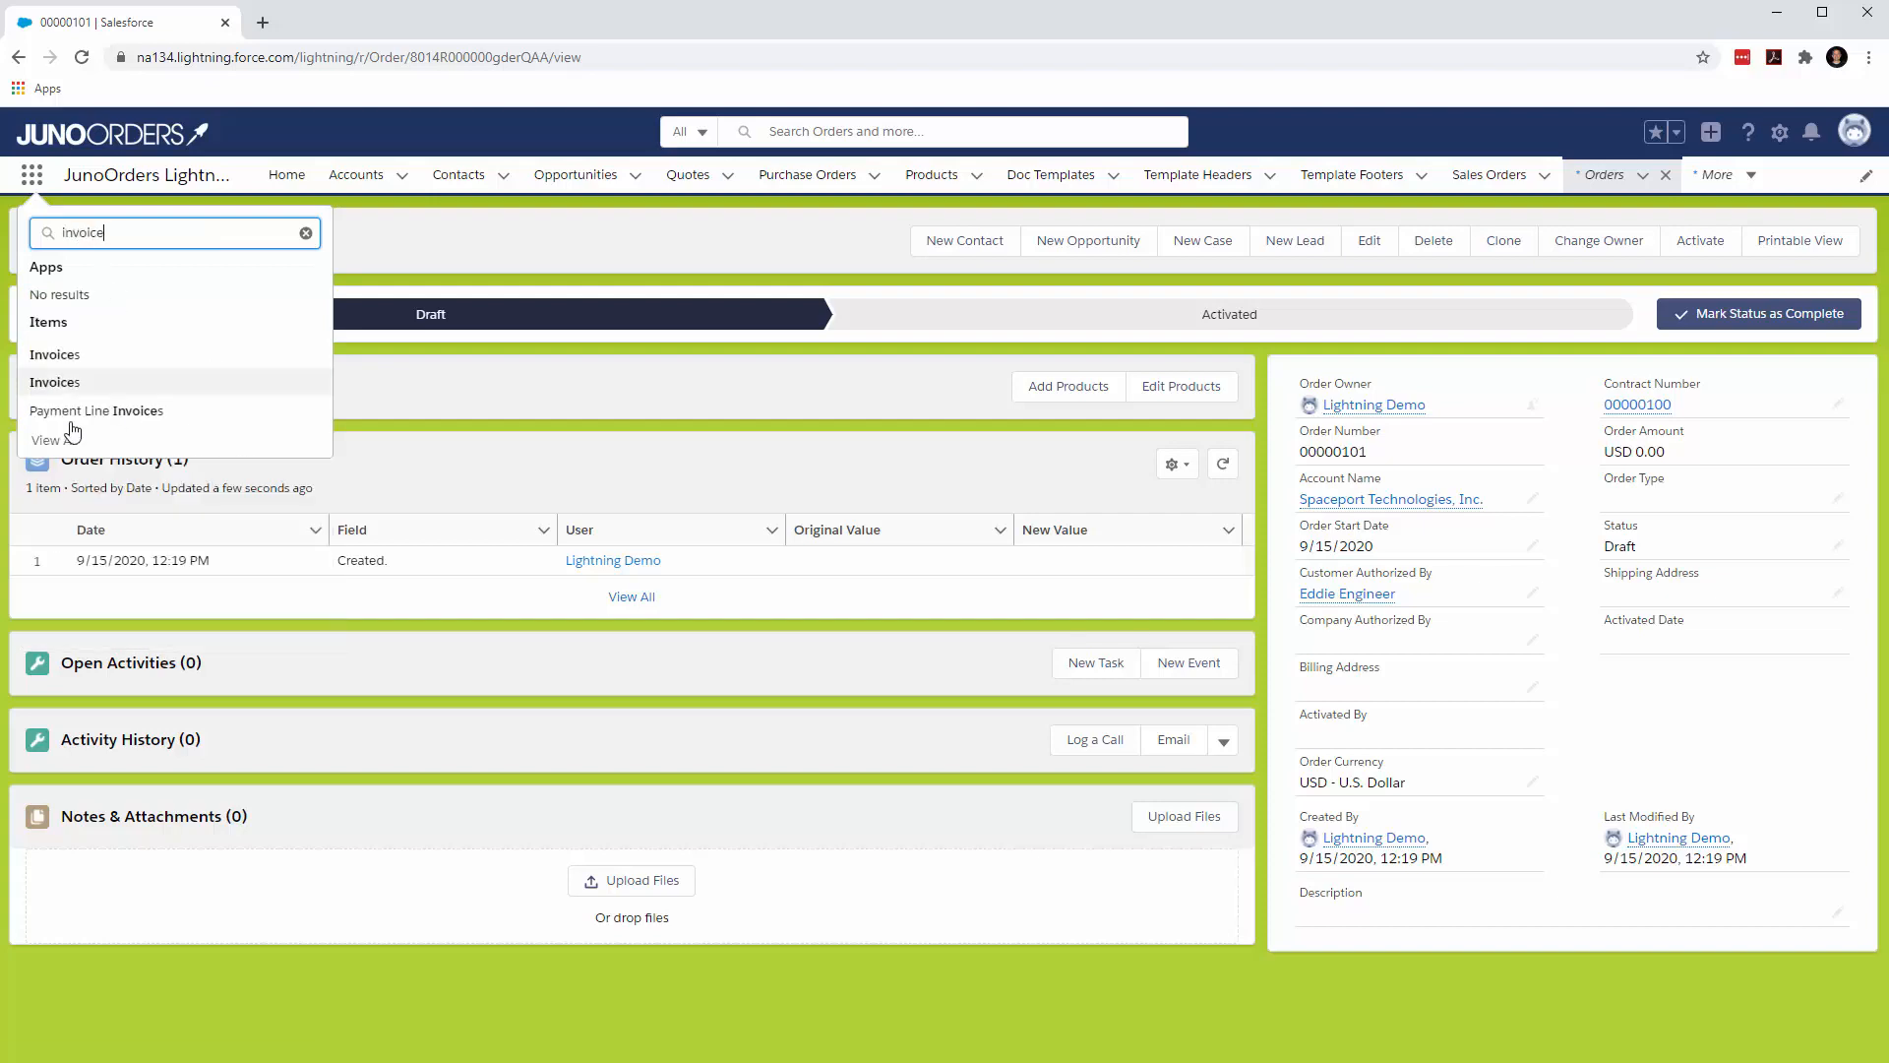
left_click(55, 381)
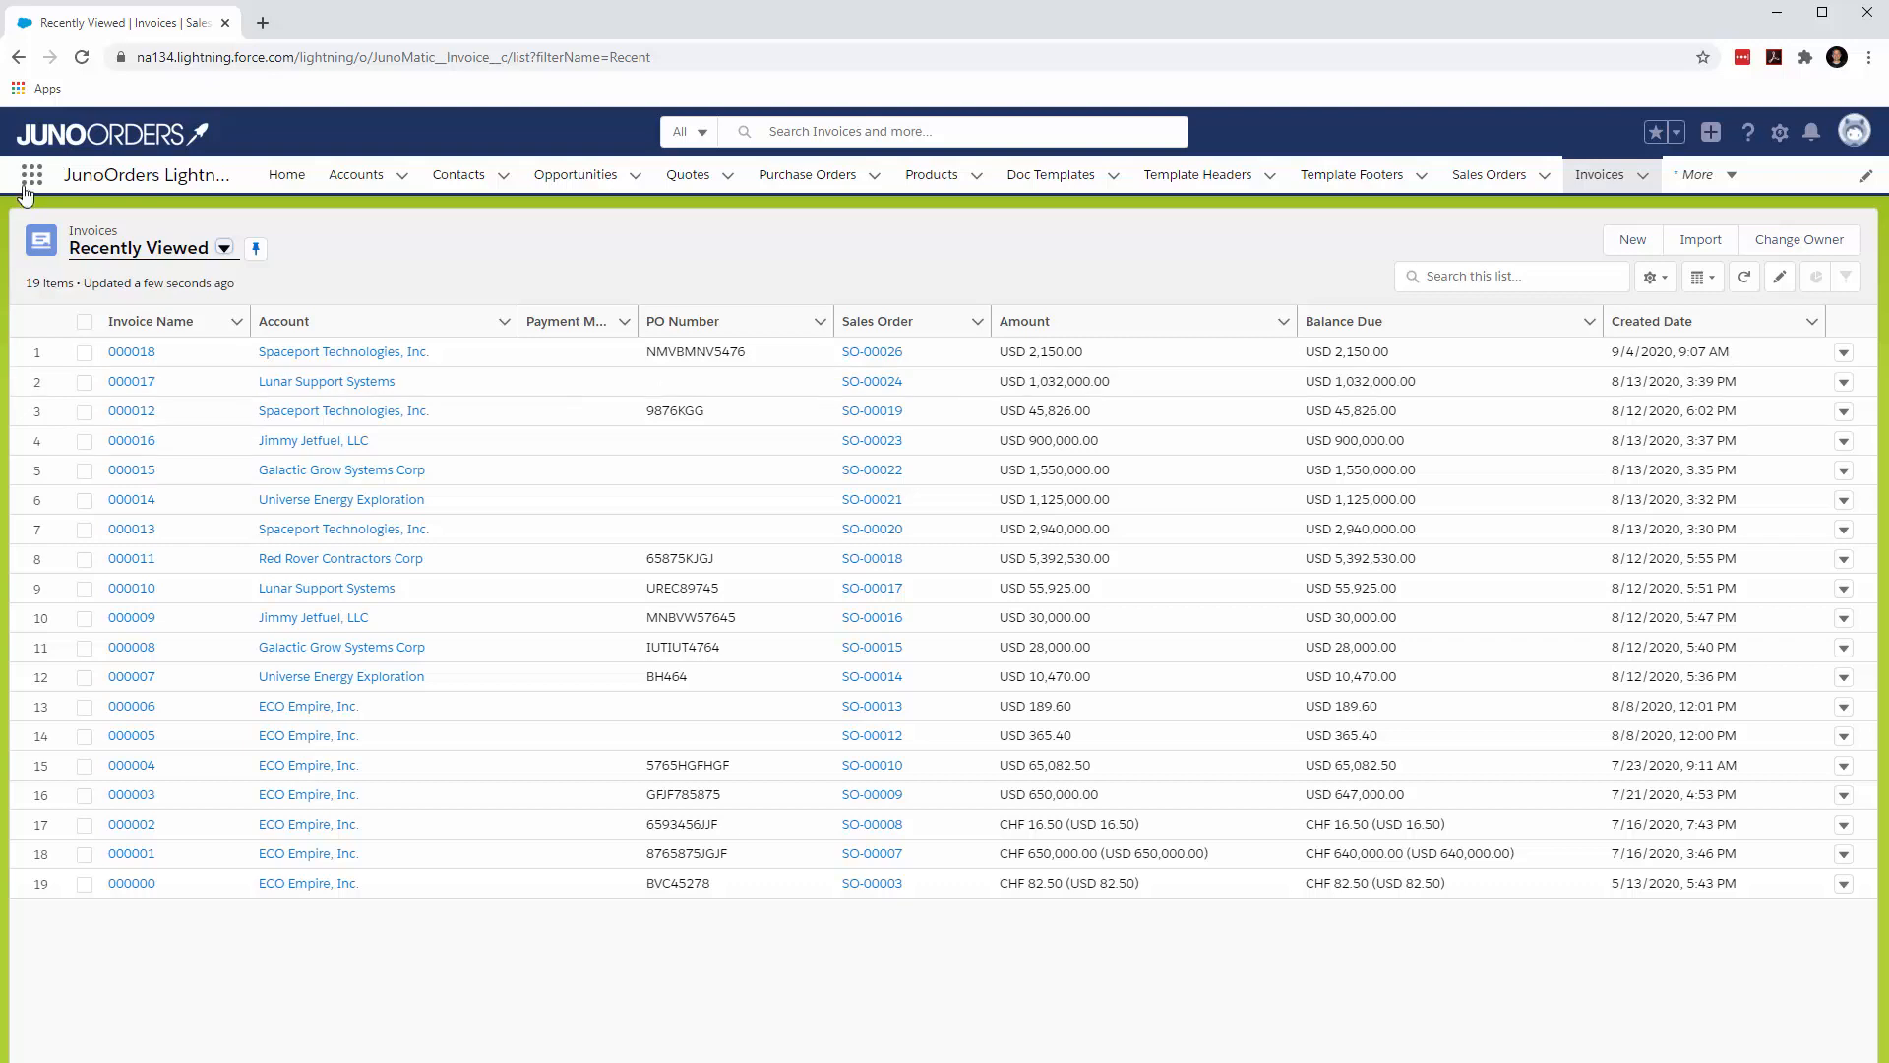
- Search 'invoice' again, open the native Invoices object and show its empty All Invoices view
left_click(28, 173)
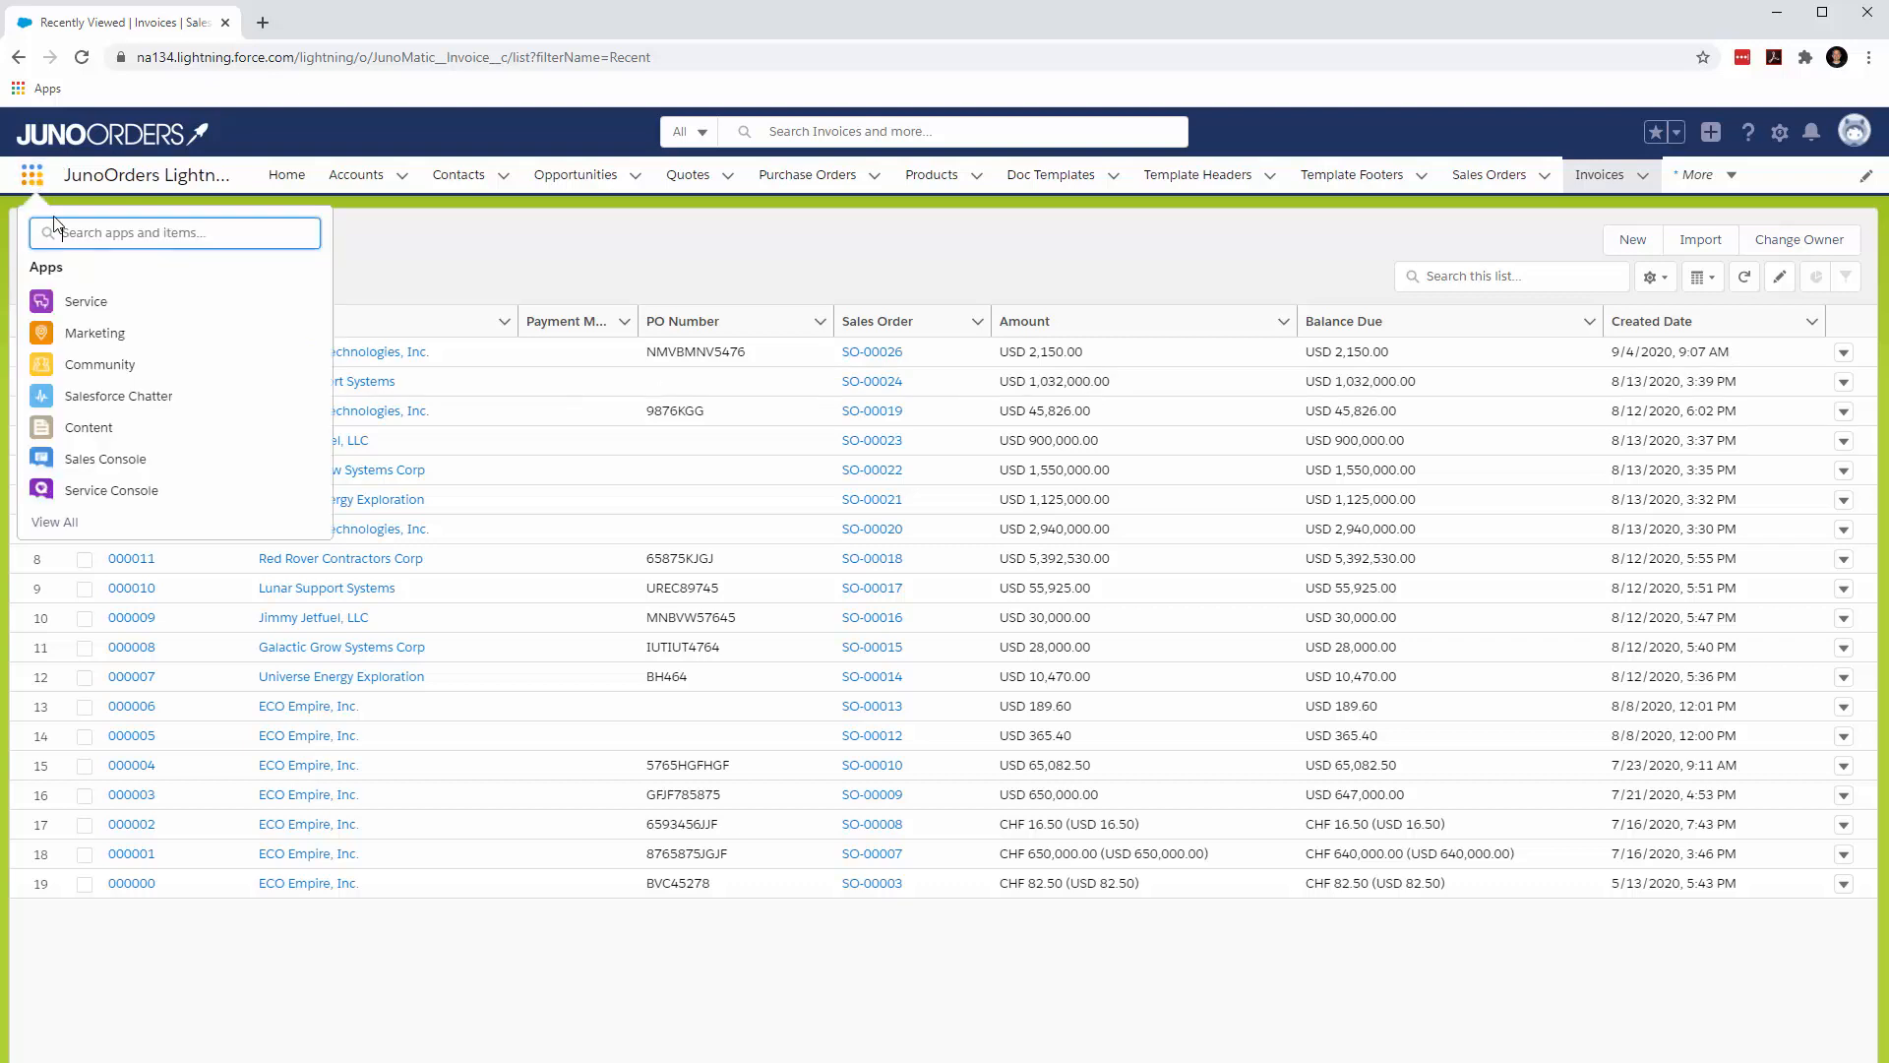
type("invoice")
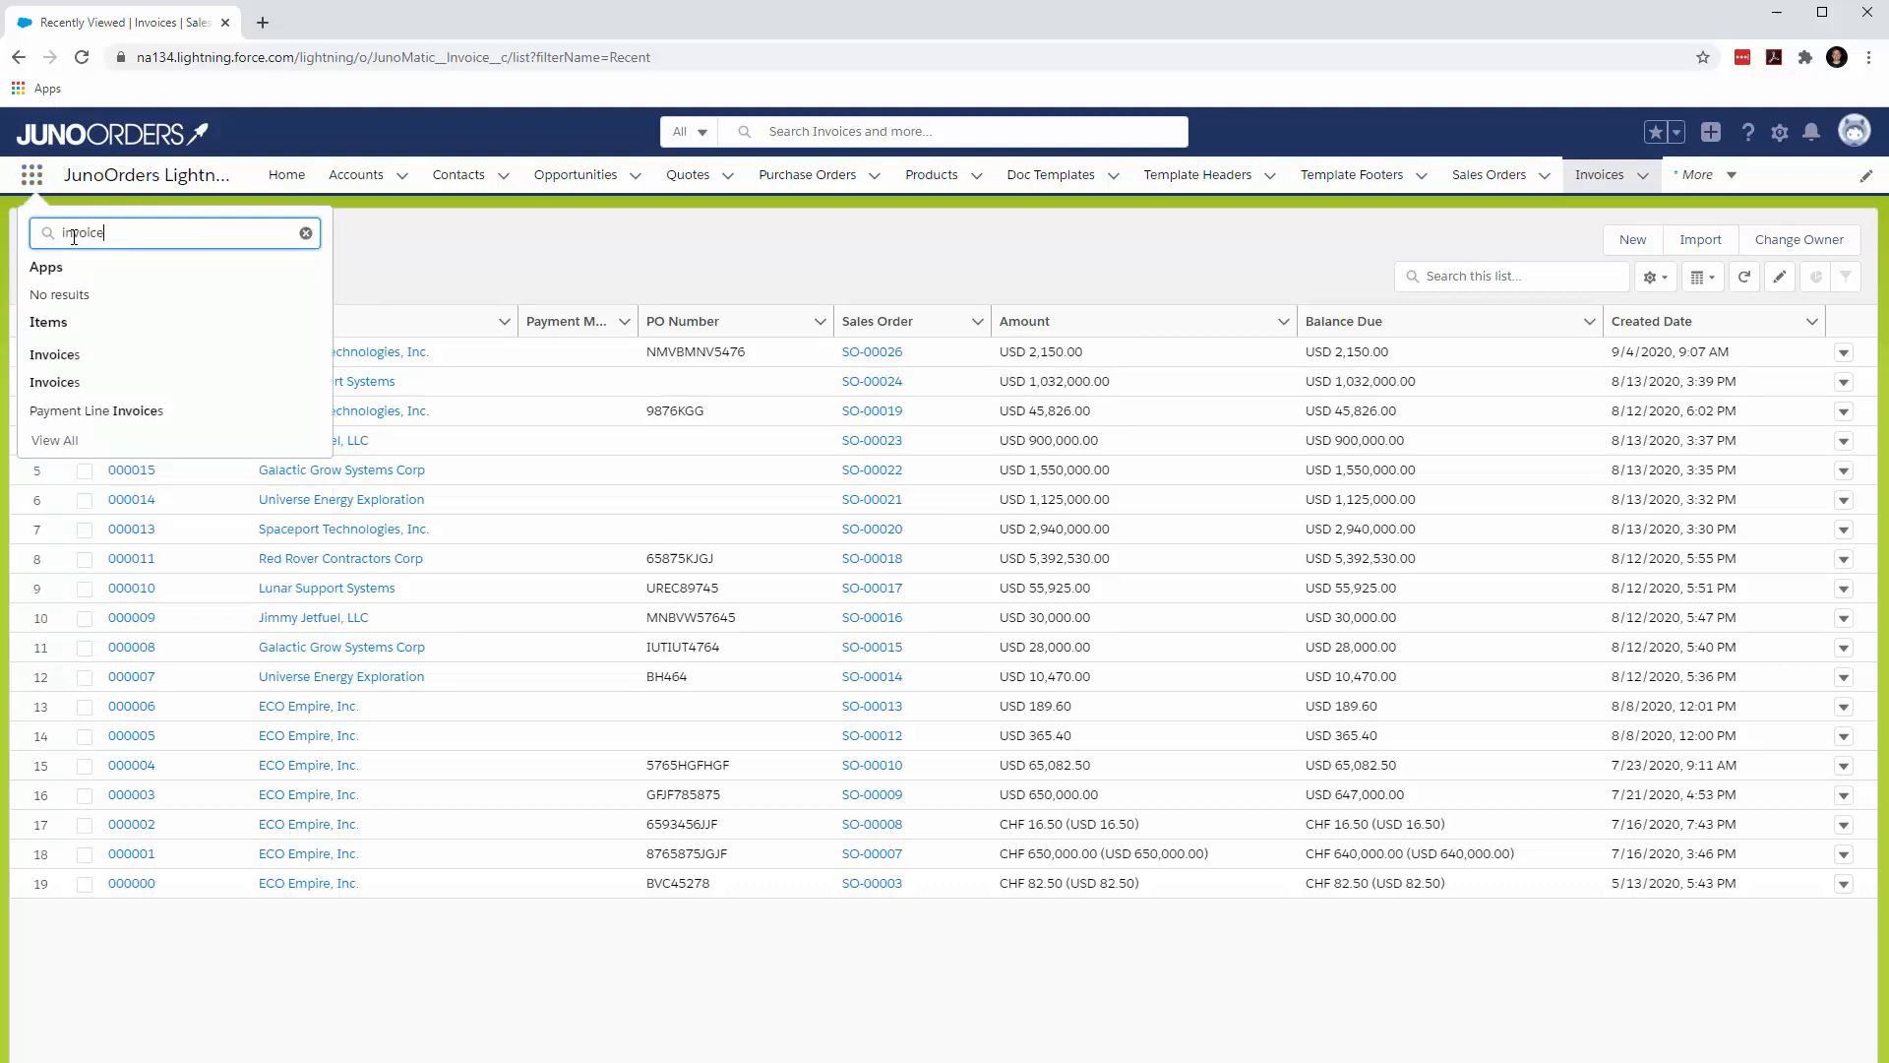
left_click(55, 381)
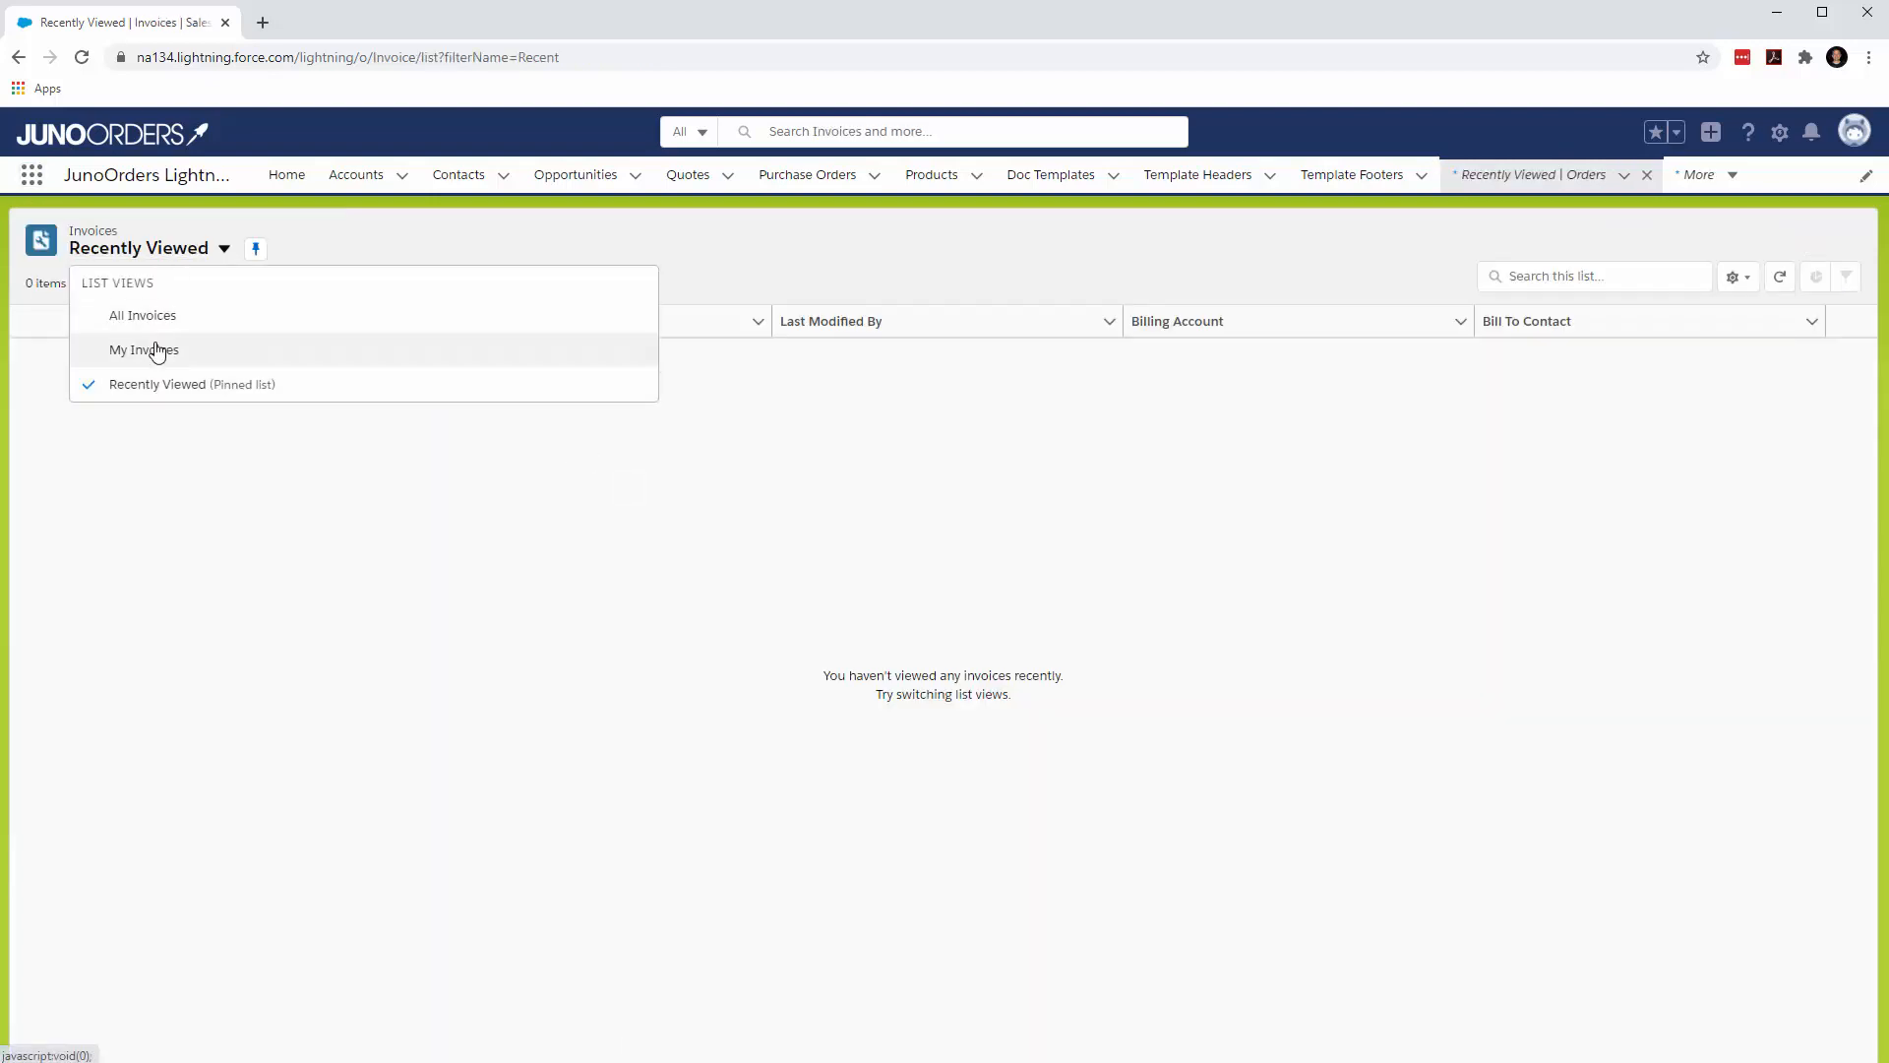
left_click(142, 315)
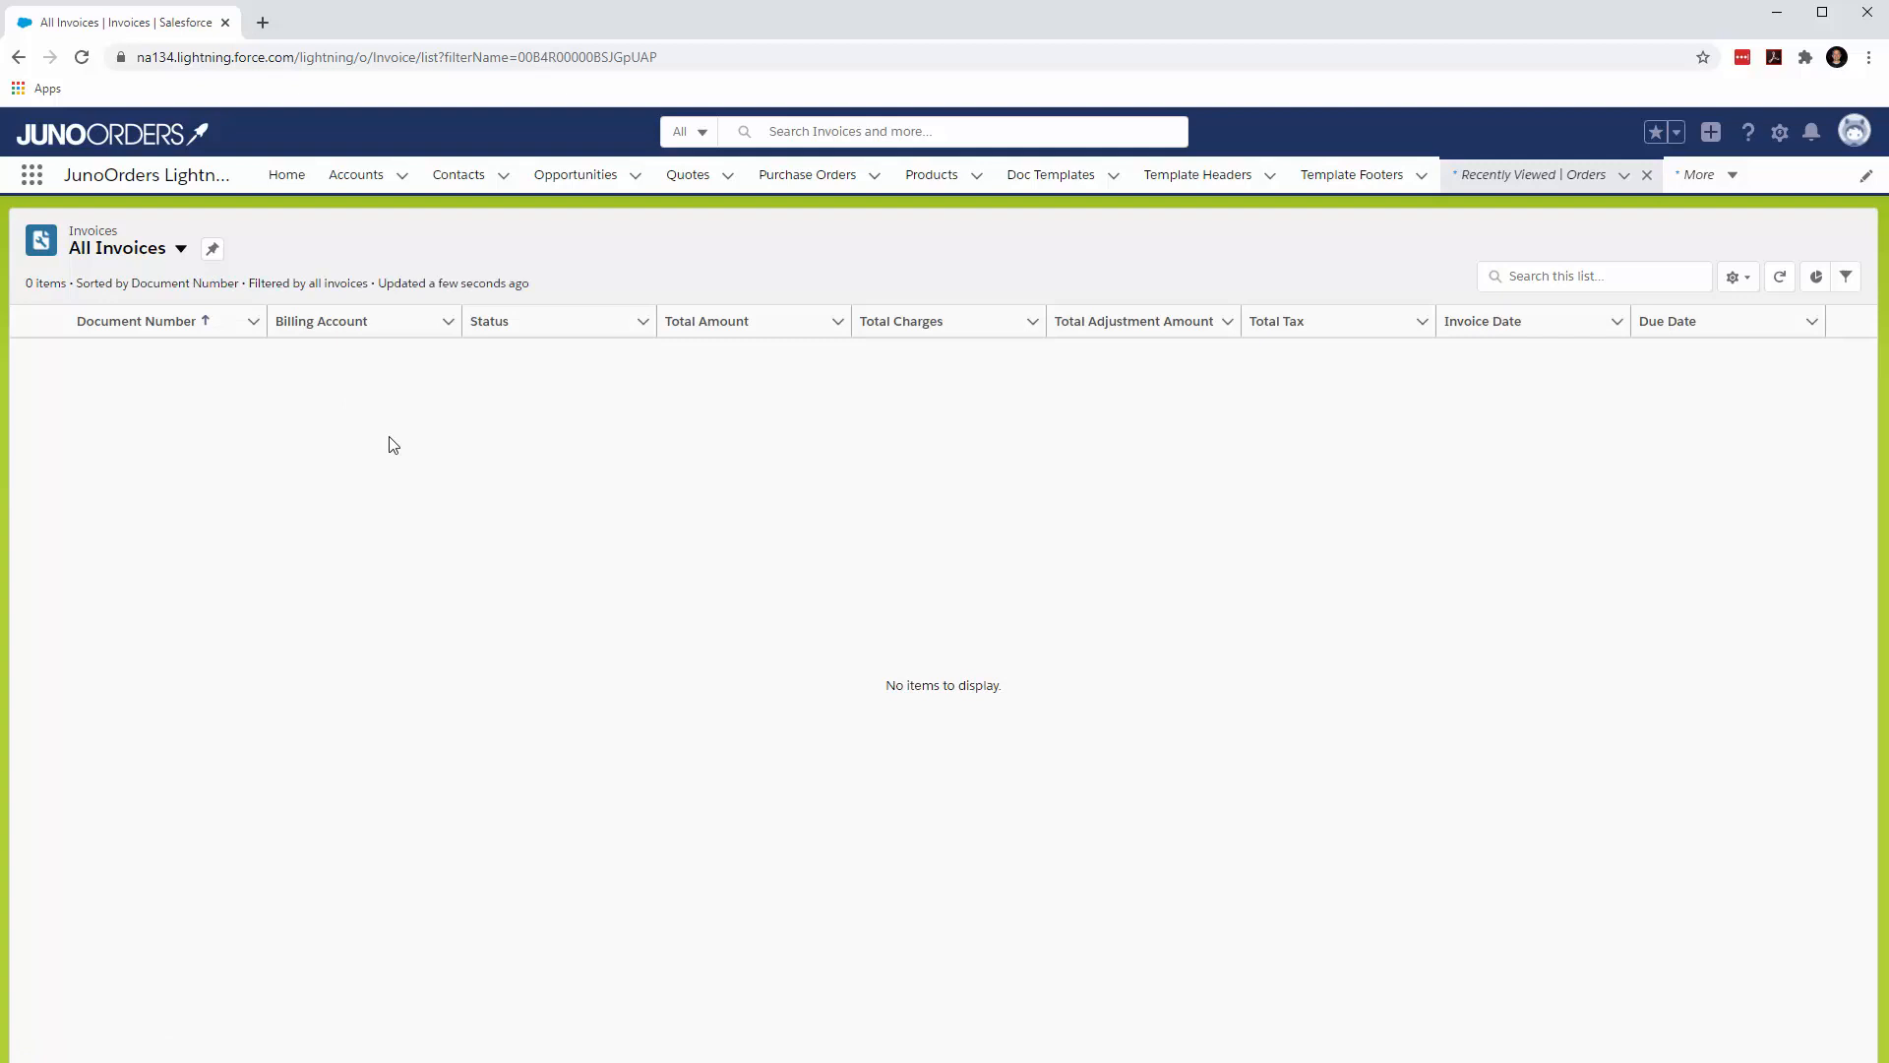
mouse_move(853, 512)
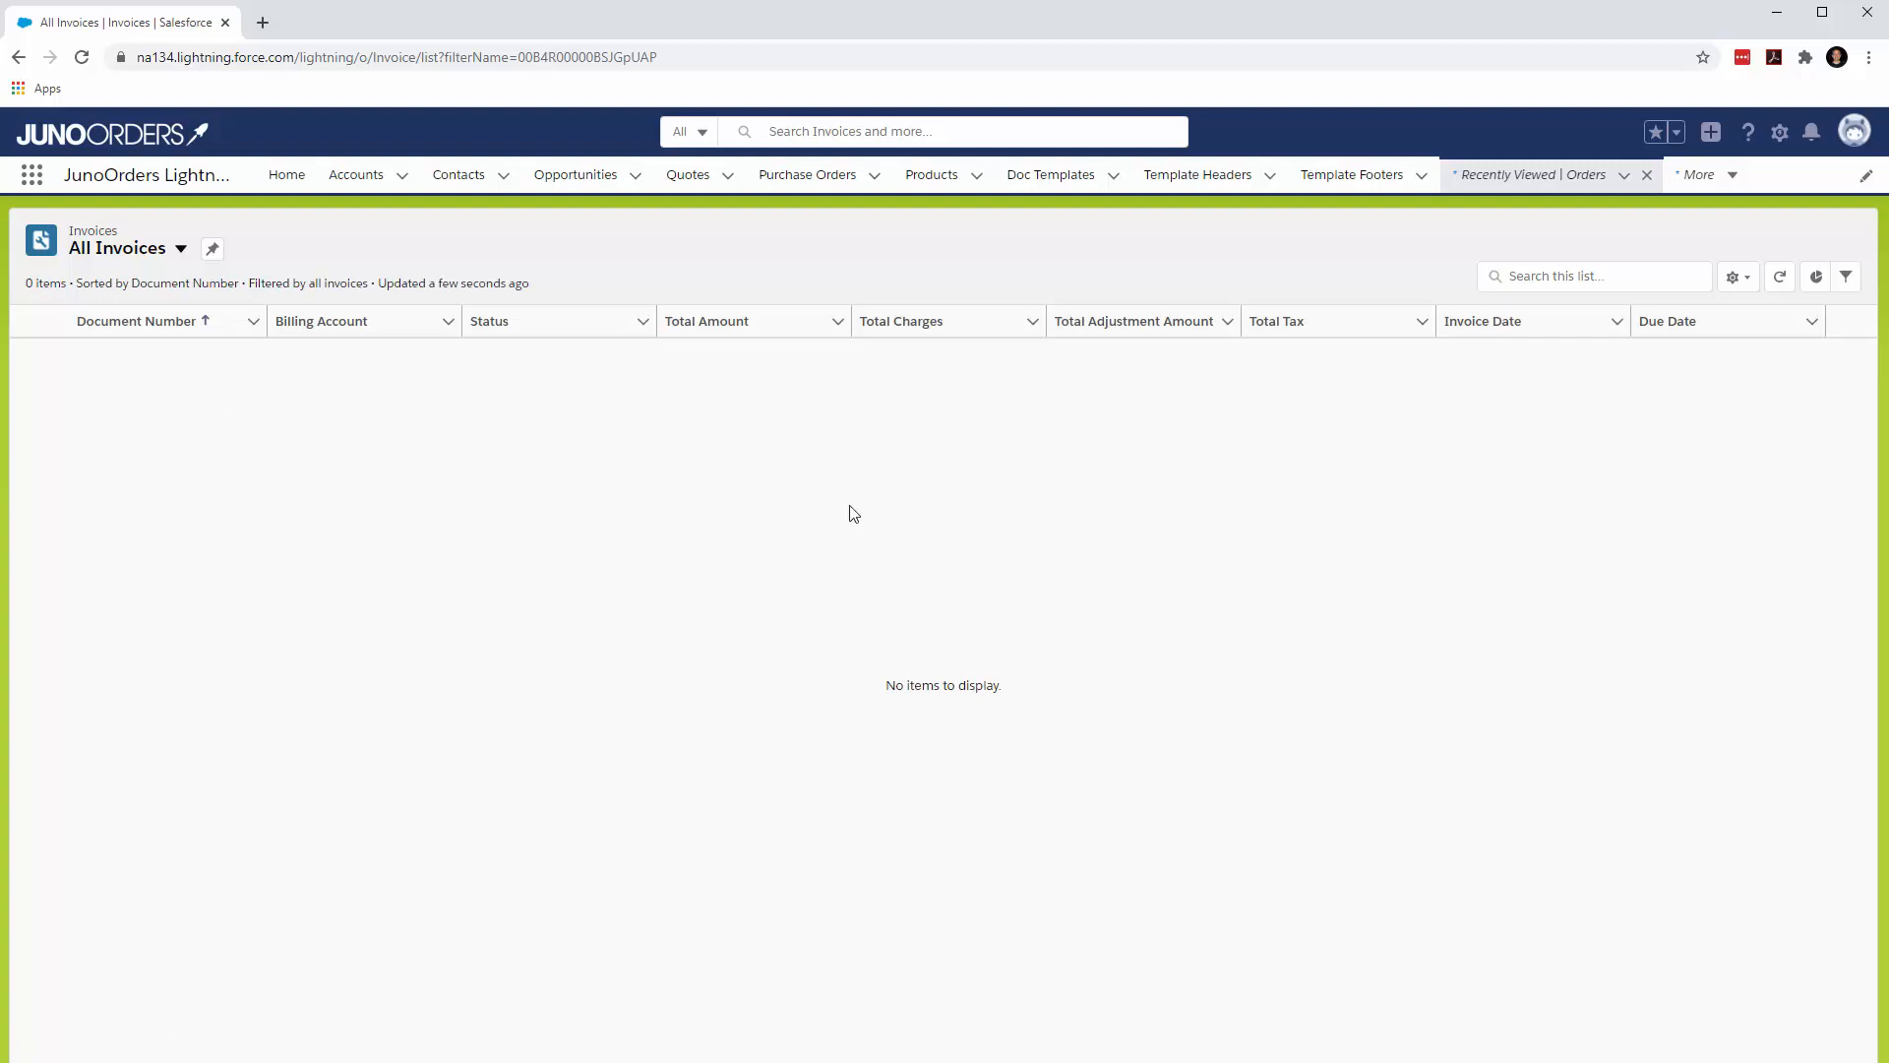